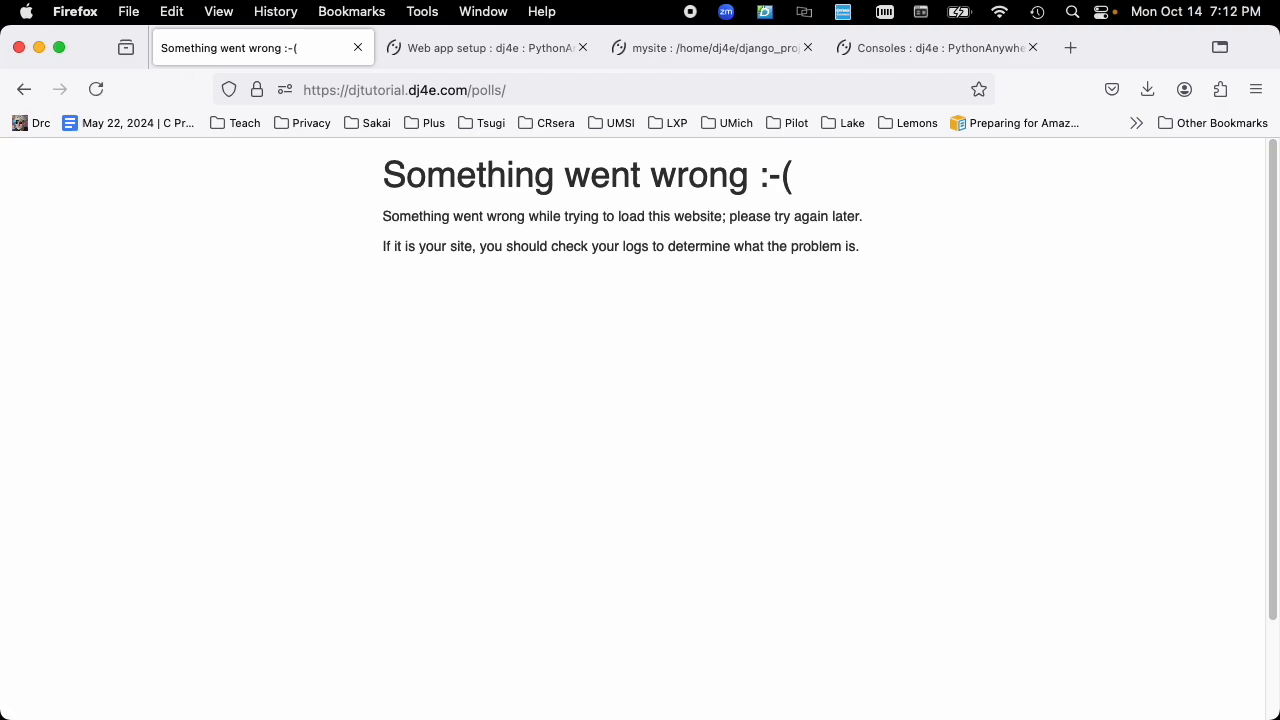
mouse_move(523, 254)
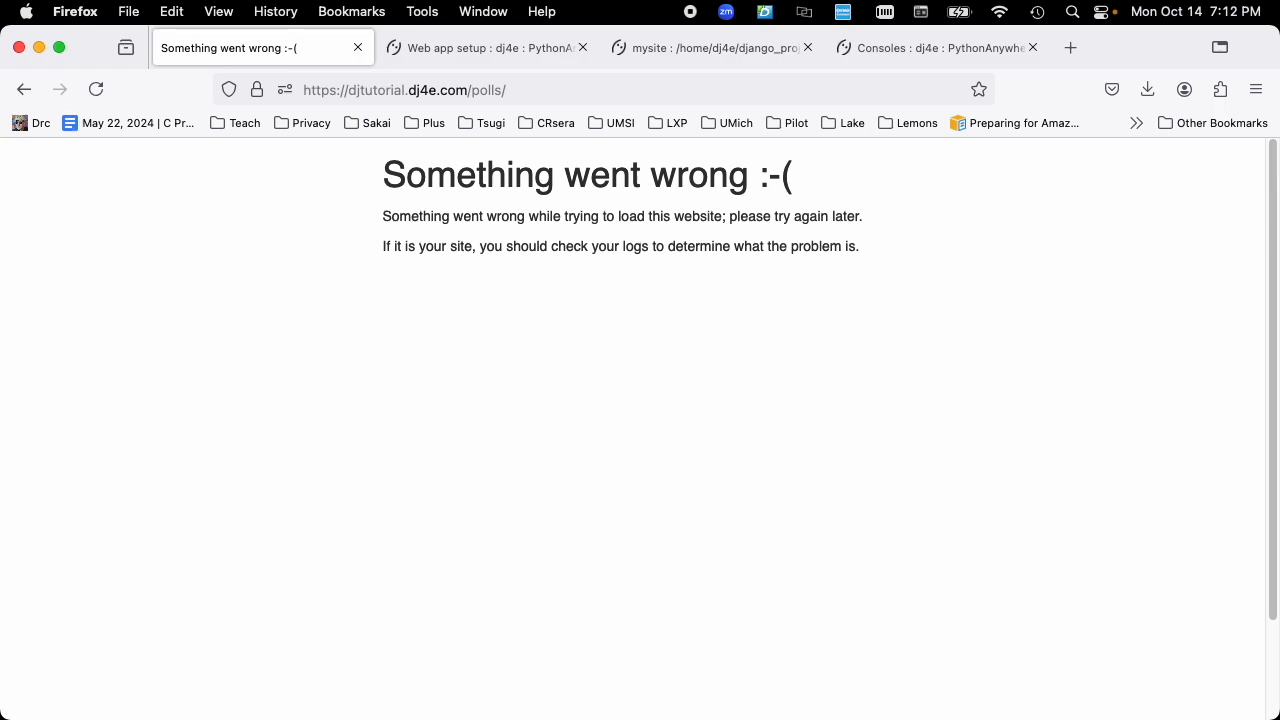
mouse_move(524, 257)
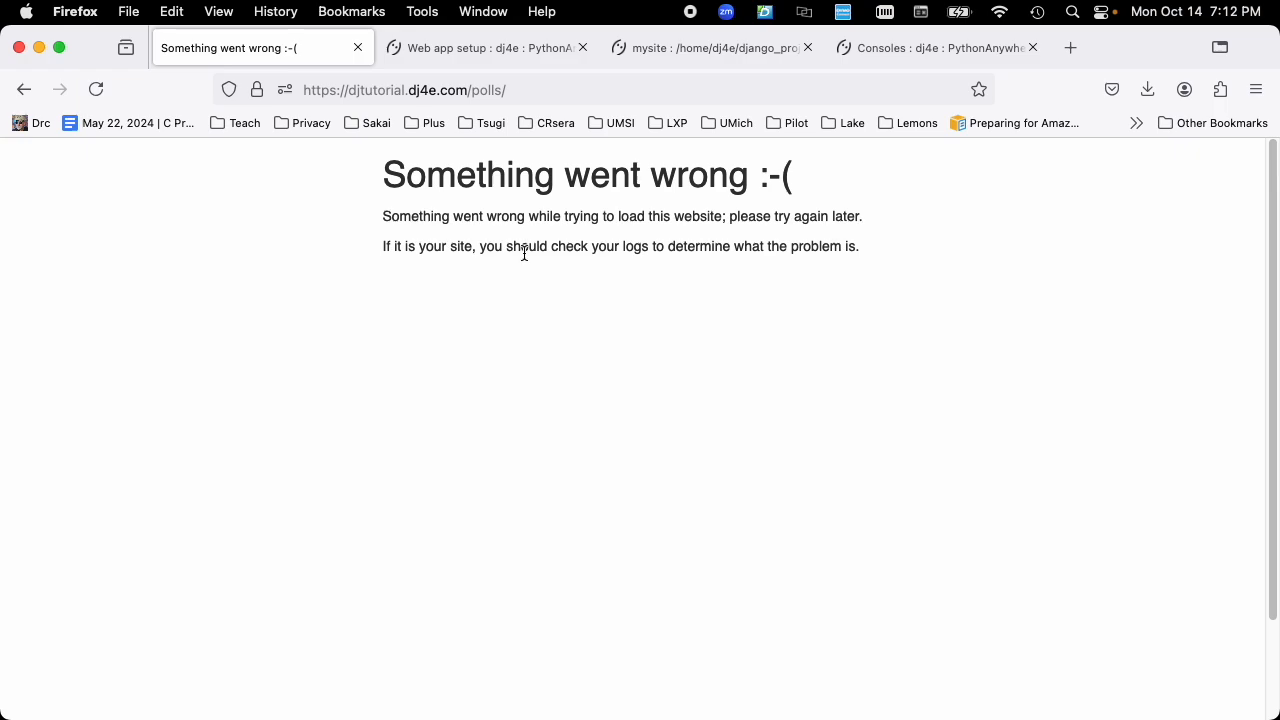
mouse_move(536, 255)
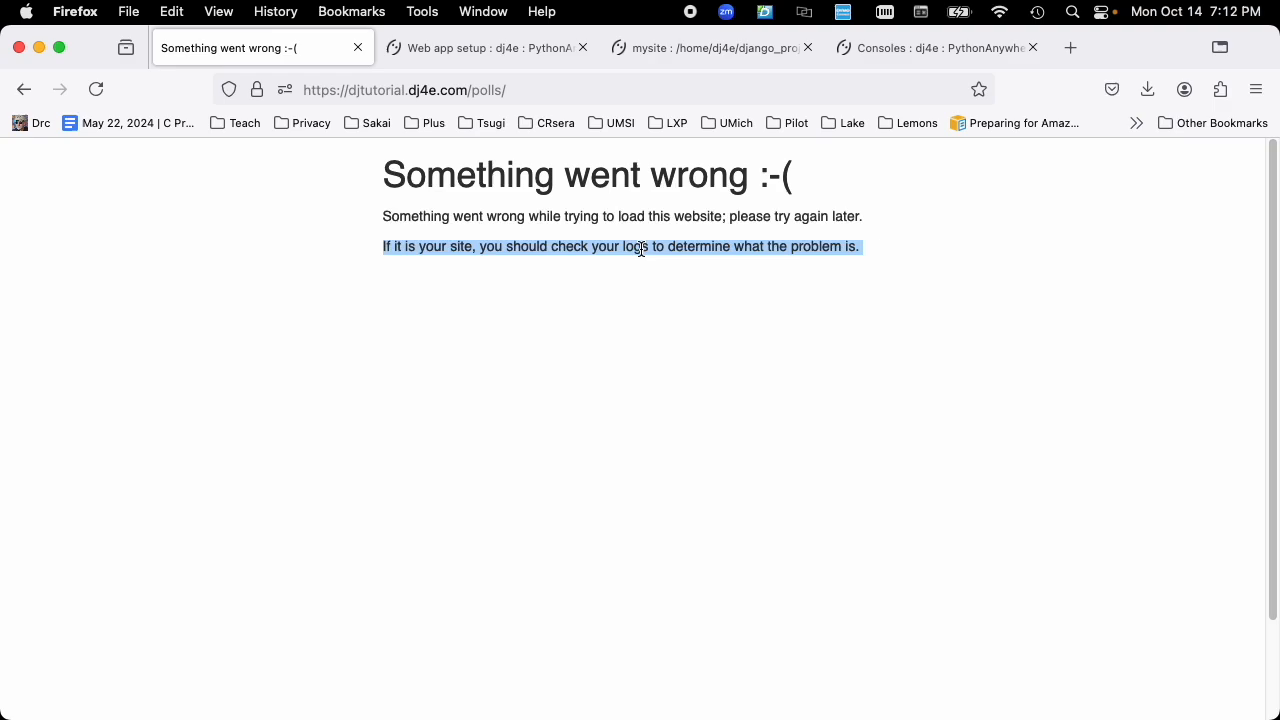
Step: Switch from the error page to the Web configuration page for djtutorial.dj4e.com
click(492, 47)
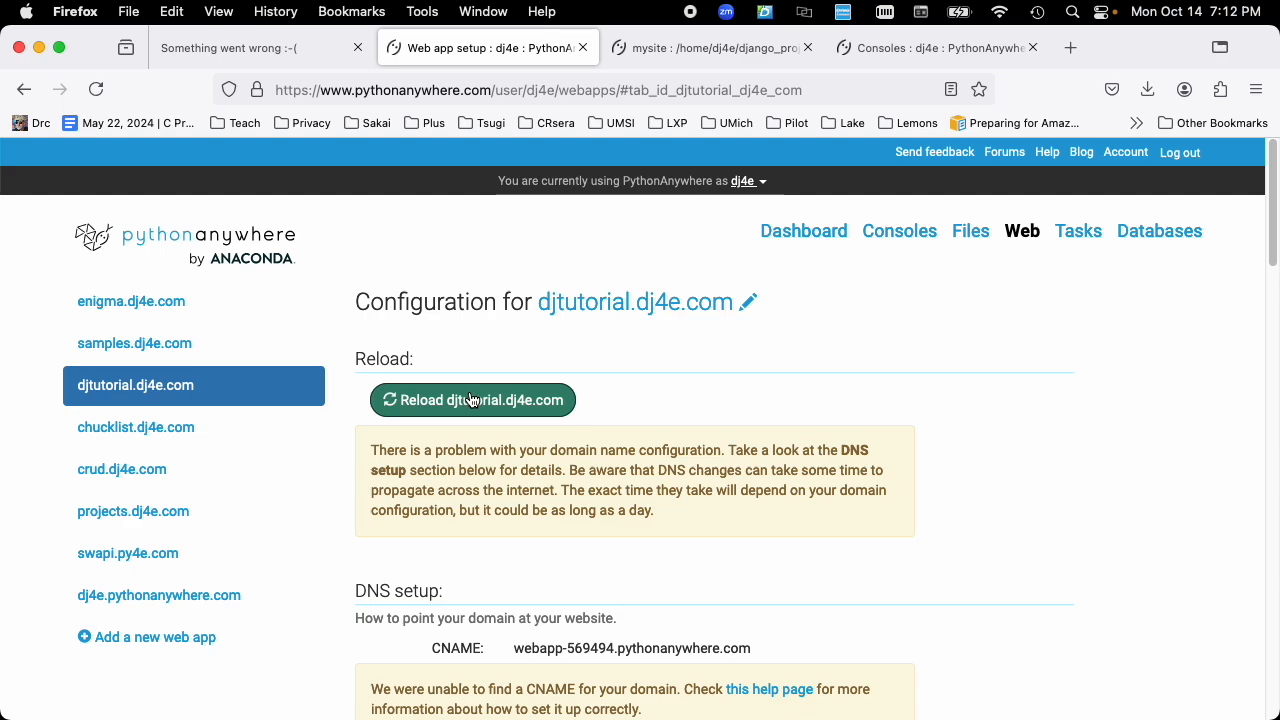
mouse_move(720, 47)
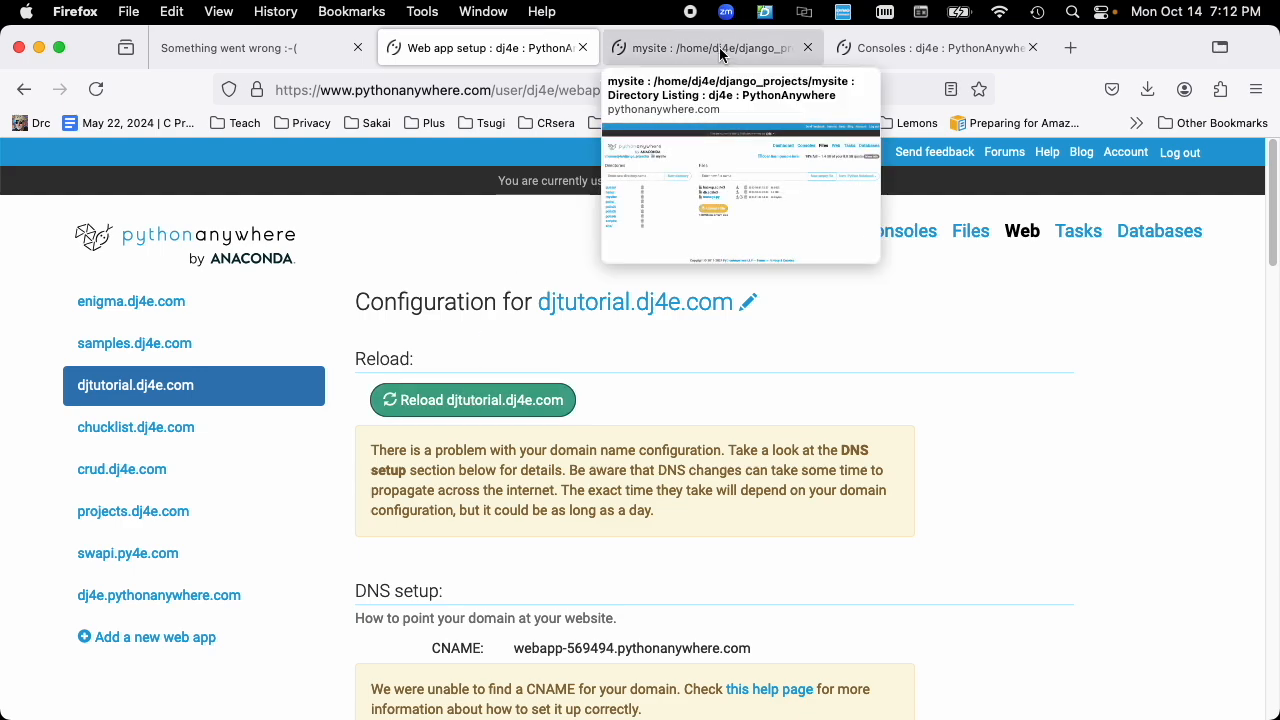
Step: Glance at the mysite files, then reload djtutorial.dj4e.com from the Web page
click(712, 47)
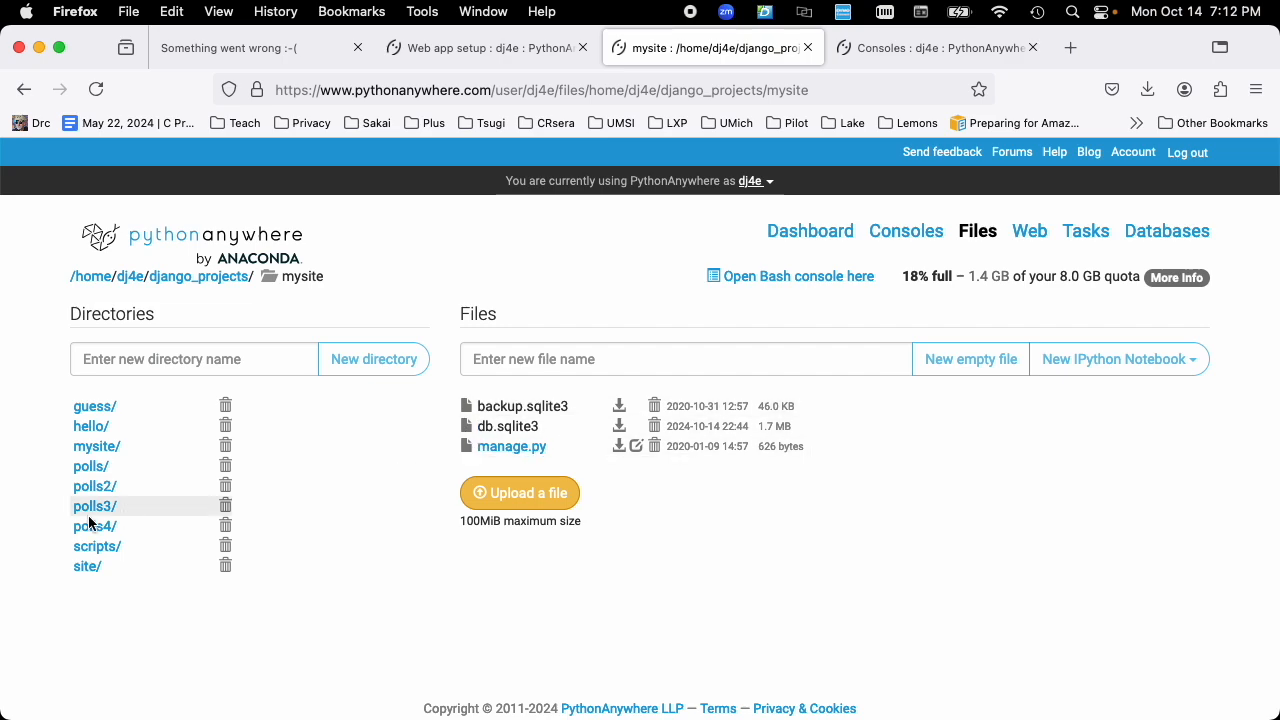
click(487, 47)
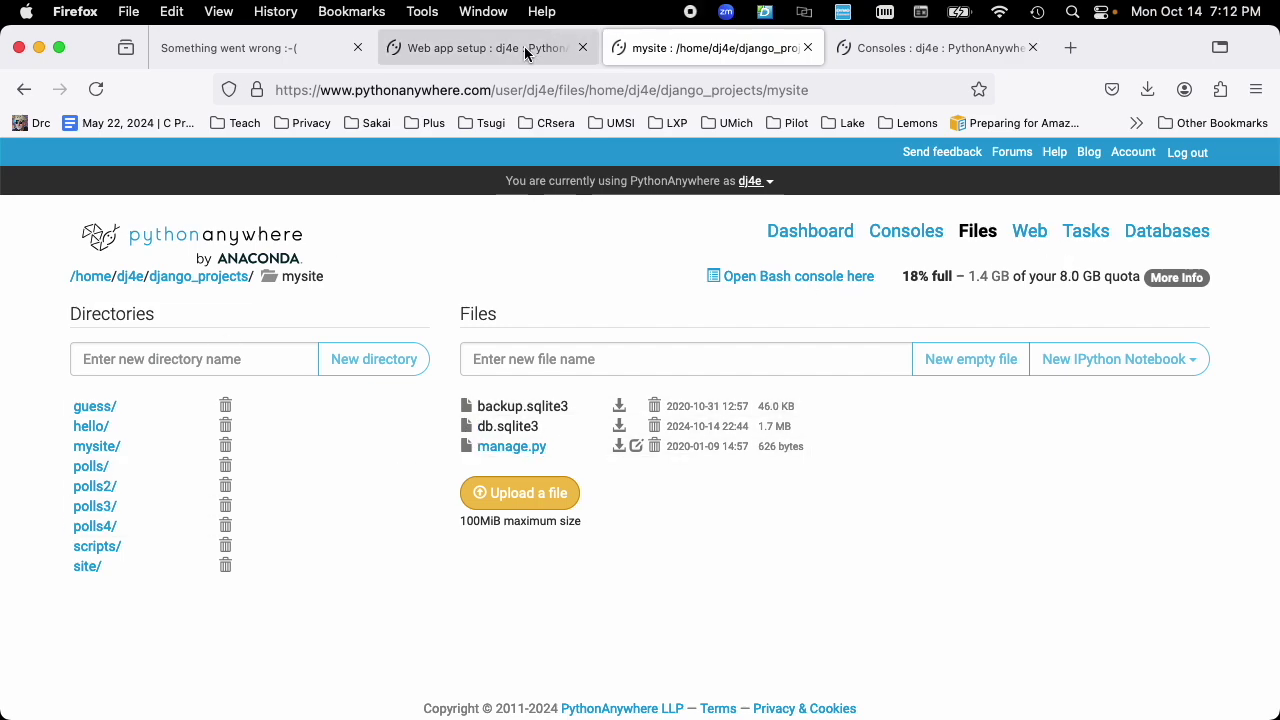
click(1029, 230)
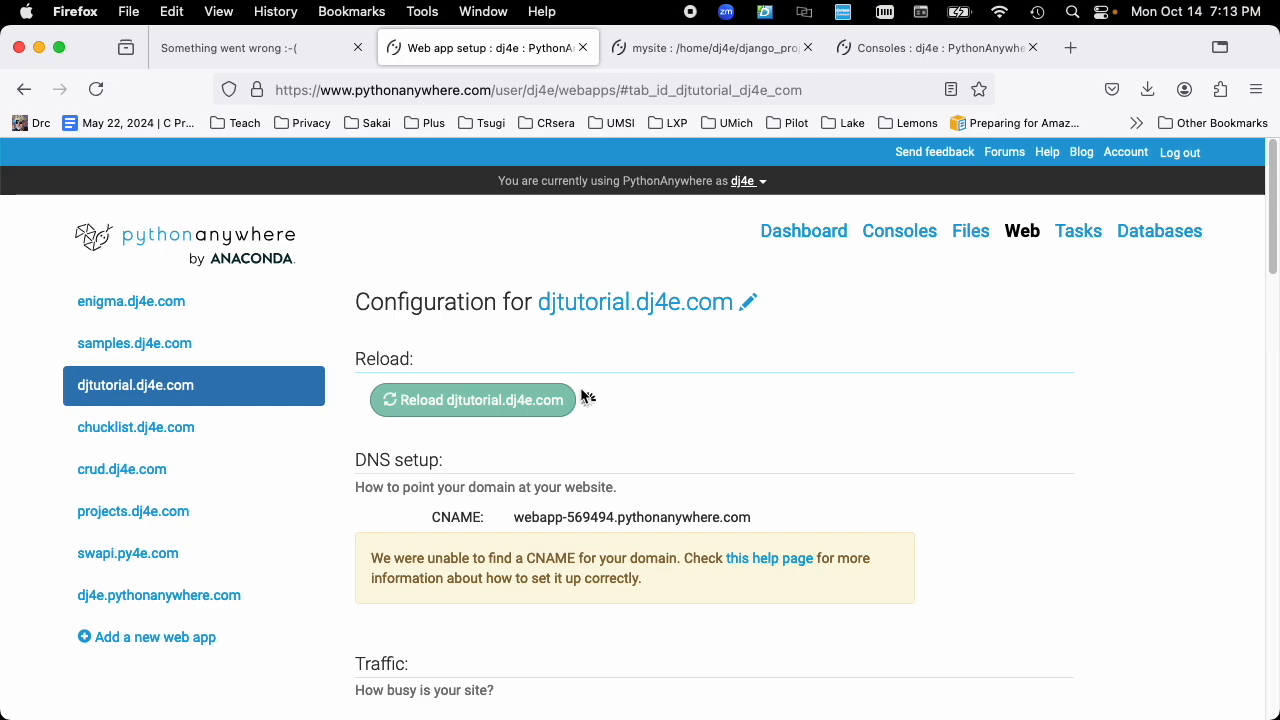
mouse_move(581, 399)
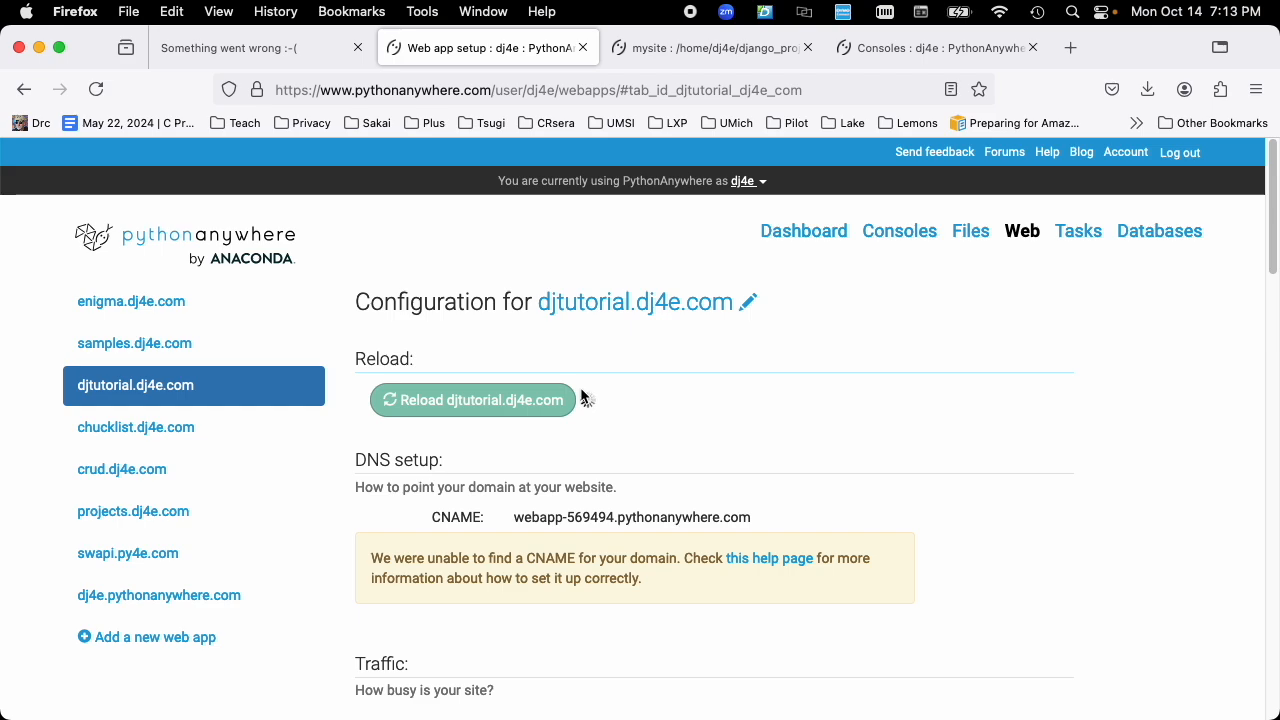
click(472, 400)
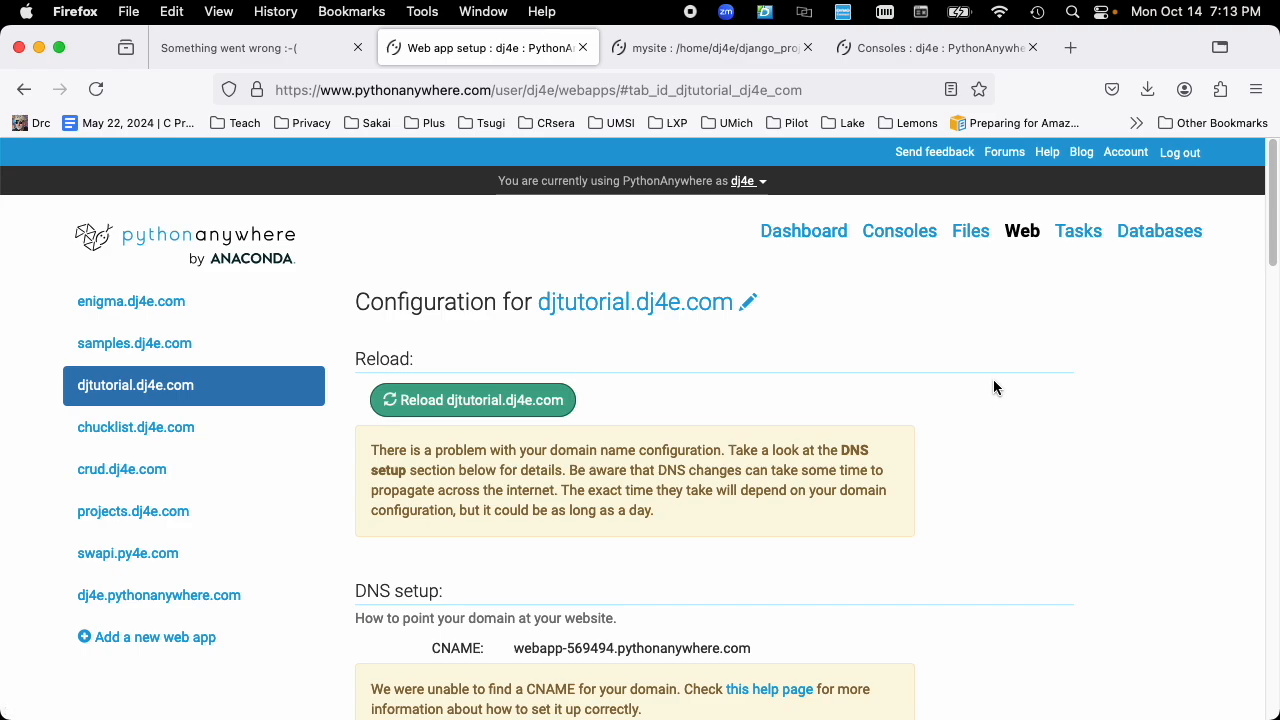
scroll(down, 3)
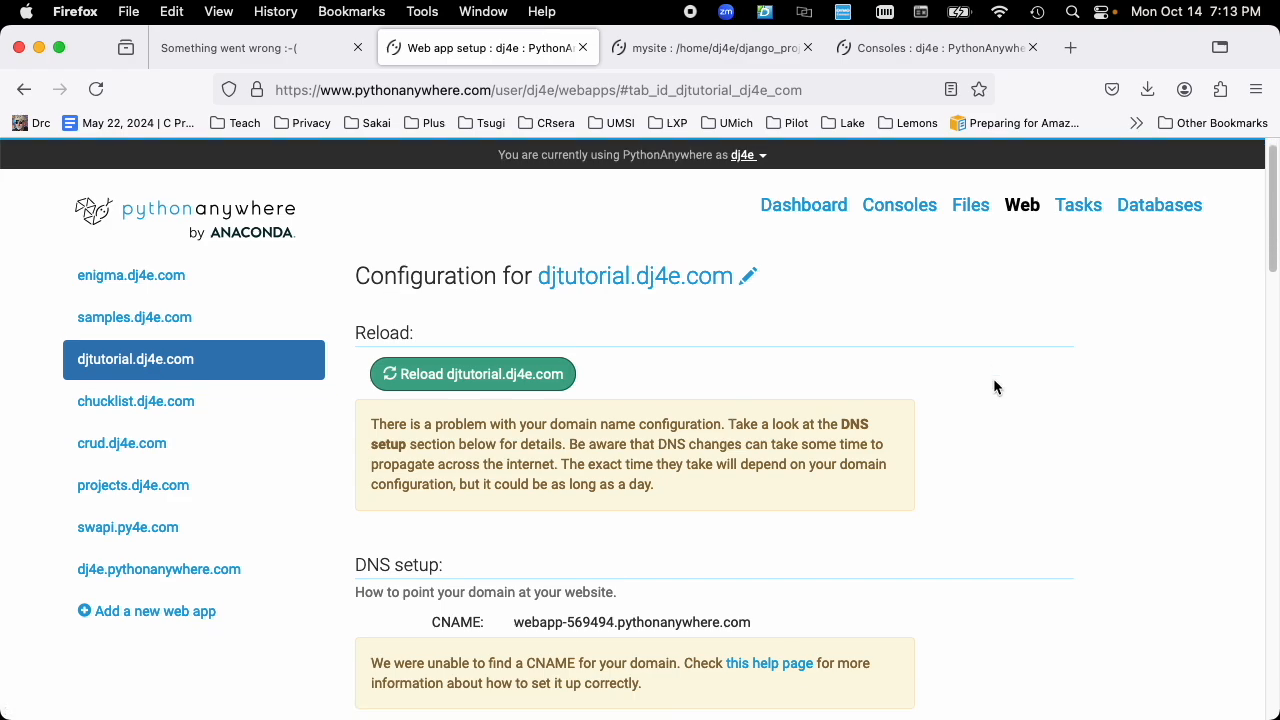
scroll(down, 3)
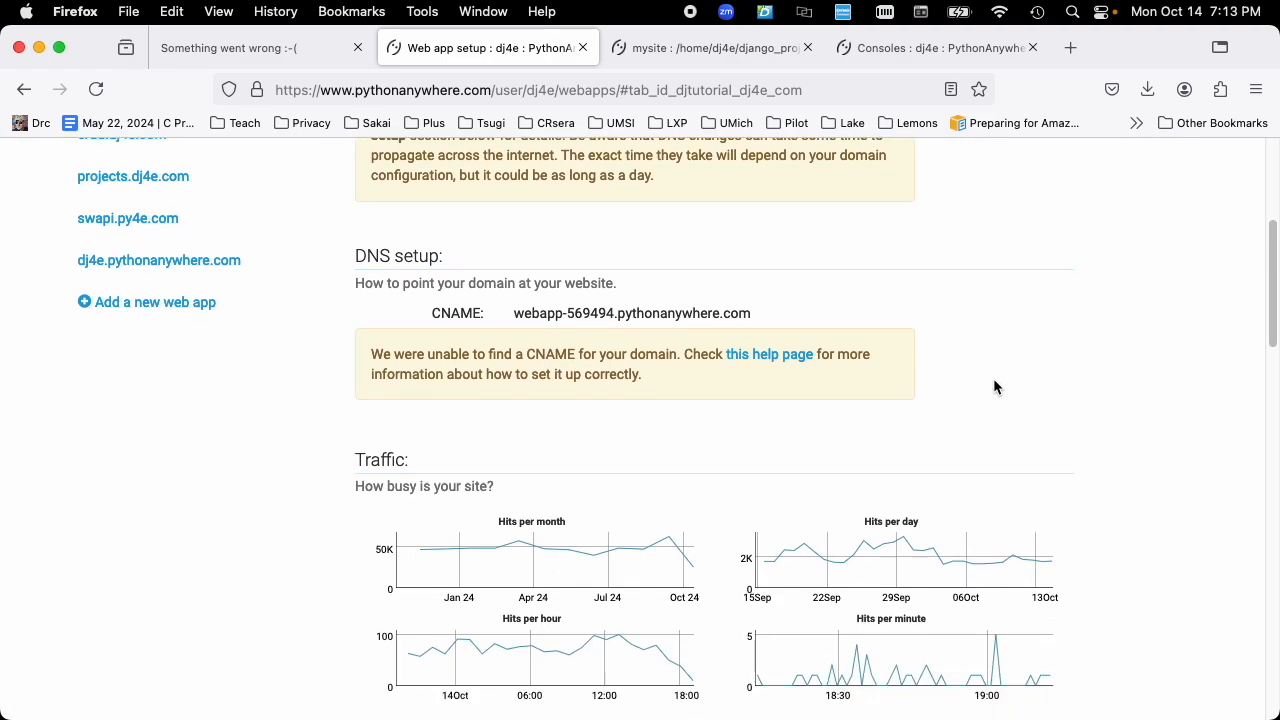
scroll(down, 3)
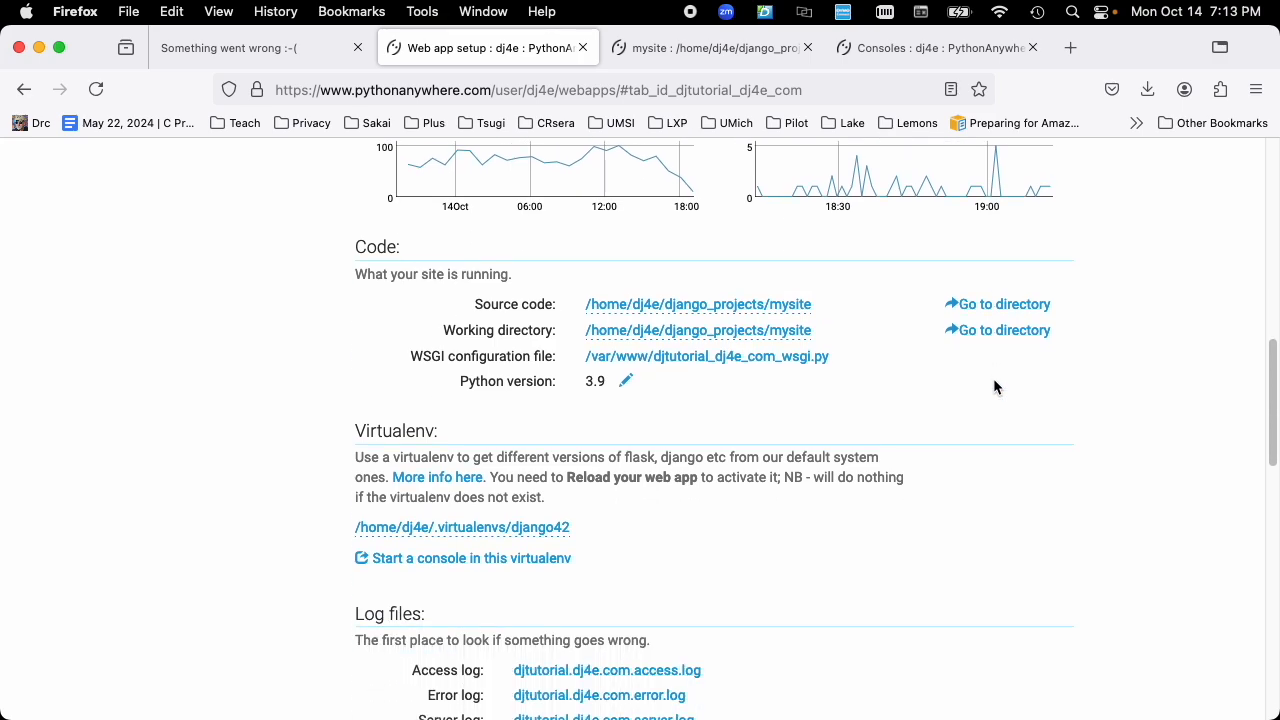
mouse_move(306, 304)
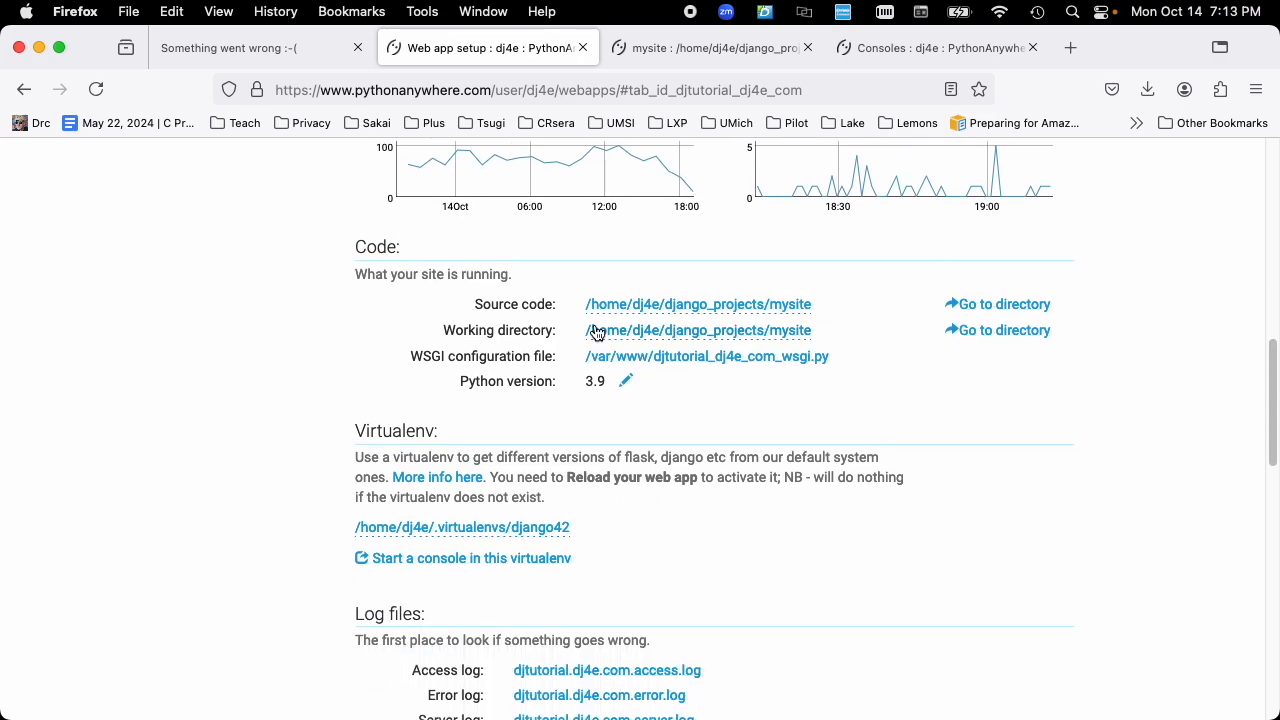
mouse_move(536, 306)
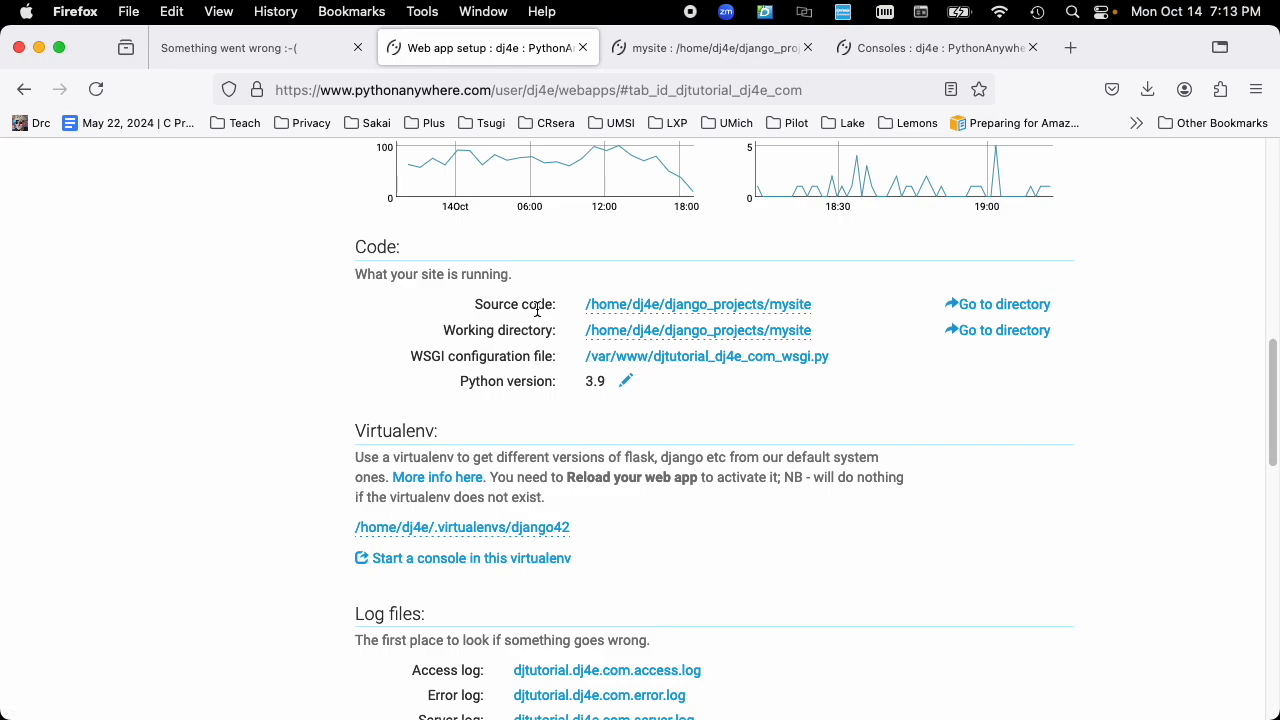
mouse_move(770, 278)
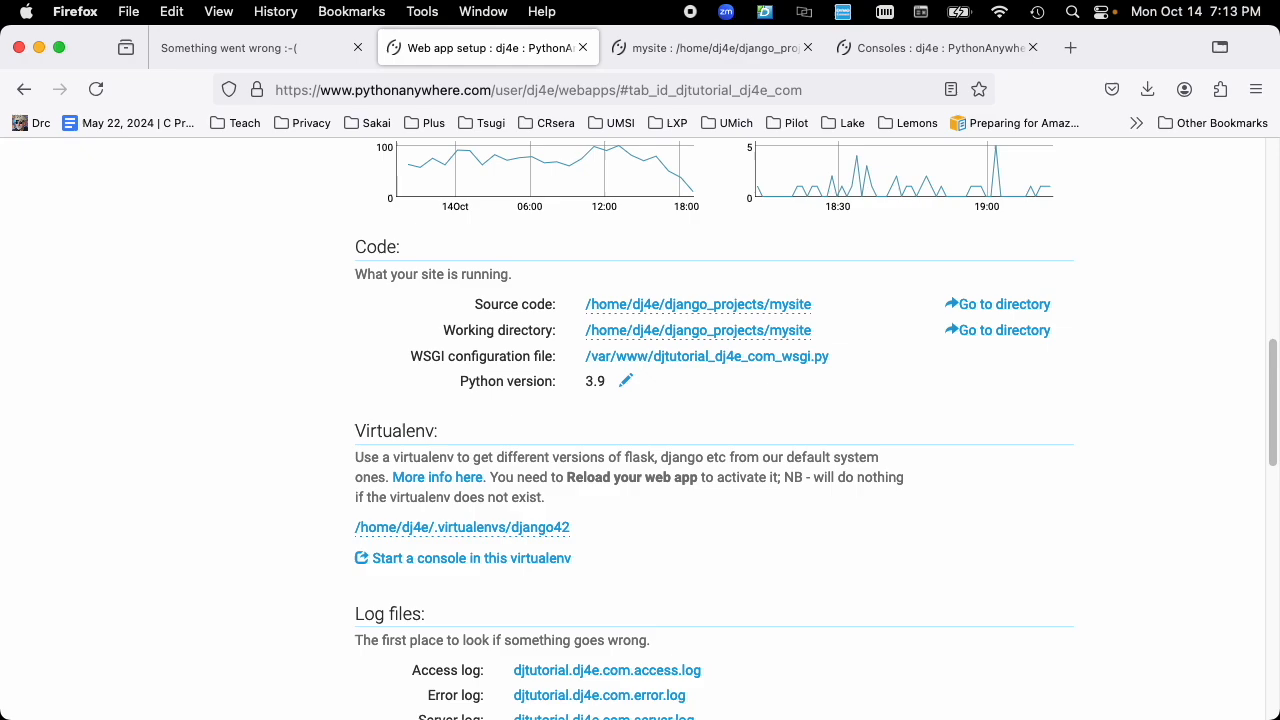
mouse_move(825, 309)
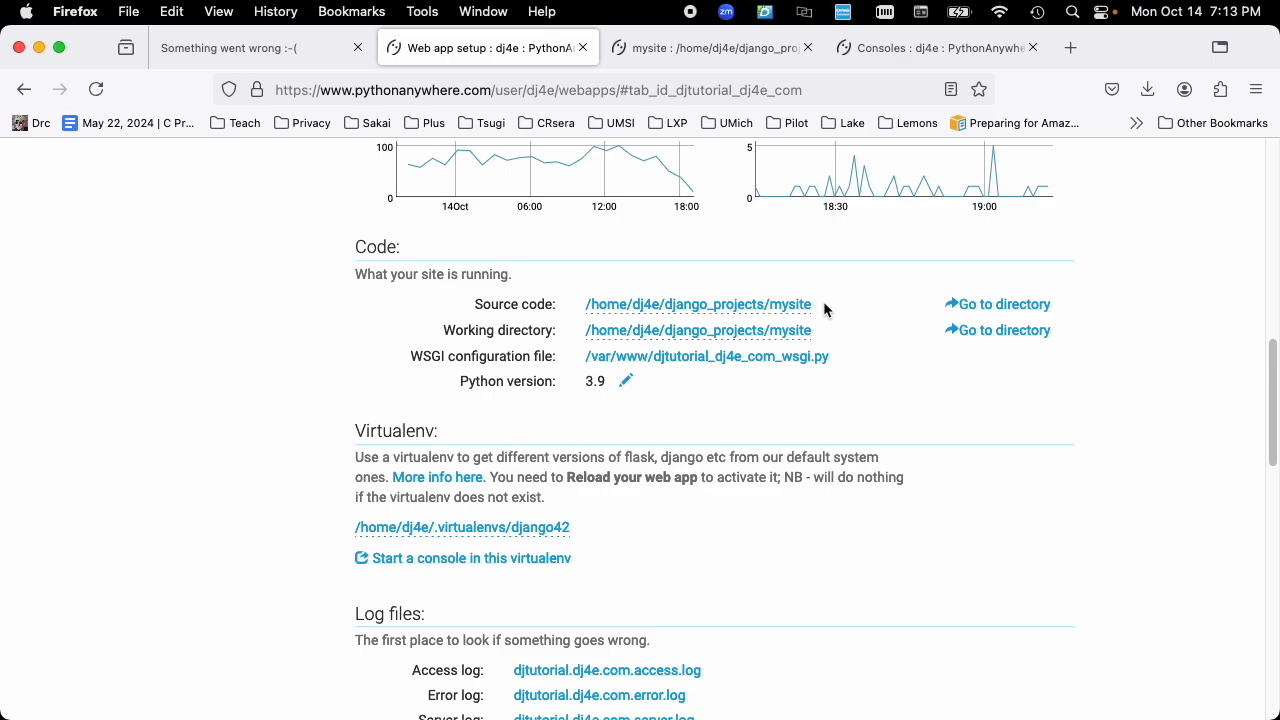
mouse_move(827, 340)
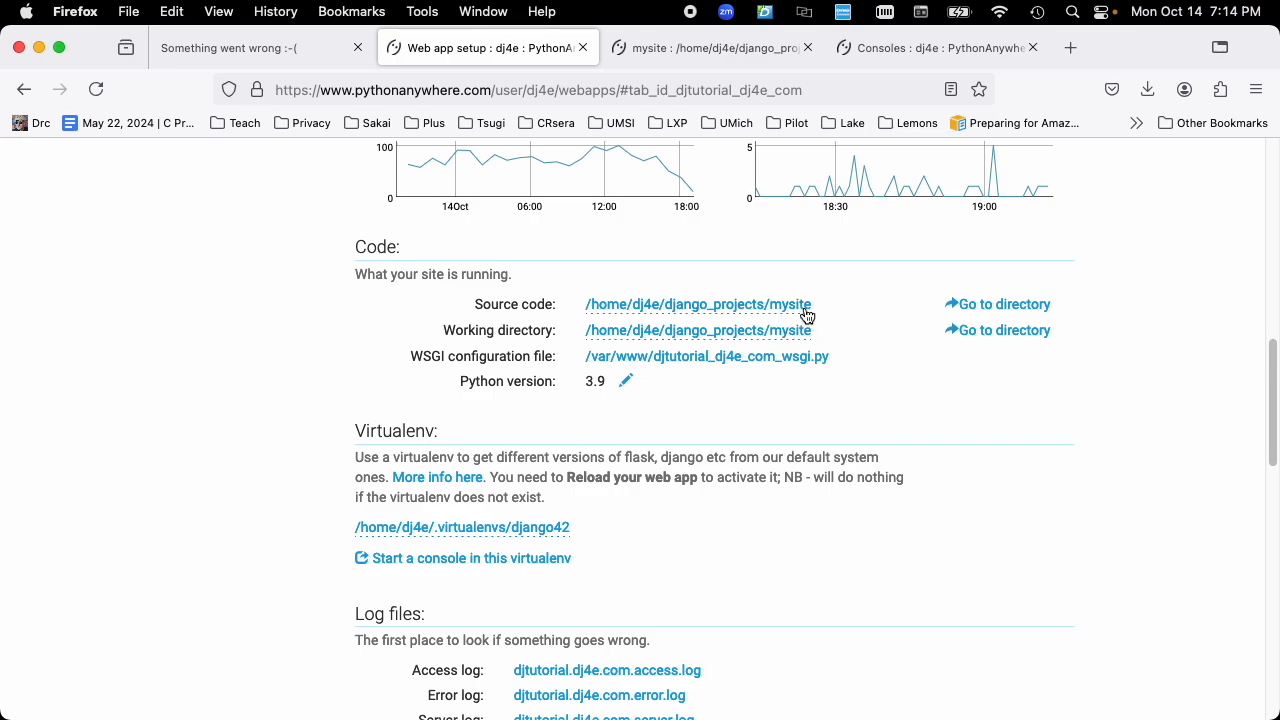
mouse_move(822, 308)
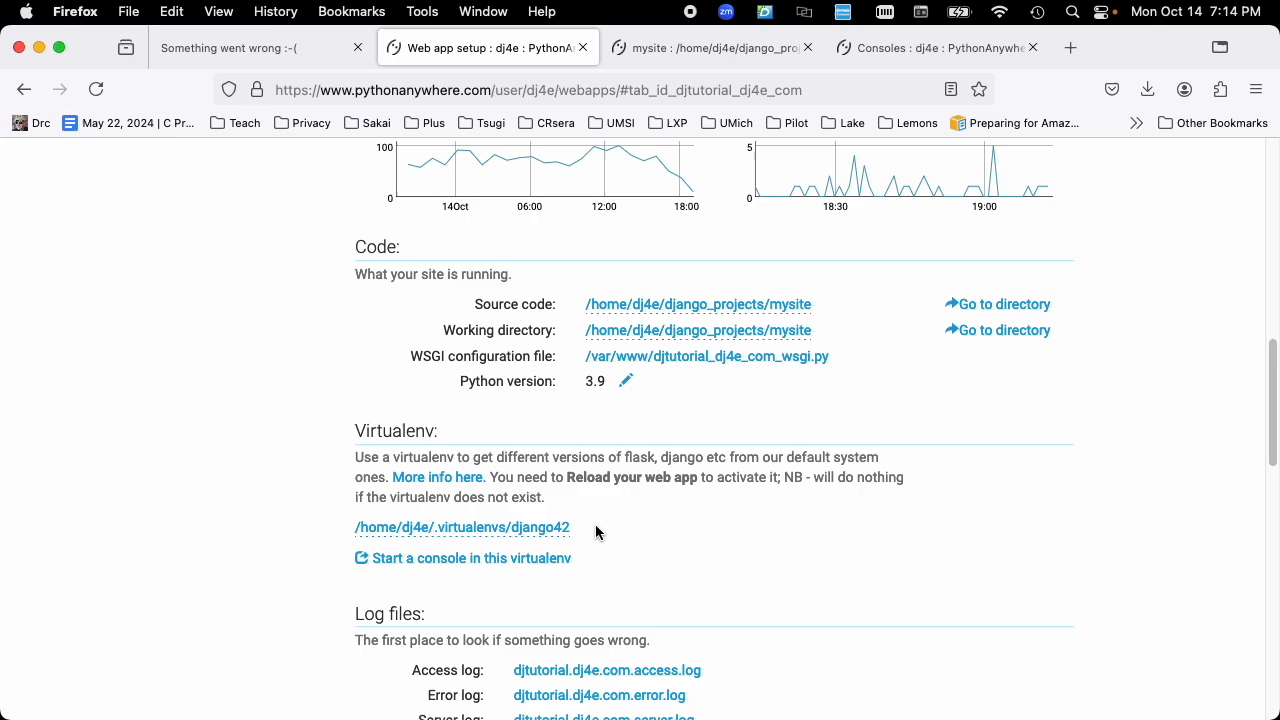
mouse_move(578, 537)
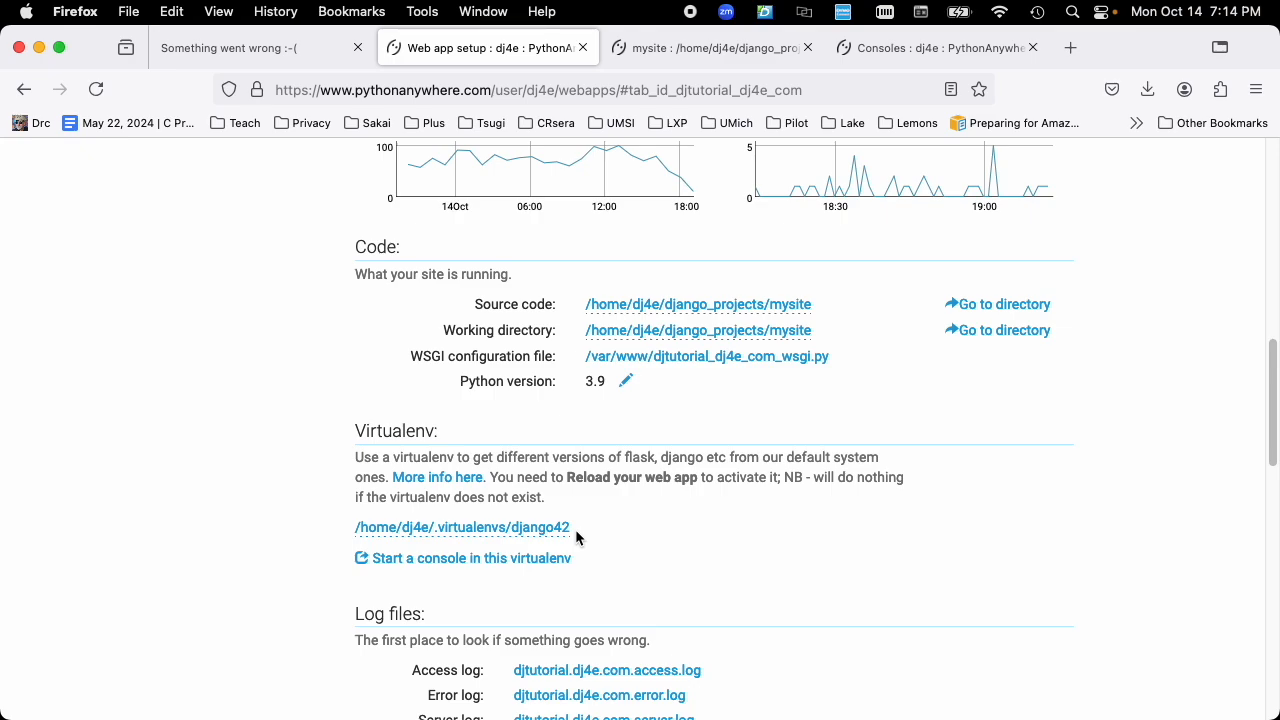
mouse_move(664, 535)
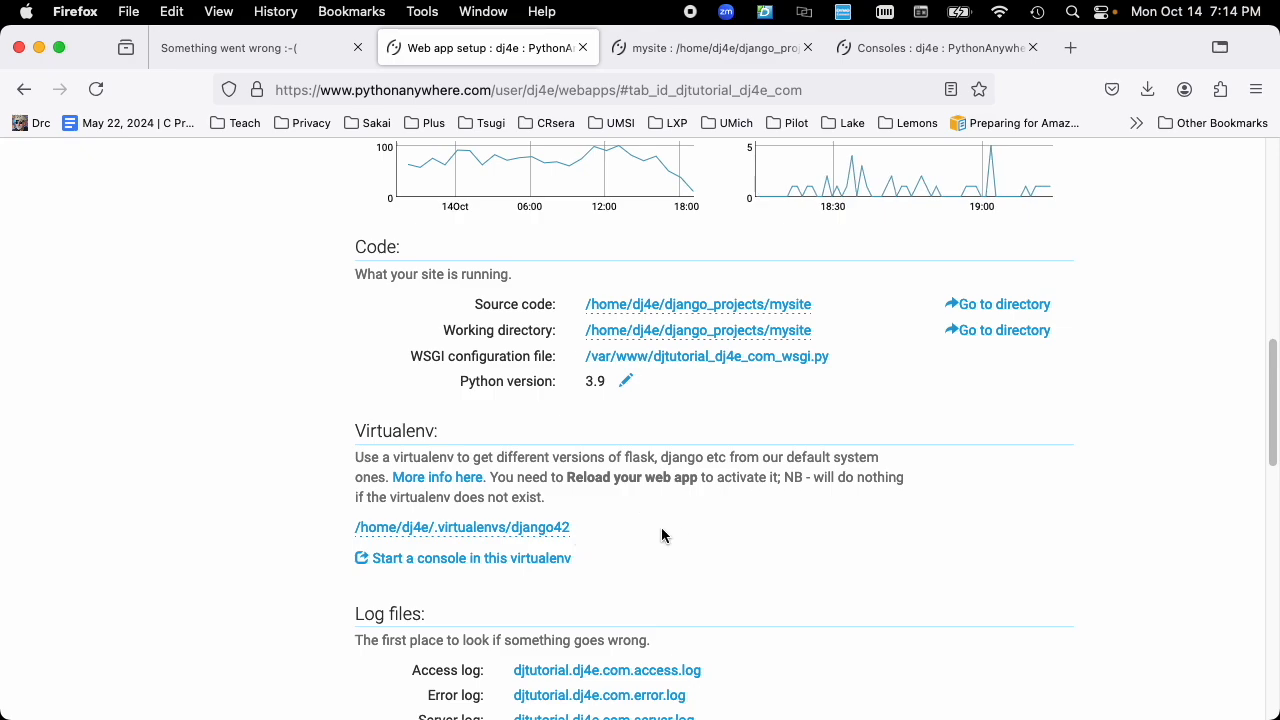
mouse_move(646, 305)
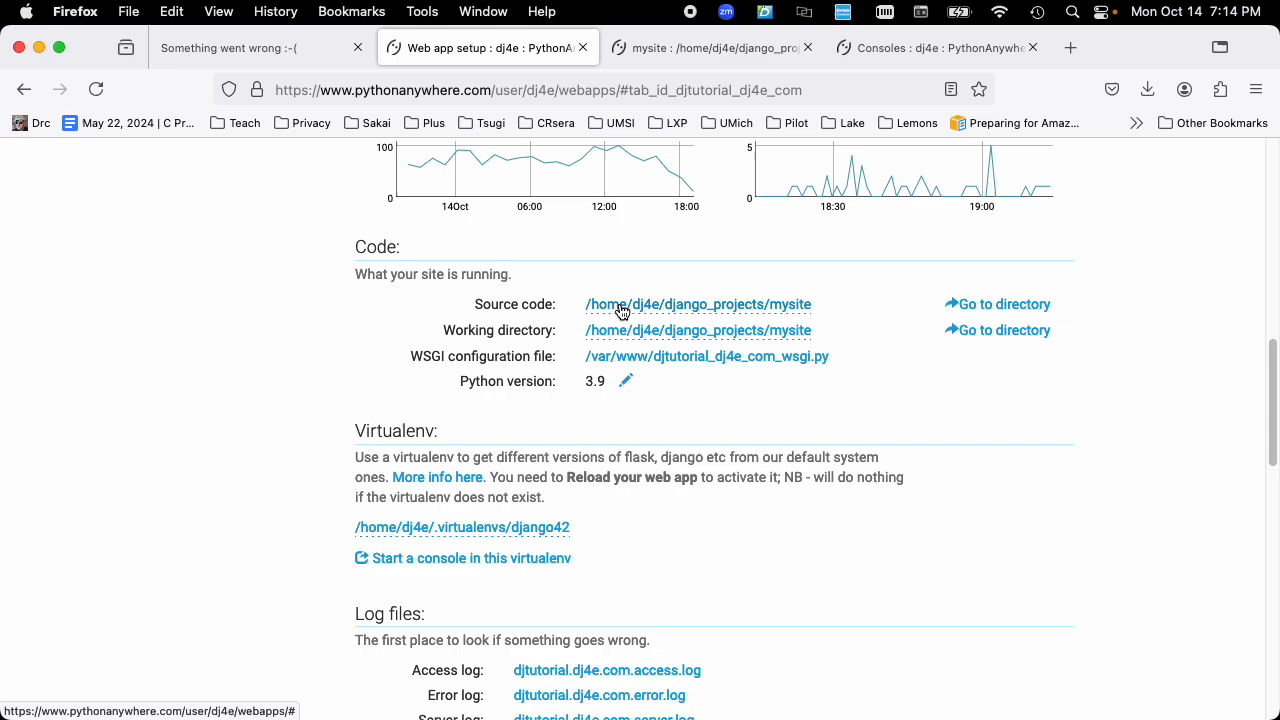
mouse_move(517, 533)
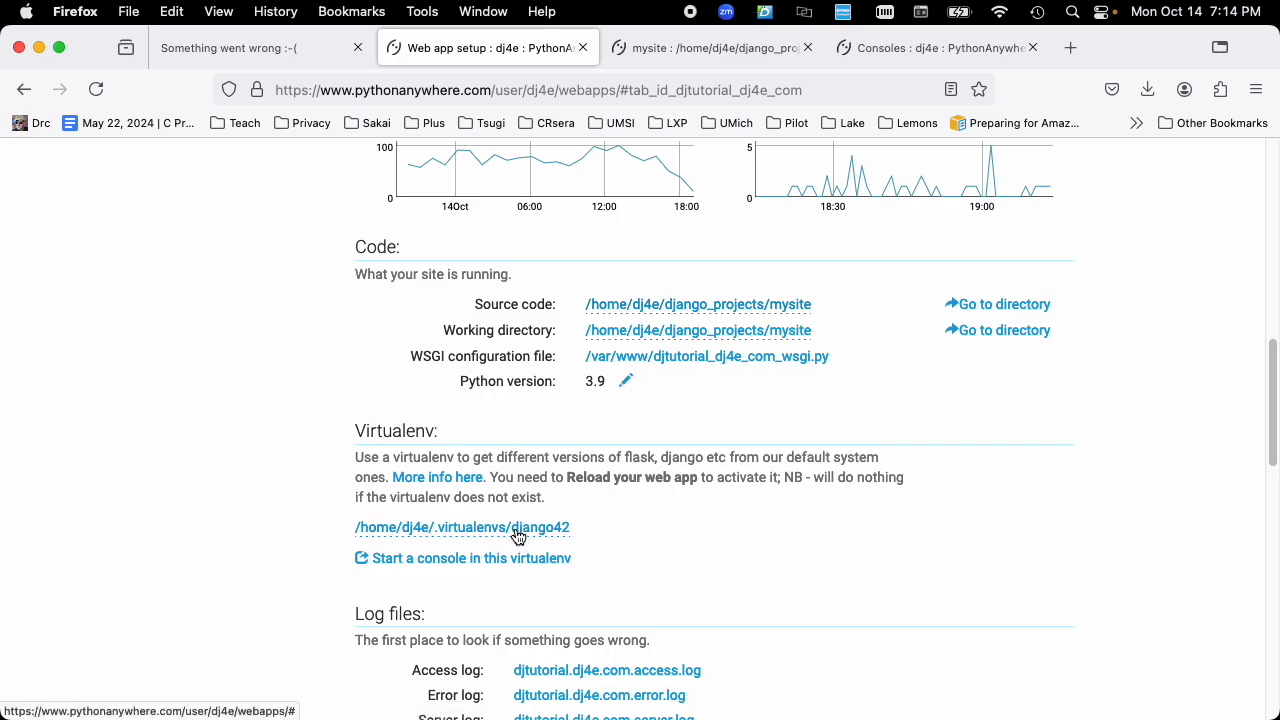
mouse_move(720, 357)
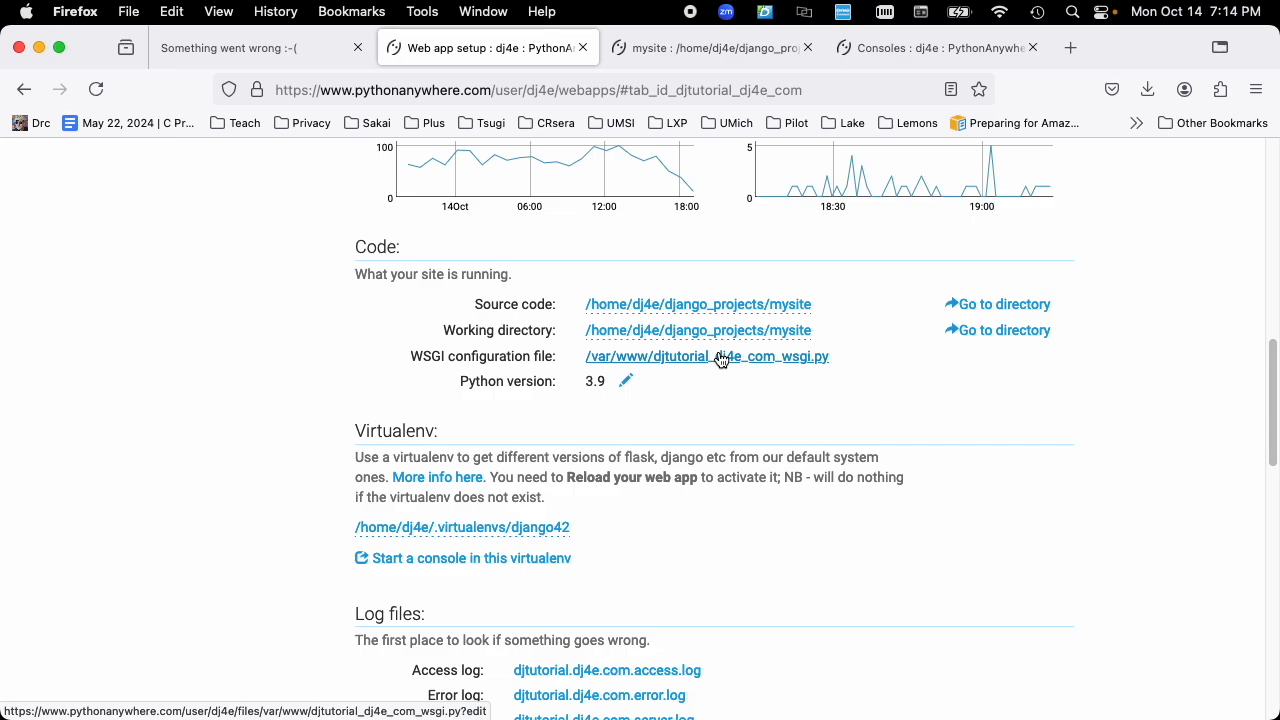
mouse_move(719, 377)
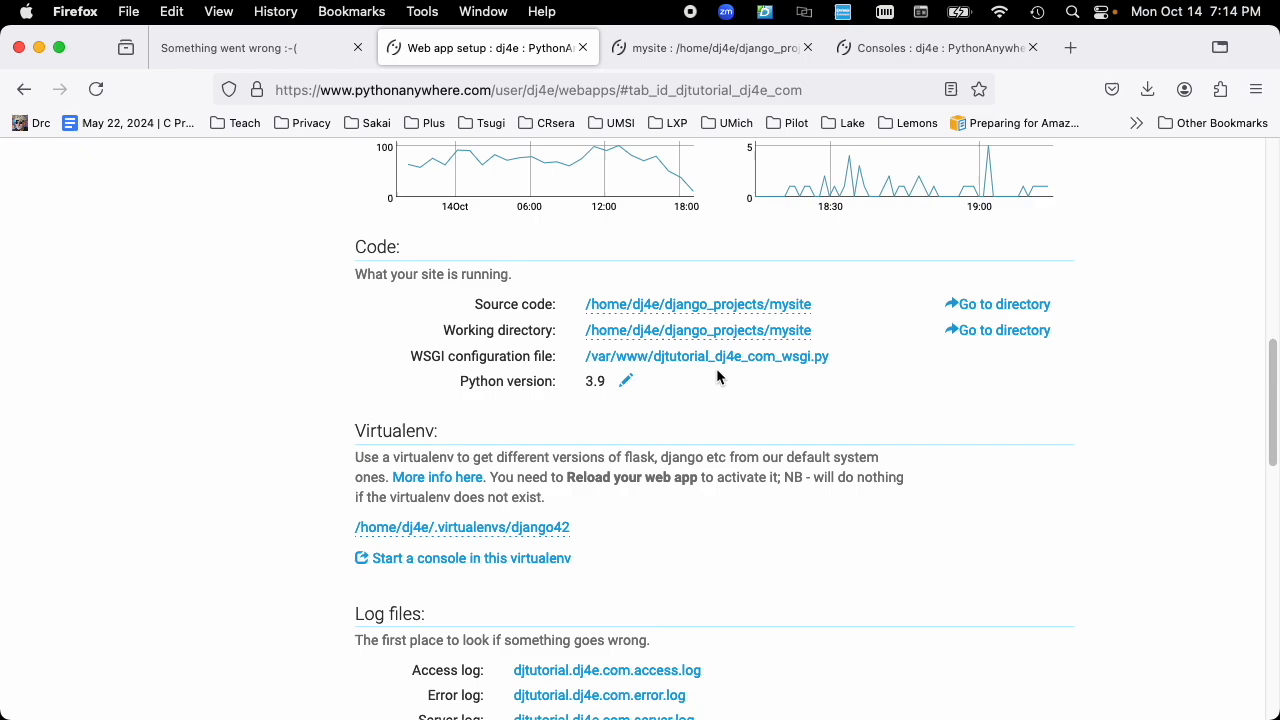
mouse_move(714, 364)
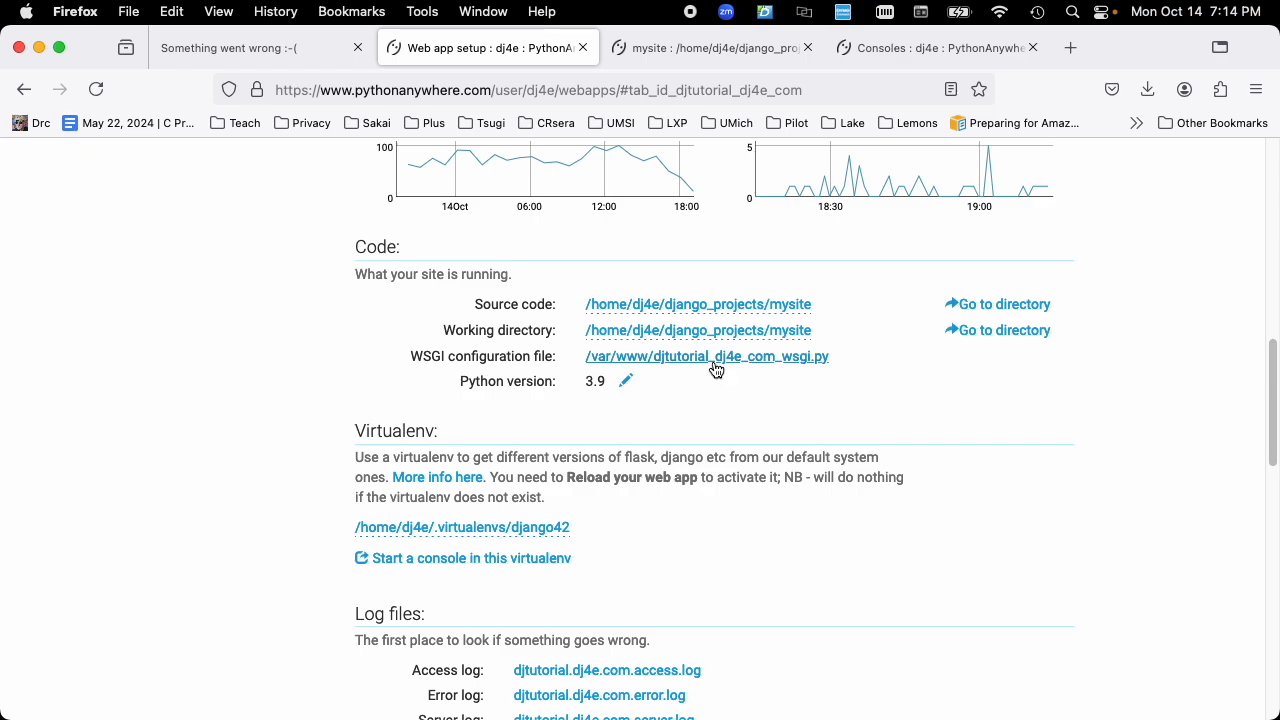
mouse_move(712, 360)
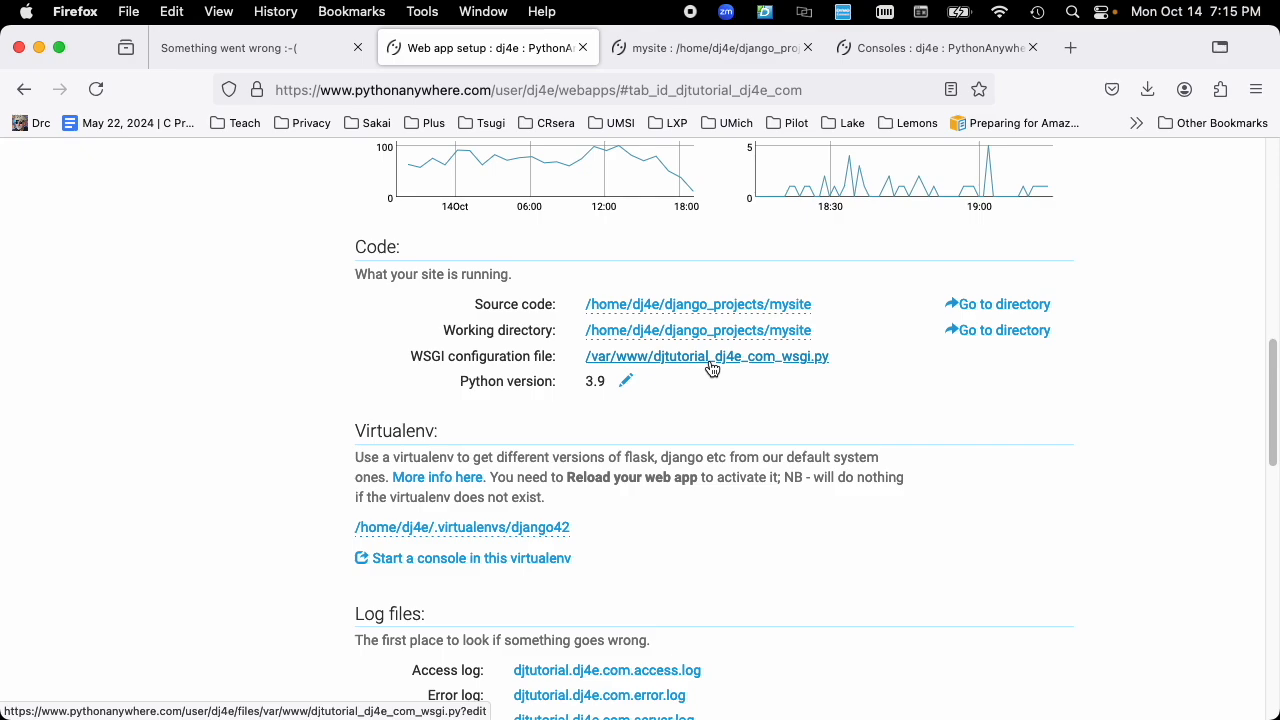
mouse_move(796, 286)
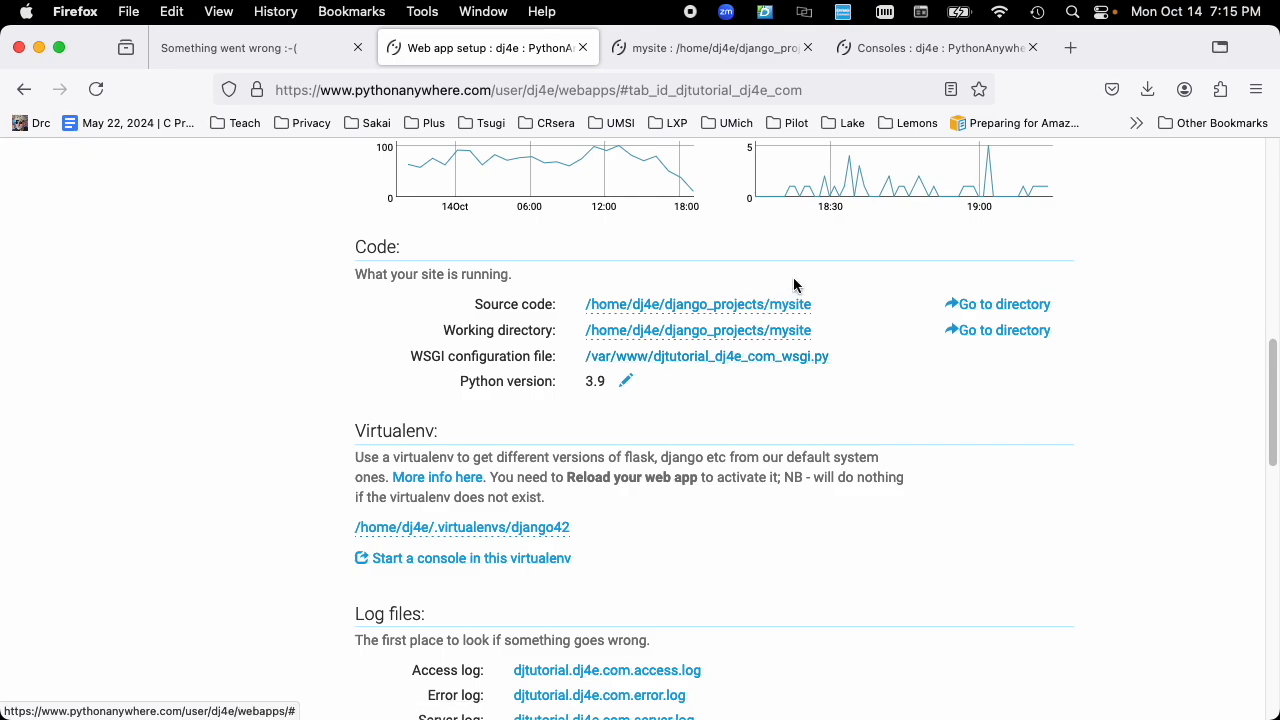
mouse_move(829, 276)
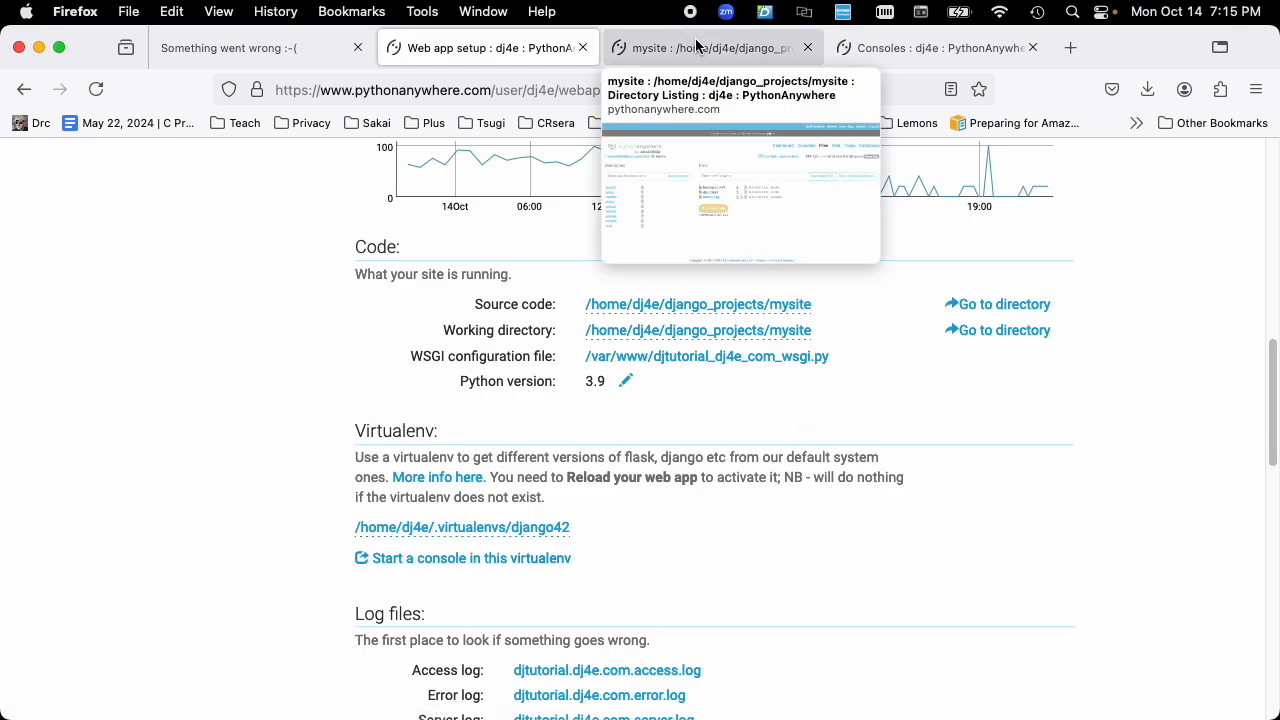
Step: Flip between the web app's code settings and the mysite project folder listing, ending on the files
click(707, 47)
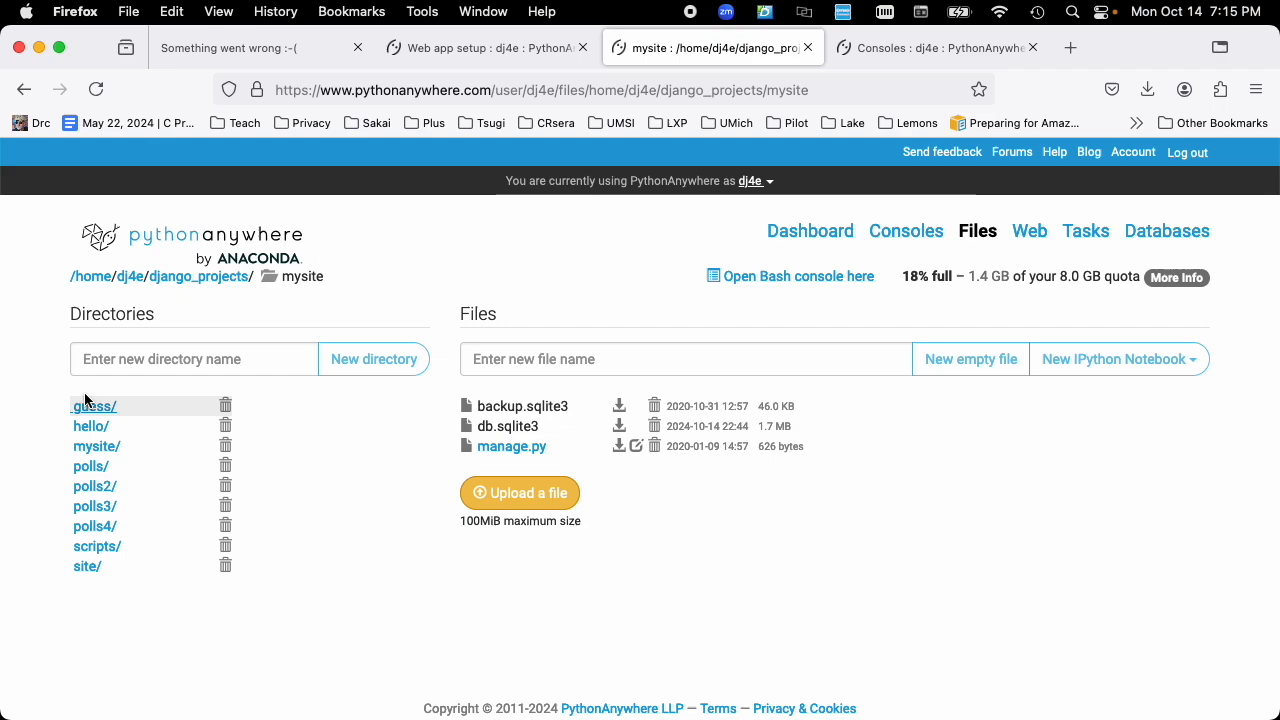
click(484, 47)
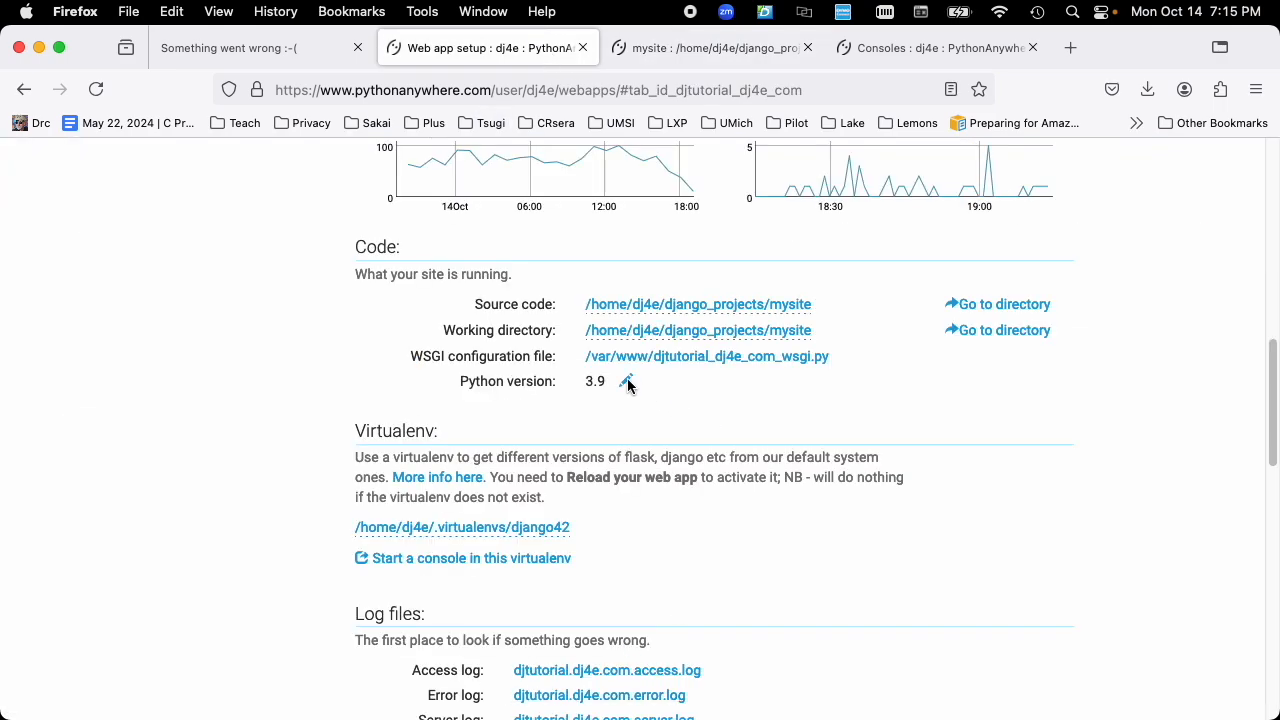
mouse_move(625, 475)
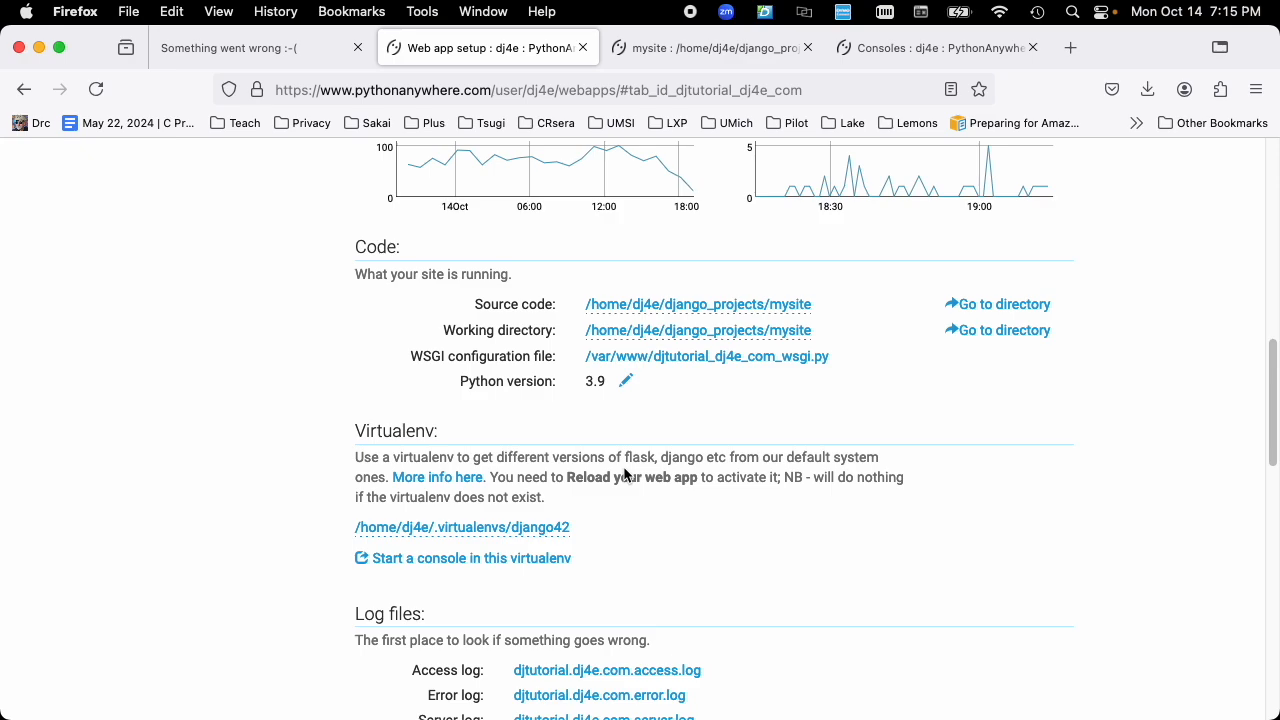
click(712, 47)
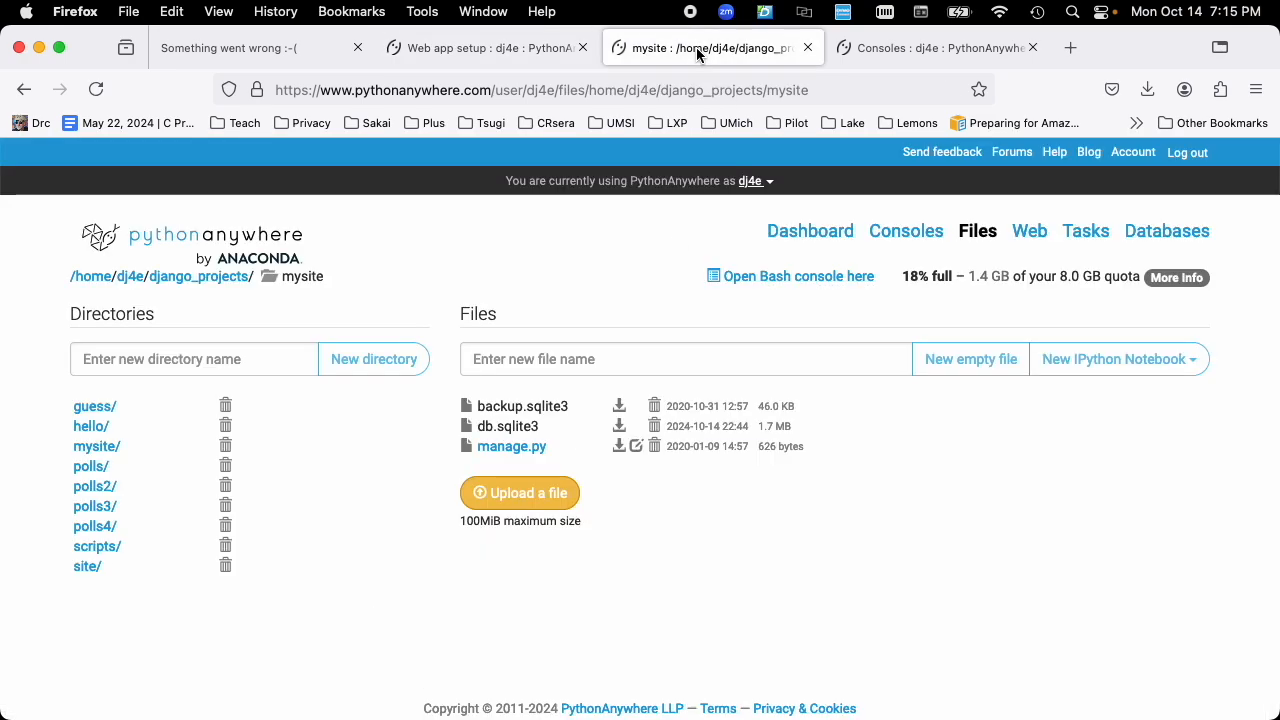
mouse_move(468, 591)
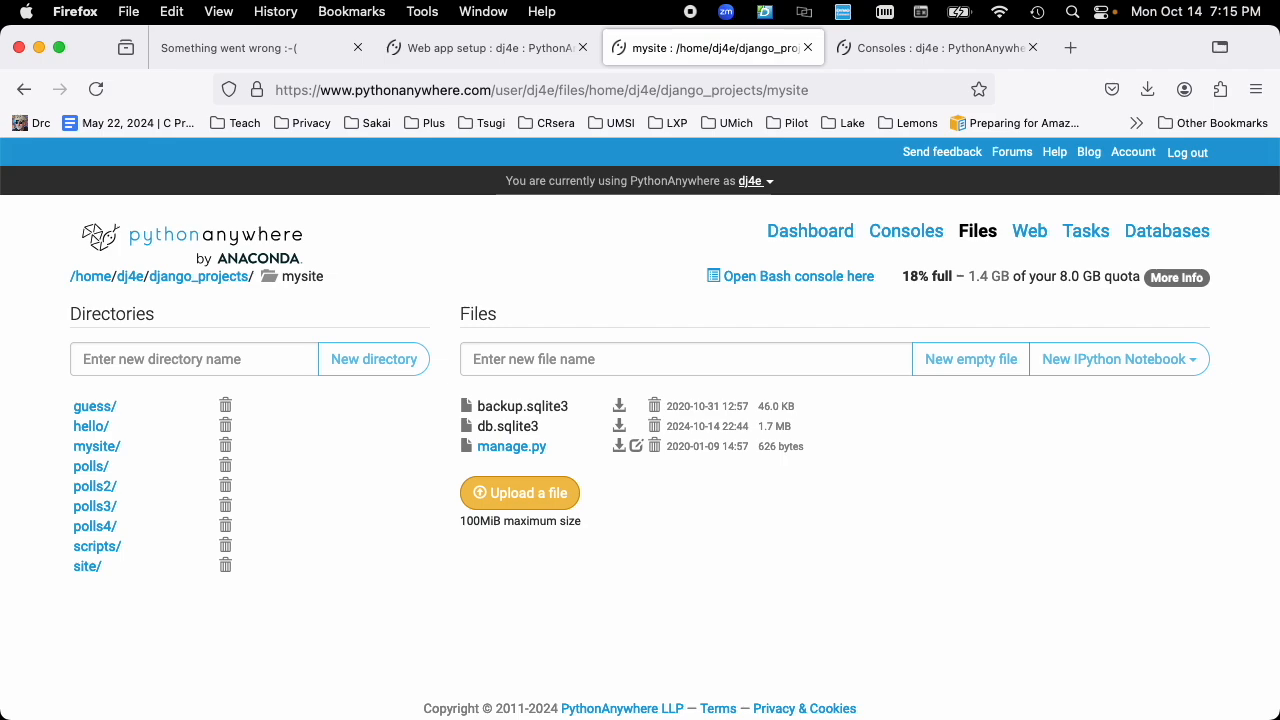
mouse_move(228, 608)
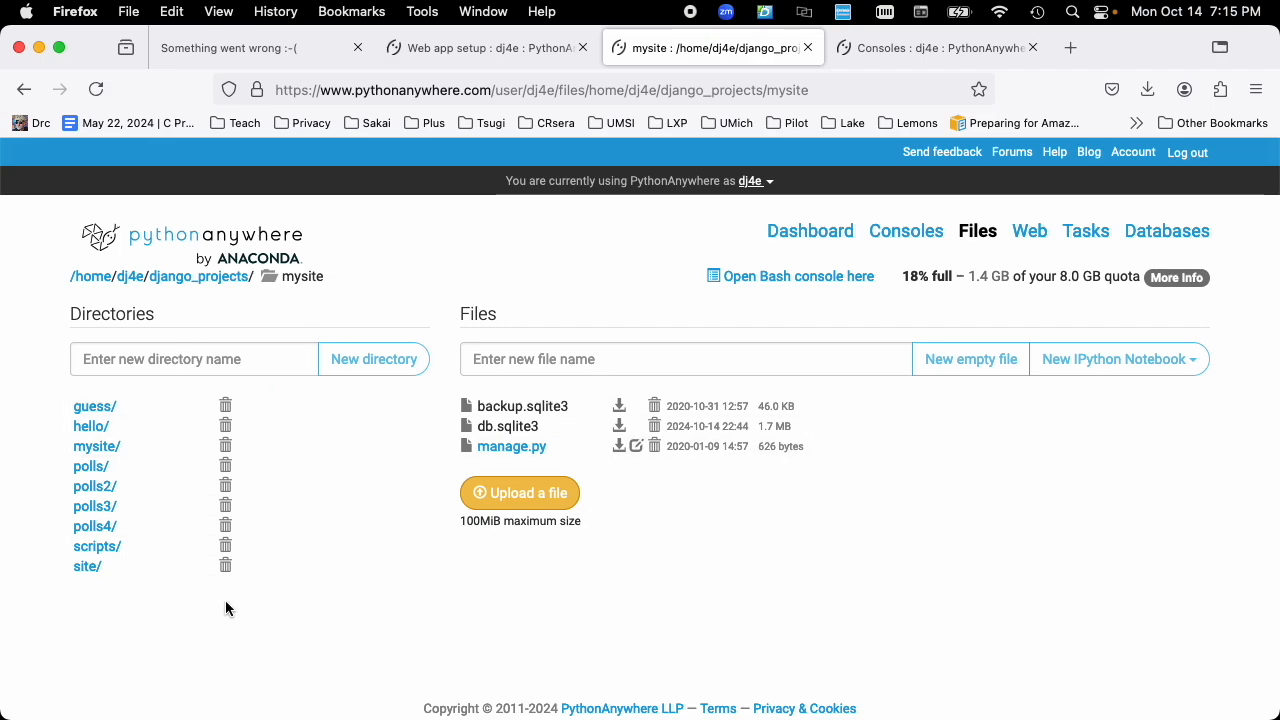
mouse_move(96, 446)
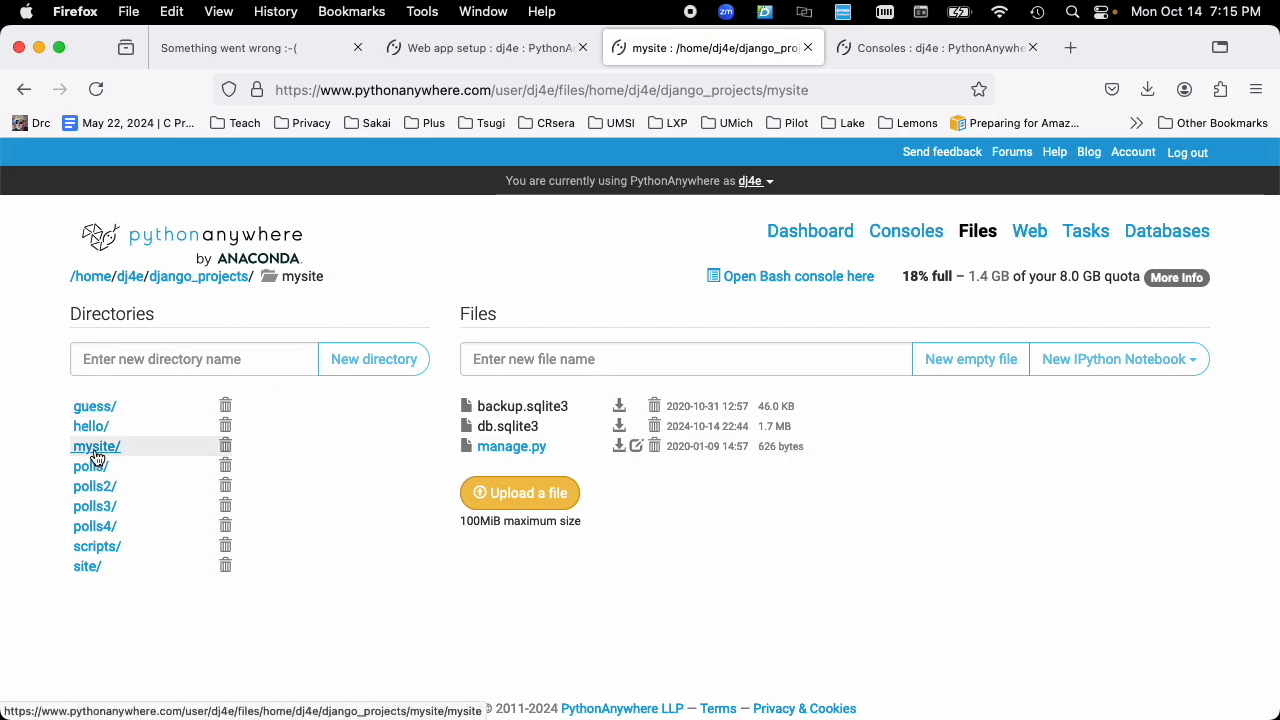
click(96, 446)
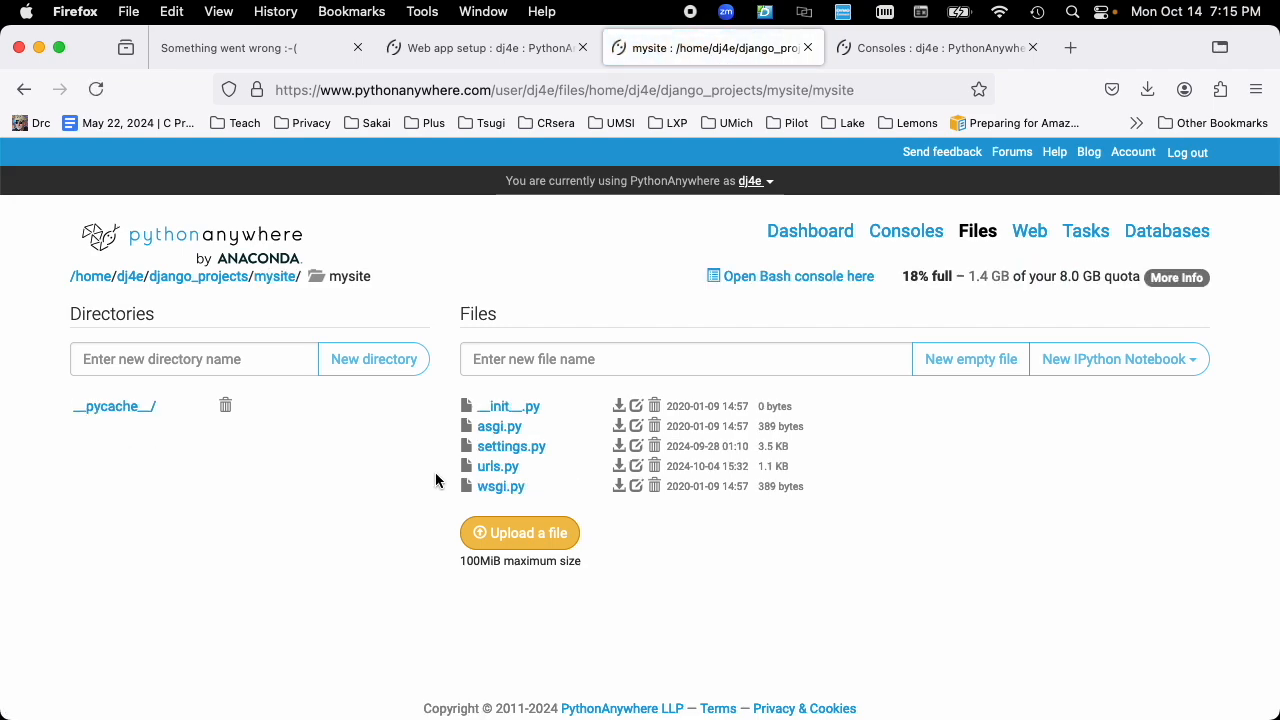
mouse_move(511, 446)
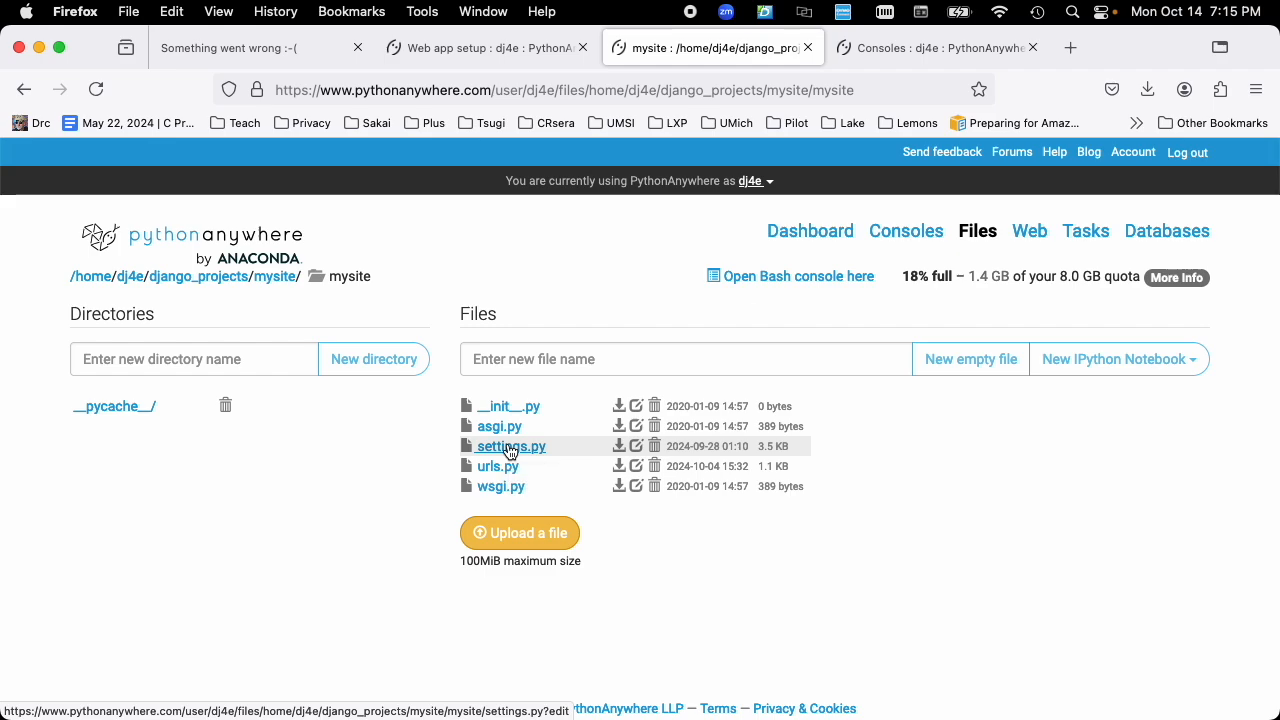
click(509, 446)
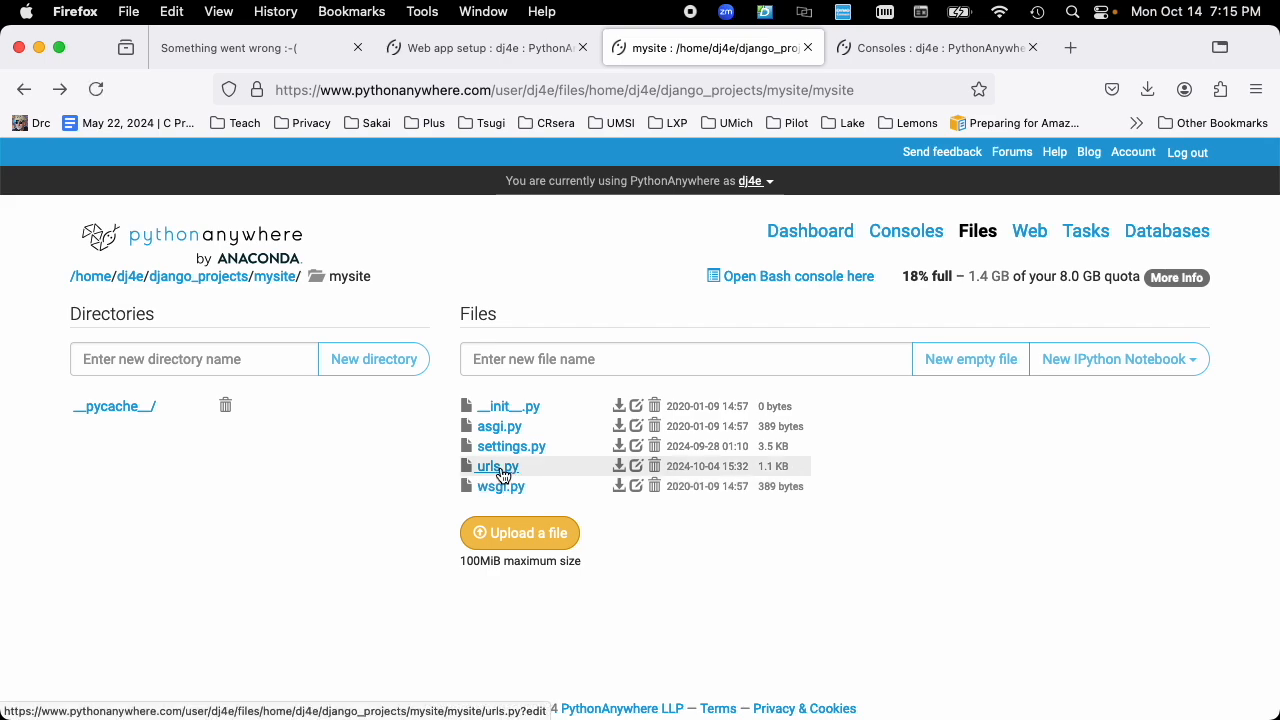
click(494, 466)
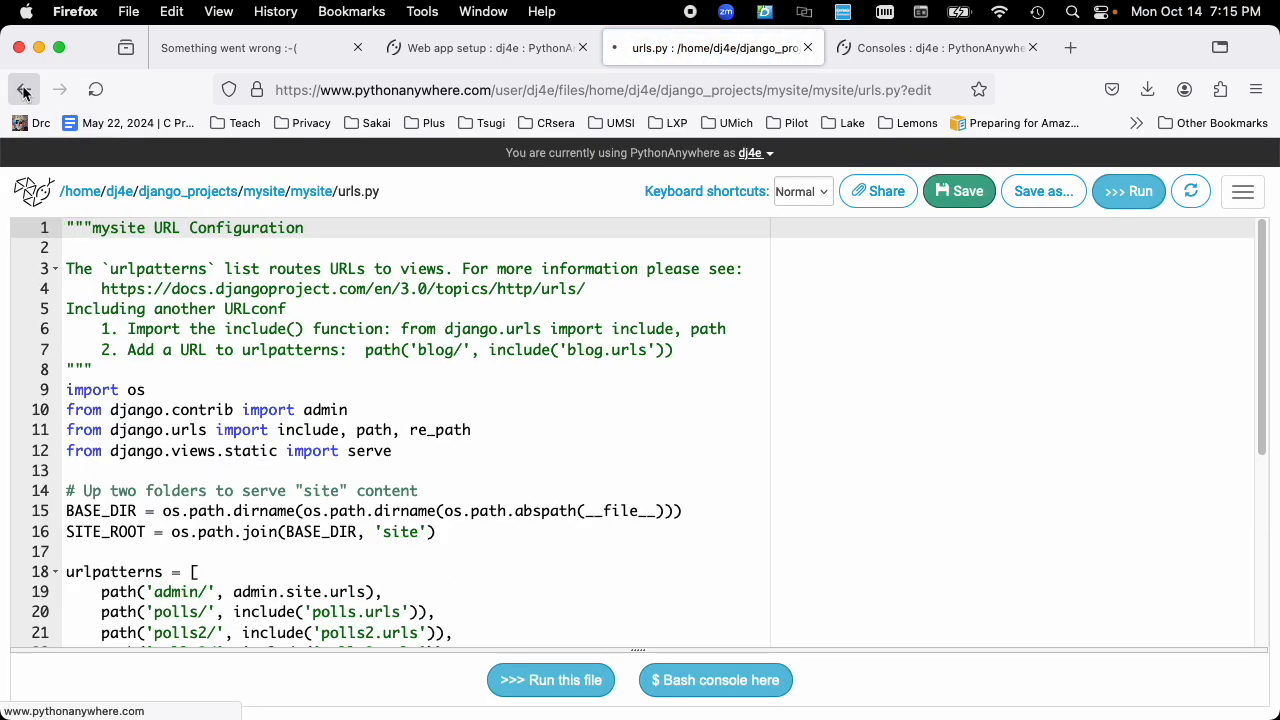
click(25, 89)
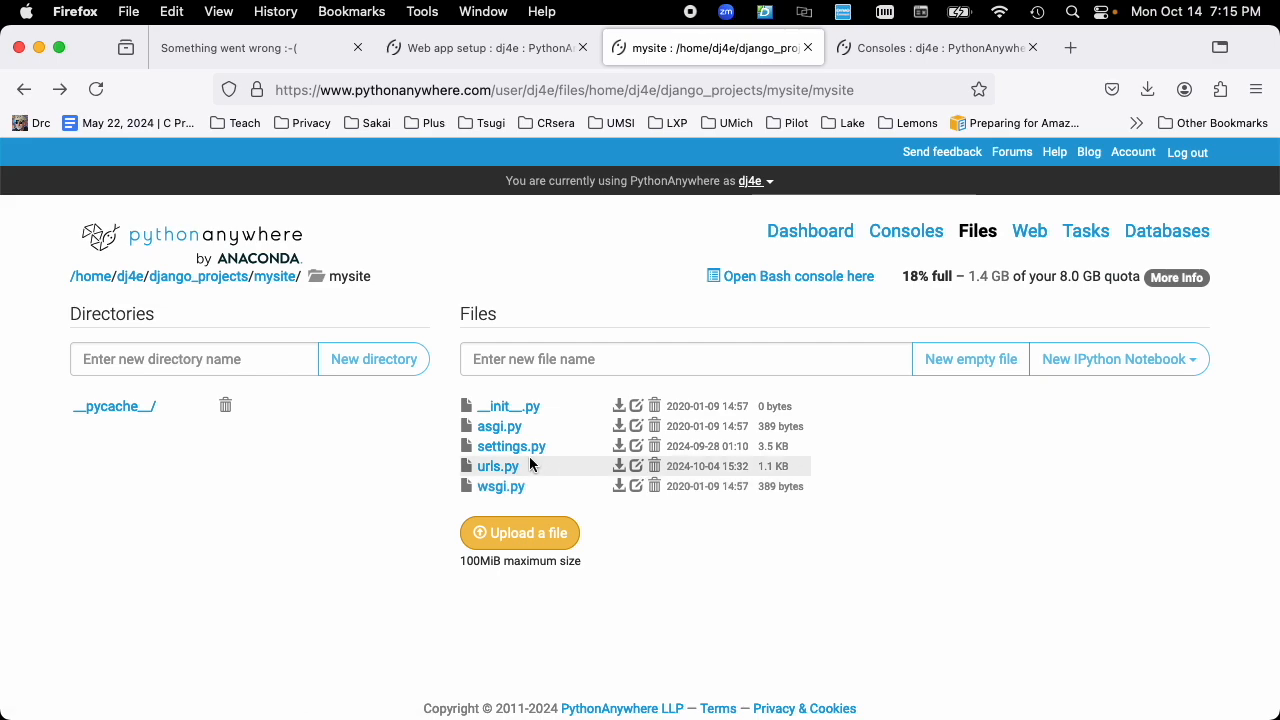
mouse_move(580, 396)
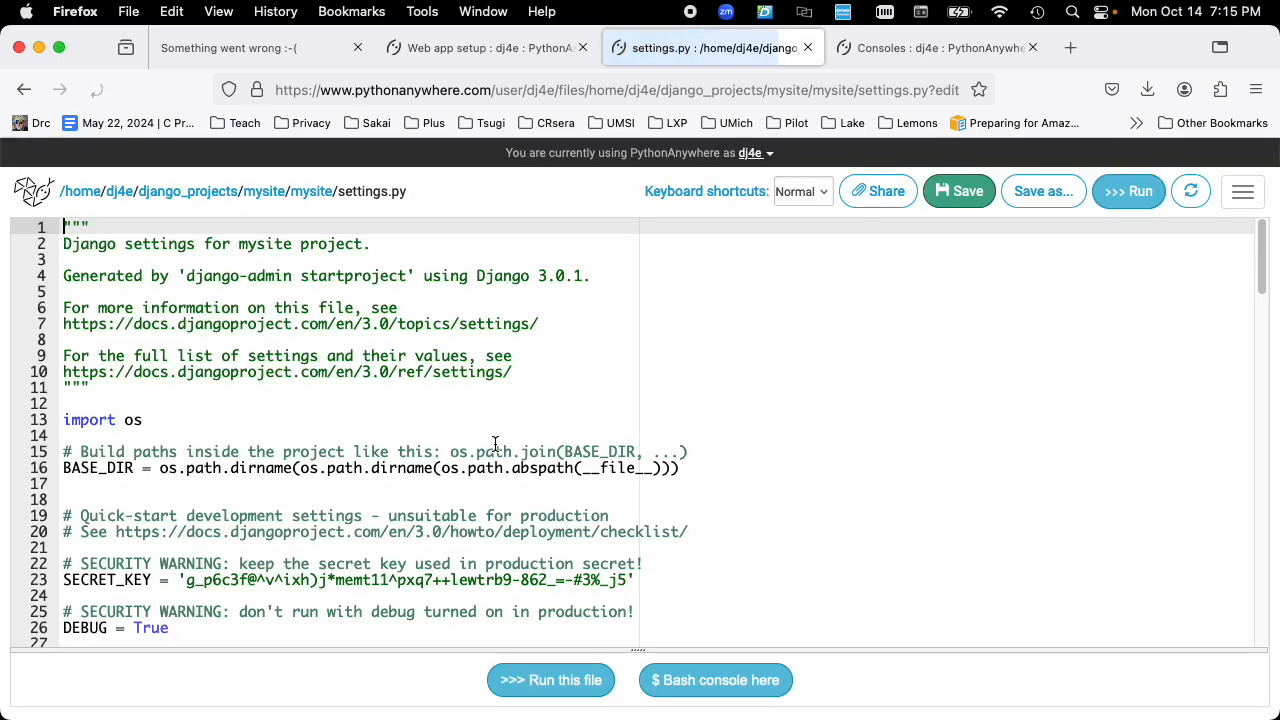
scroll(down, 3)
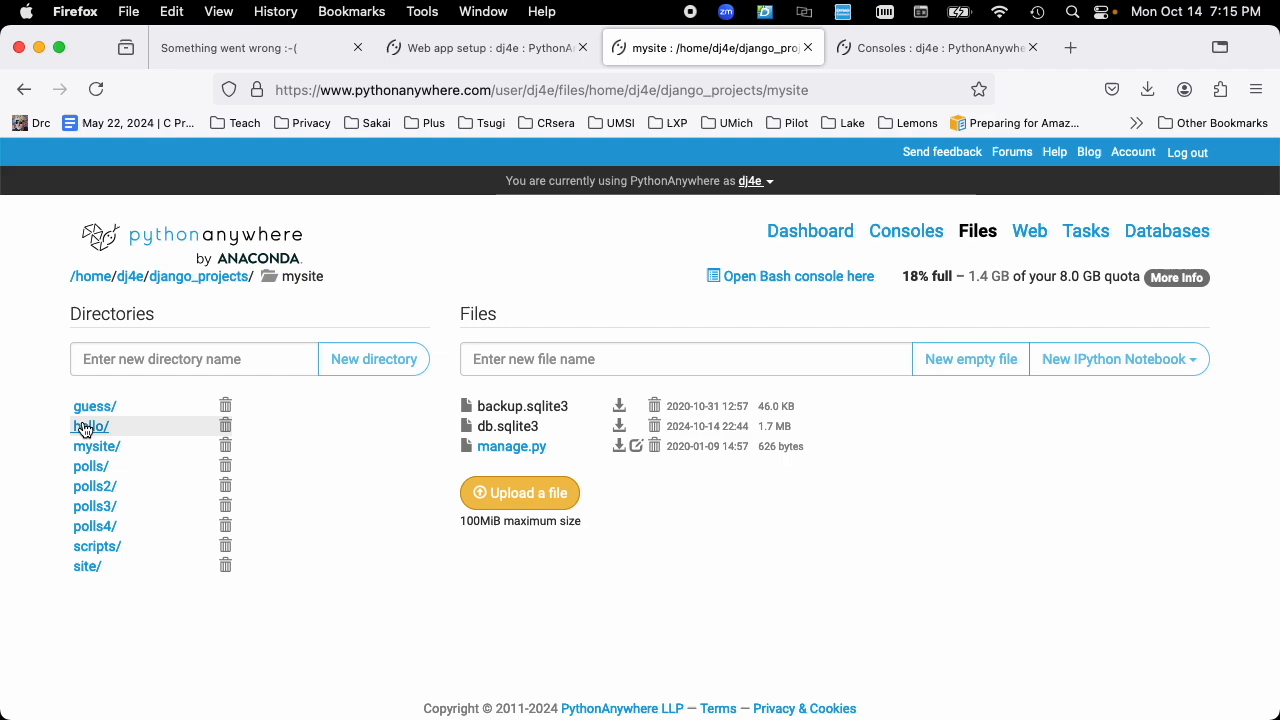
mouse_move(95, 526)
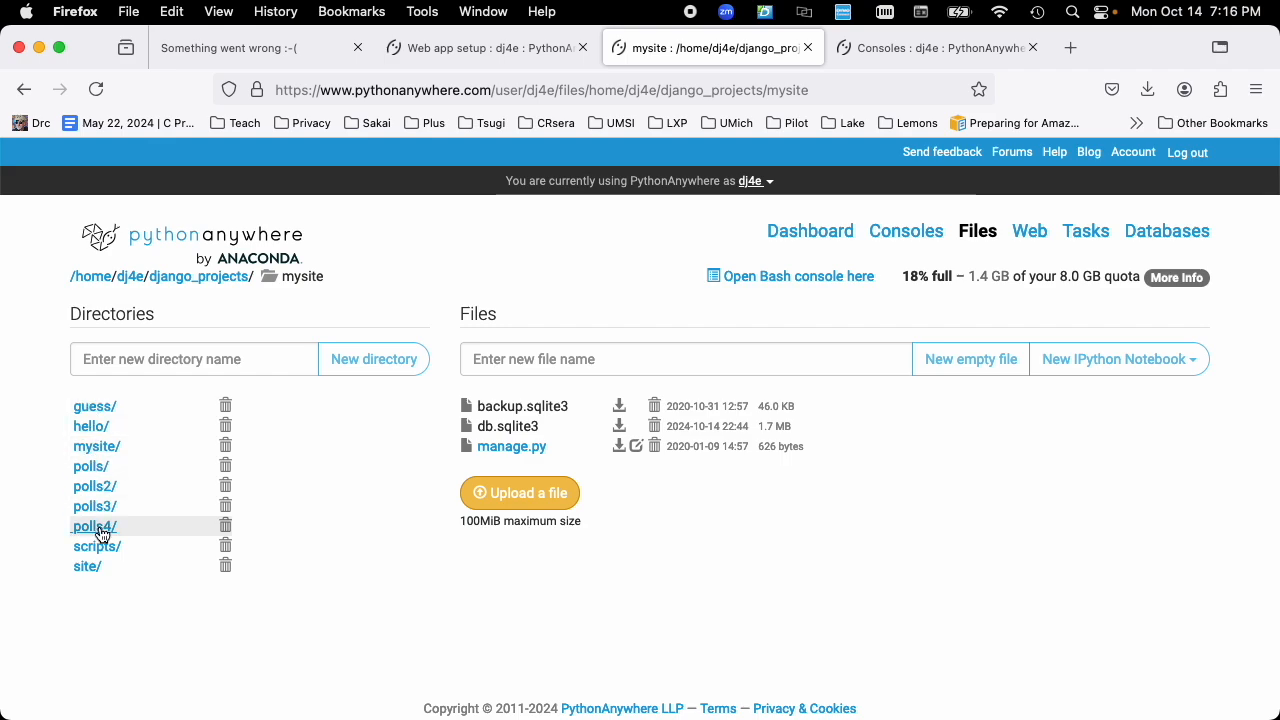
mouse_move(90, 486)
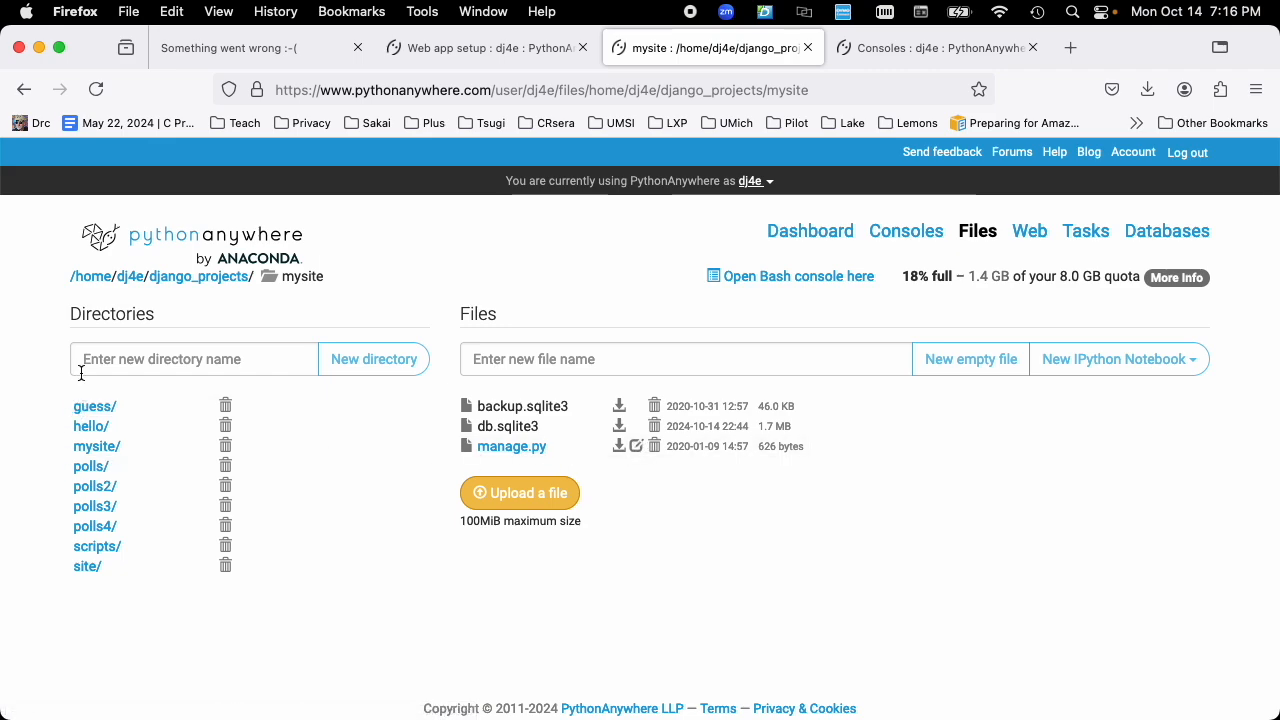
mouse_move(430, 435)
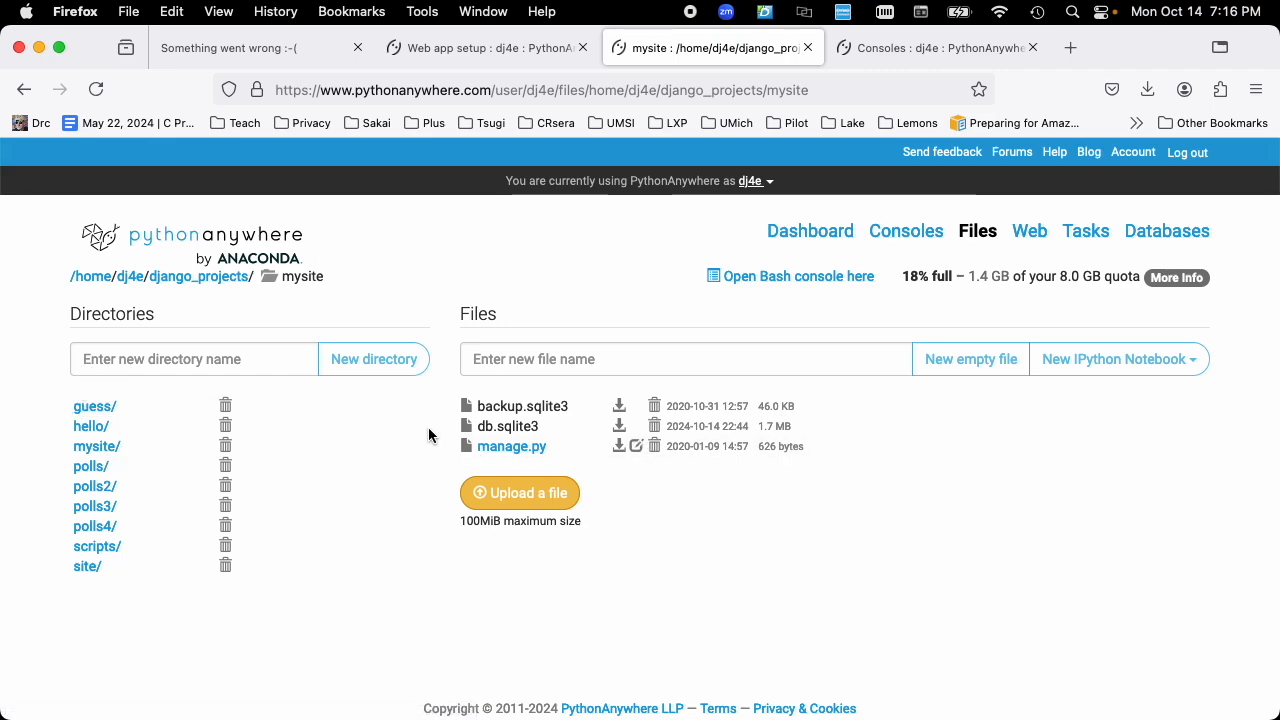
mouse_move(158, 392)
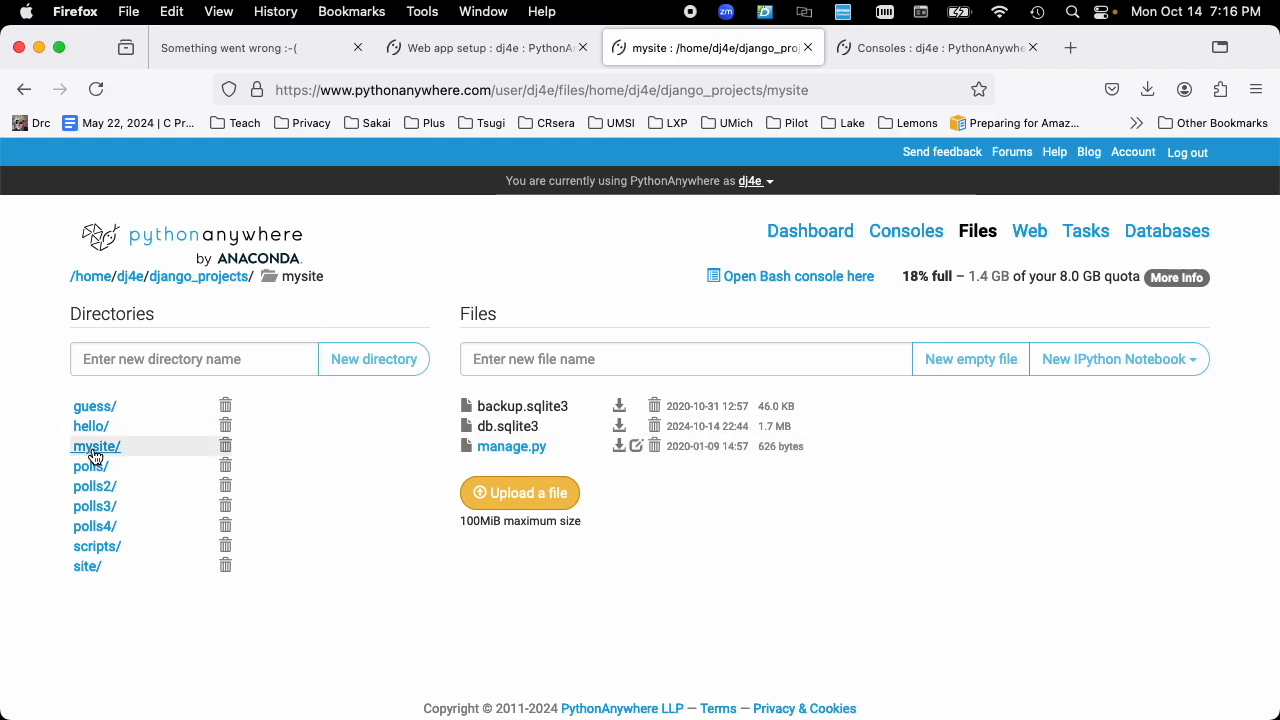
click(96, 446)
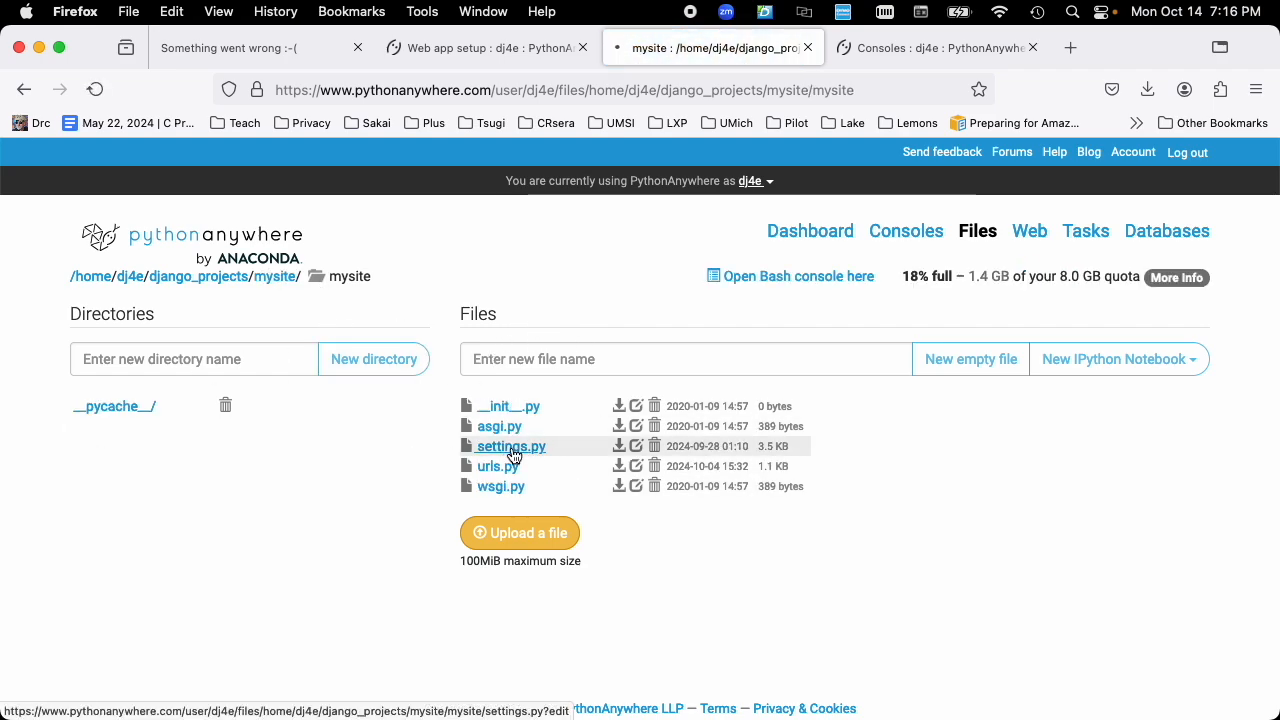
click(508, 446)
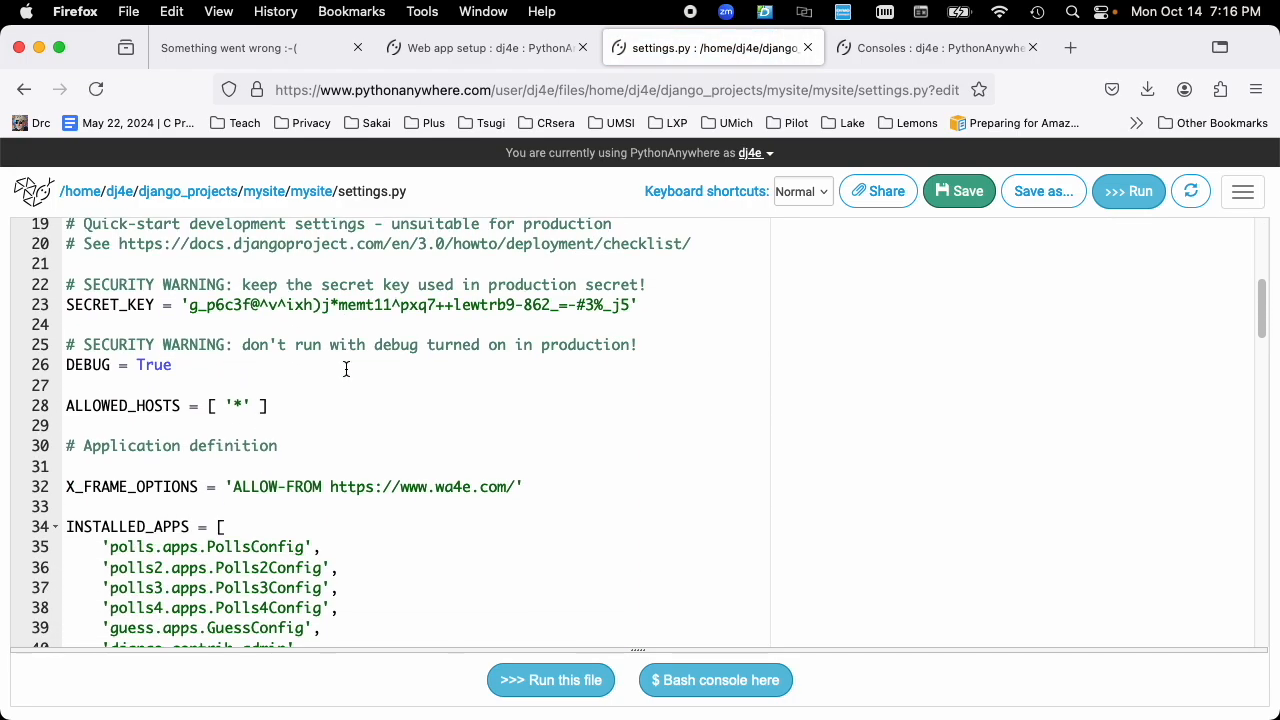
scroll(down, 3)
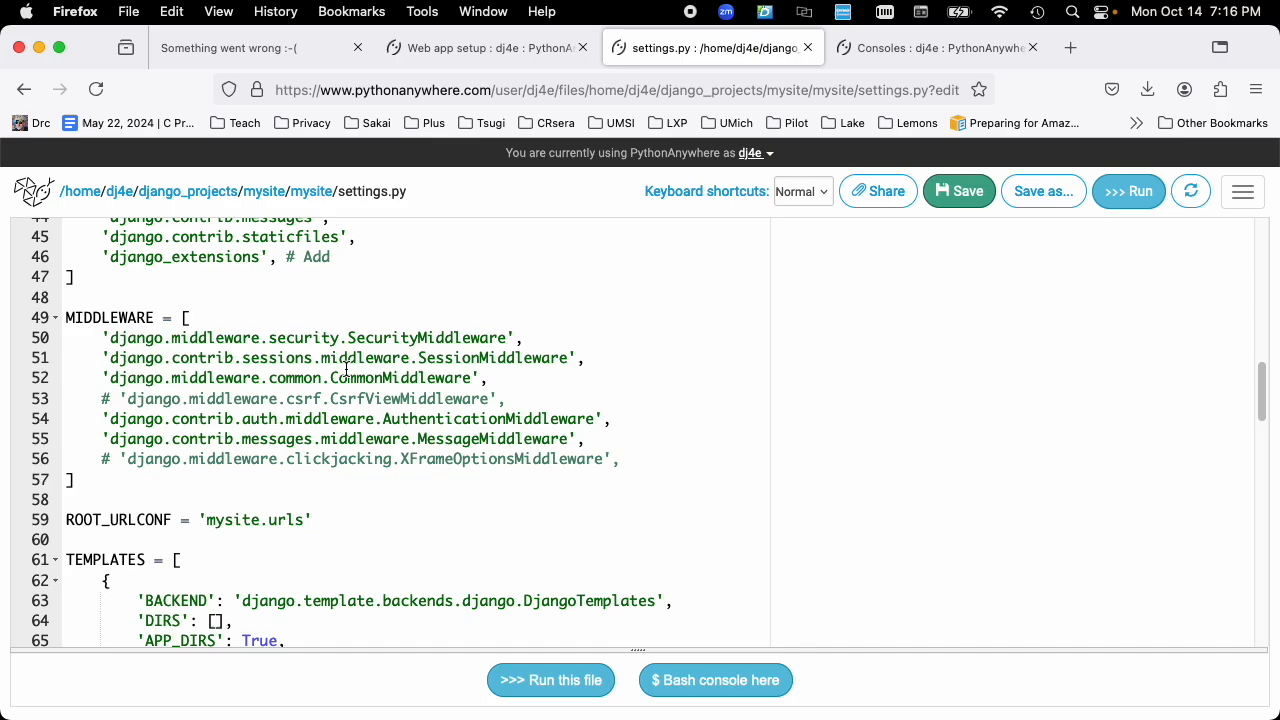
scroll(up, 3)
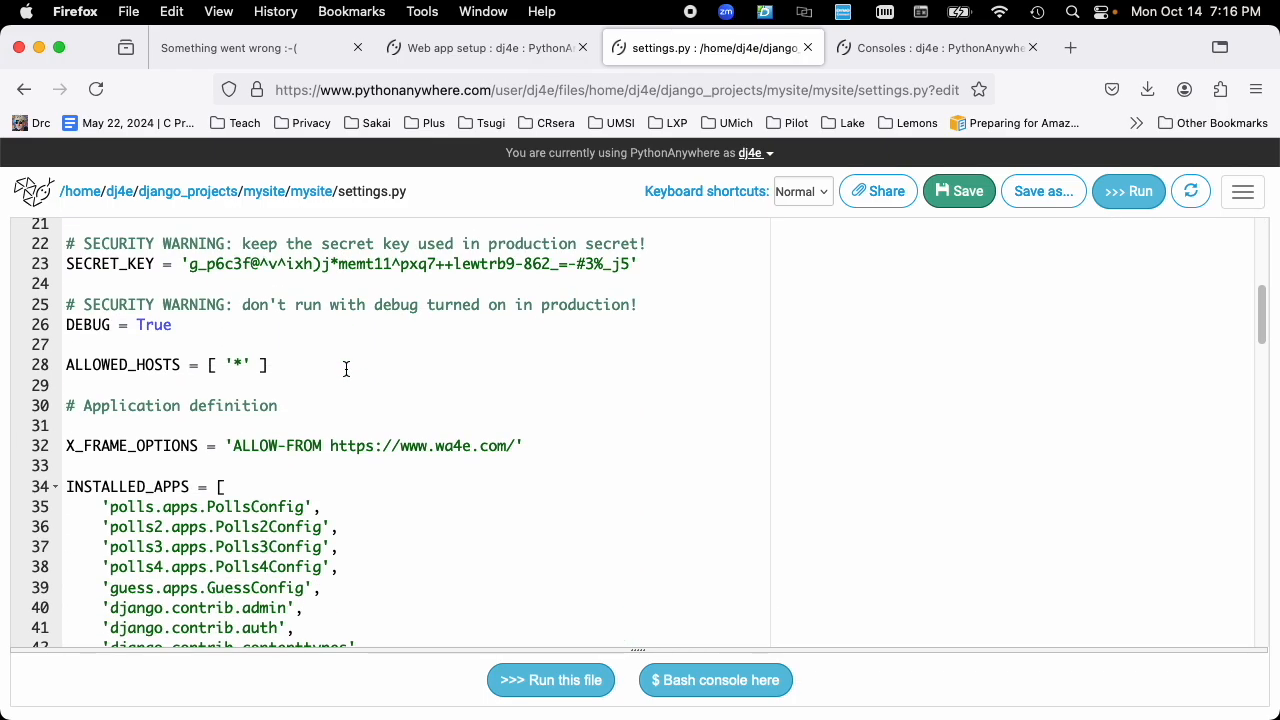
scroll(down, 3)
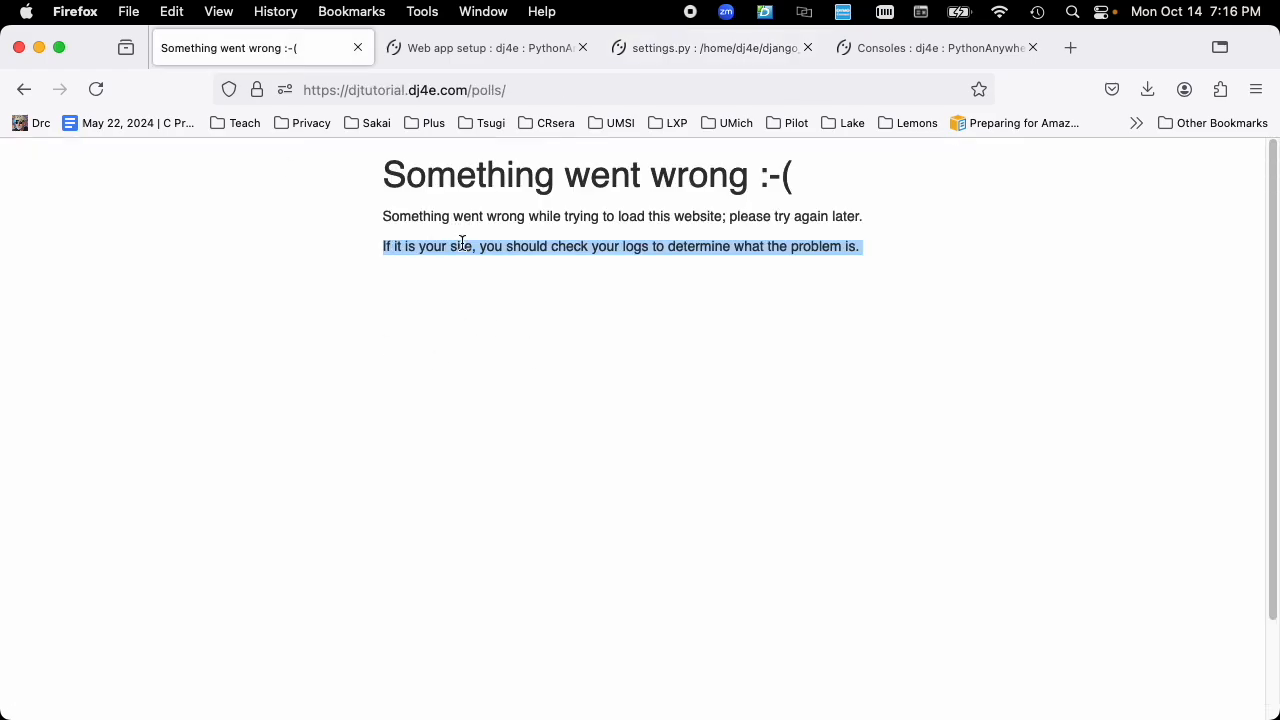
click(702, 47)
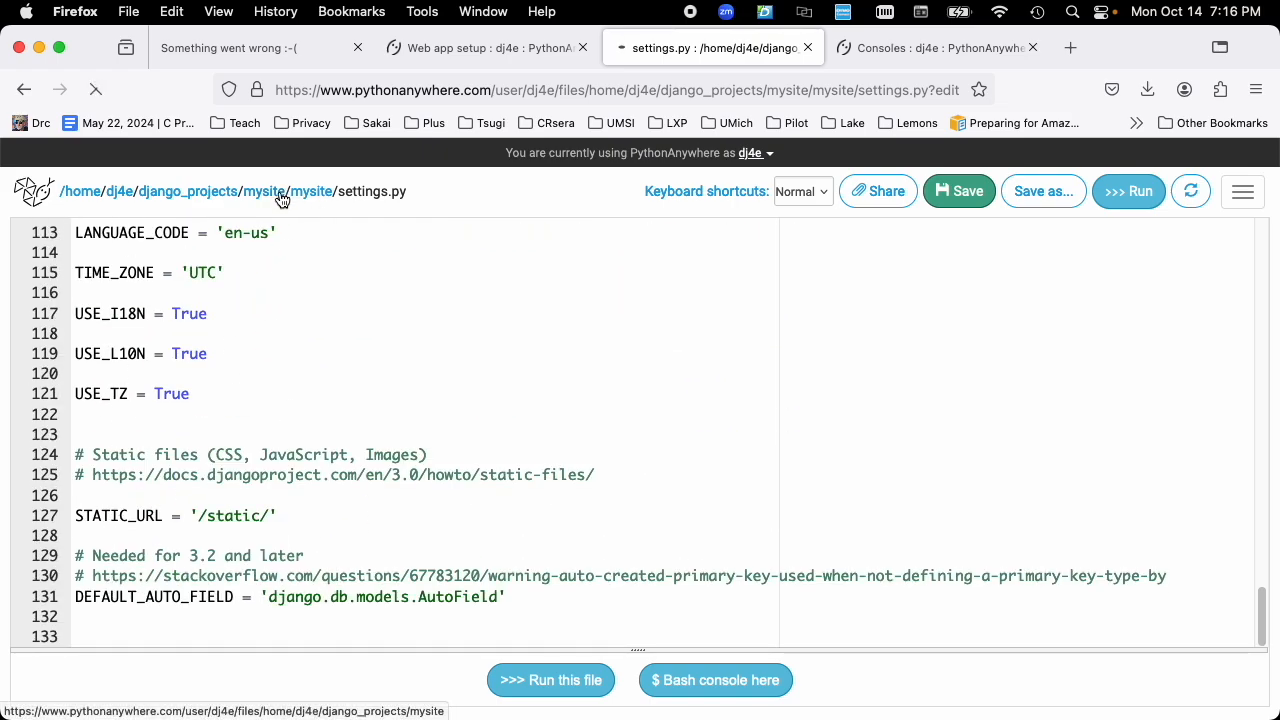
click(264, 191)
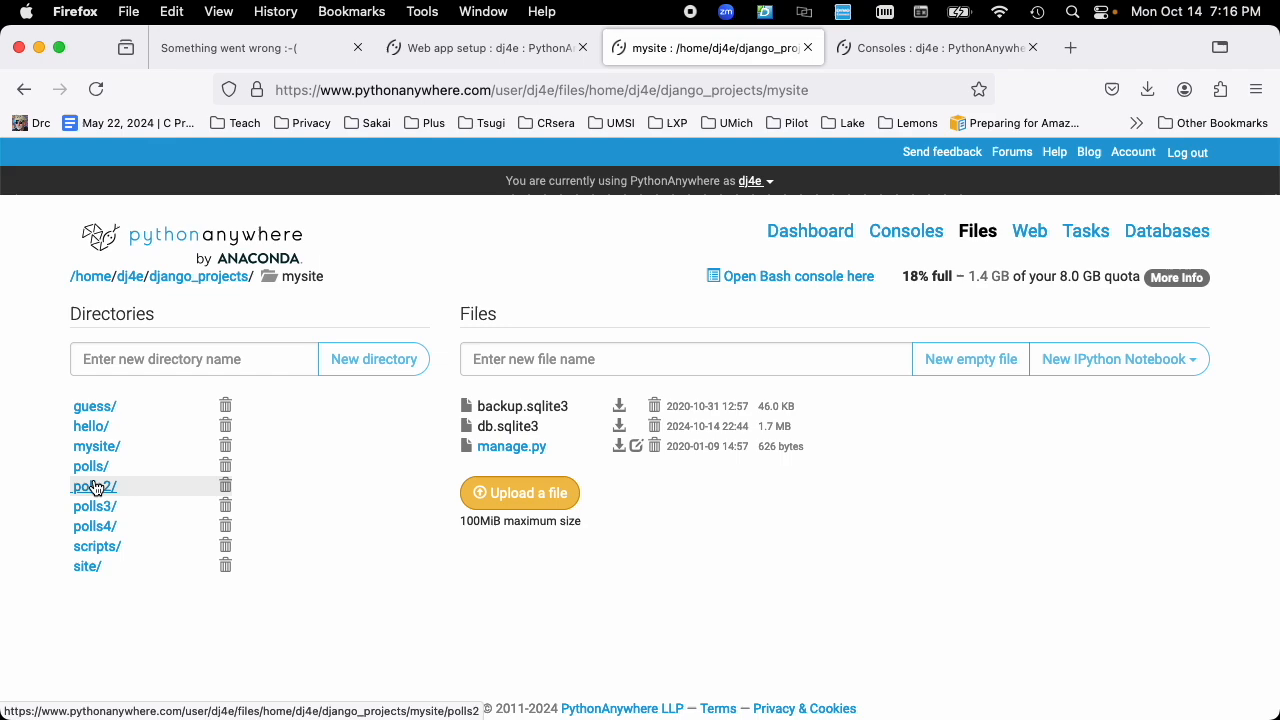
Step: Enter the polls/ folder to list models.py, urls.py and views.py
click(91, 466)
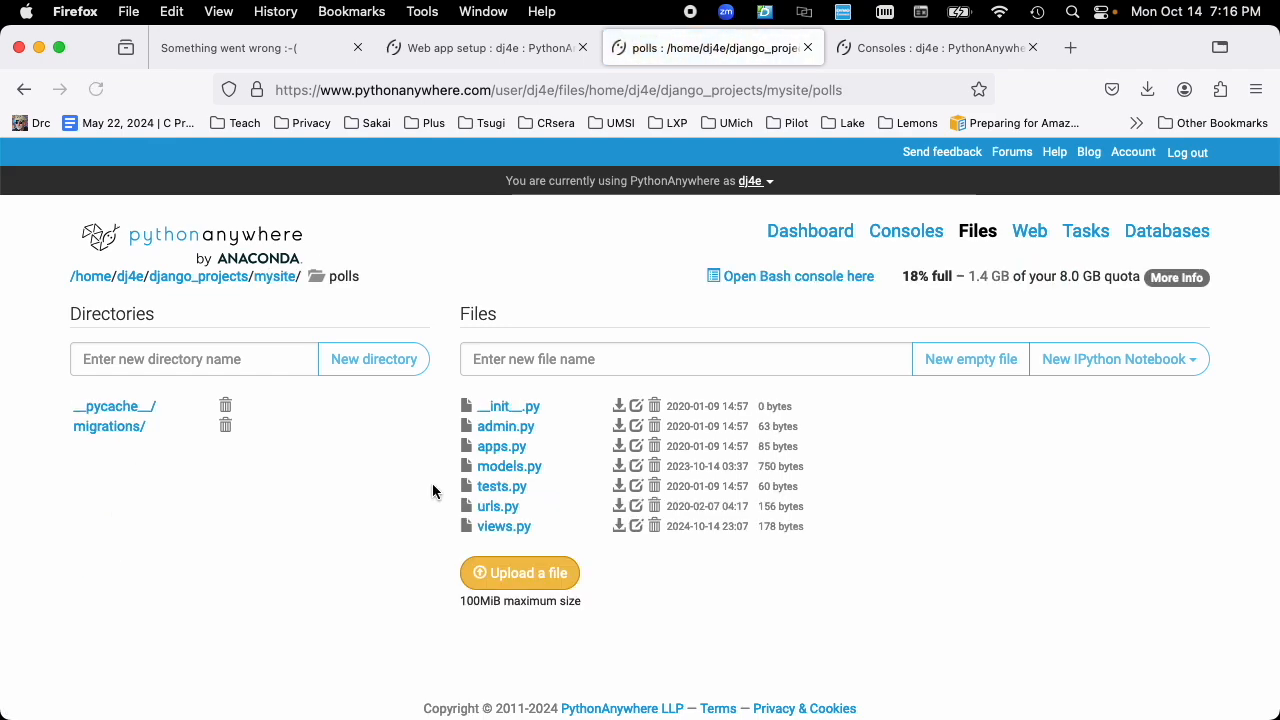
mouse_move(500, 511)
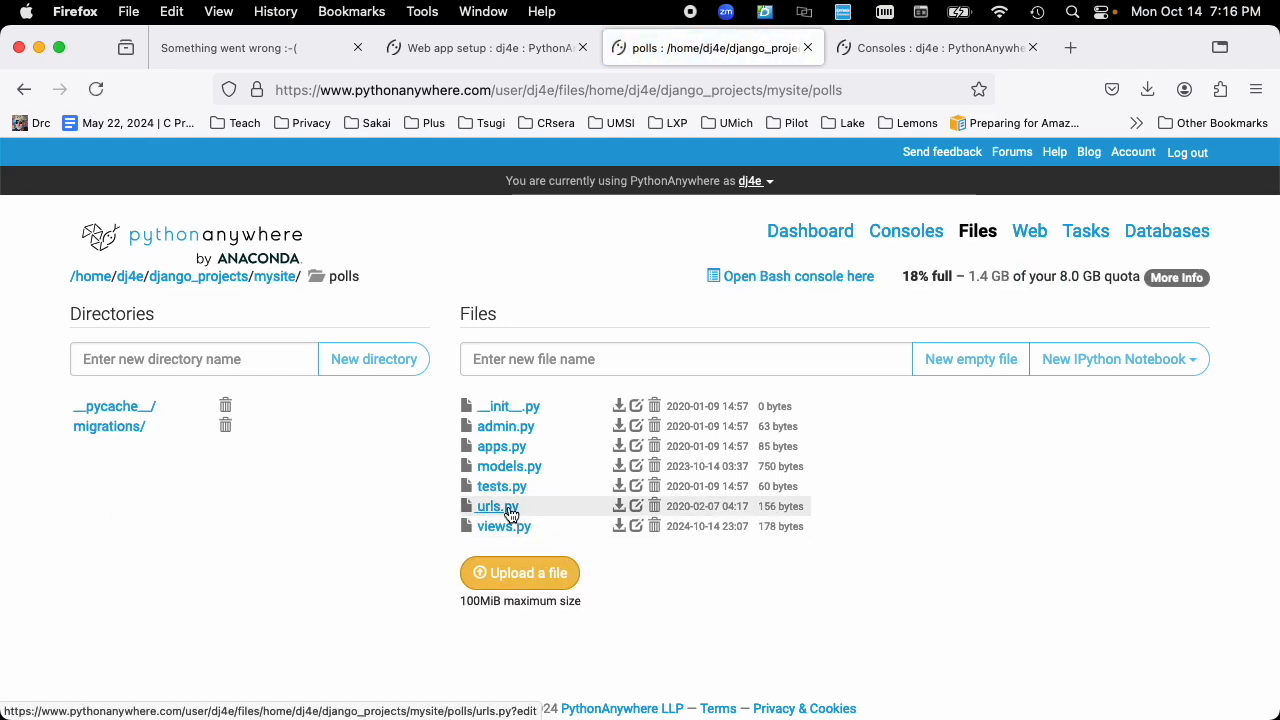
mouse_move(512, 466)
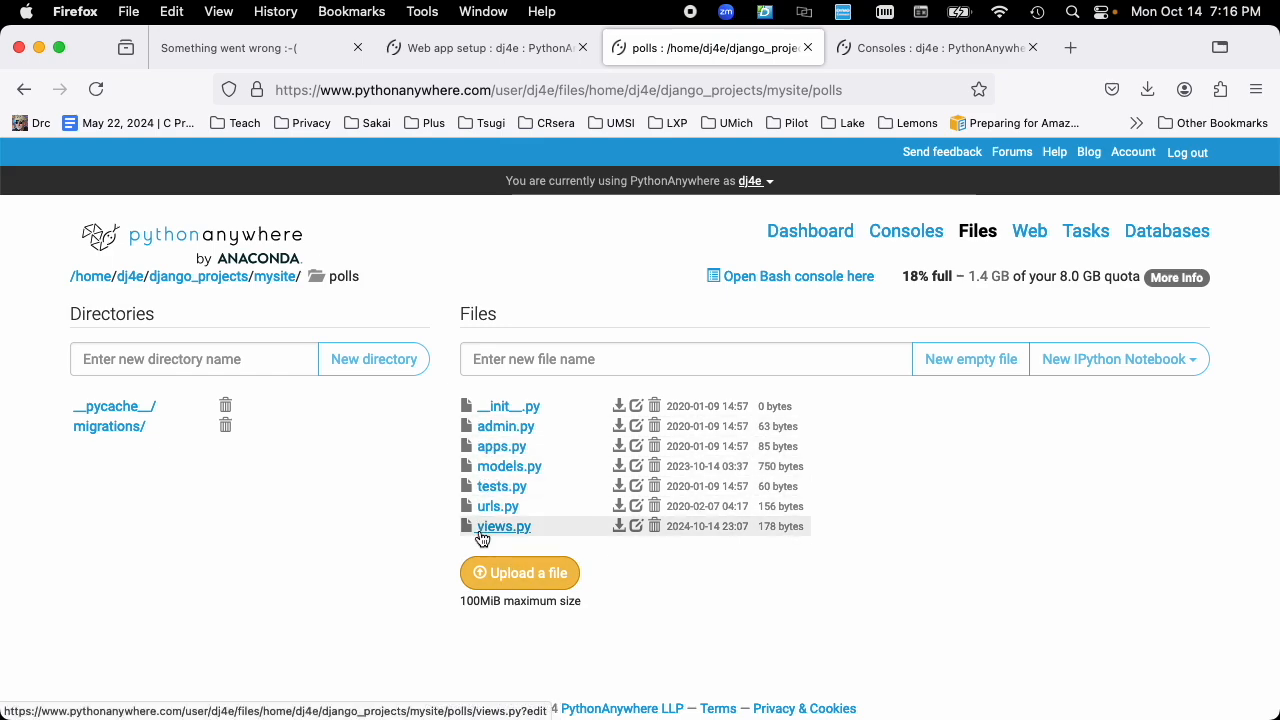
mouse_move(483, 536)
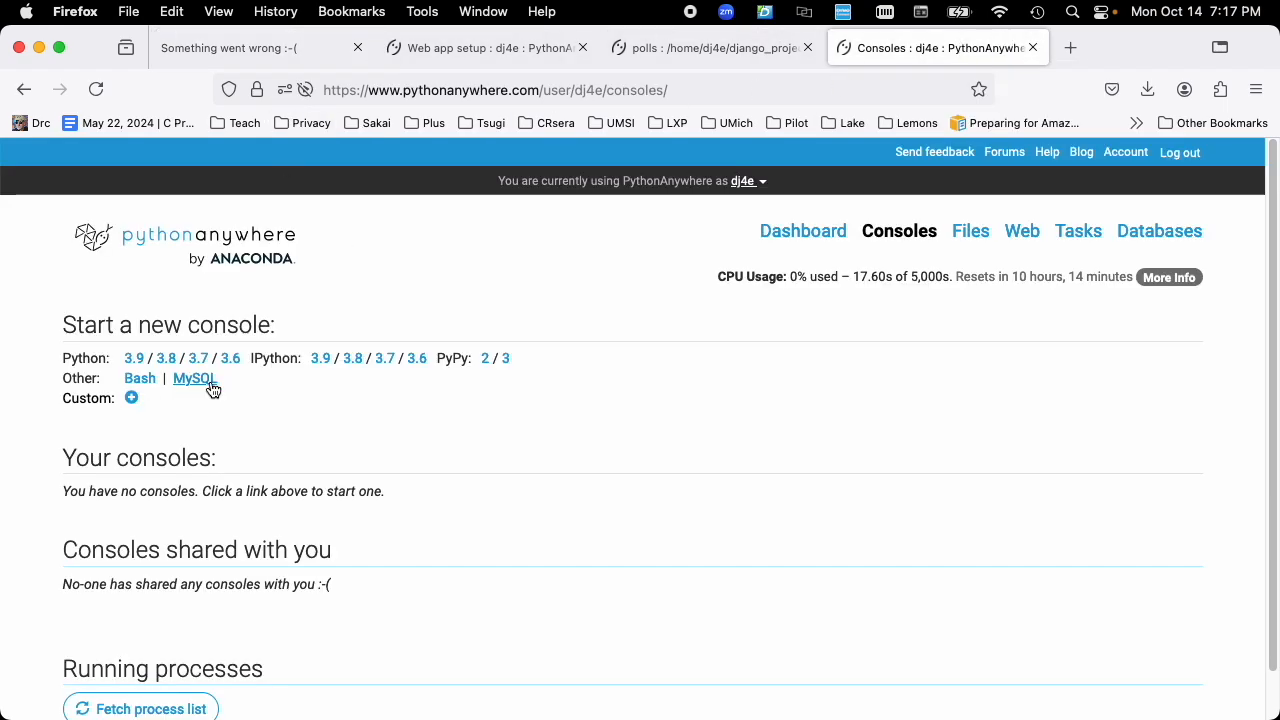
mouse_move(140, 382)
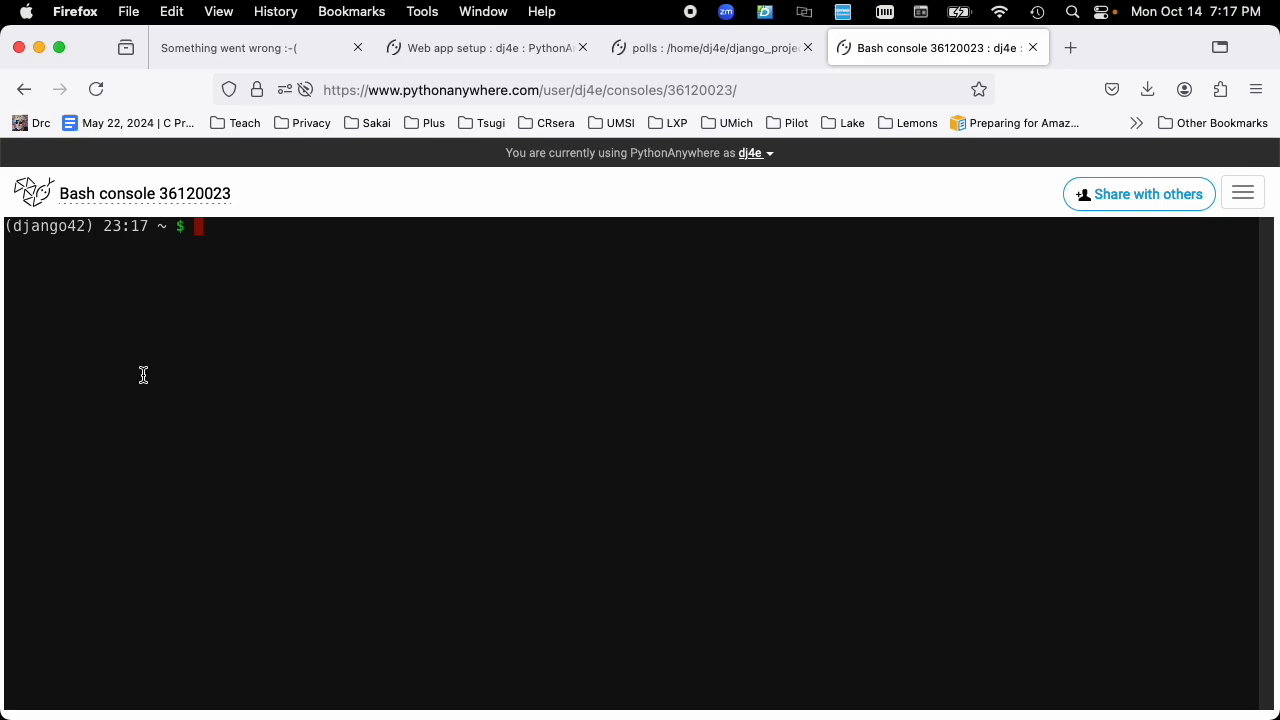
Step: Highlight the django42 prompt and run python --version, reporting Python 3.9.5
double_click(47, 226)
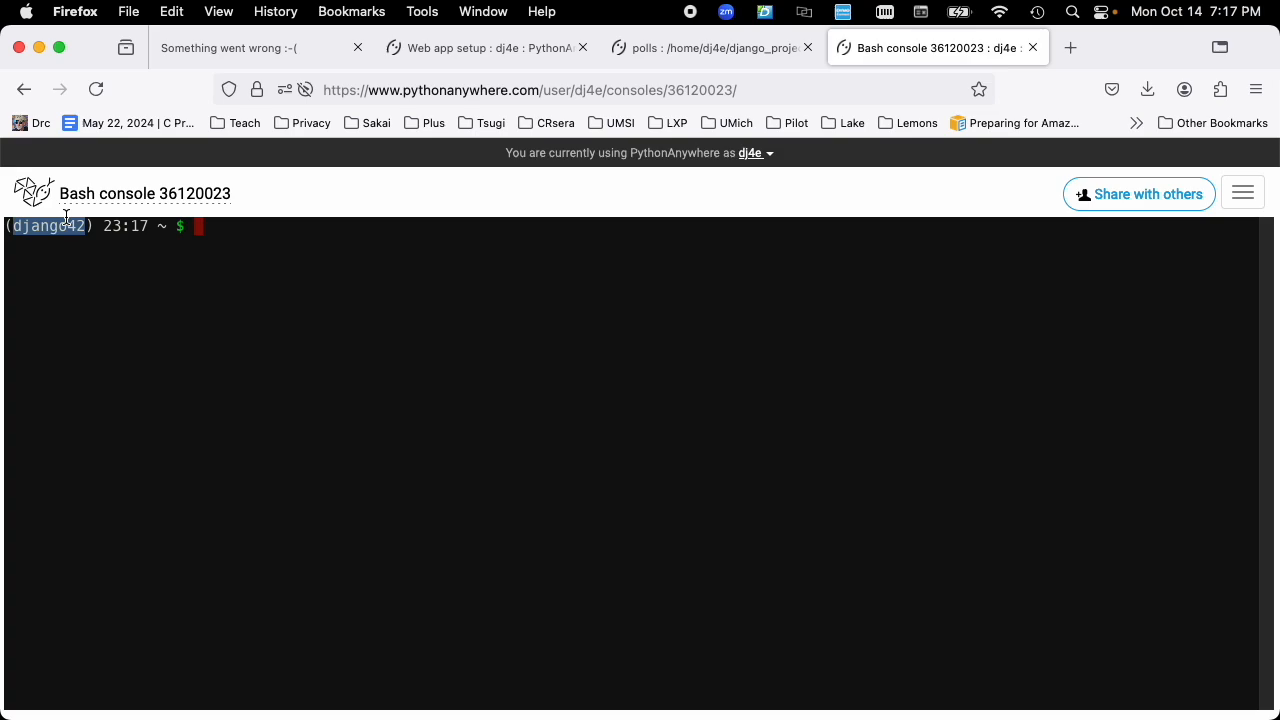
text(p)
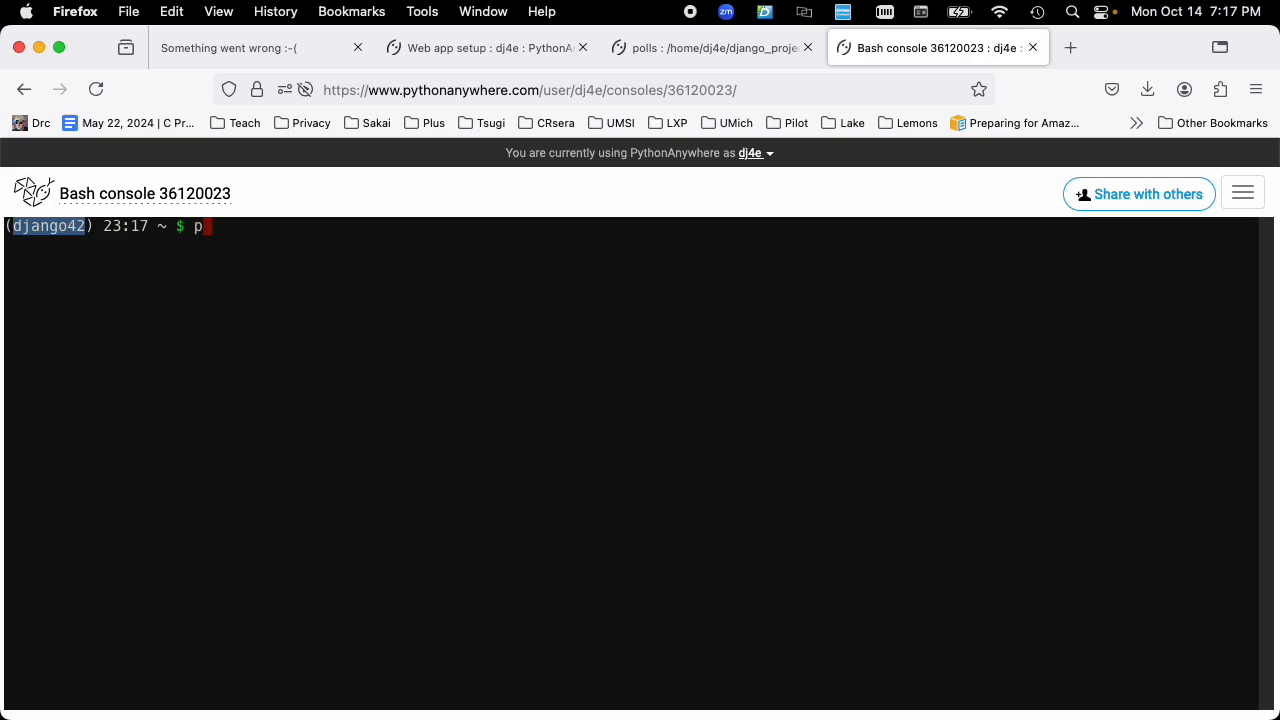
text(ython --version)
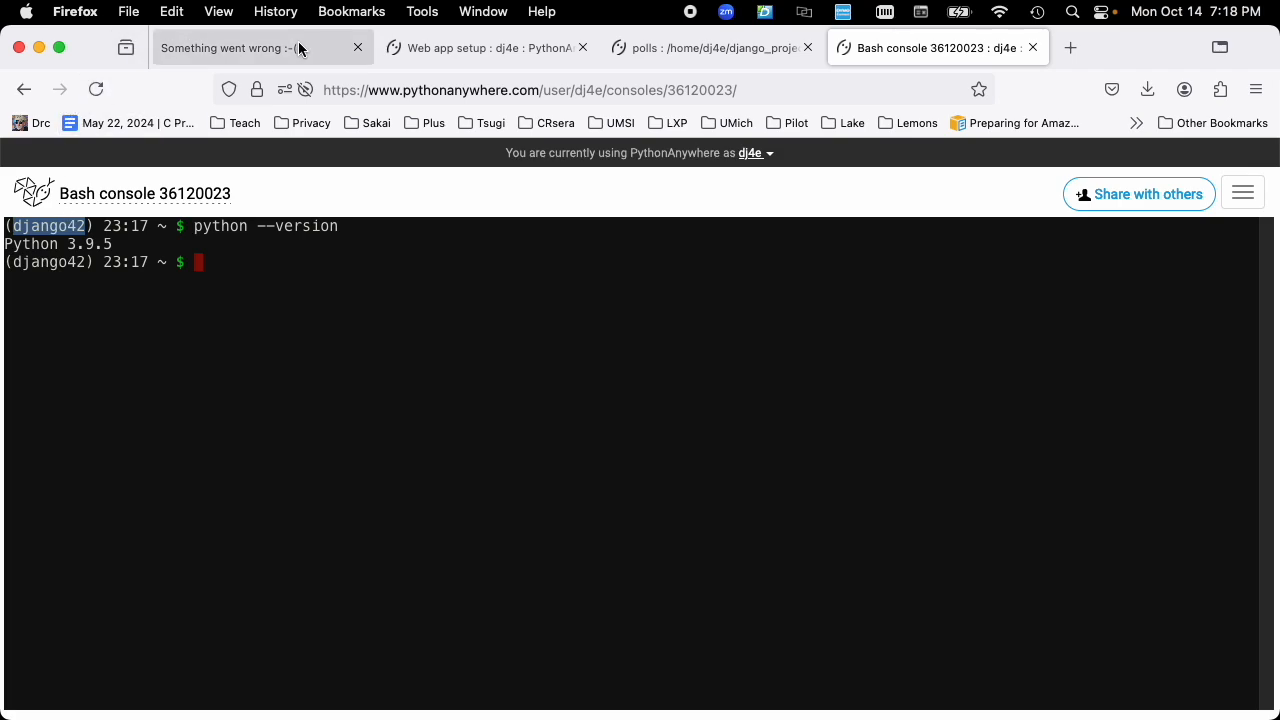
Step: Run cd ~/django_projects/mysite and pwd, comparing the path with the web app's source directory
click(478, 47)
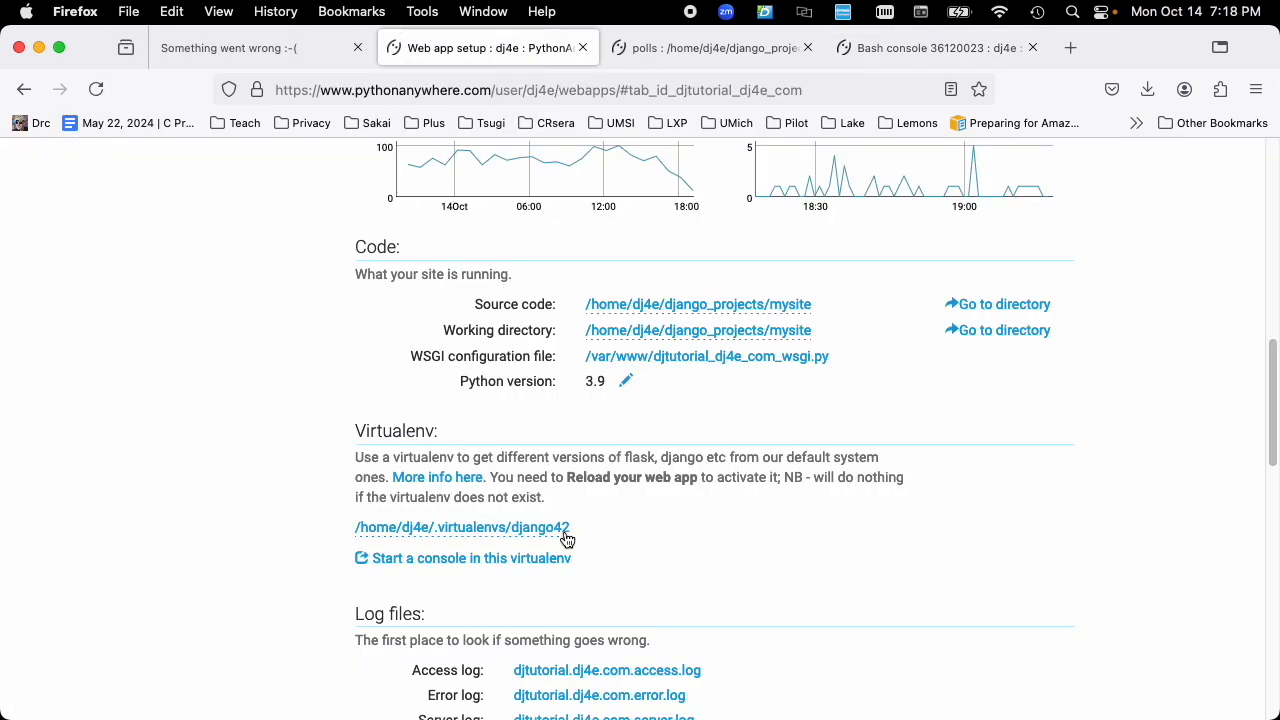
mouse_move(560, 532)
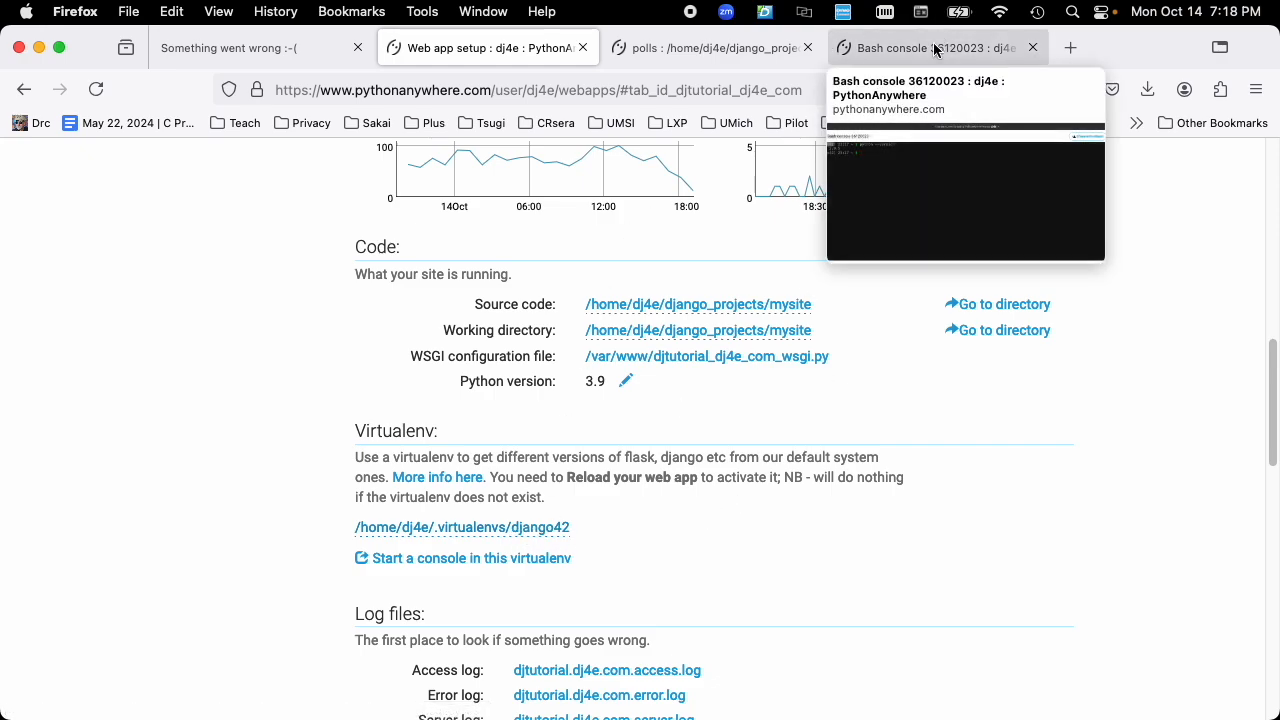
click(925, 47)
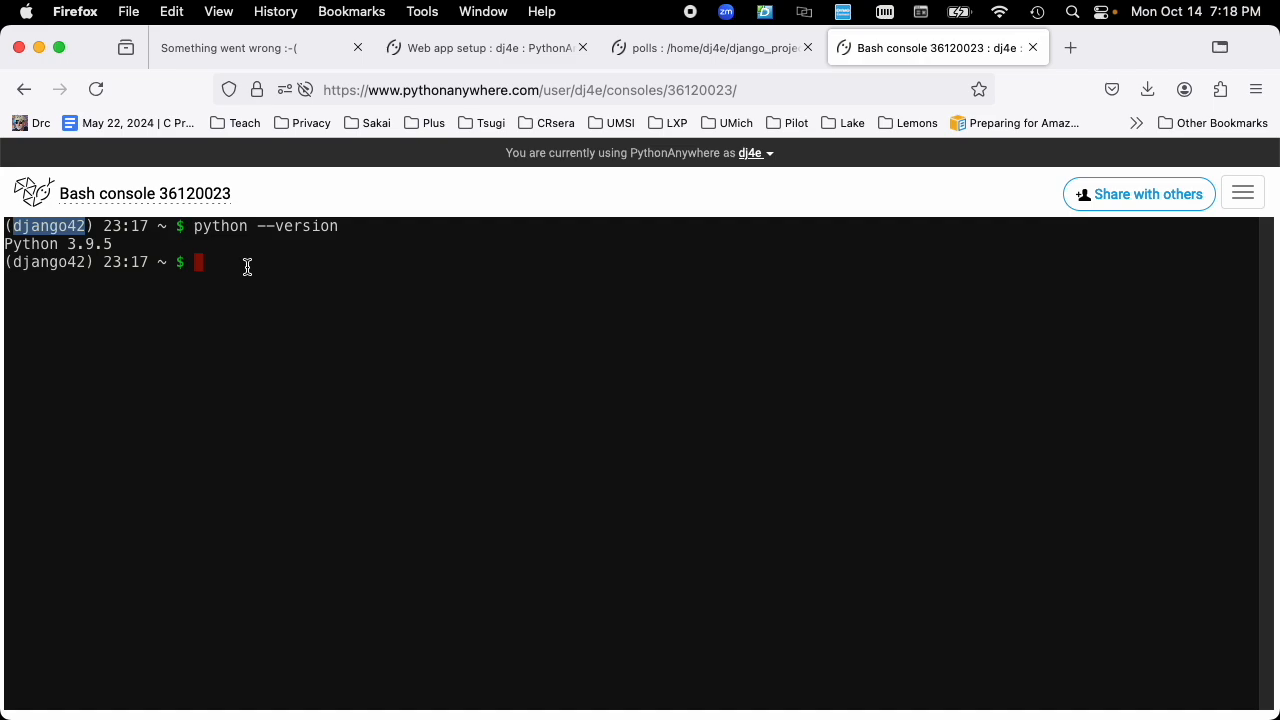
mouse_move(152, 258)
text(pwd)
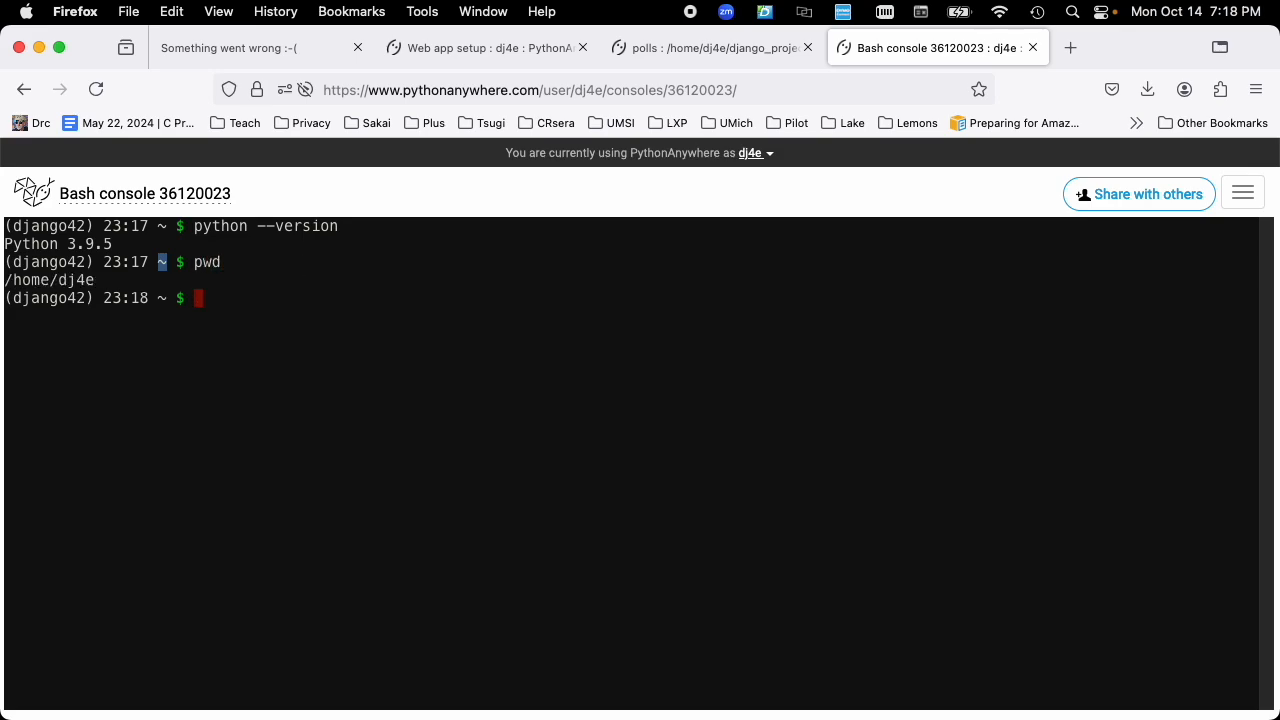
text(cd ~)
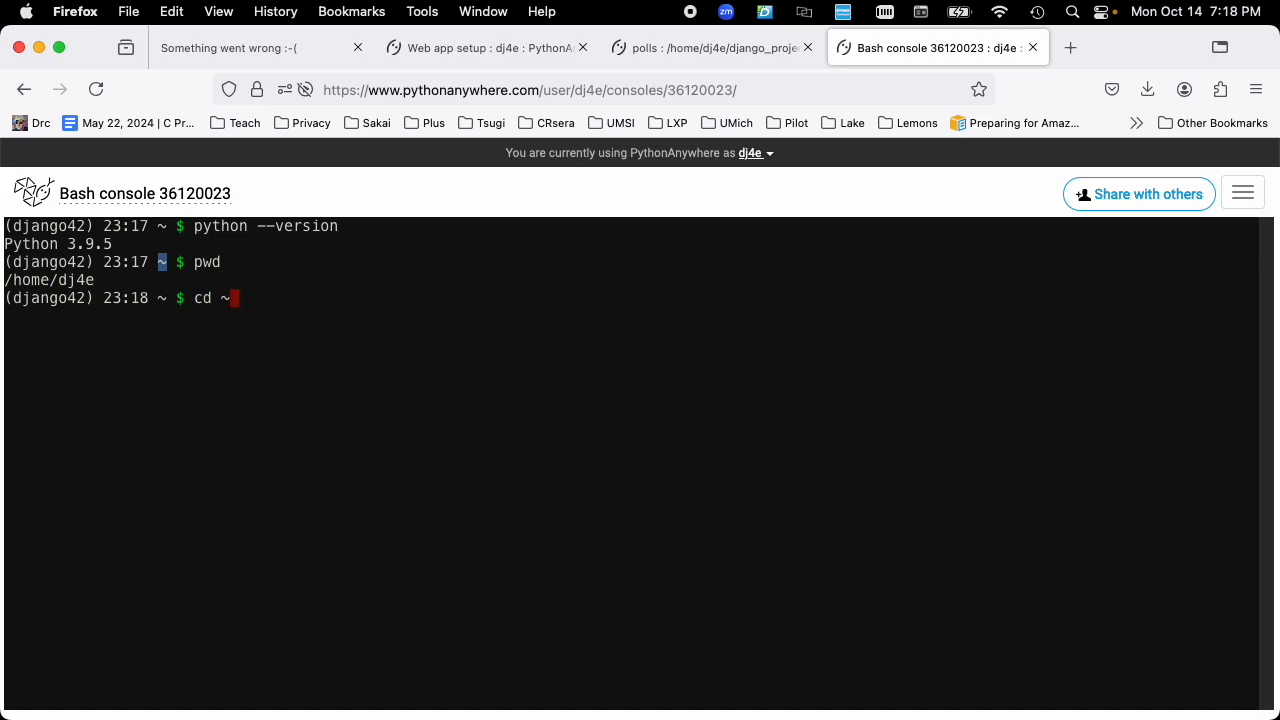
text(/dh)
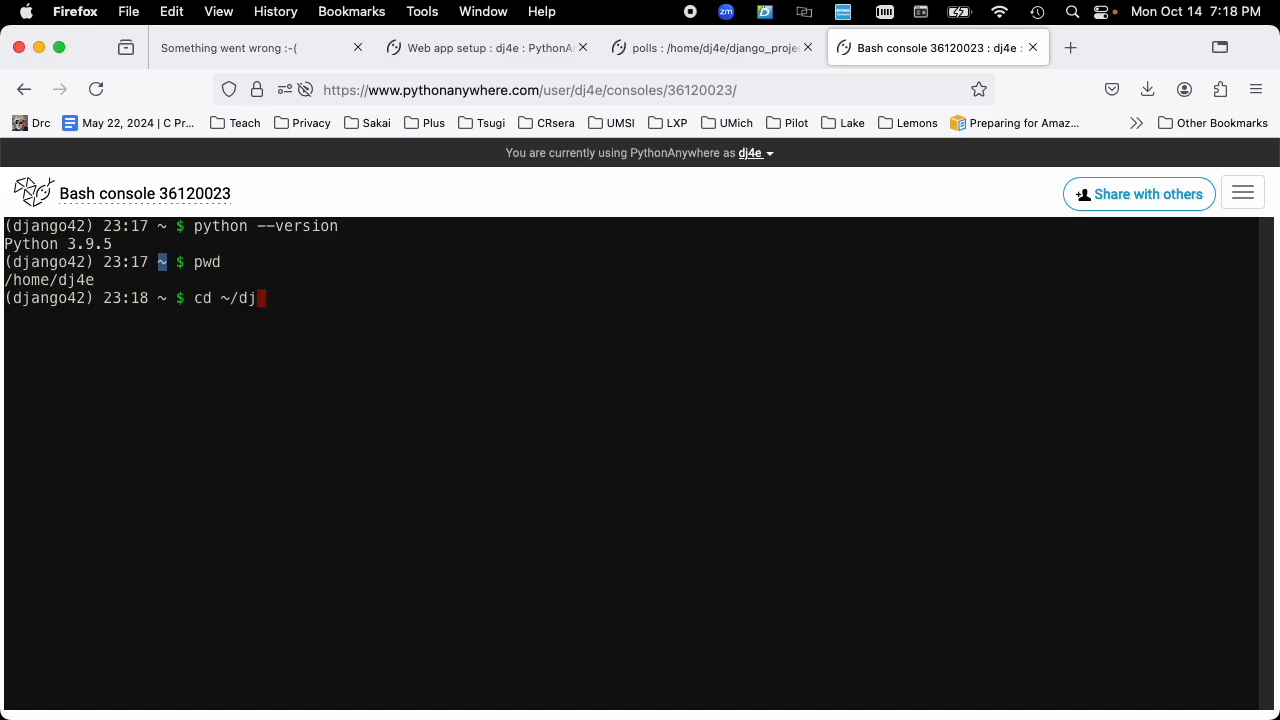
text(ango)
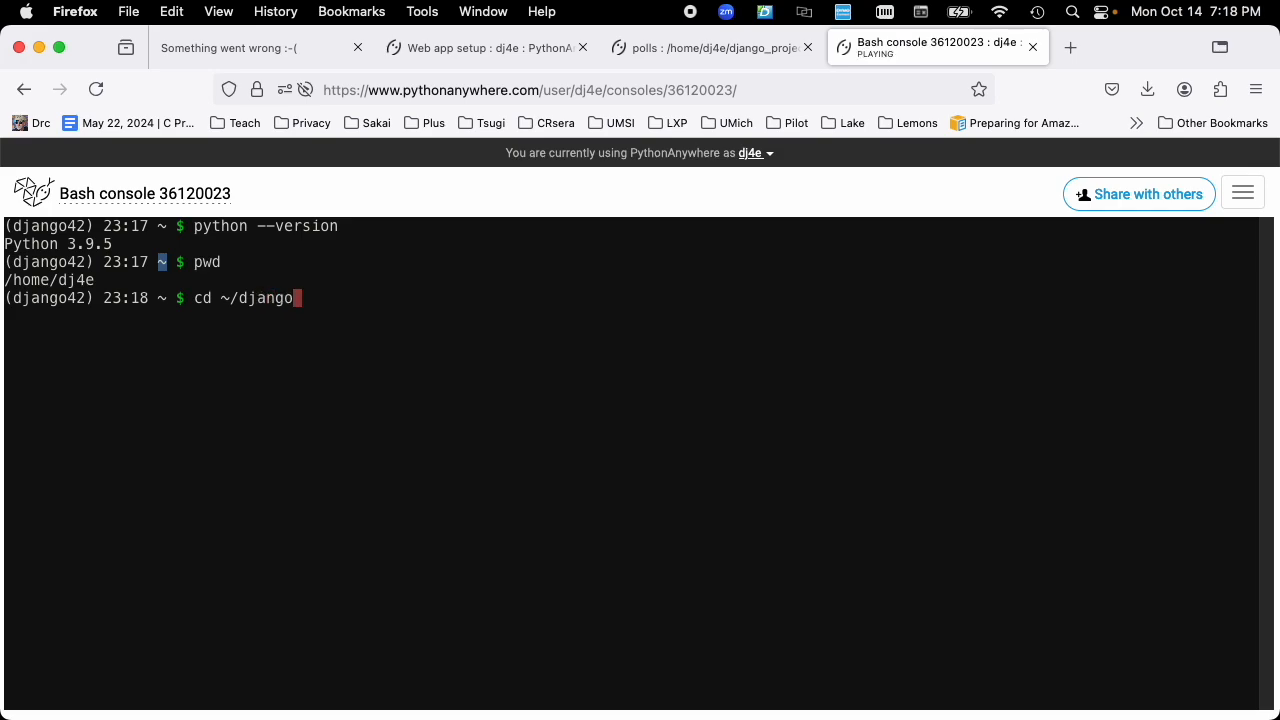
text(_projects/mysite)
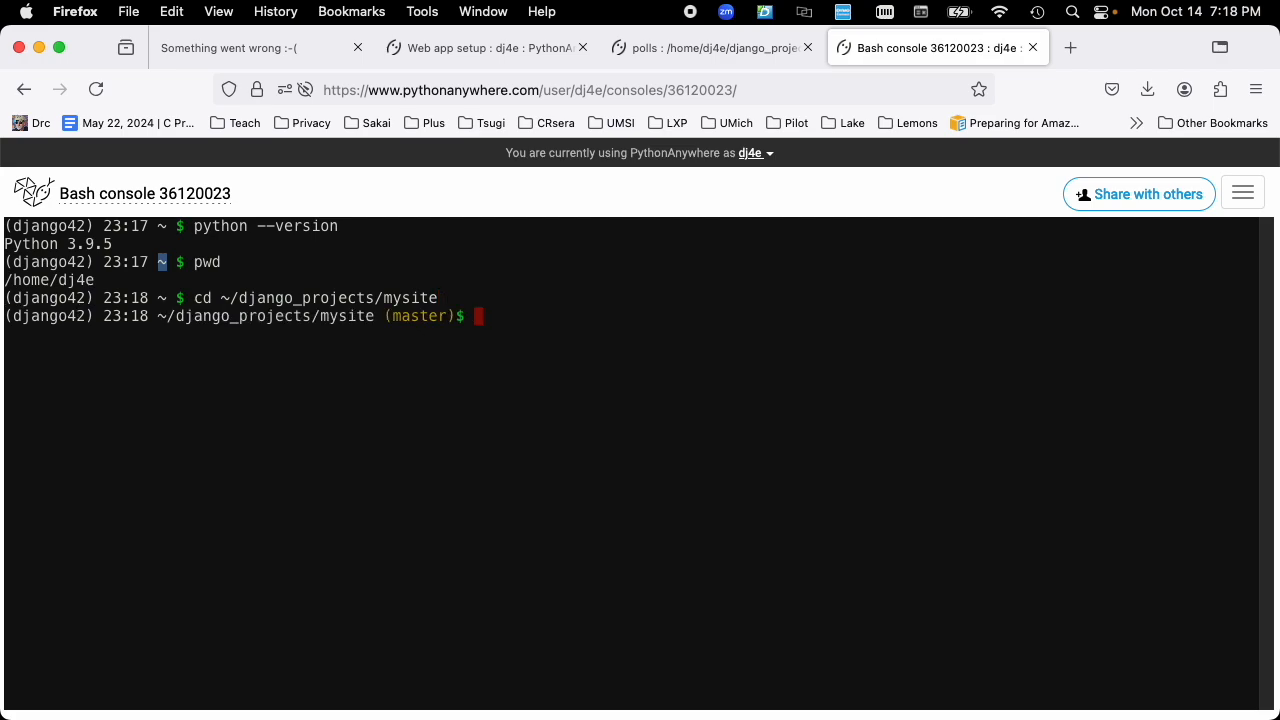
text(pwd)
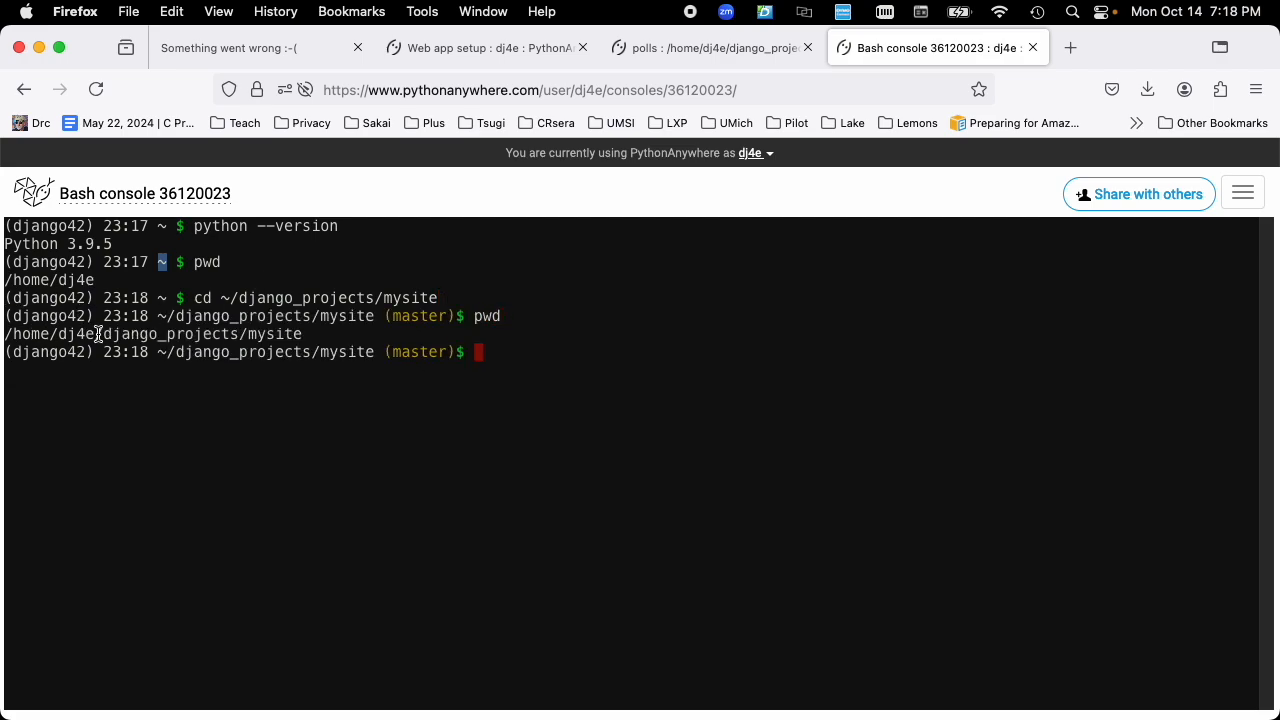
mouse_move(165, 334)
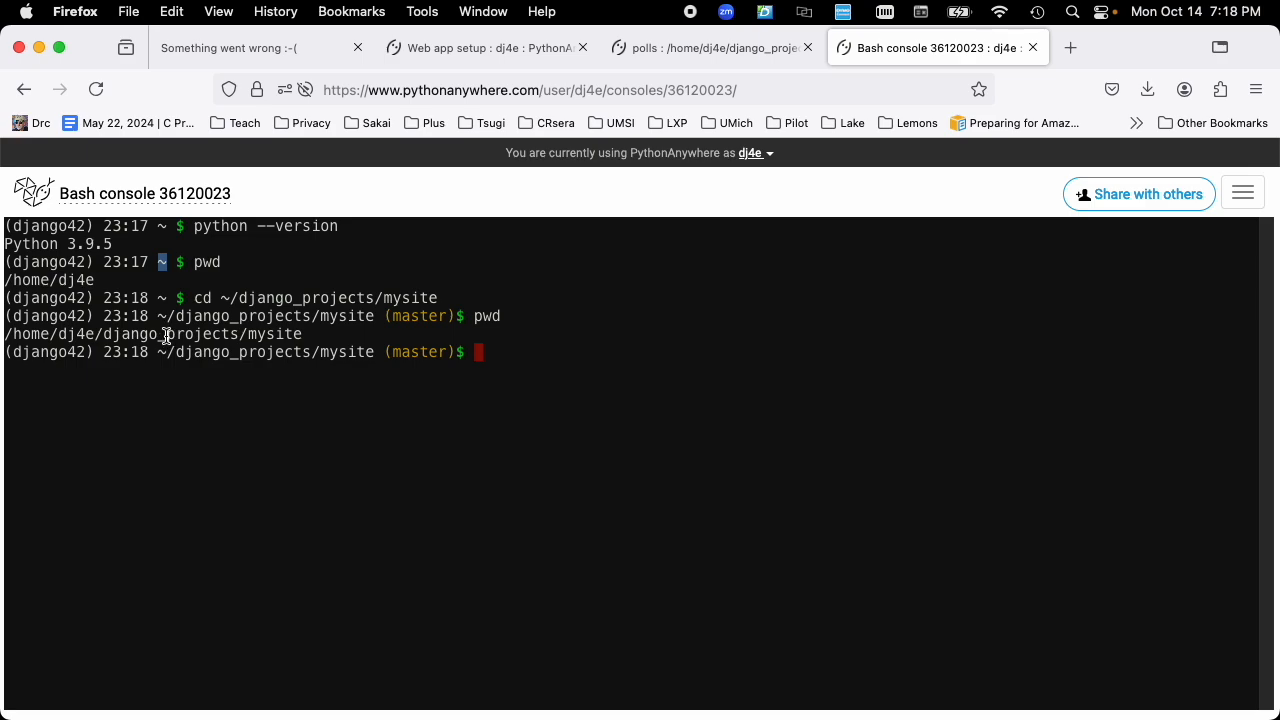
click(483, 47)
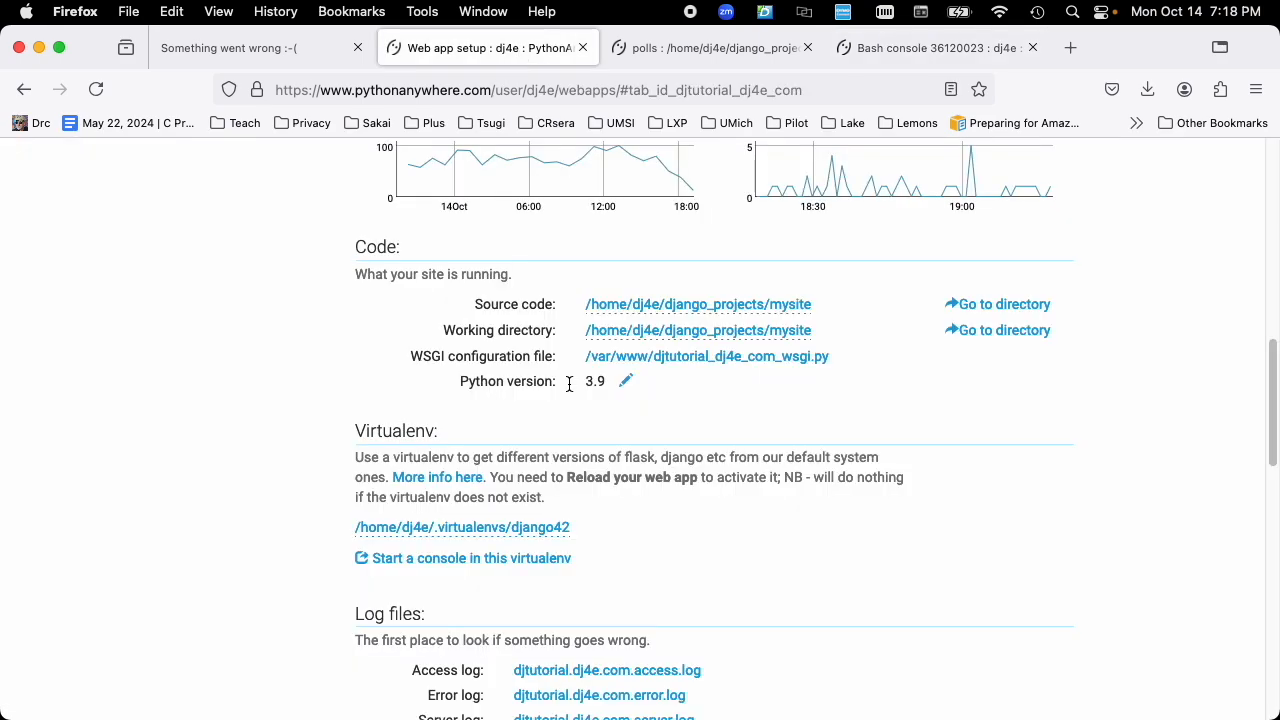
mouse_move(694, 320)
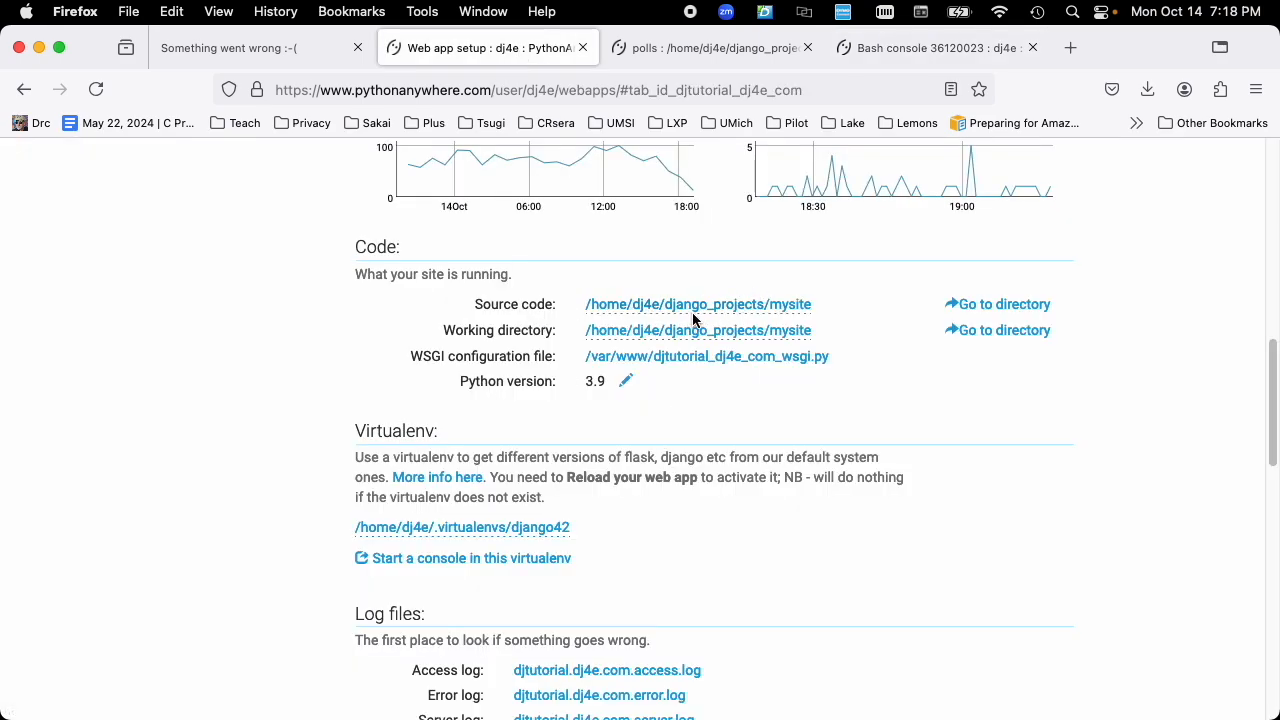
mouse_move(717, 345)
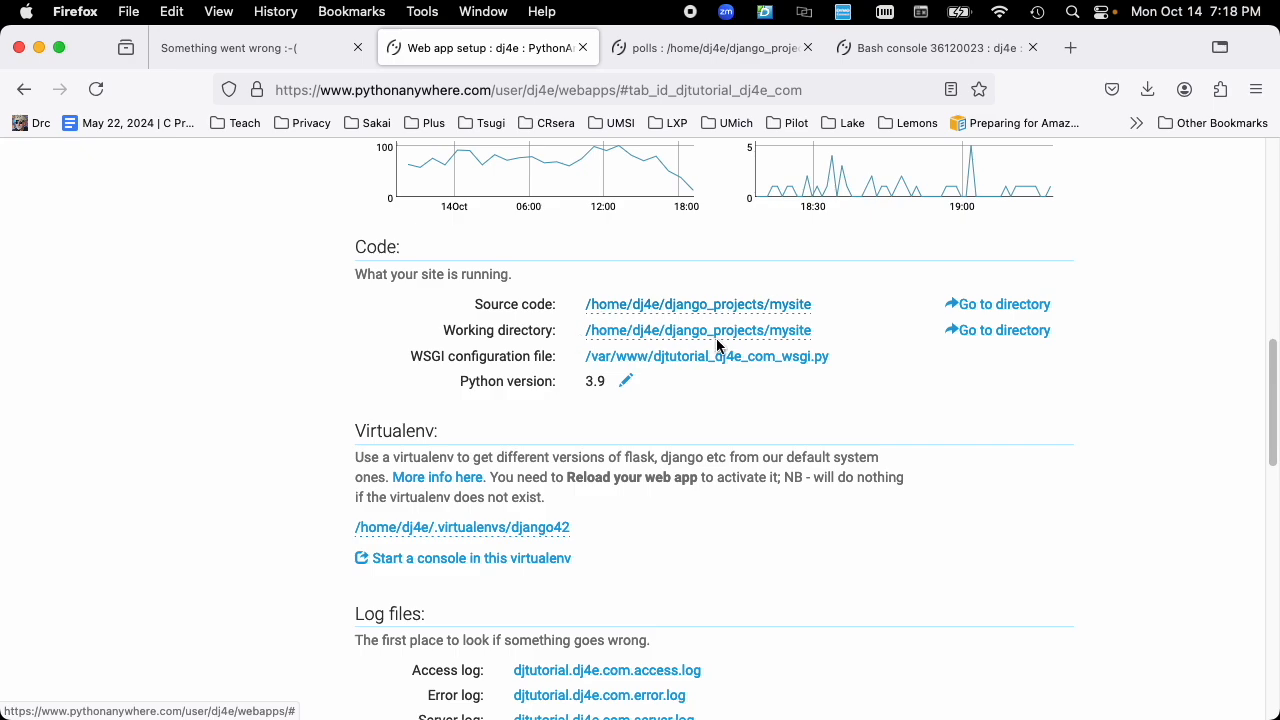
click(712, 47)
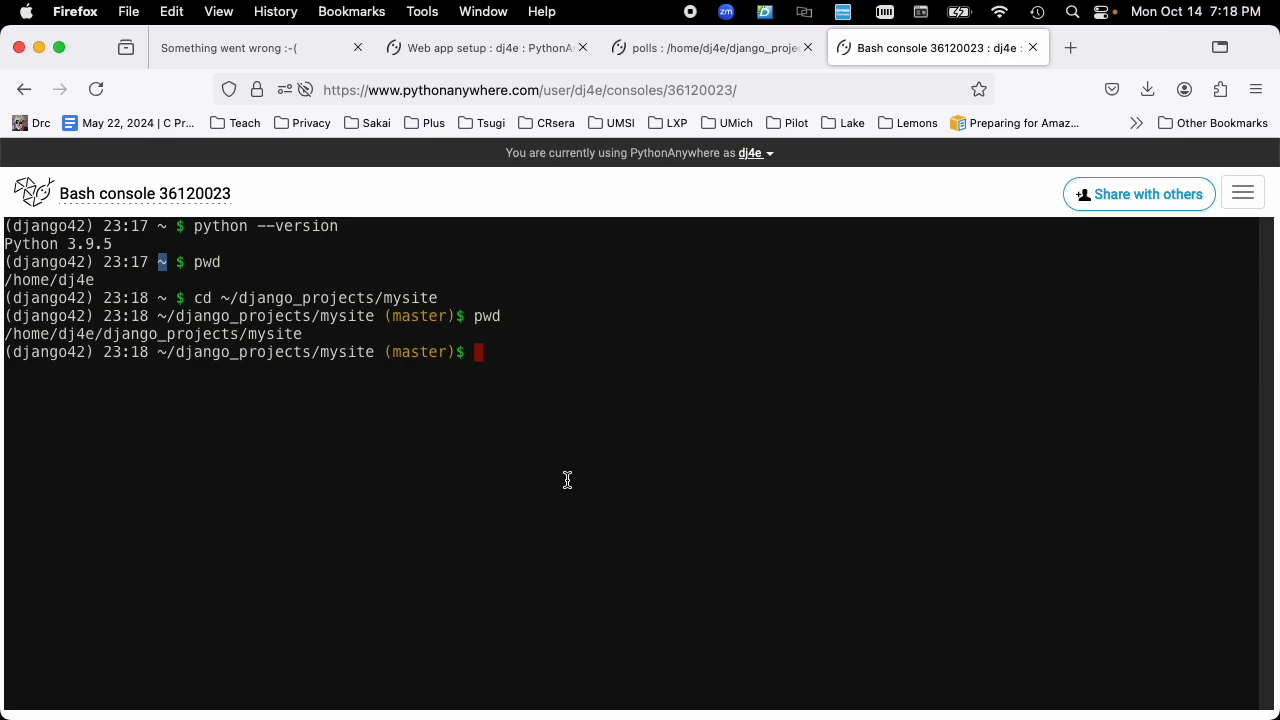
Step: Run ls -l in mysite, highlight db.sqlite3, and check the Web page before returning to the console
text(ls -l)
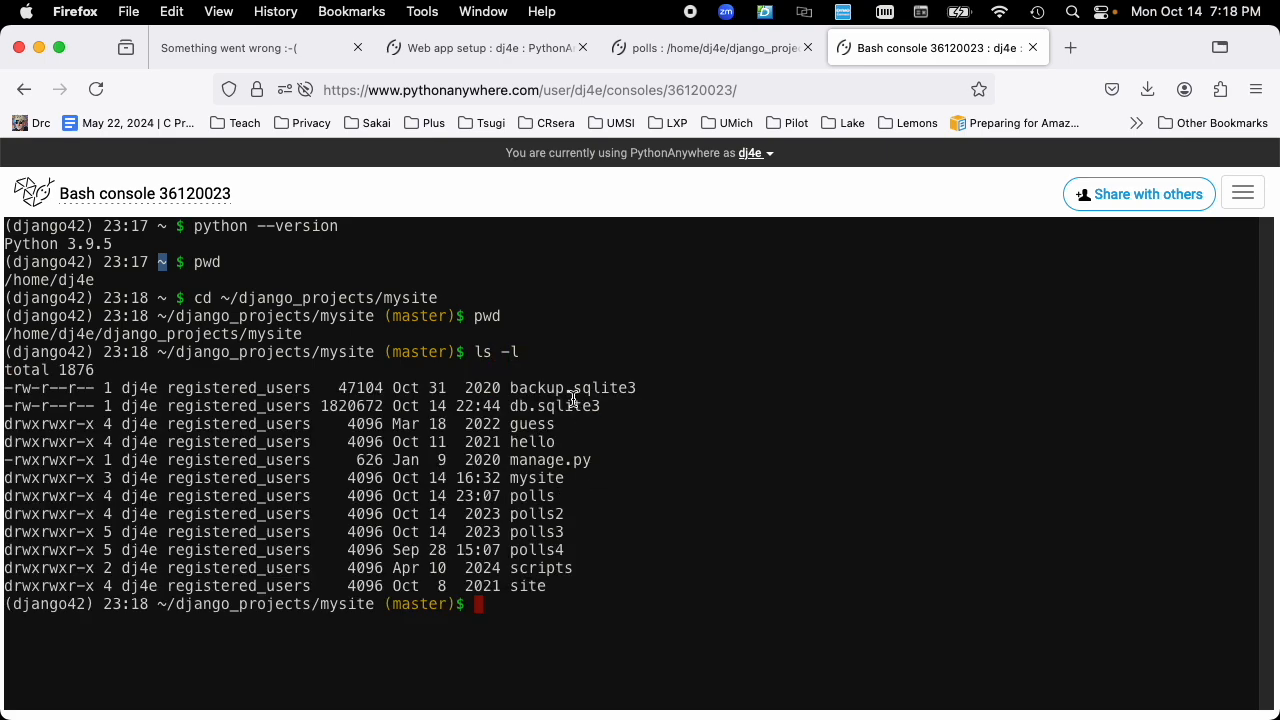
triple_click(300, 405)
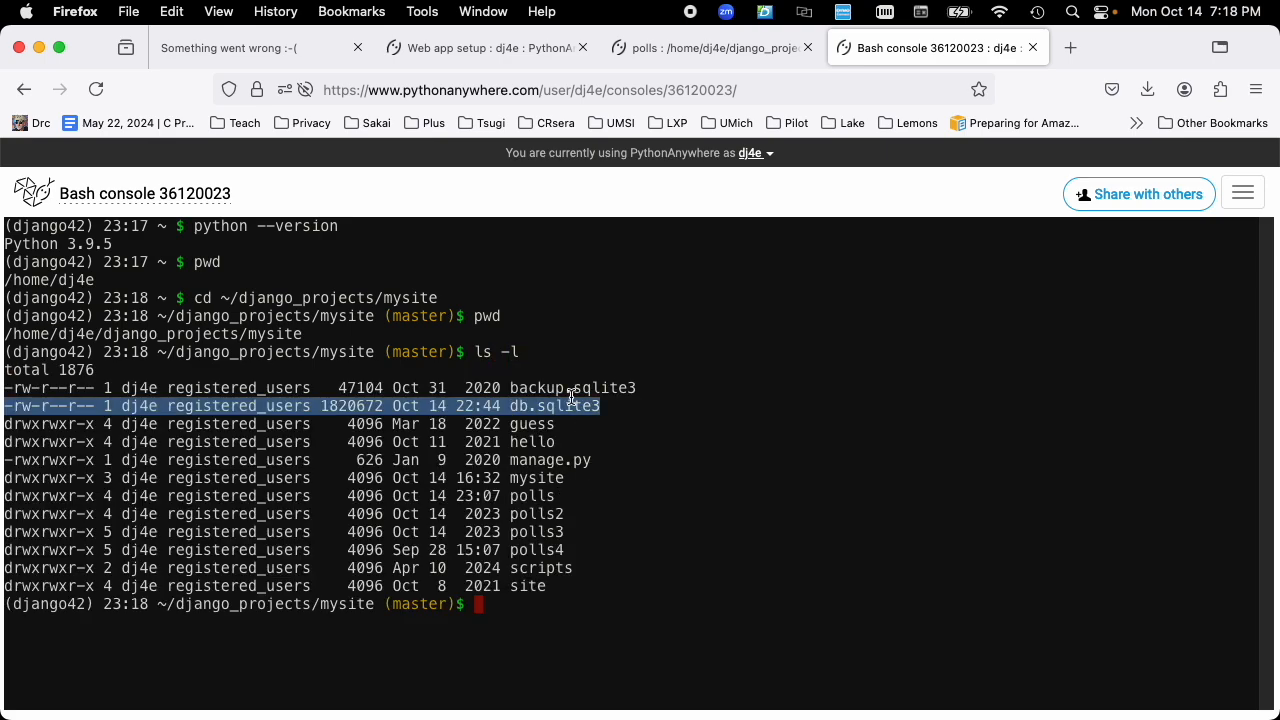
click(487, 47)
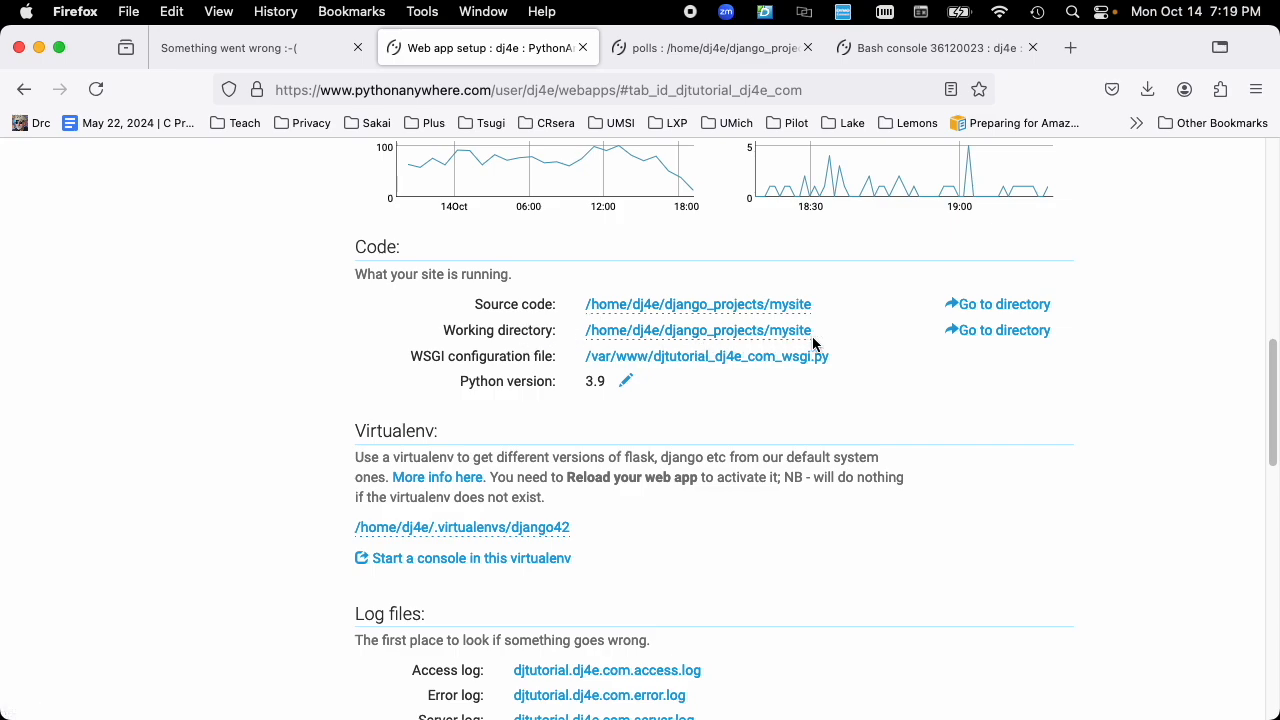
mouse_move(893, 325)
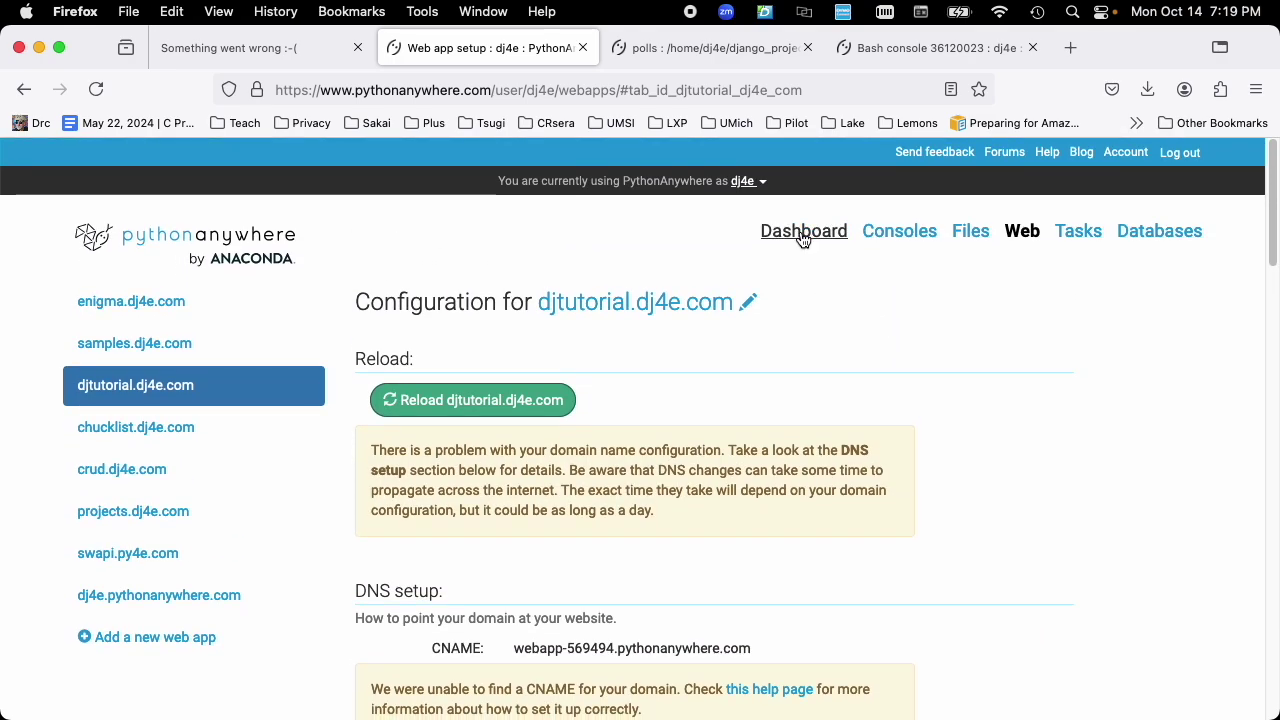
mouse_move(255, 48)
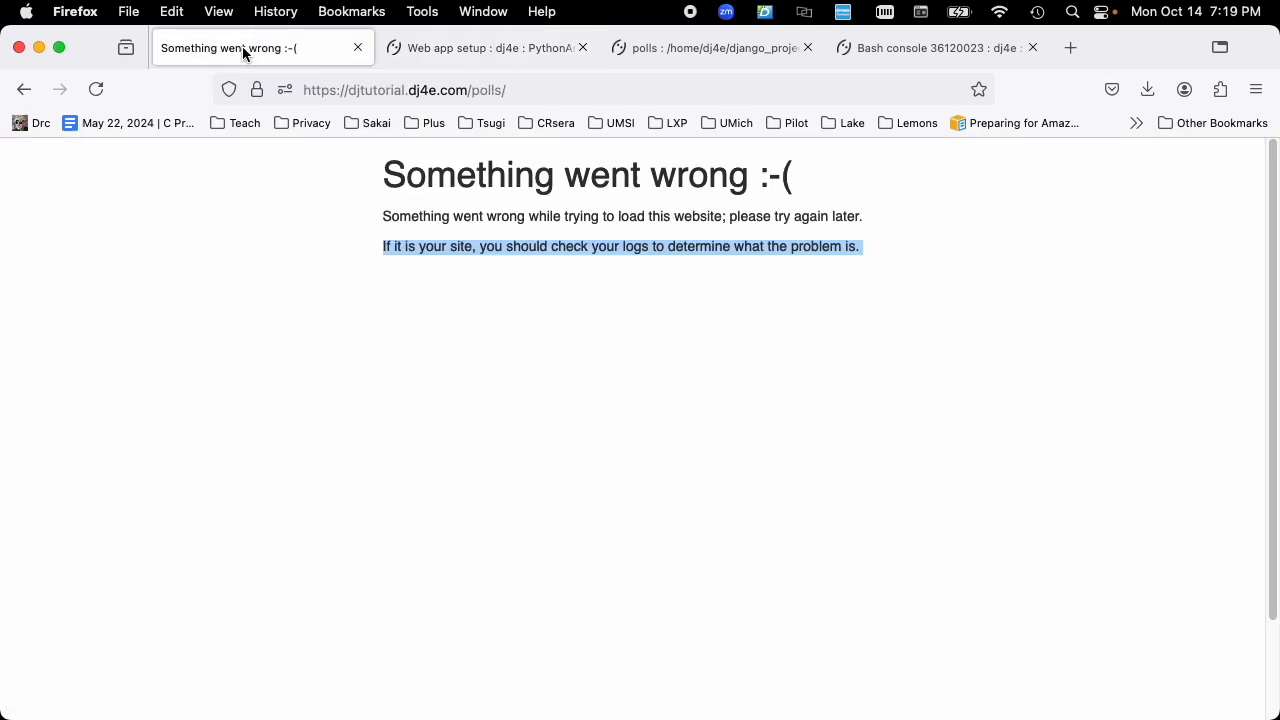
mouse_move(612, 274)
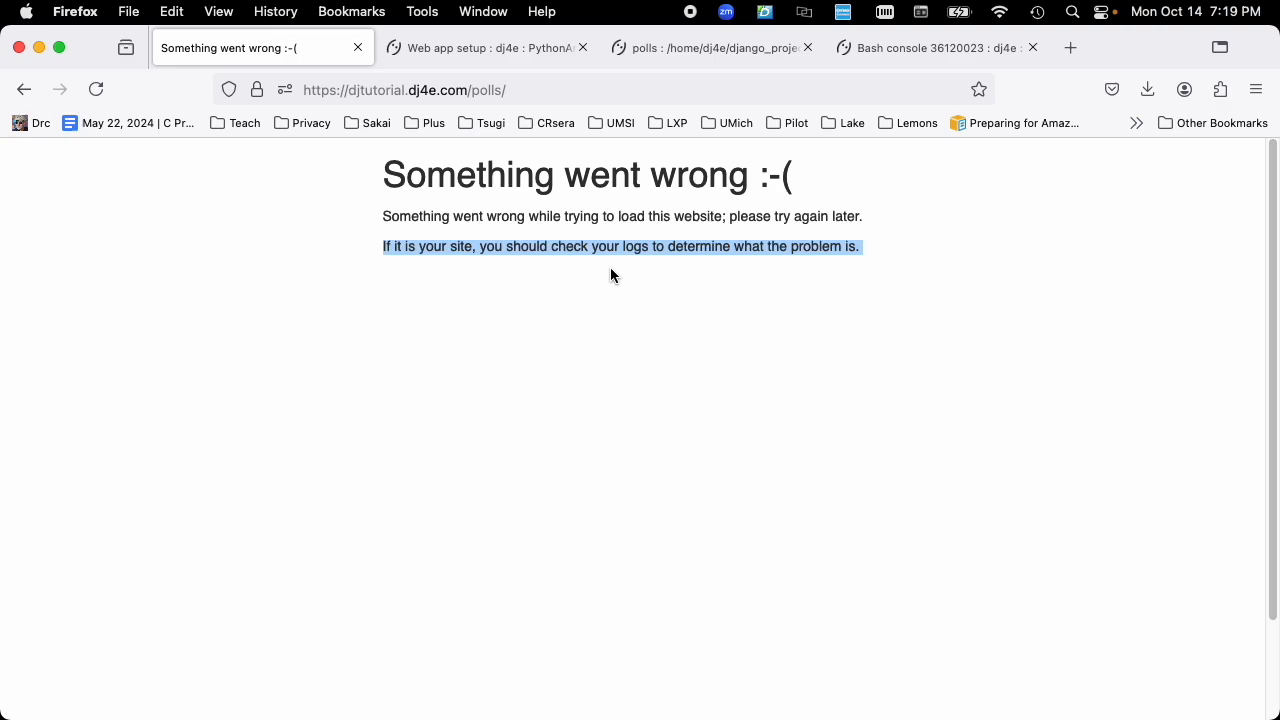
click(920, 47)
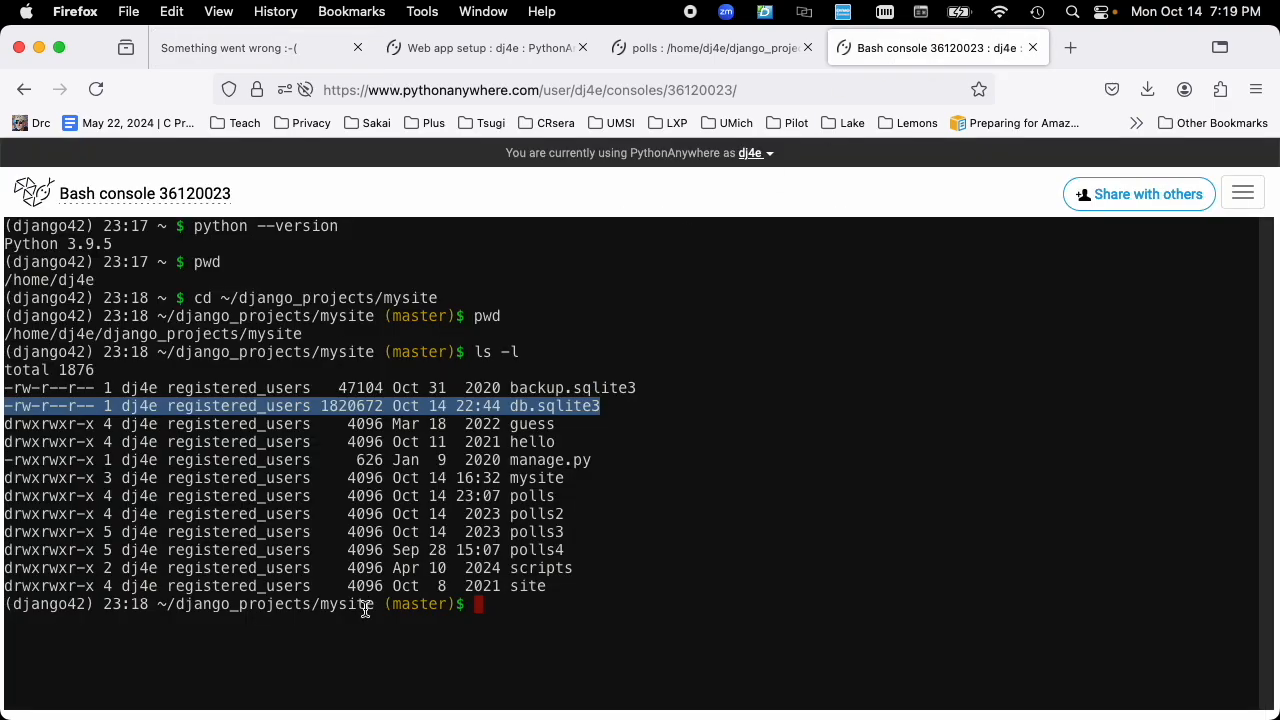
mouse_move(506, 333)
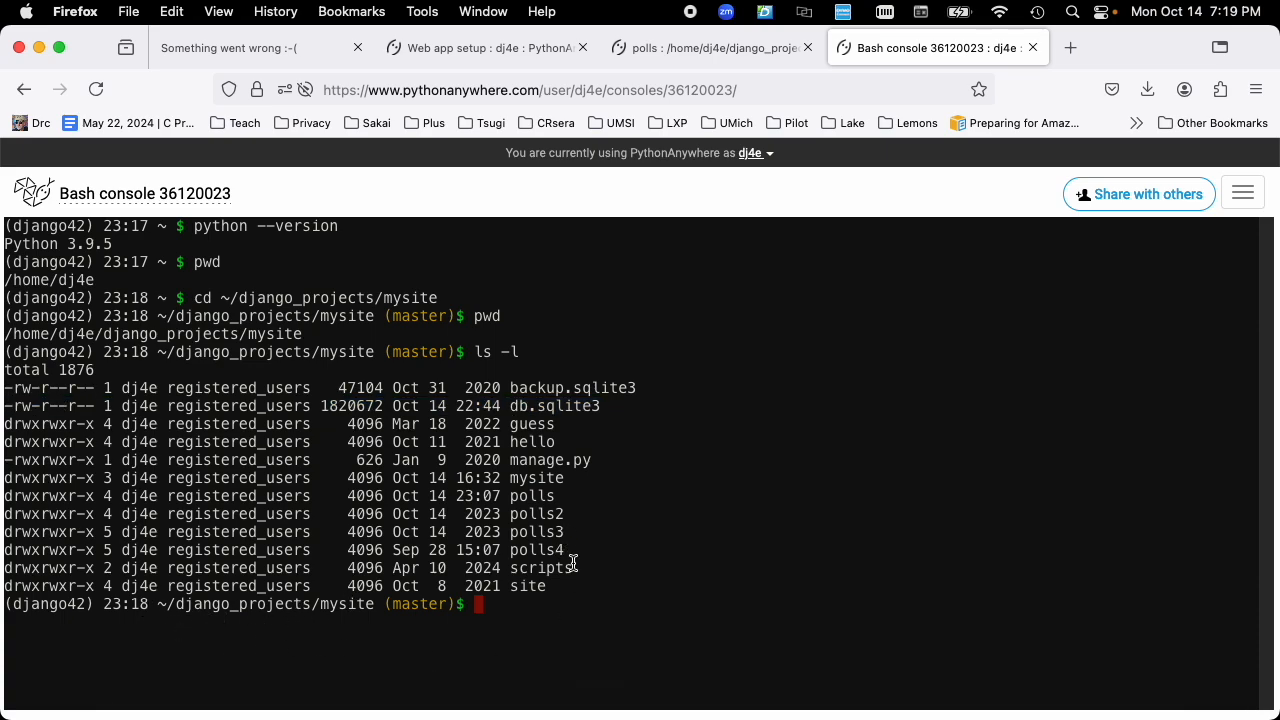
Step: Run python manage.py check, revealing the django.https ModuleNotFoundError, reload the app and enter the inner mysite files
text(python)
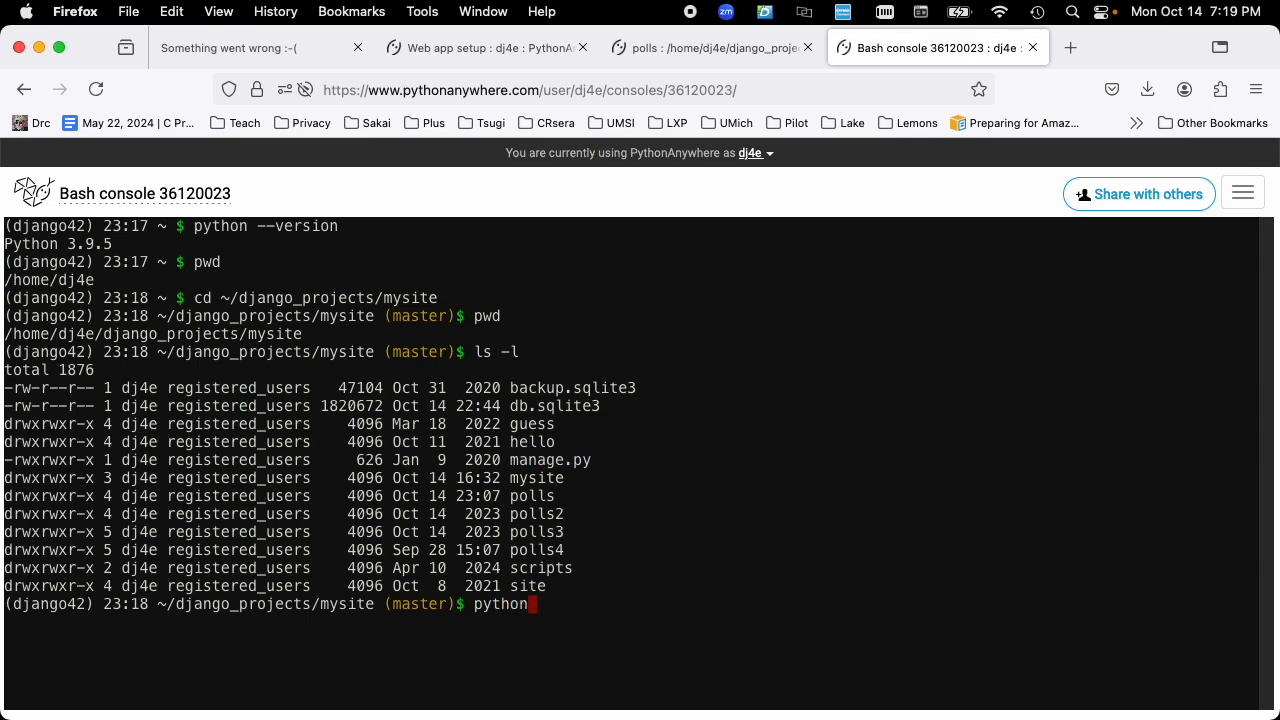
text(manage.py)
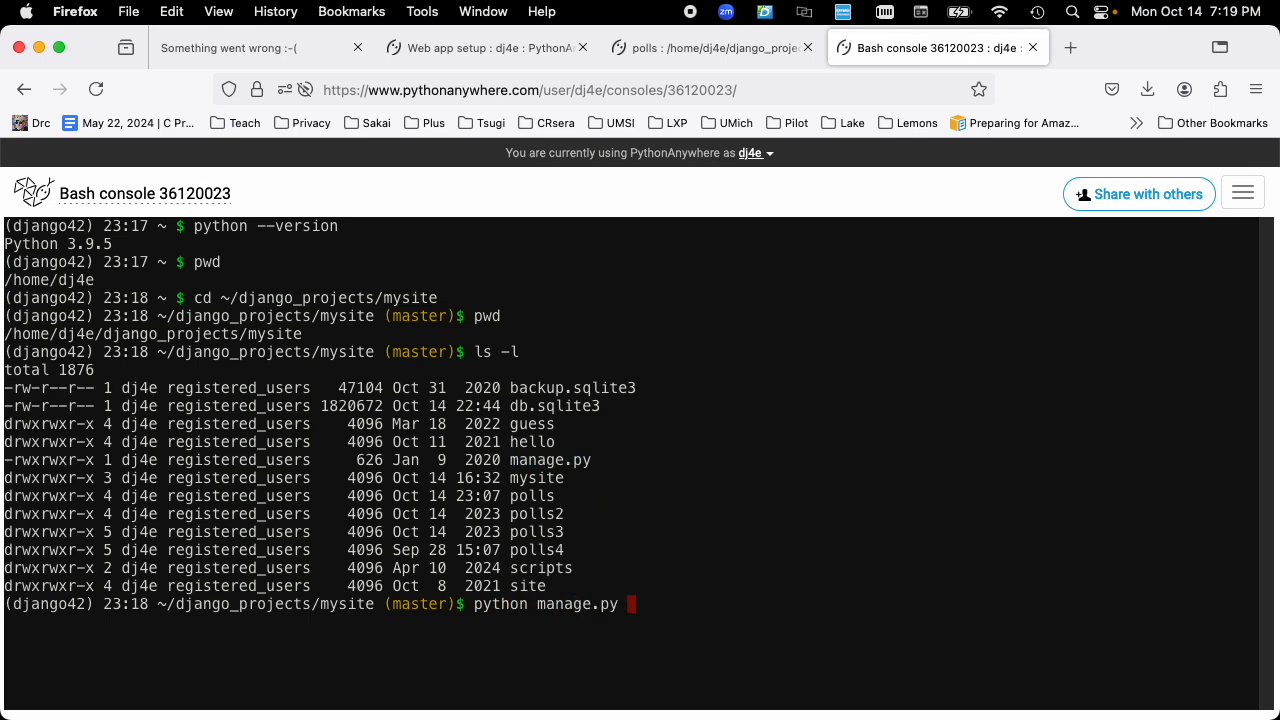
text(check)
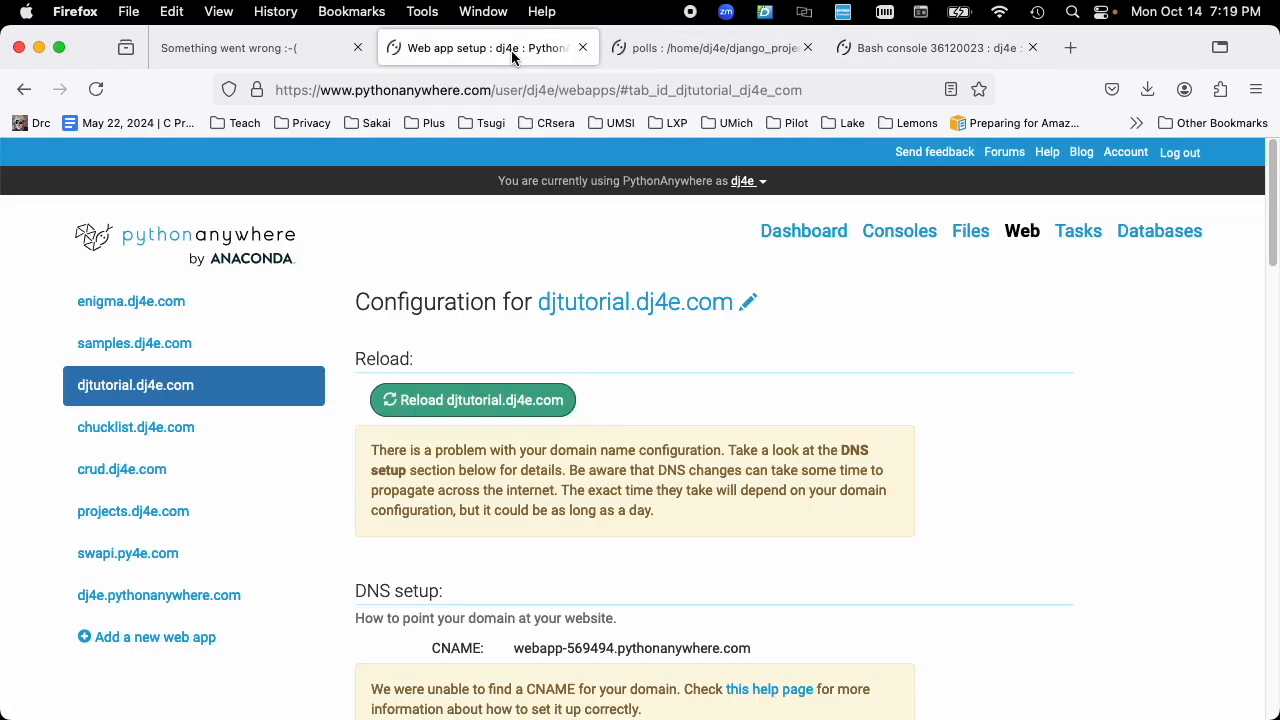
mouse_move(445, 408)
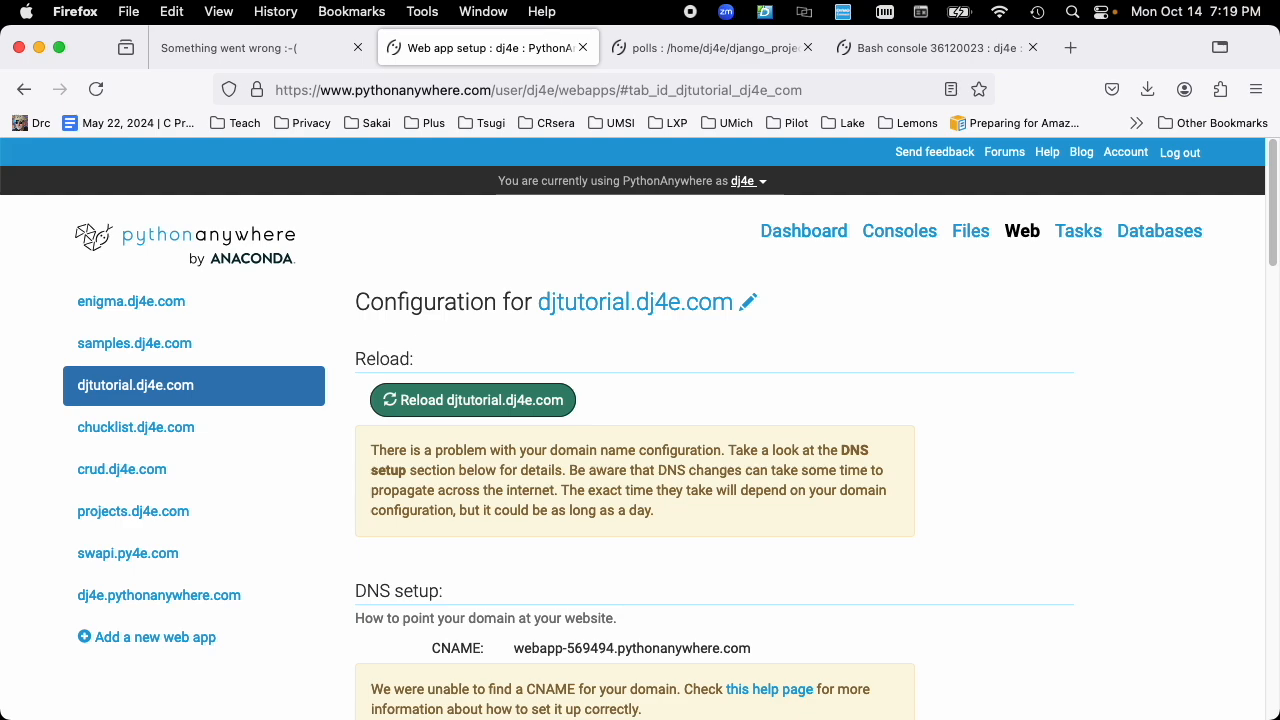
mouse_move(443, 407)
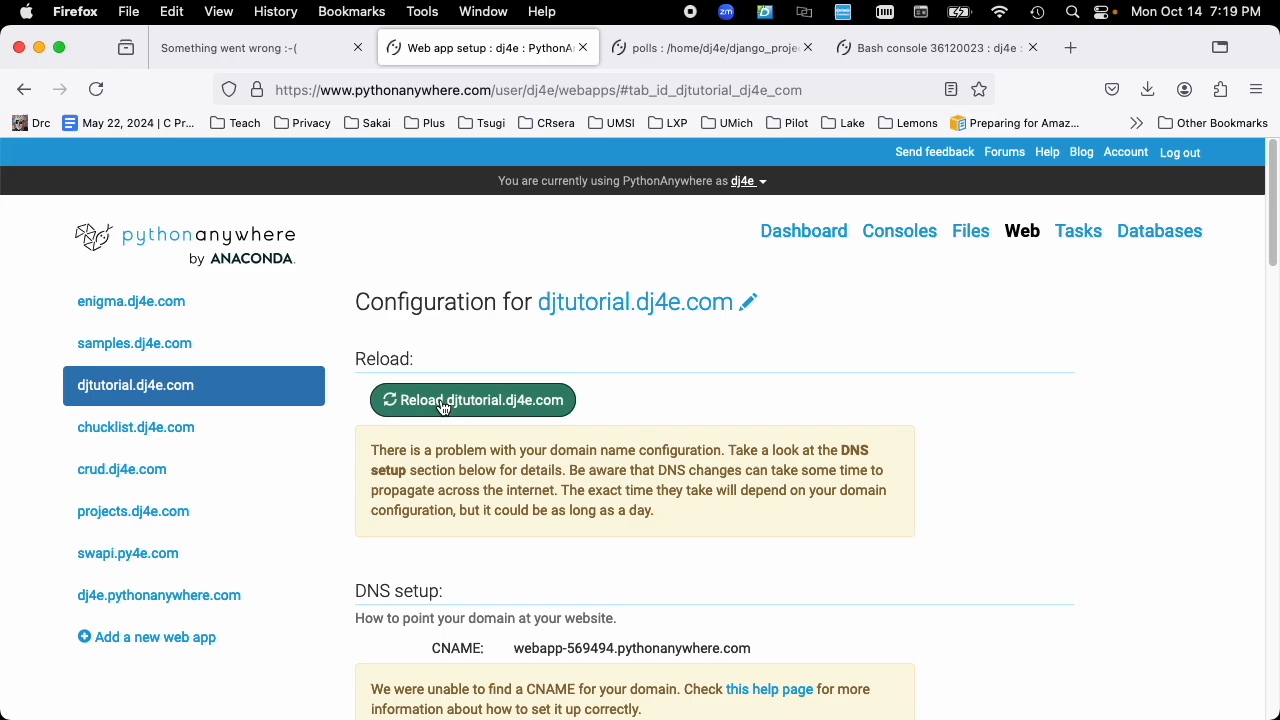
click(935, 47)
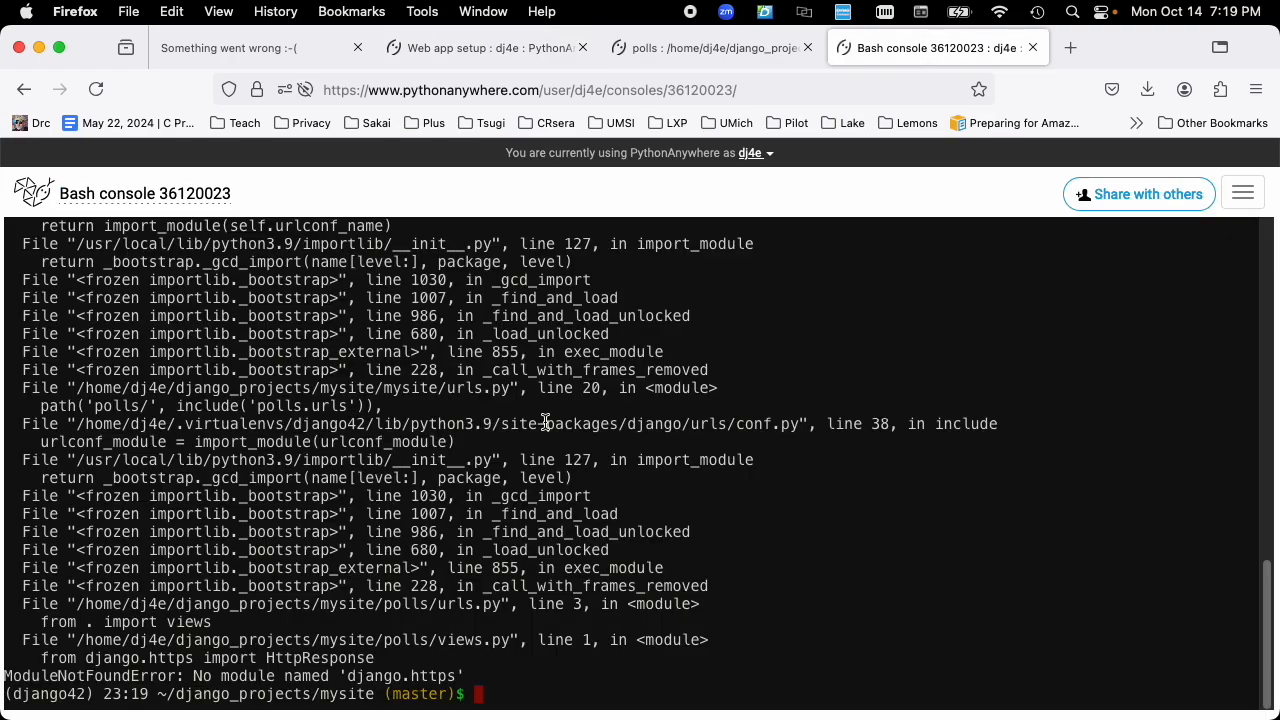
mouse_move(470, 170)
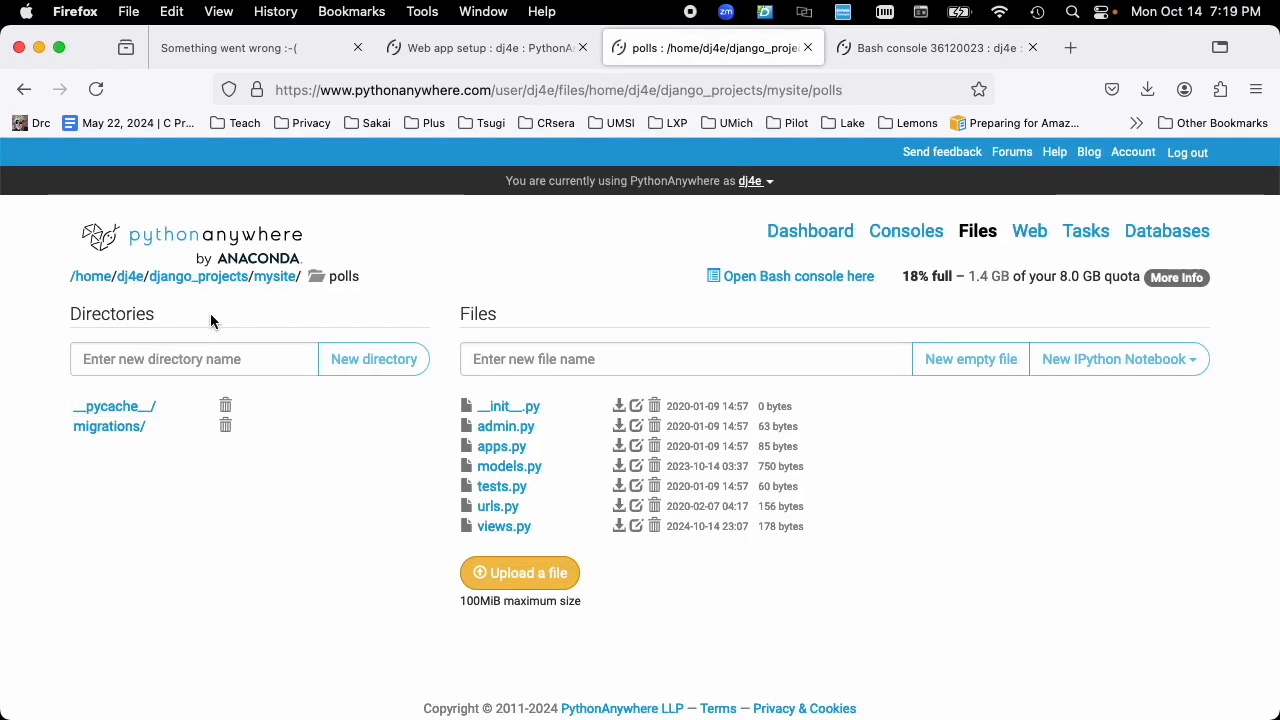
click(275, 276)
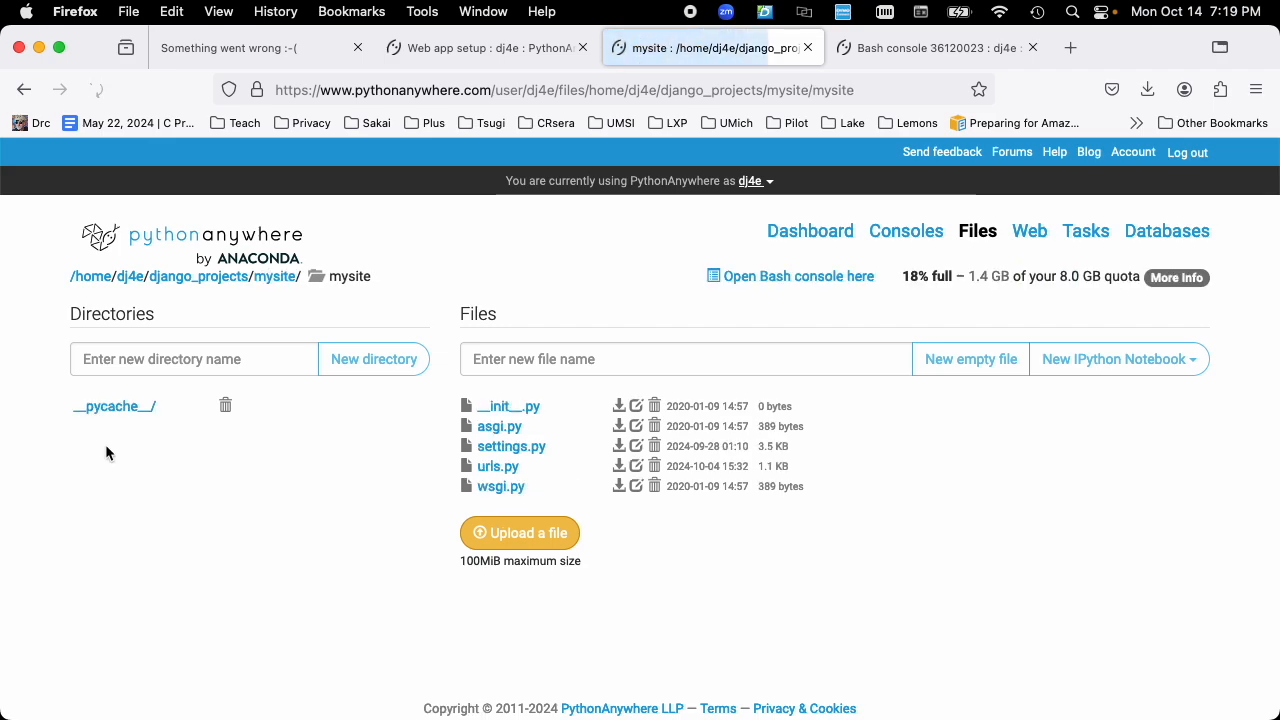
mouse_move(511, 446)
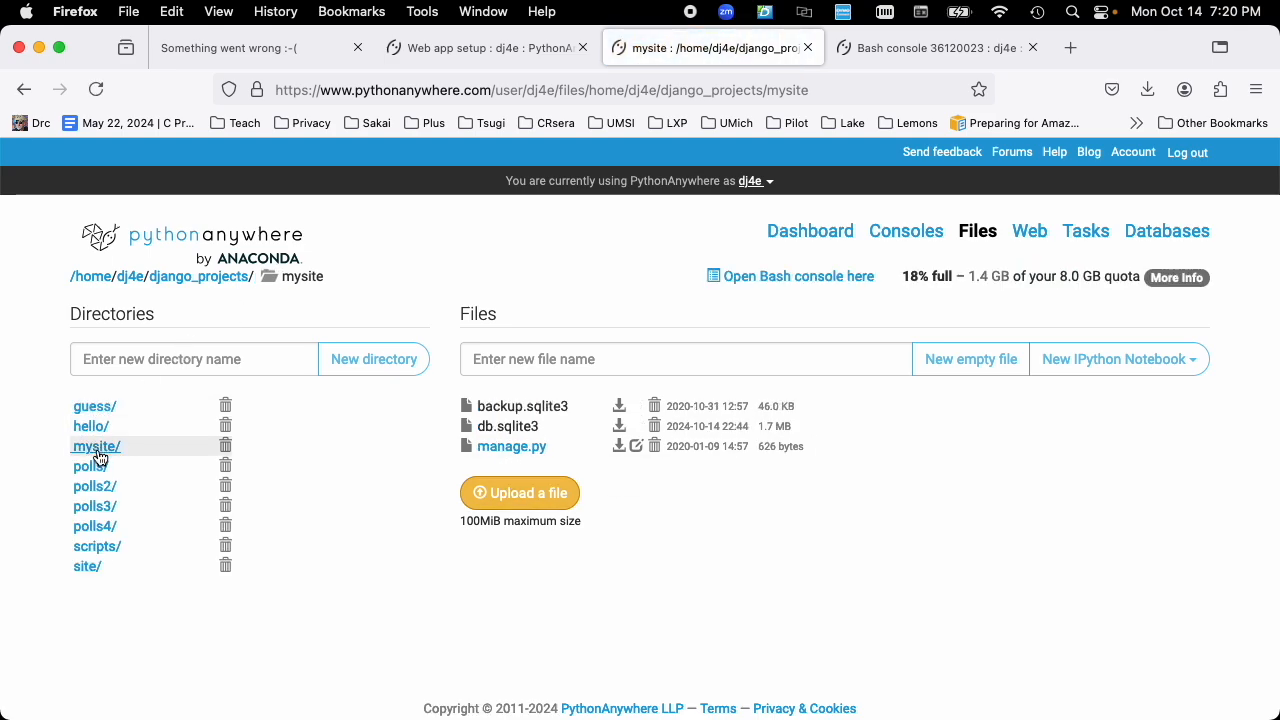
mouse_move(92, 412)
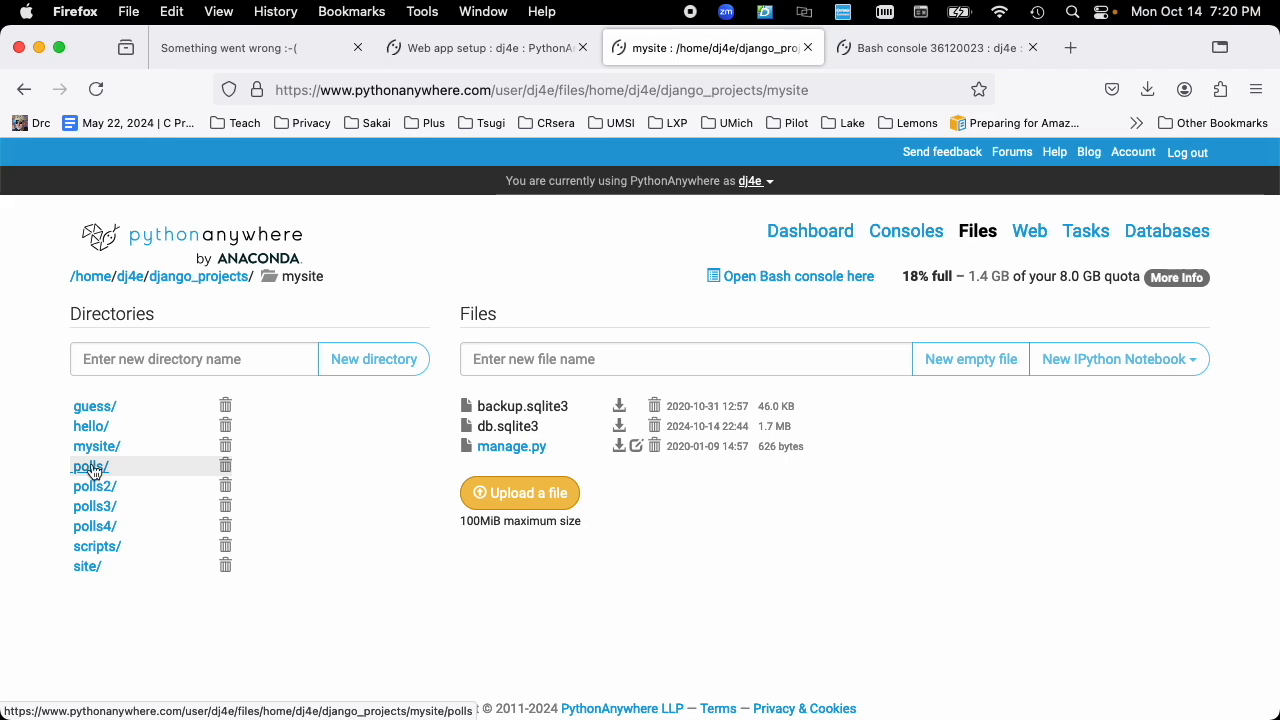
mouse_move(95, 476)
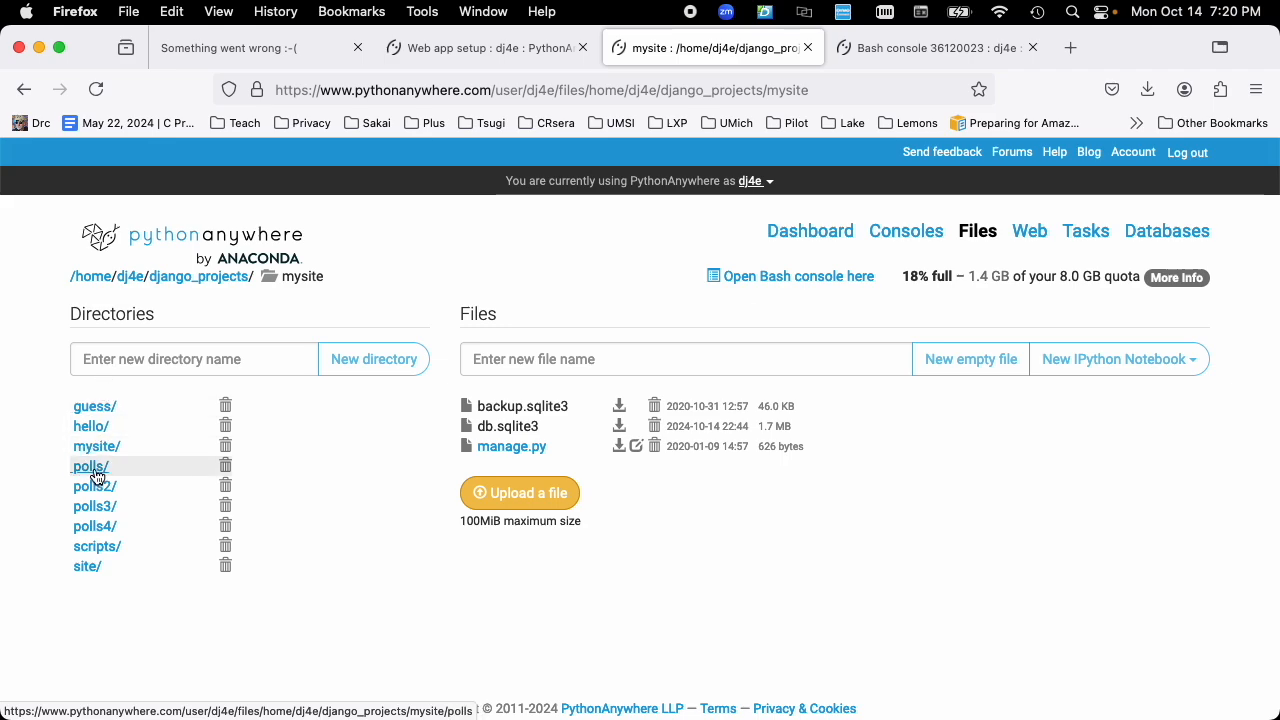
Step: Enter the polls/ folder, then return to the Bash console showing the traceback through mysite/urls.py line 20
click(89, 466)
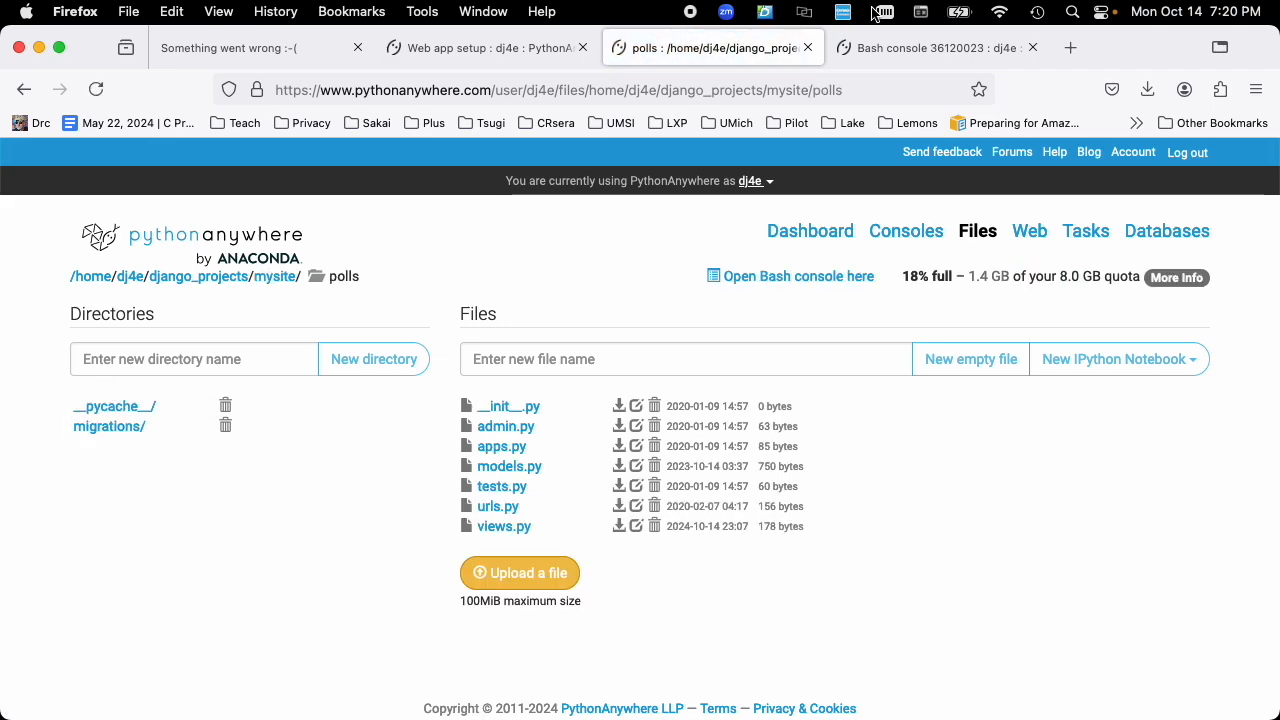
click(940, 47)
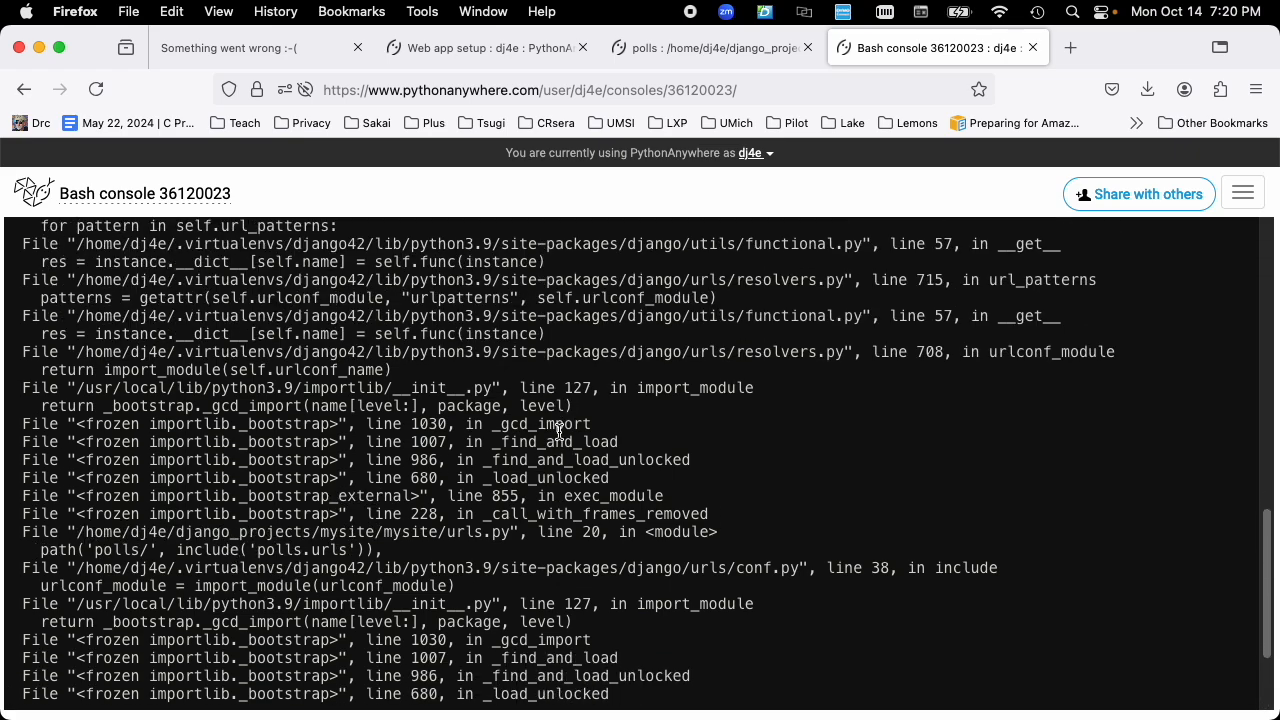
Step: Recheck the error page, scroll the traceback to the polls/views.py django.https import, and bring views.py up for editing
click(240, 47)
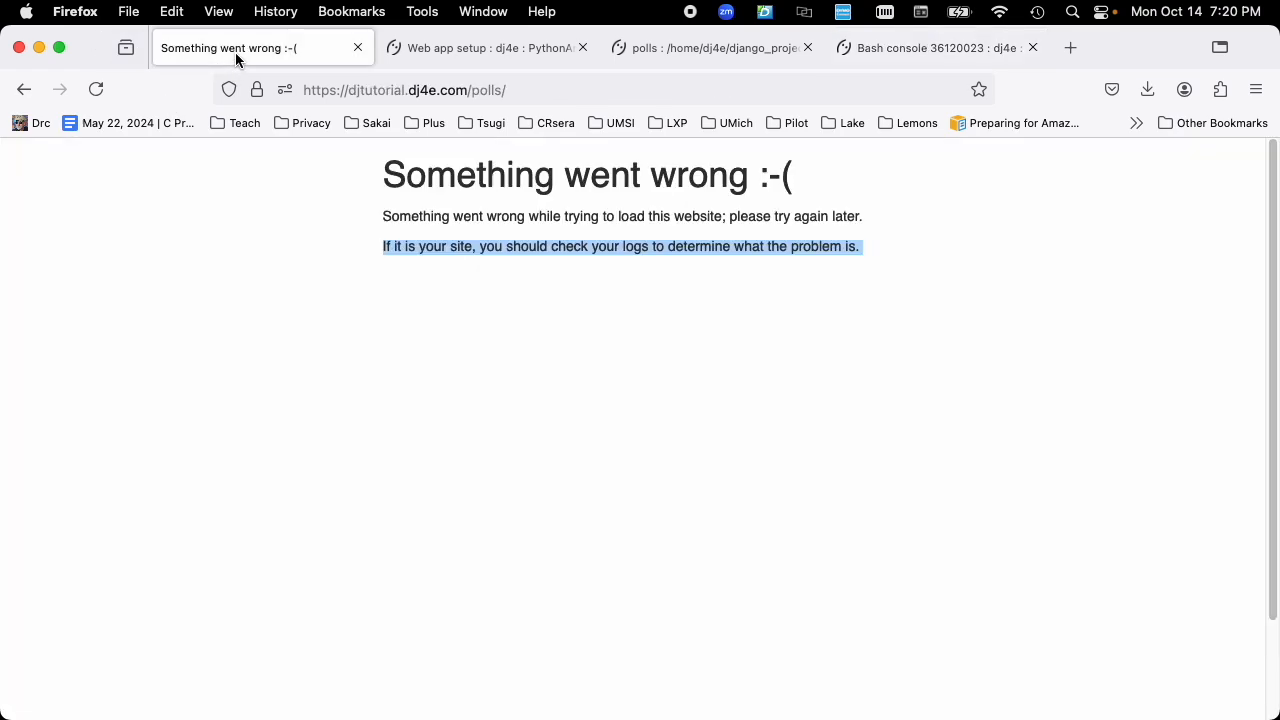
mouse_move(293, 55)
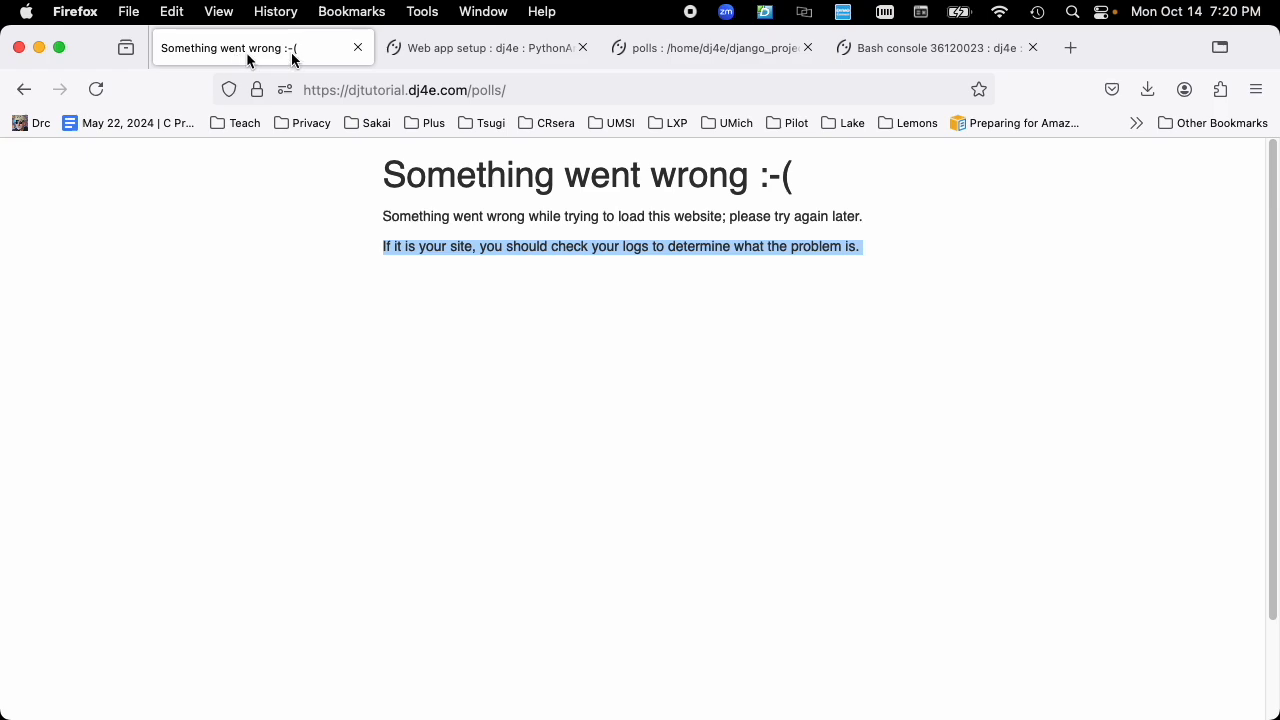
click(925, 47)
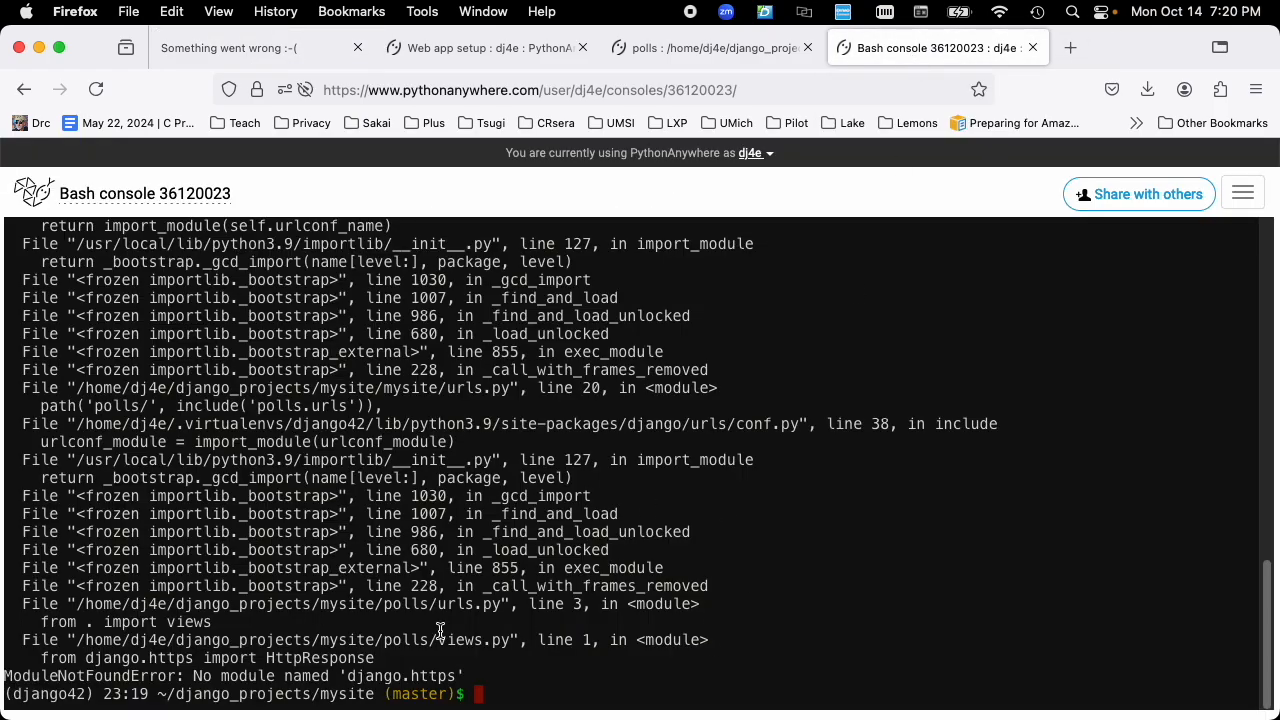
mouse_move(370, 650)
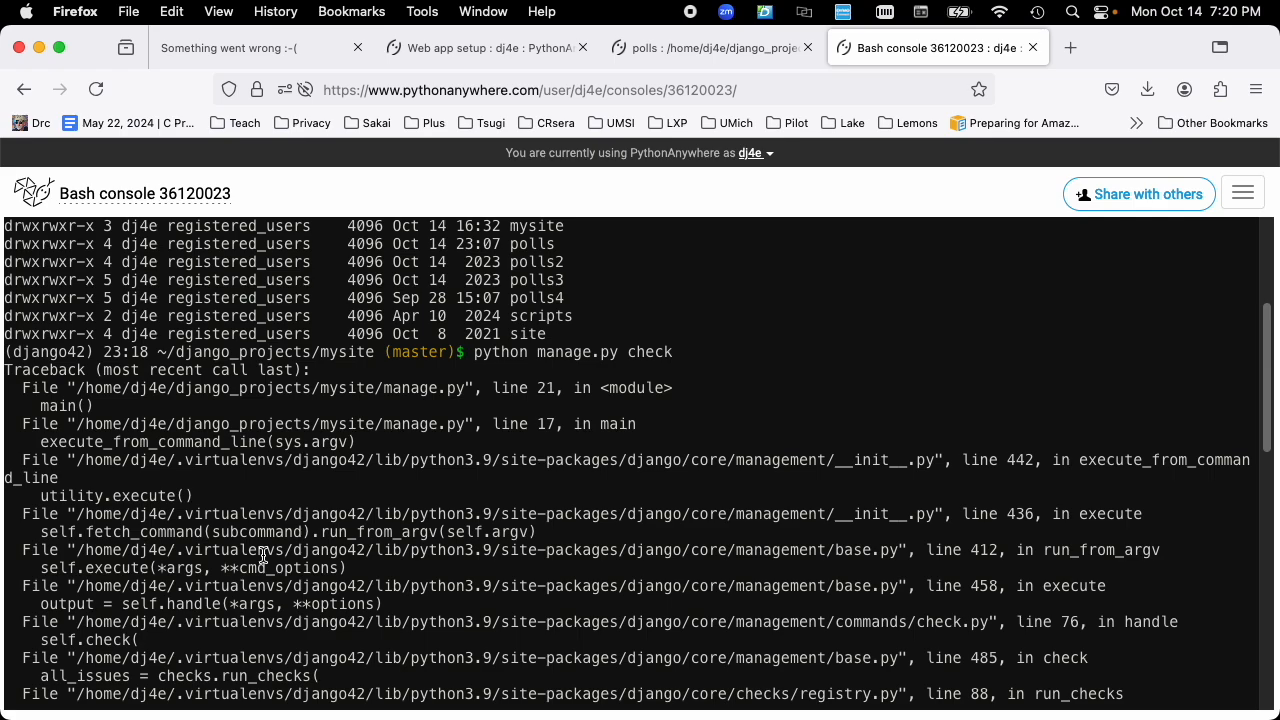
mouse_move(432, 456)
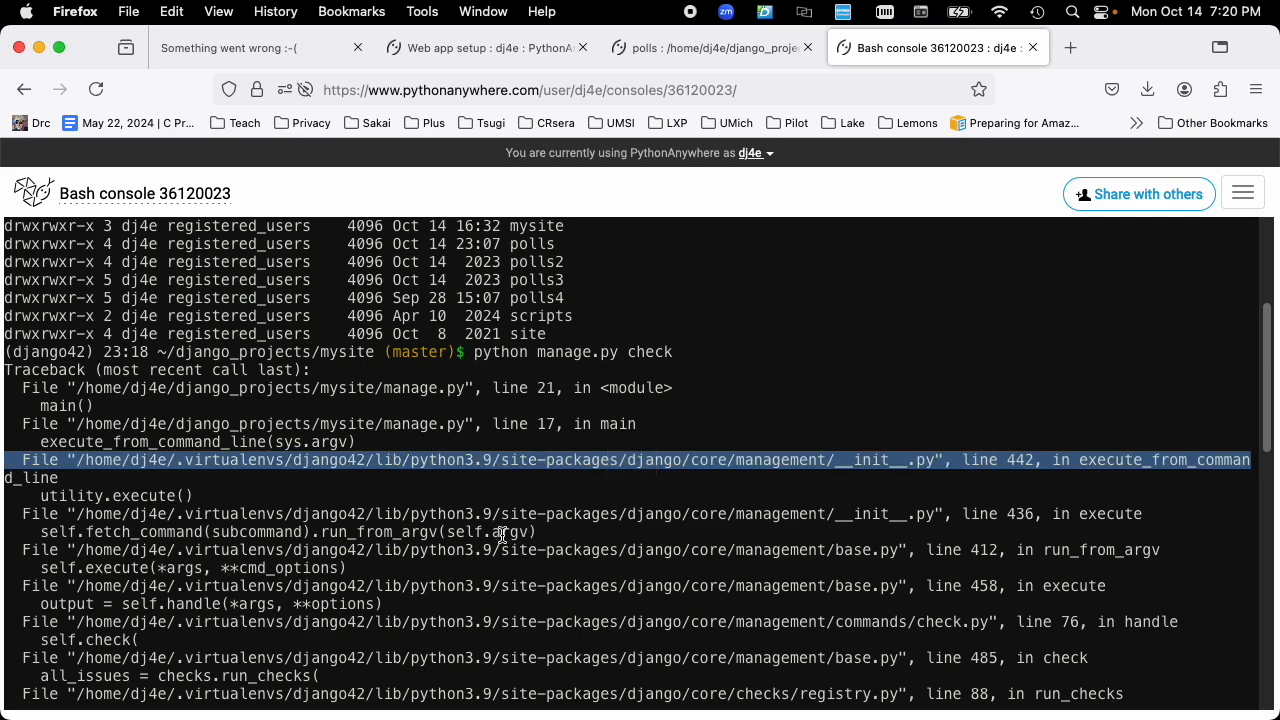
scroll(down, 3)
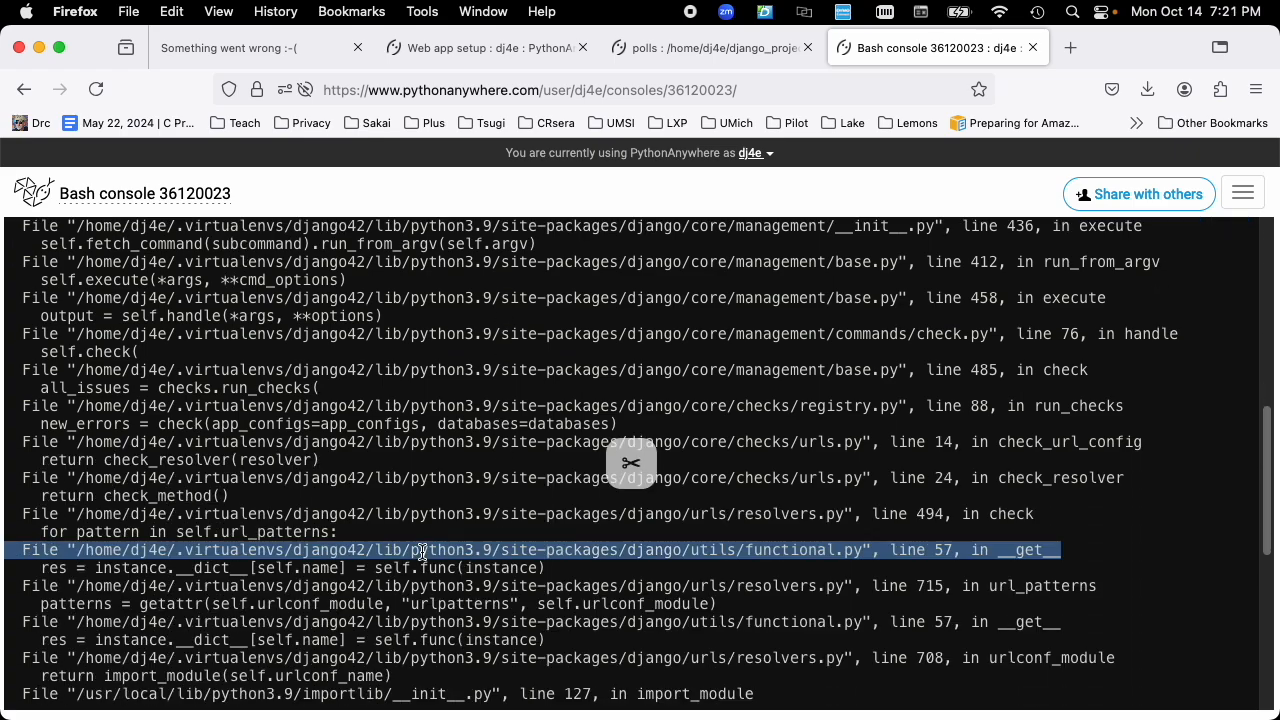
scroll(down, 3)
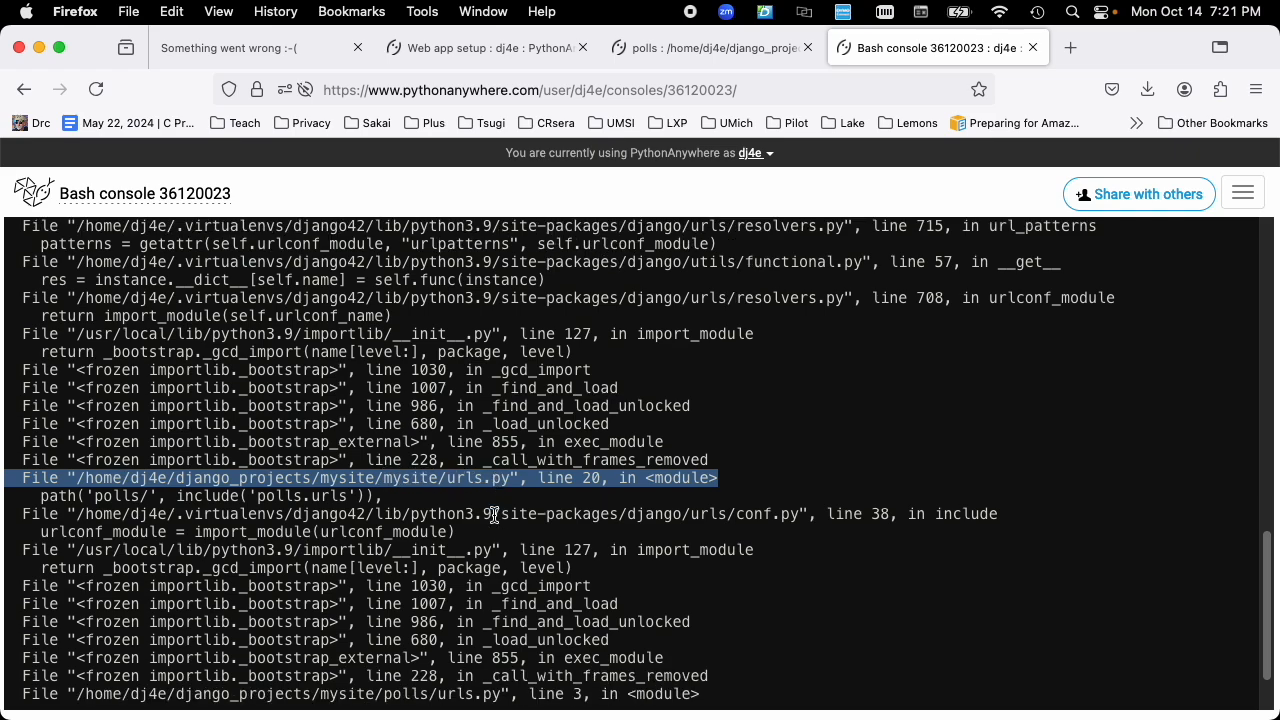
mouse_move(347, 470)
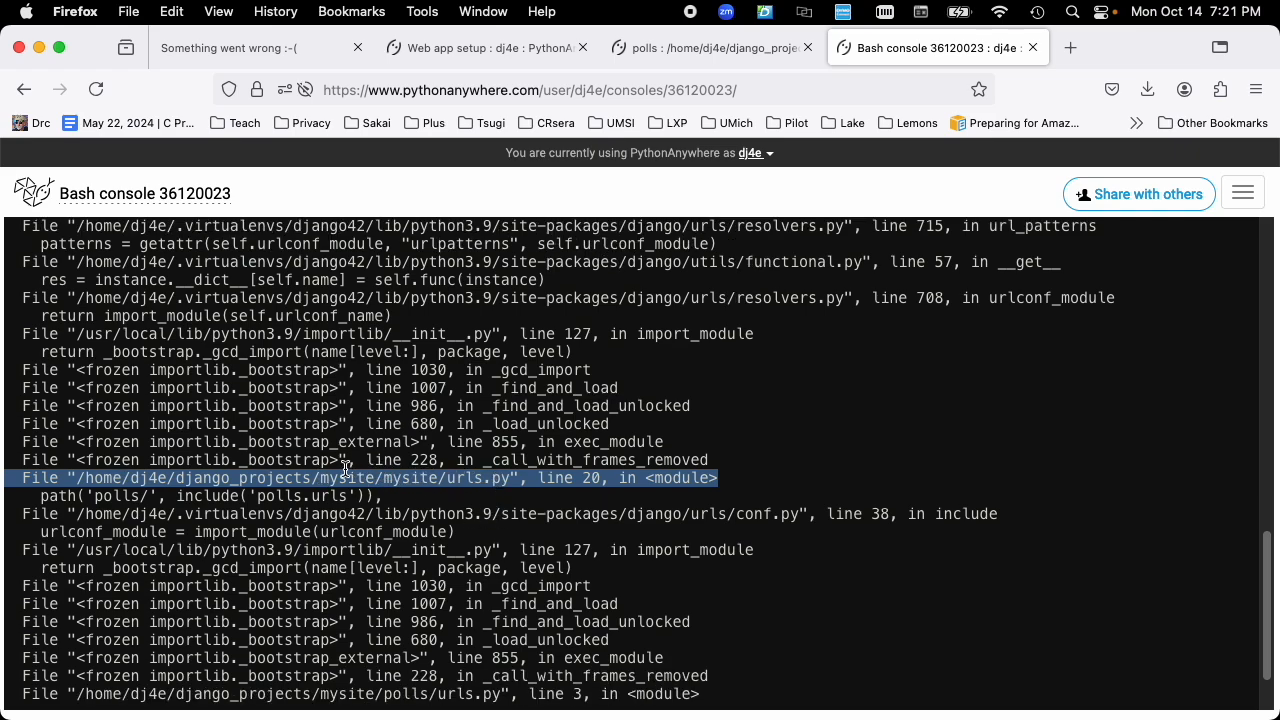
mouse_move(470, 494)
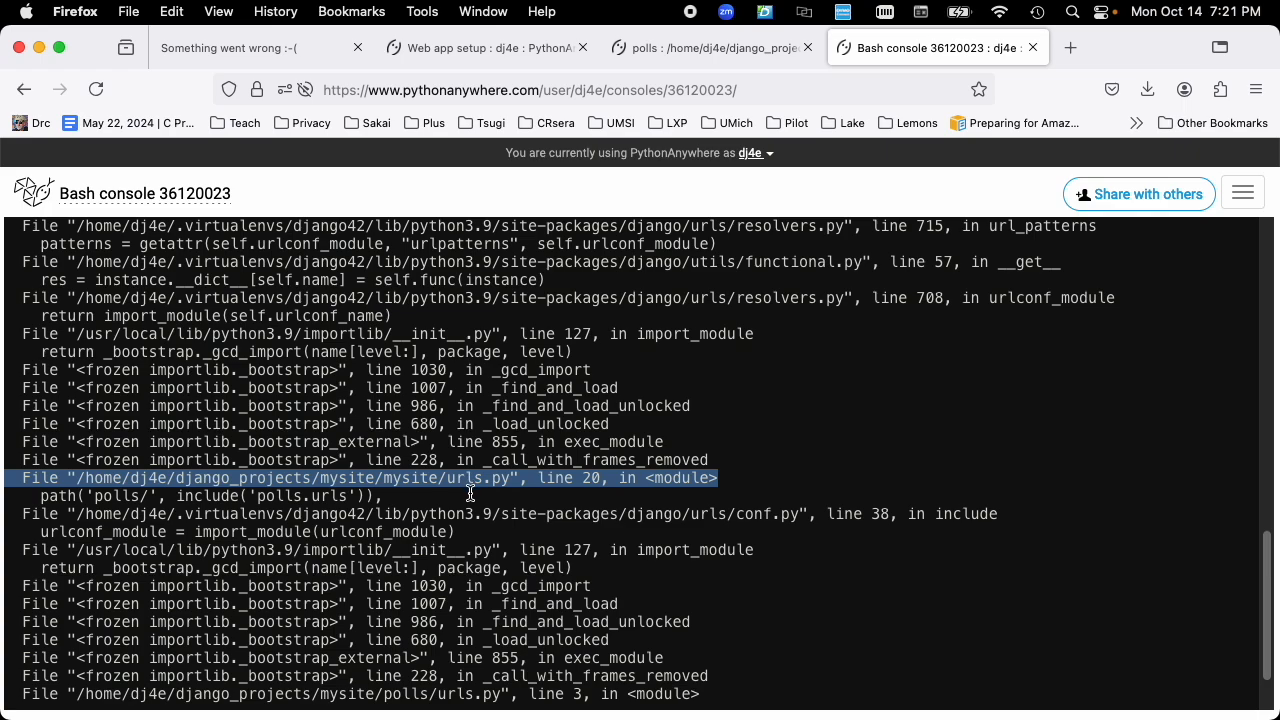
scroll(down, 3)
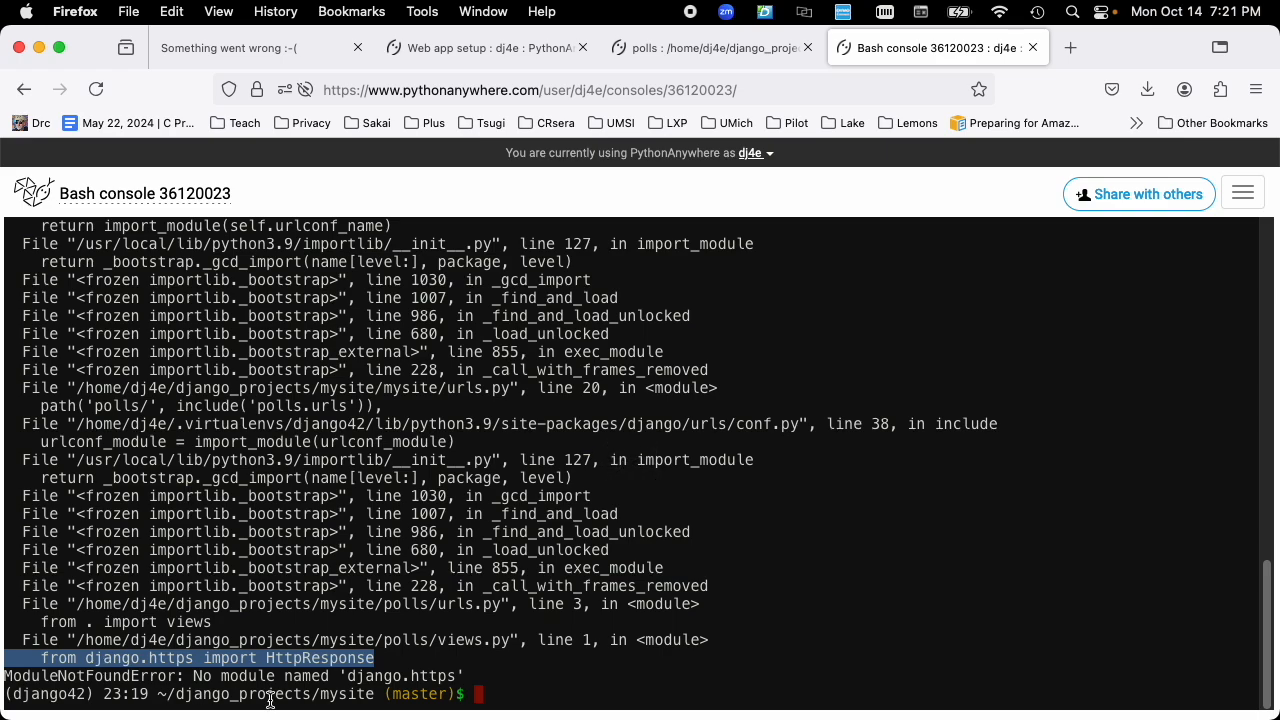
mouse_move(580, 585)
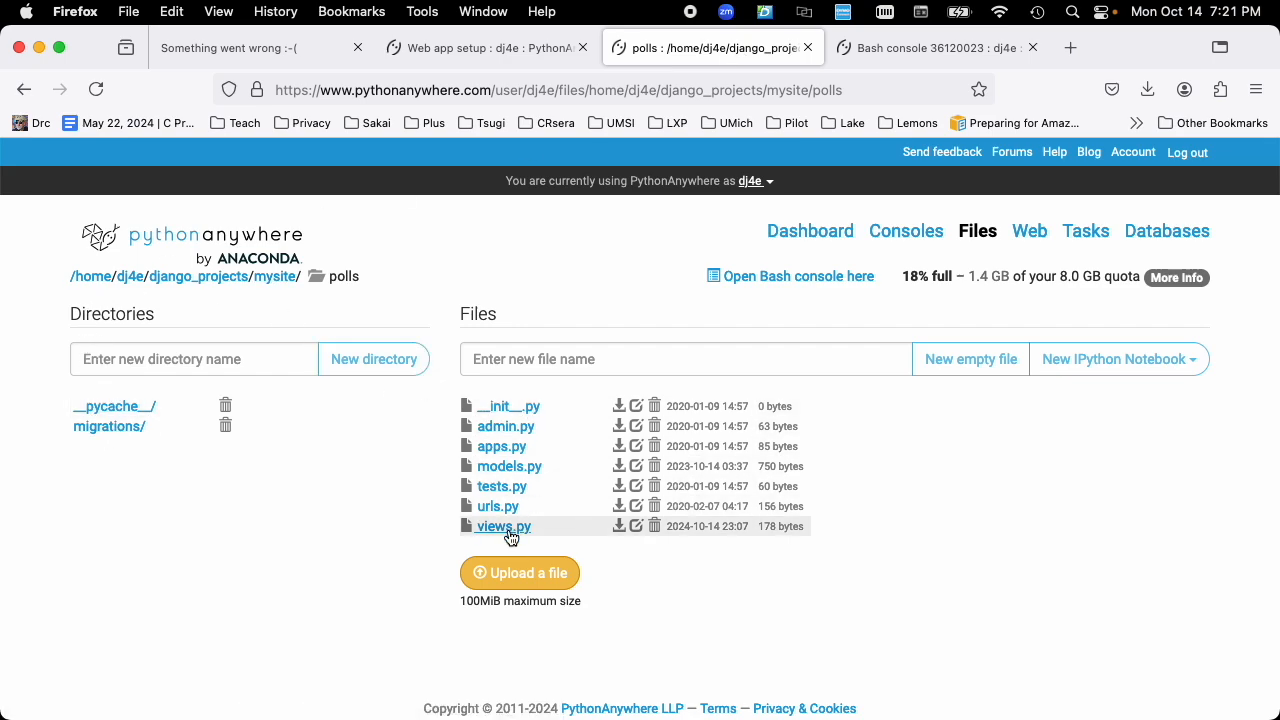
click(500, 525)
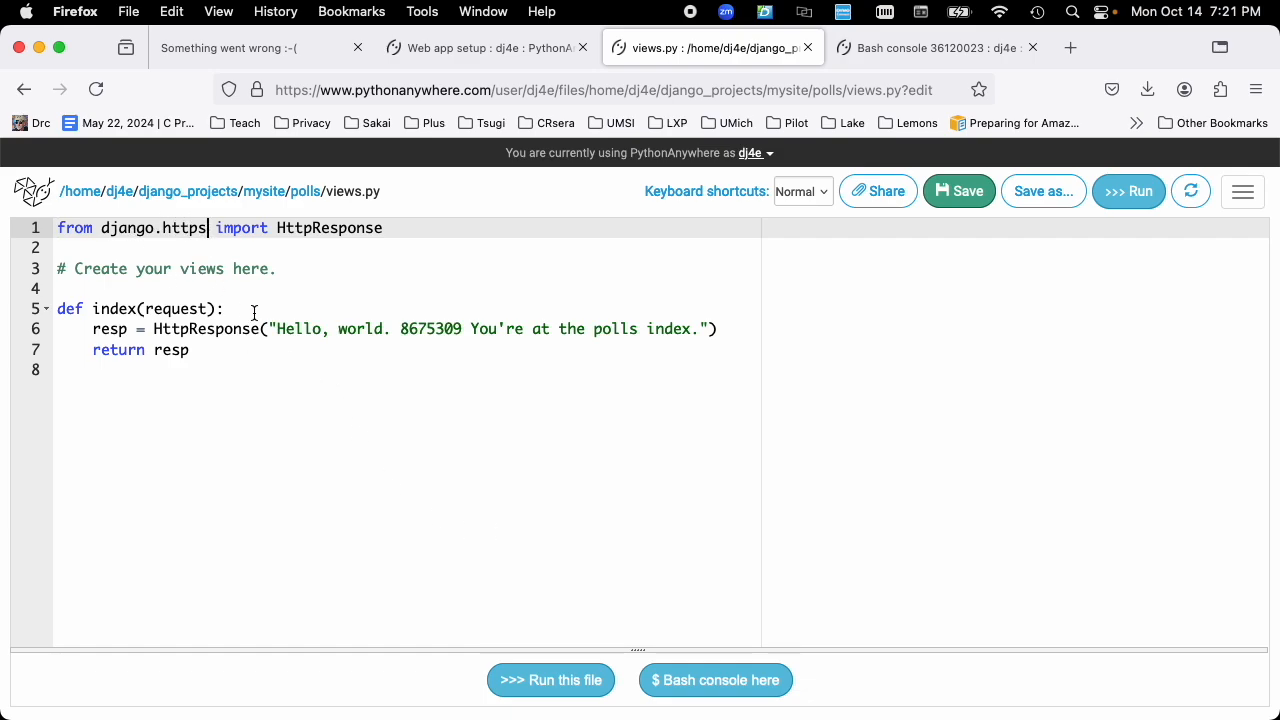
Step: Change the views.py import from django.https to django.http, save it and reload the web app
key(Backspace)
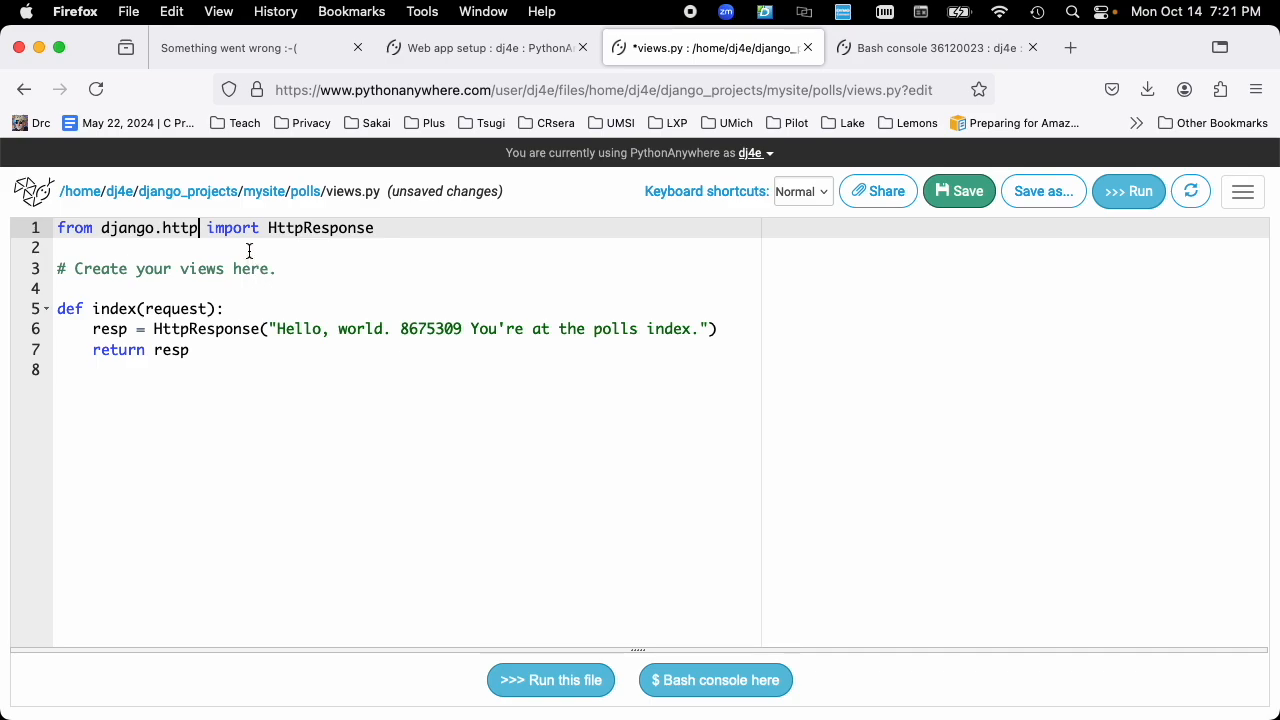
click(959, 191)
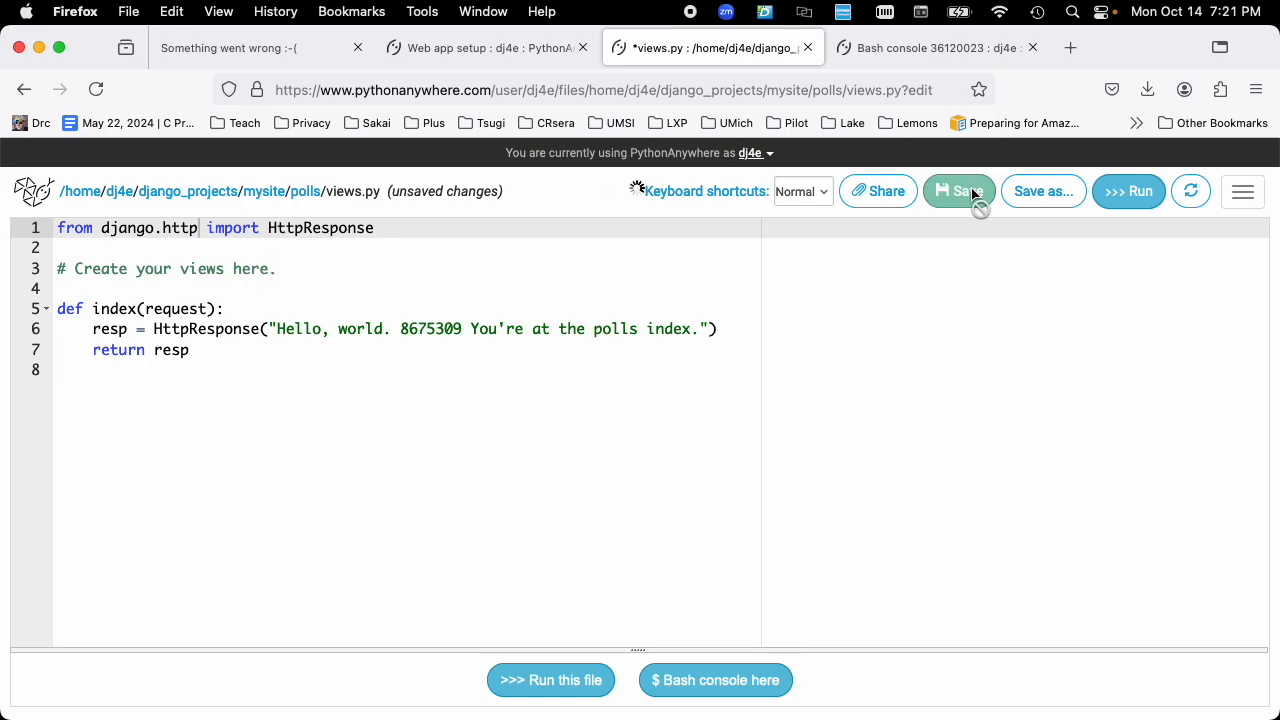
click(959, 191)
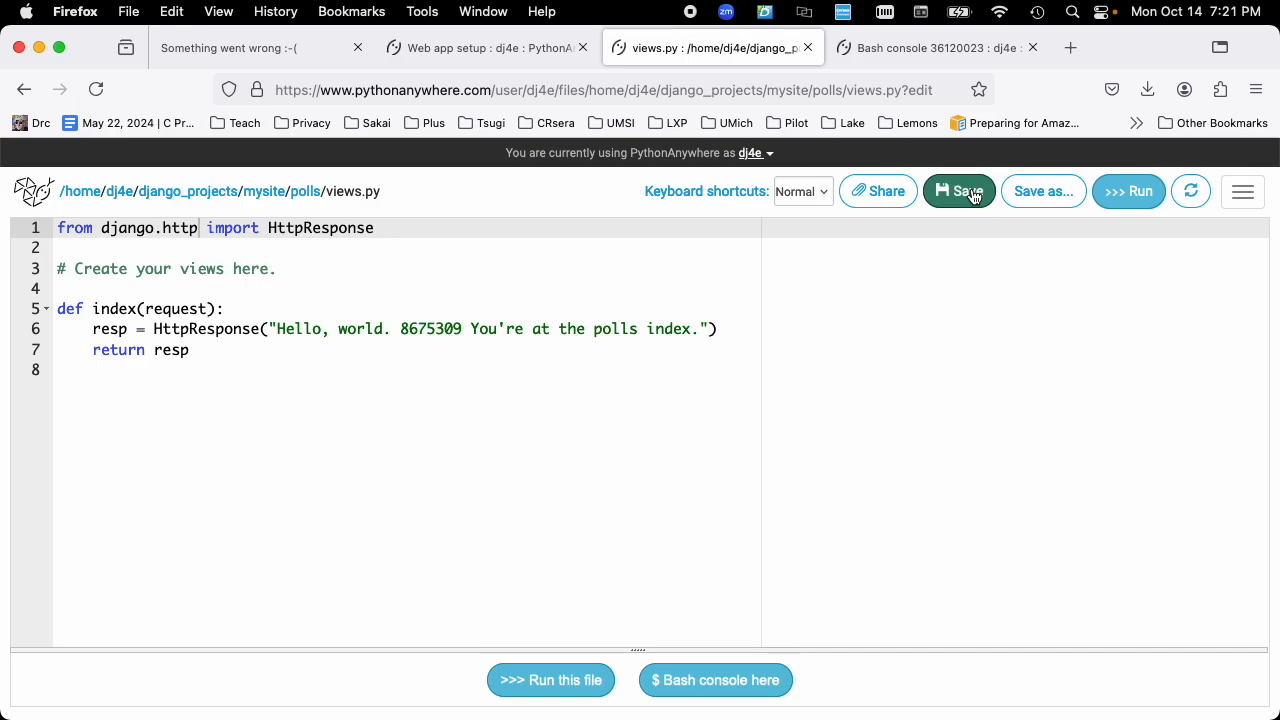
mouse_move(1191, 191)
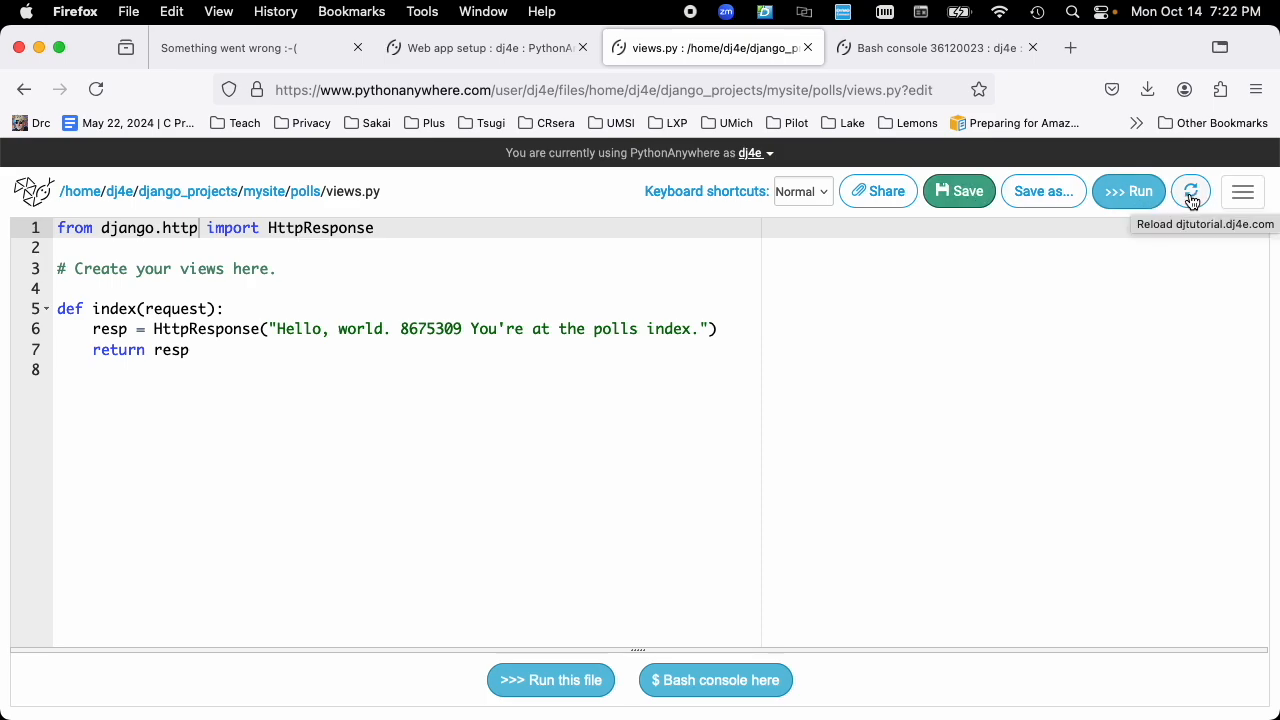
click(250, 48)
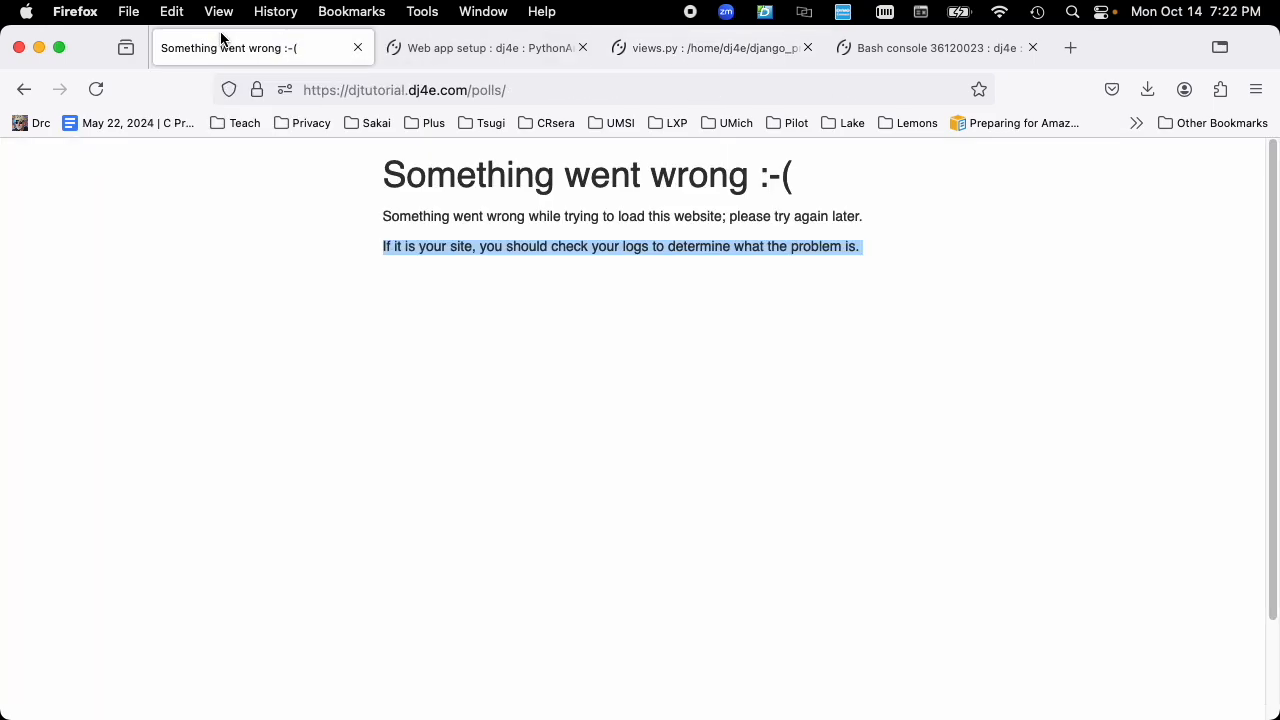
Step: Run python manage.py check in the Bash console and verify the polls page shows Hello, world
click(937, 47)
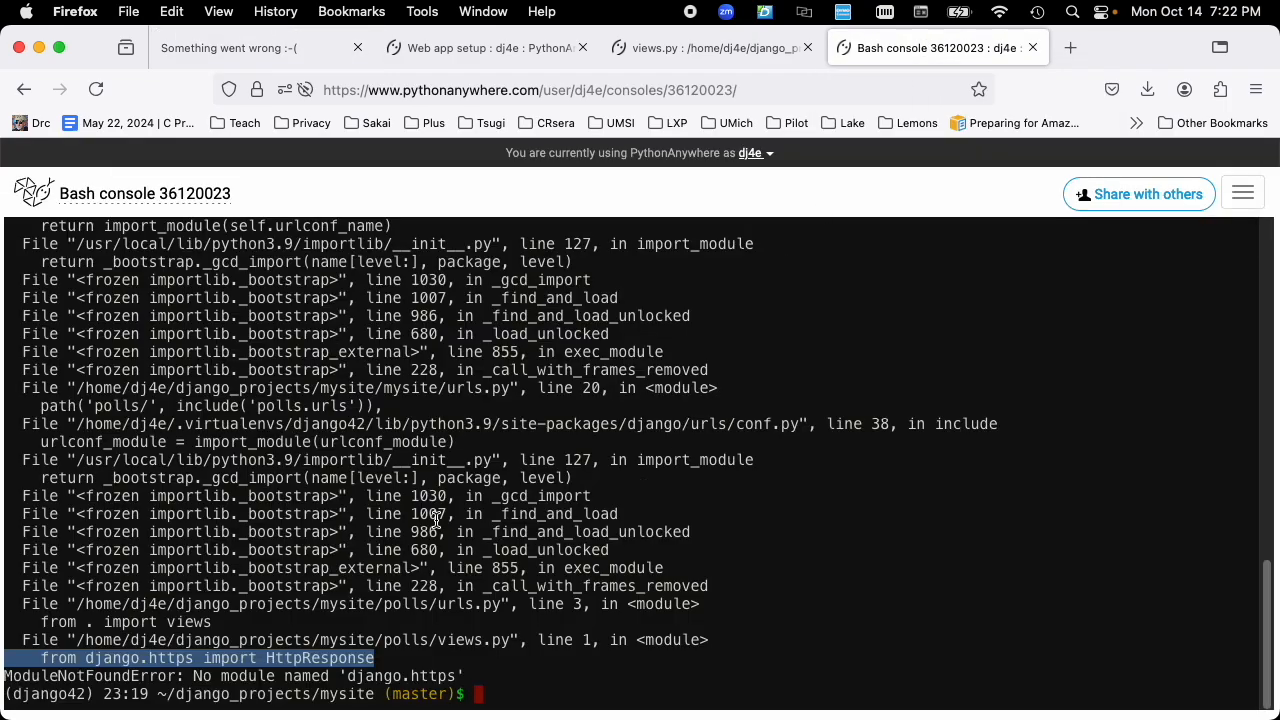
text(python manage.py check)
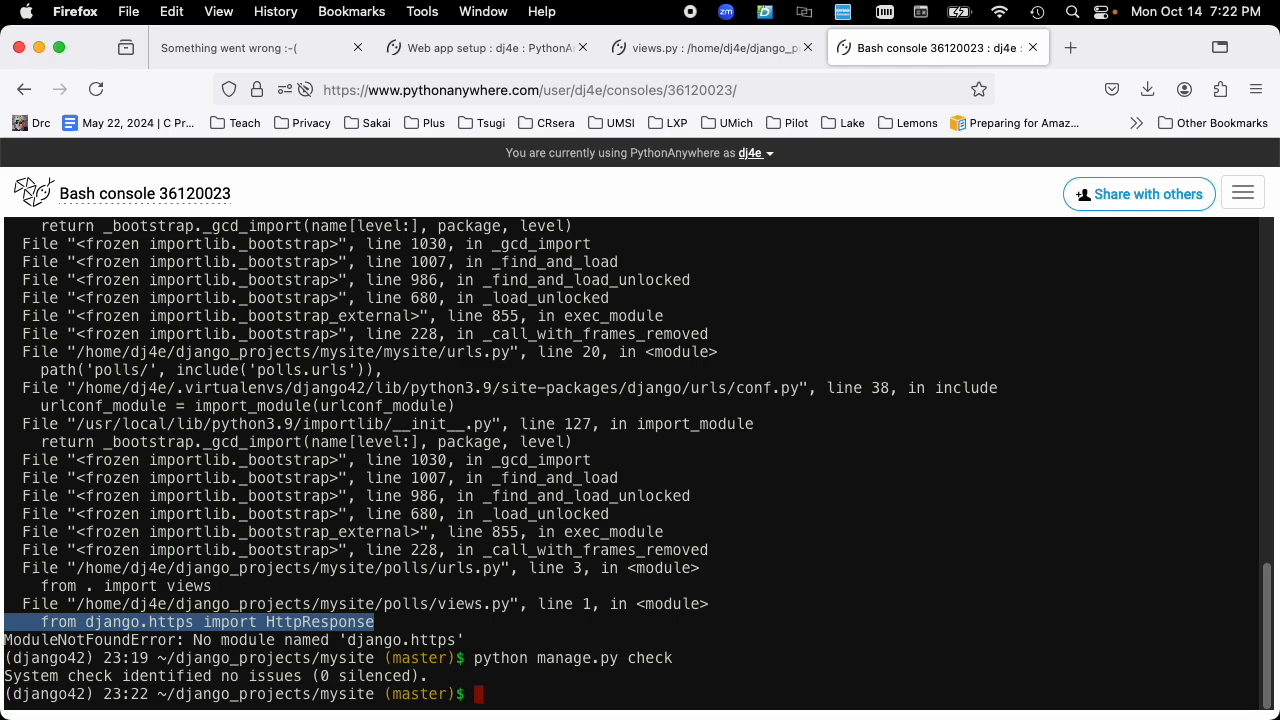
mouse_move(542, 471)
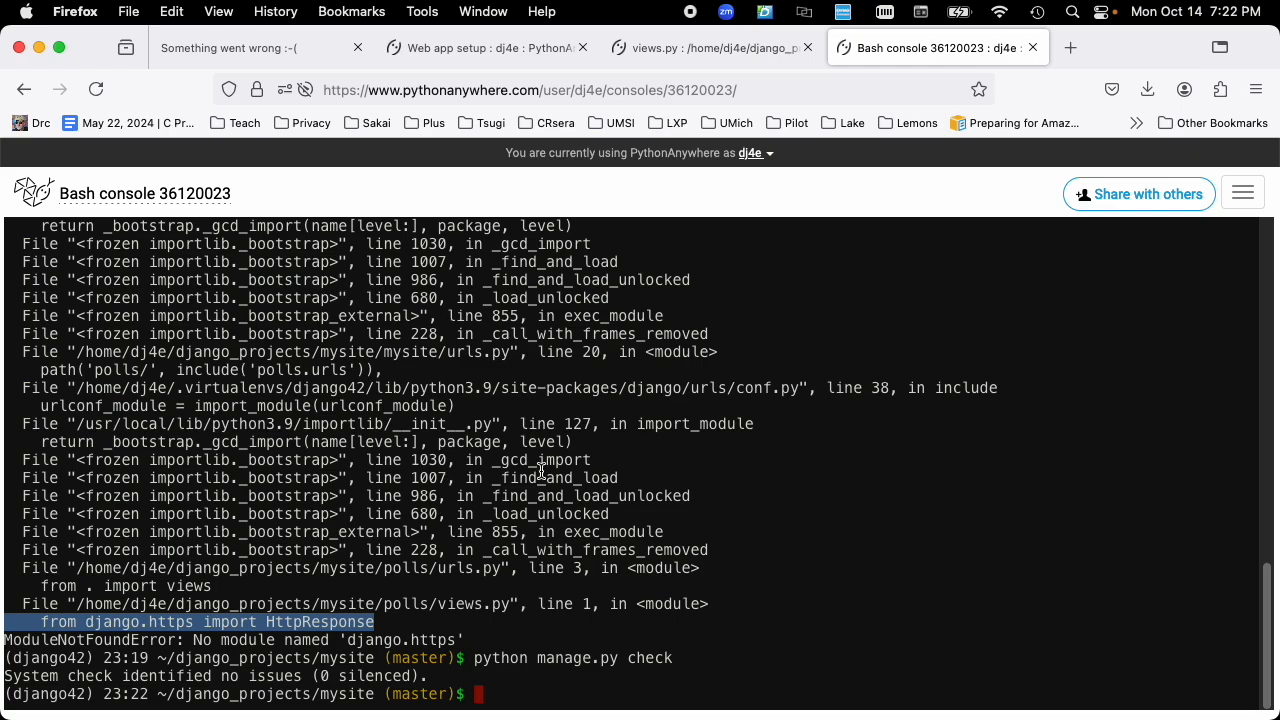
mouse_move(653, 493)
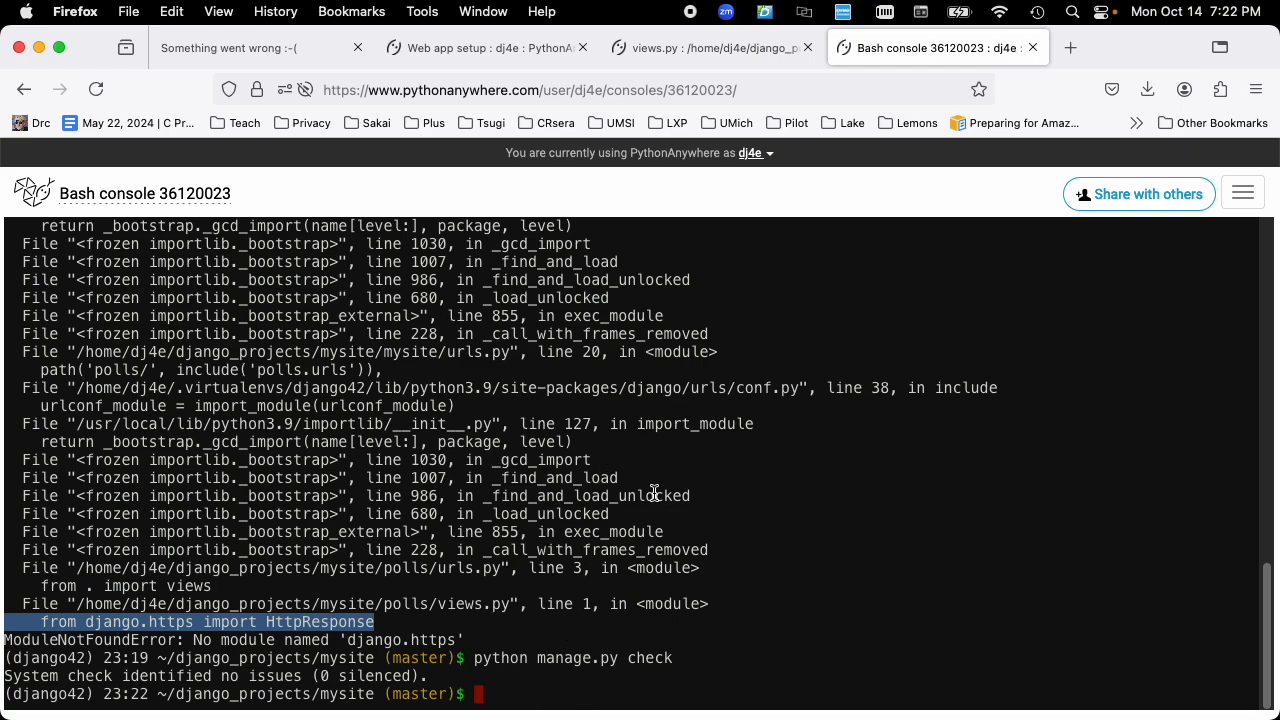
mouse_move(679, 291)
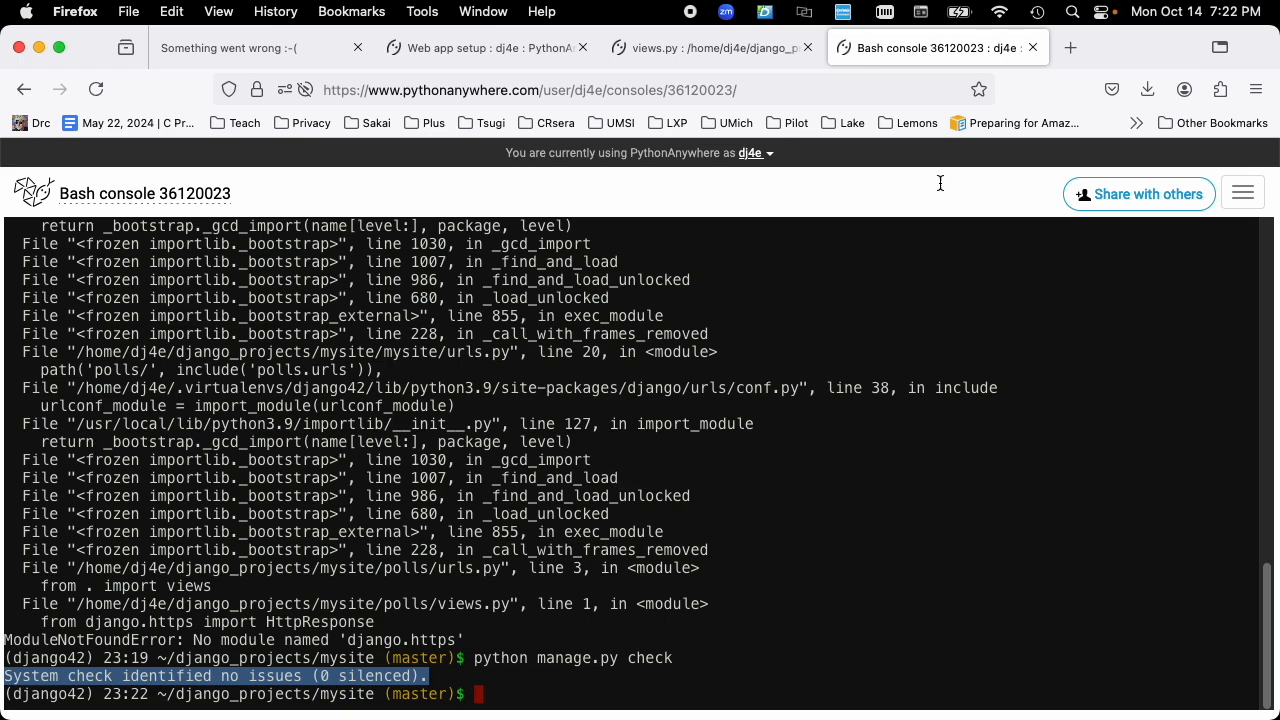
click(702, 47)
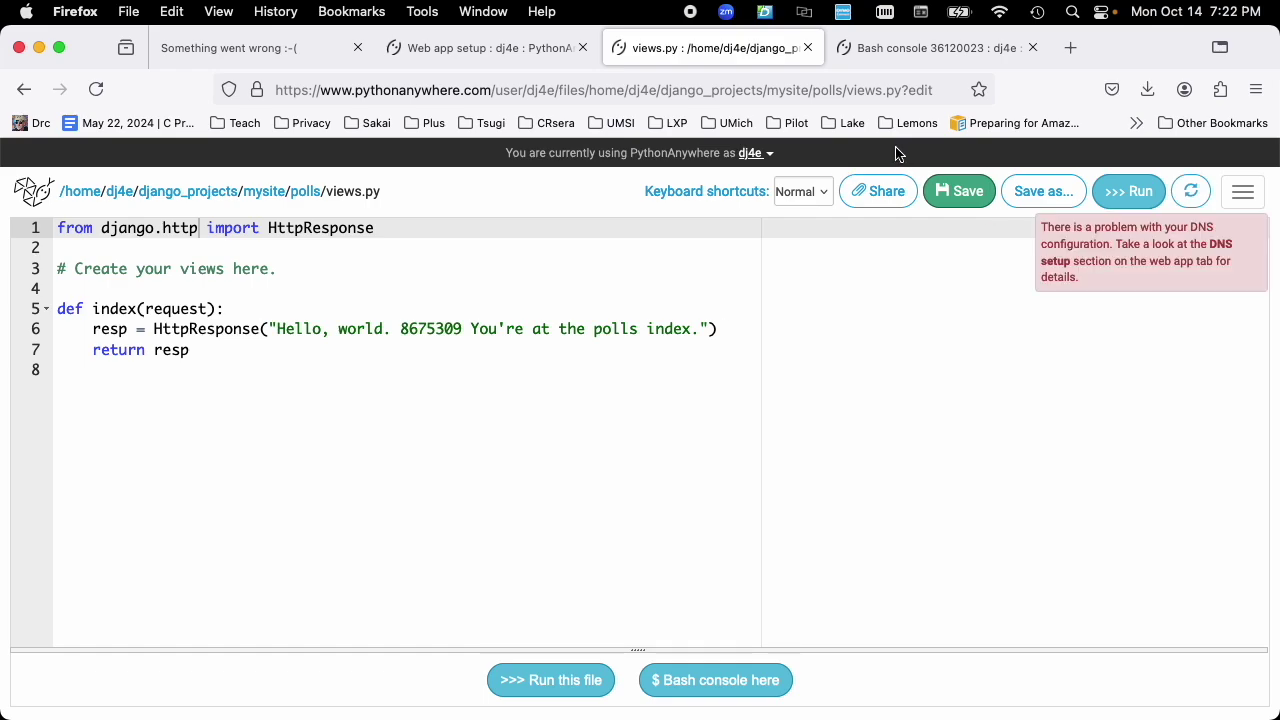
click(230, 47)
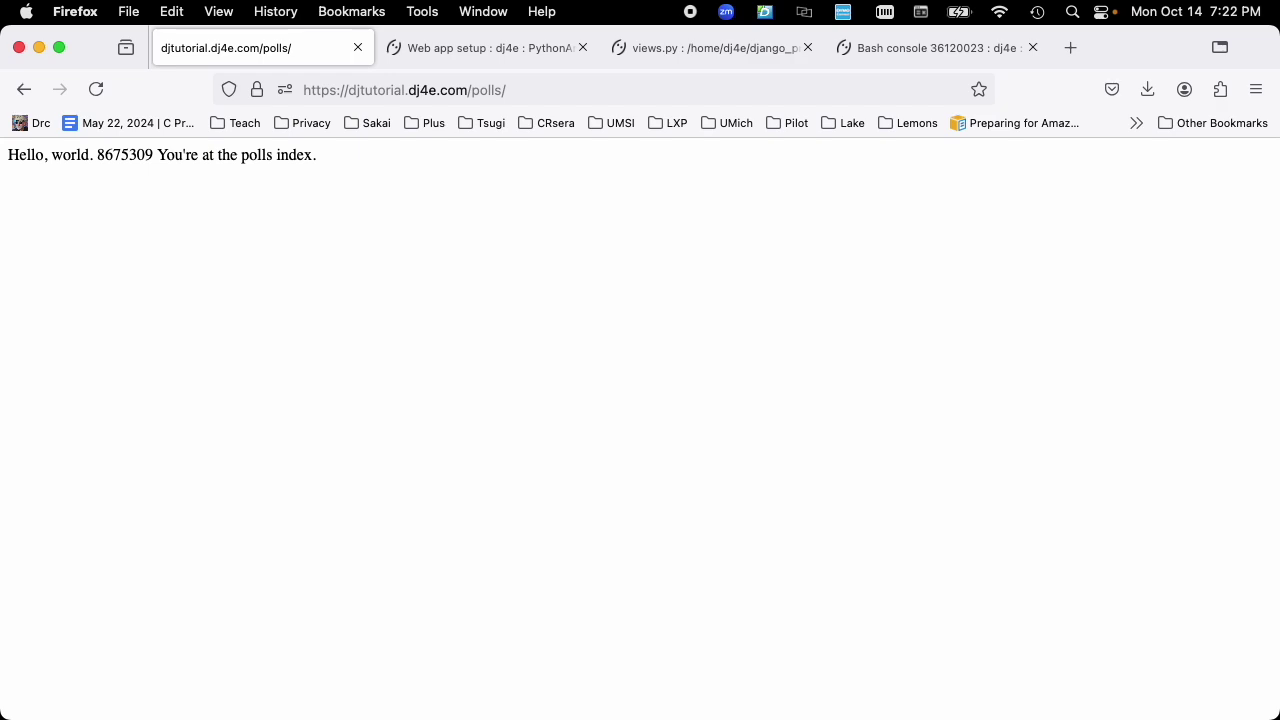
click(712, 47)
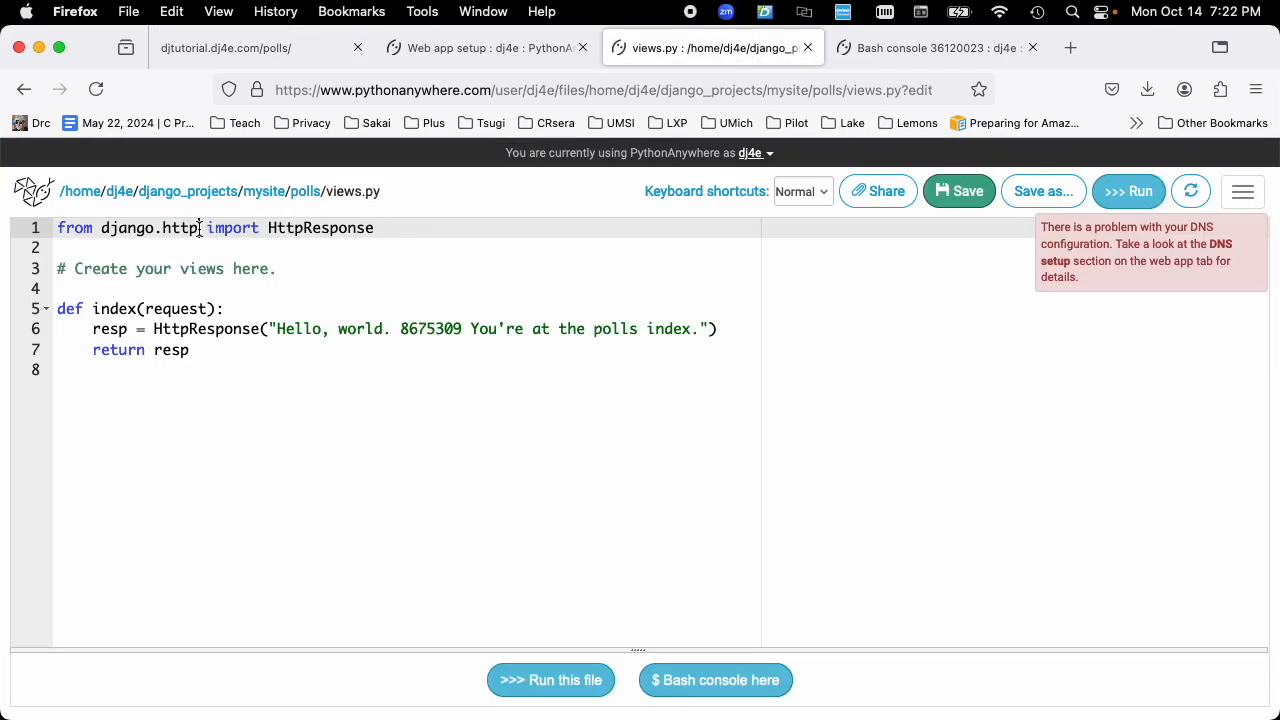
Step: Retype the 's' making the import django.https, then view the check output and the live polls page
text(s)
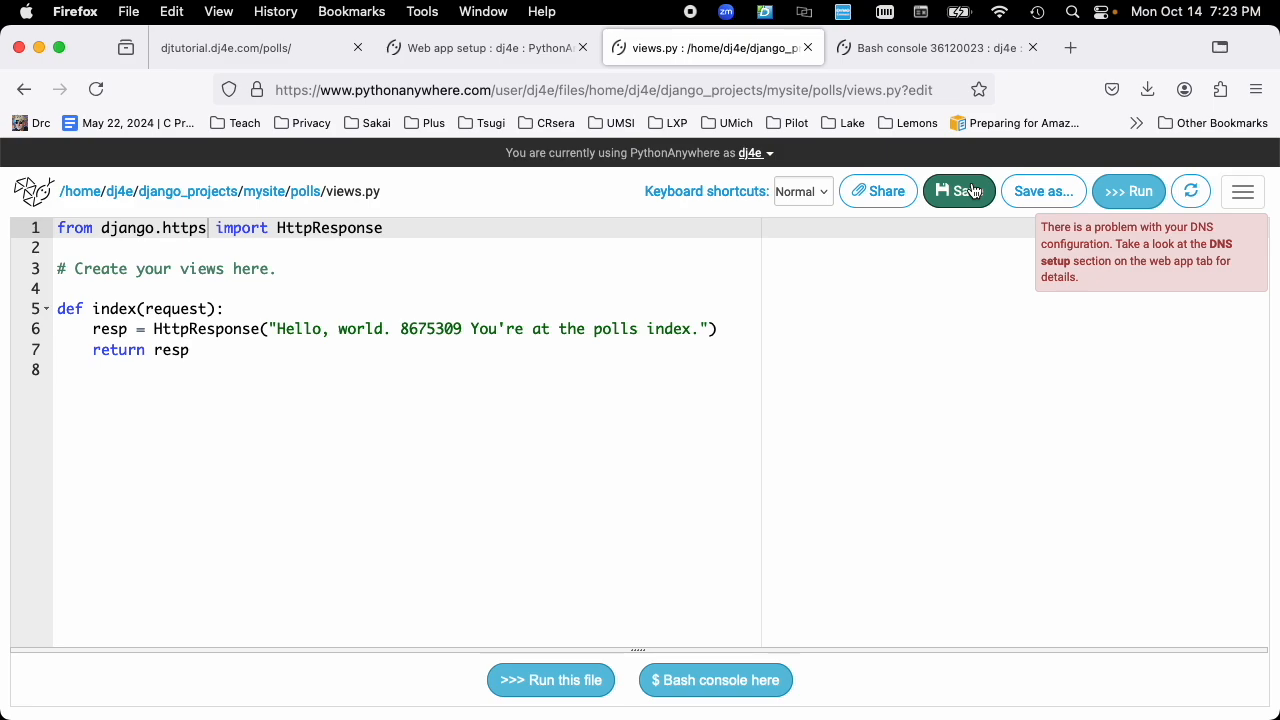
mouse_move(1191, 191)
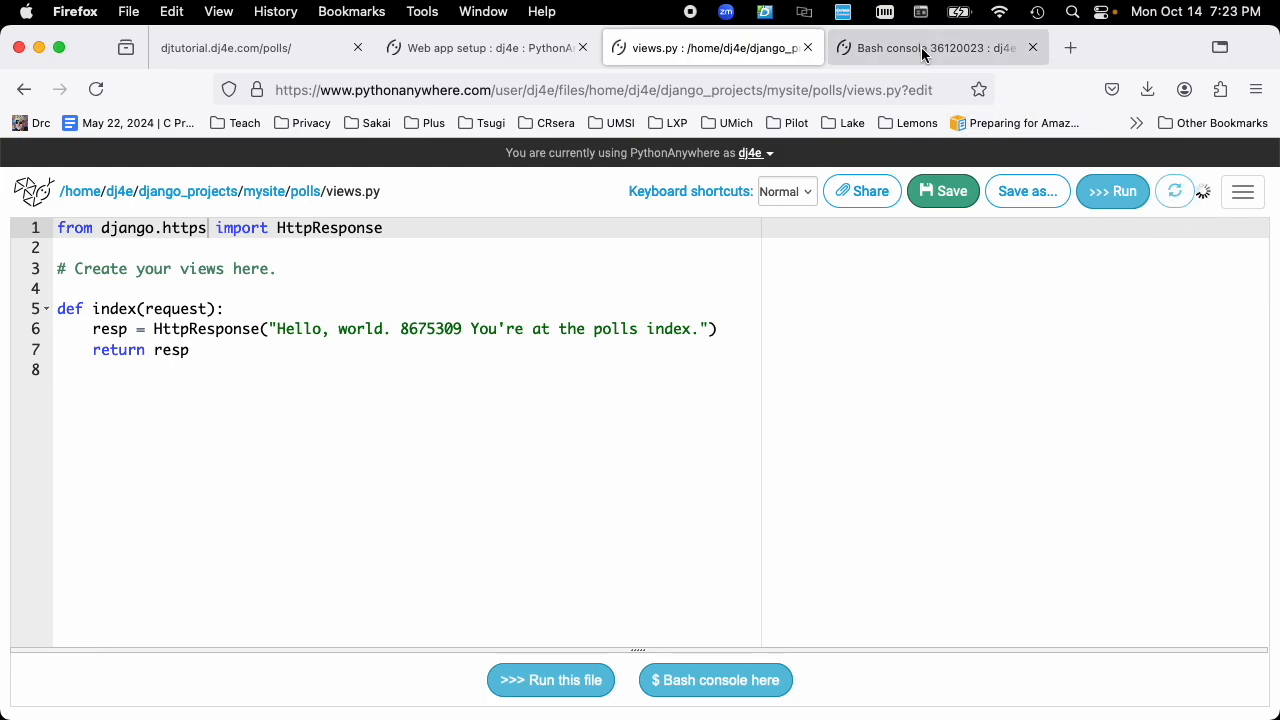
click(930, 47)
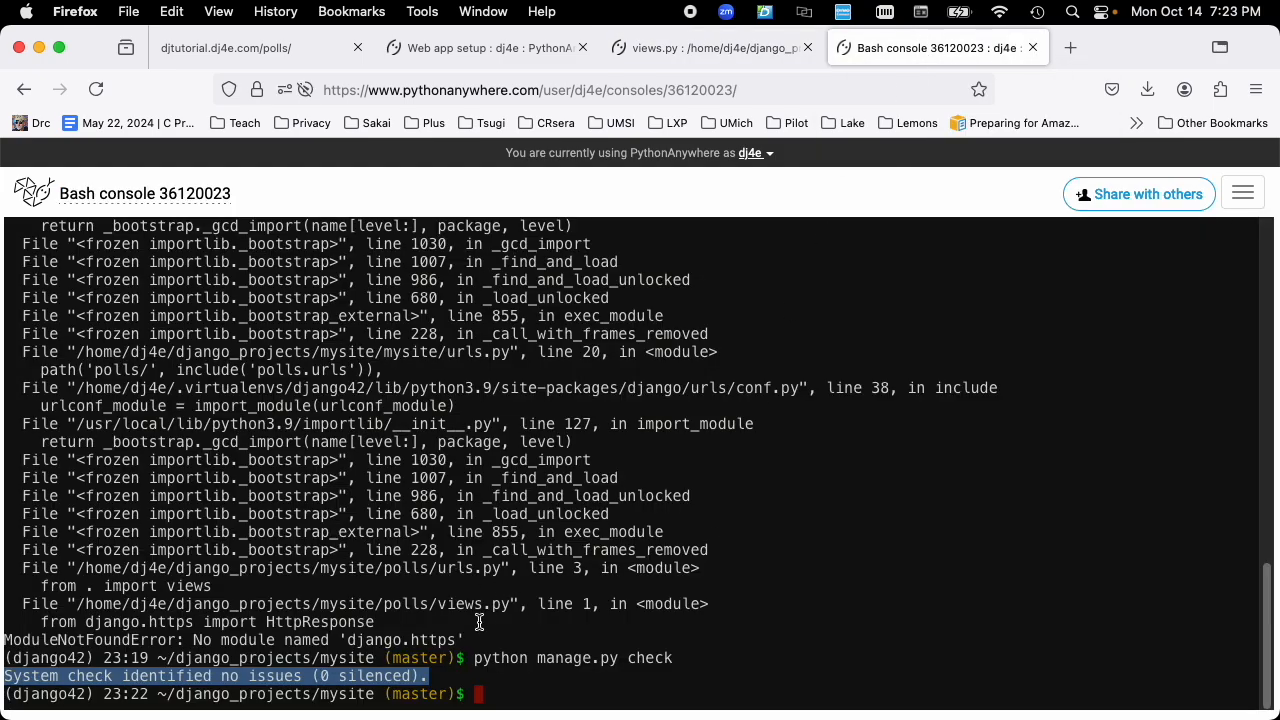
mouse_move(518, 606)
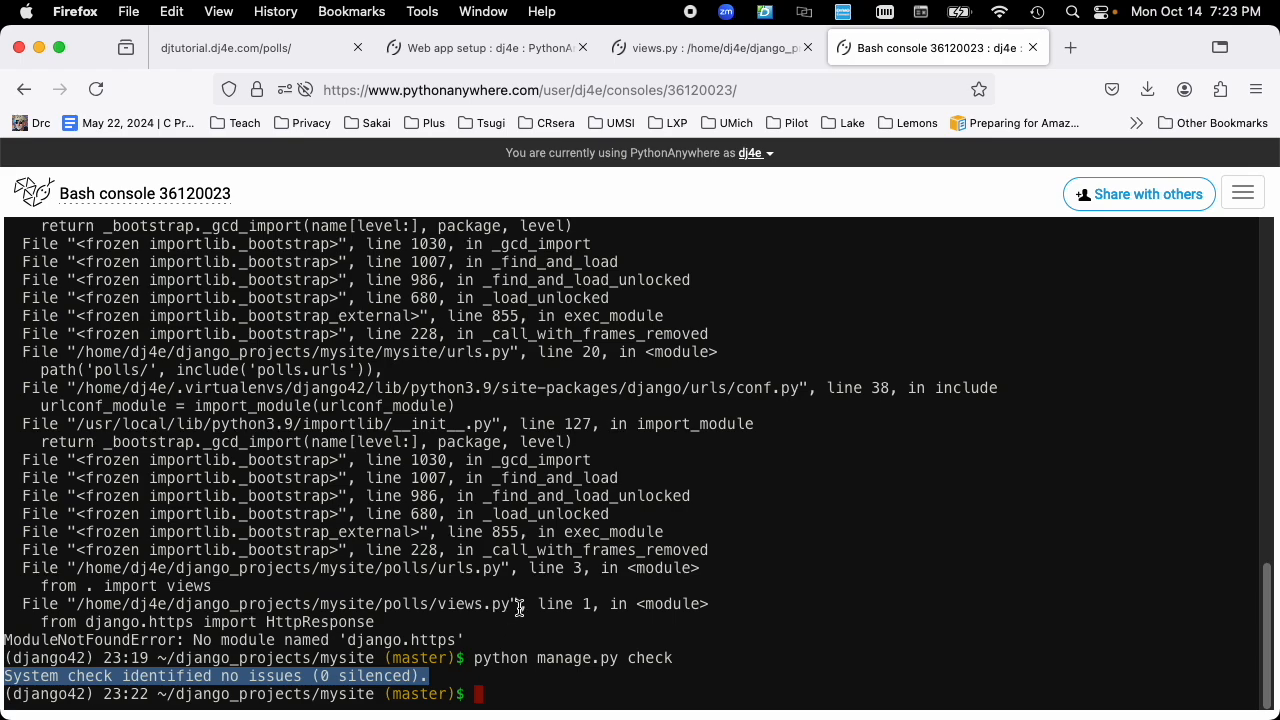
mouse_move(678, 470)
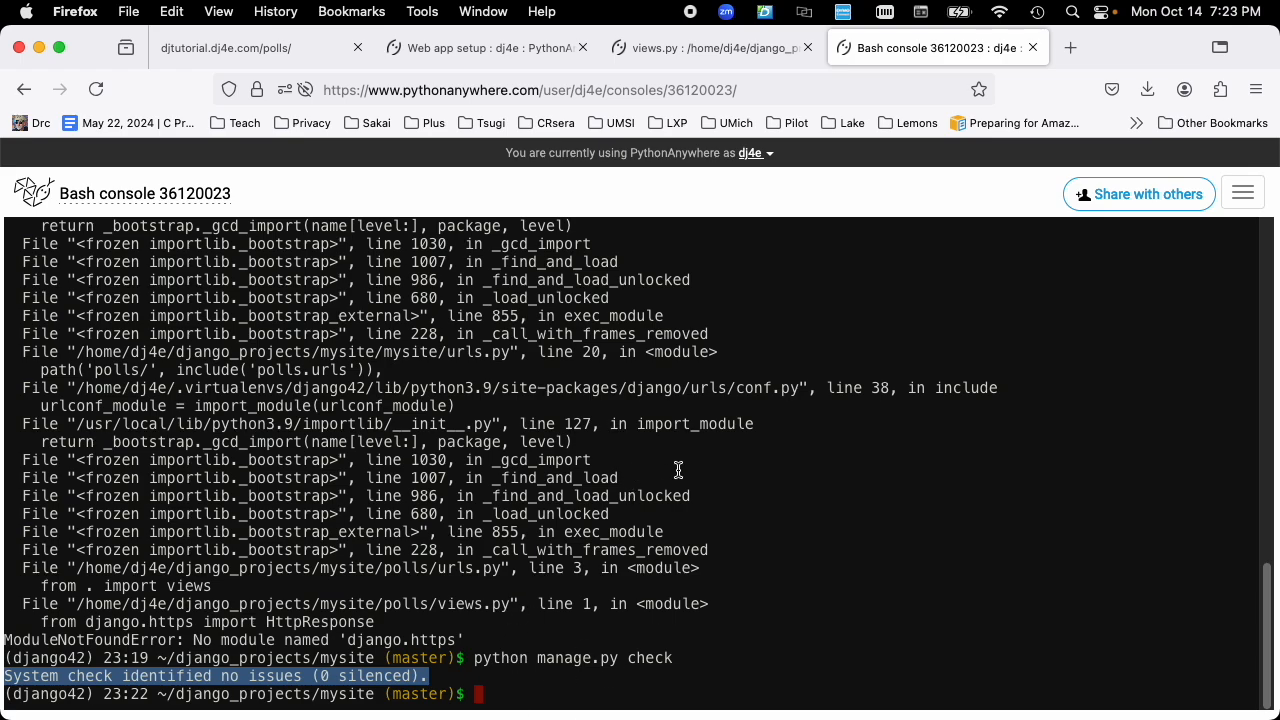
click(240, 47)
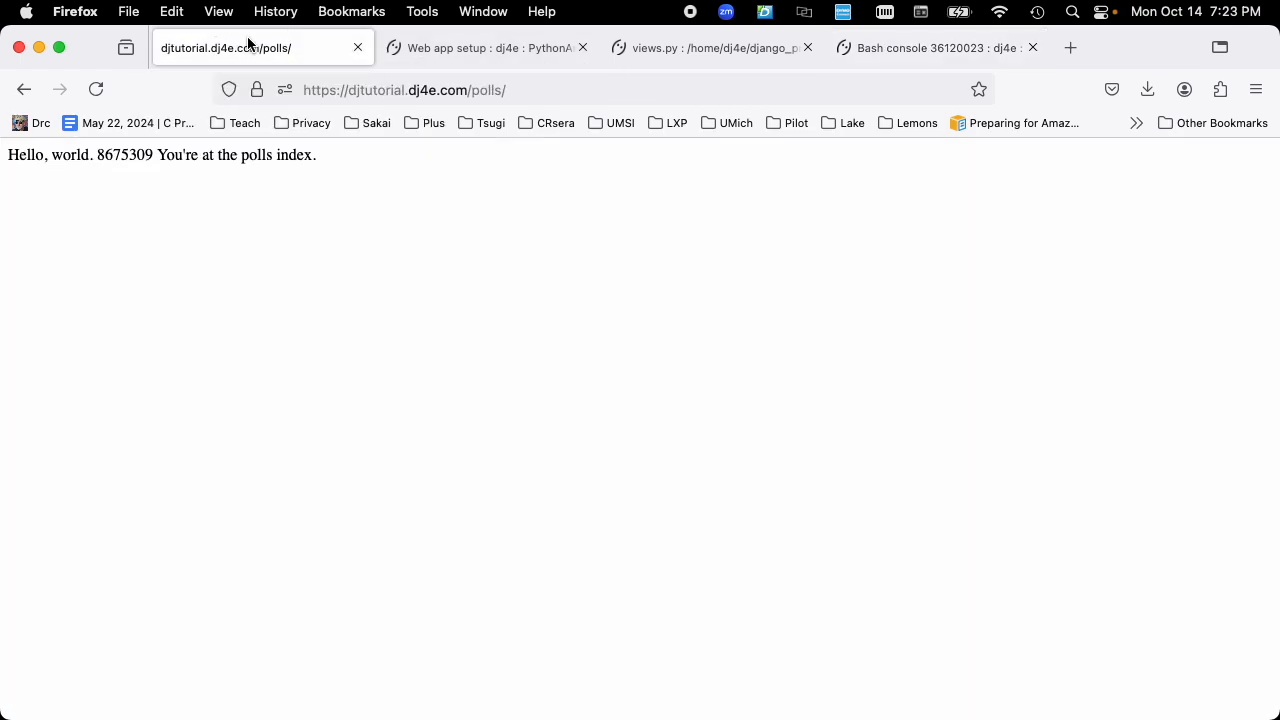
Step: From the Web tab's Log files section, view the web app's error log and scroll to its end
click(487, 47)
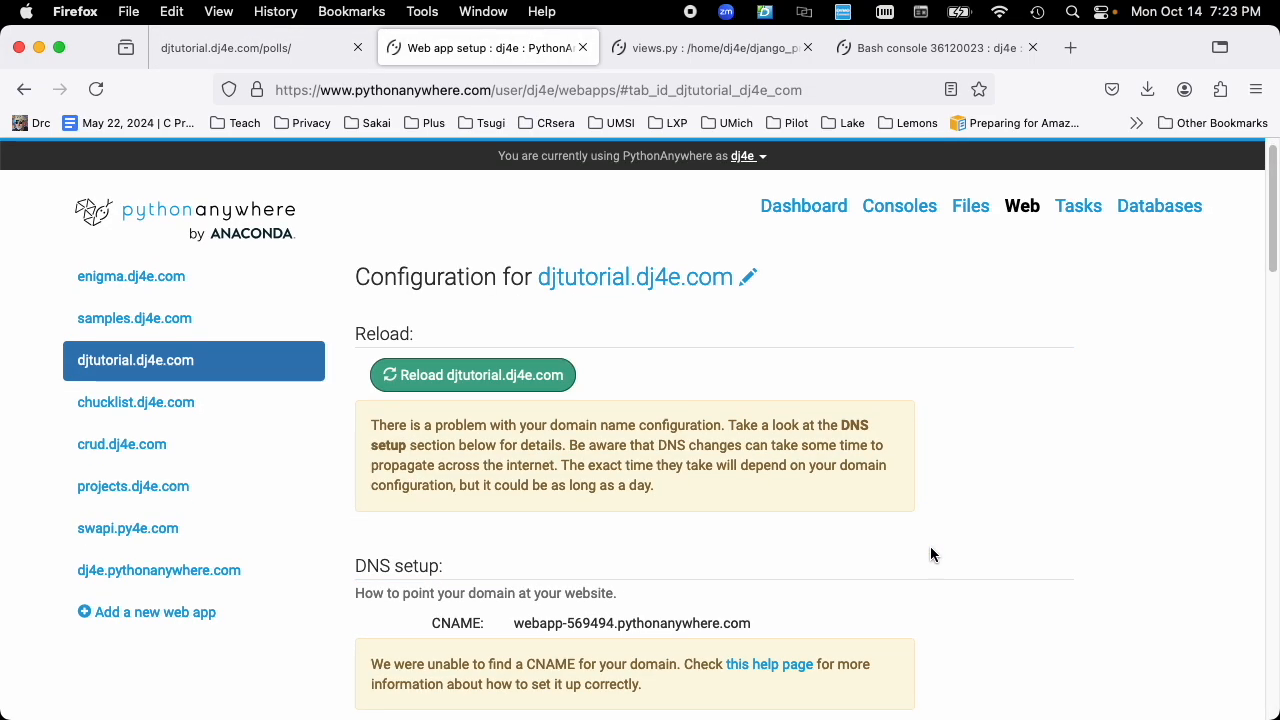
scroll(down, 3)
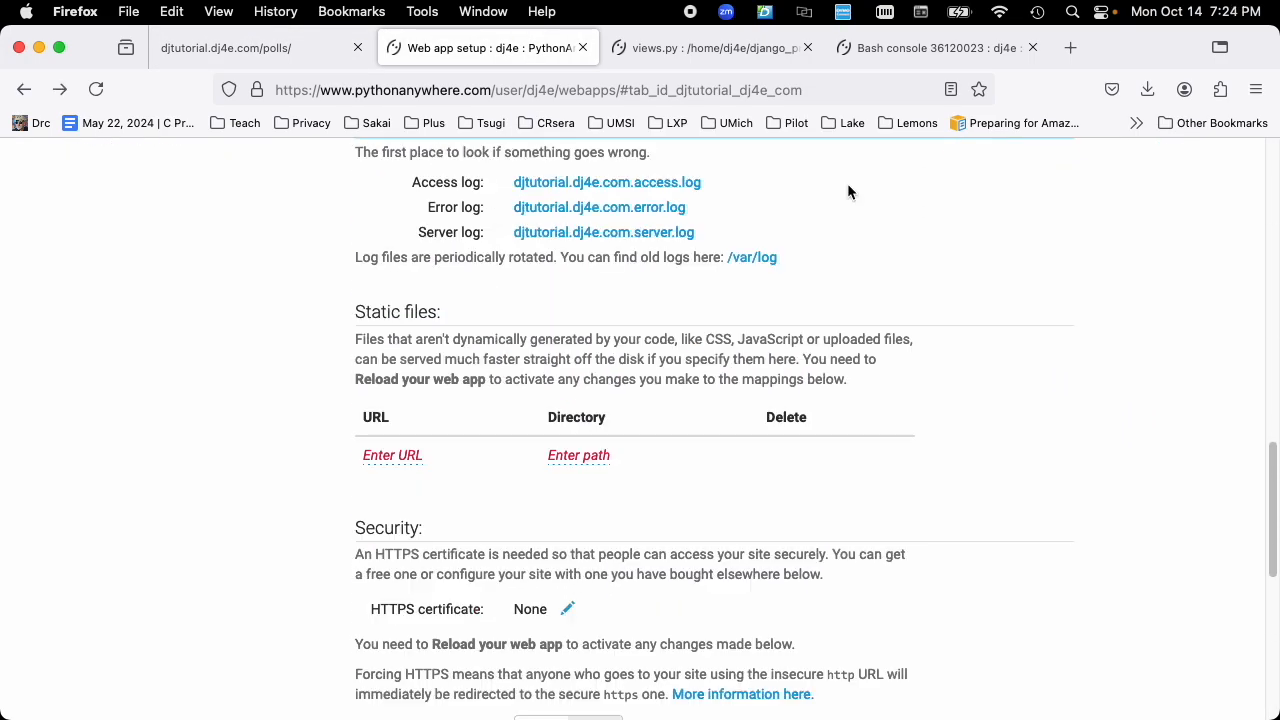
mouse_move(774, 193)
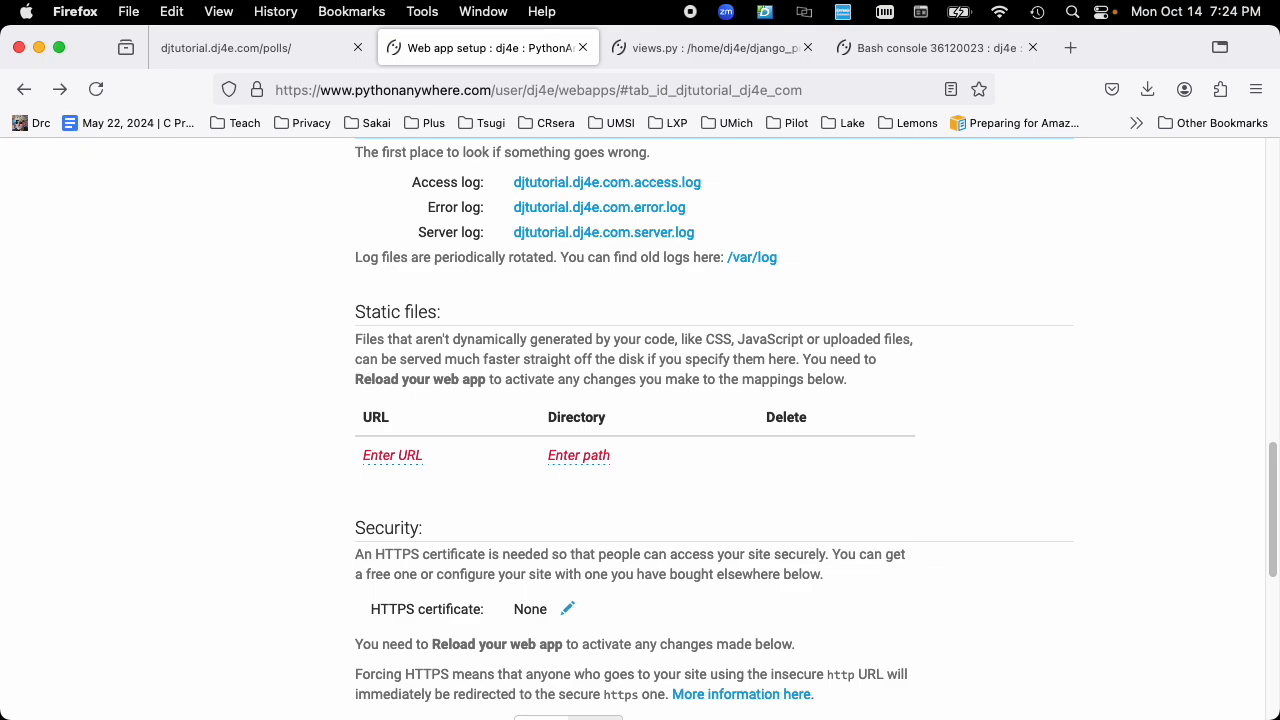
mouse_move(653, 211)
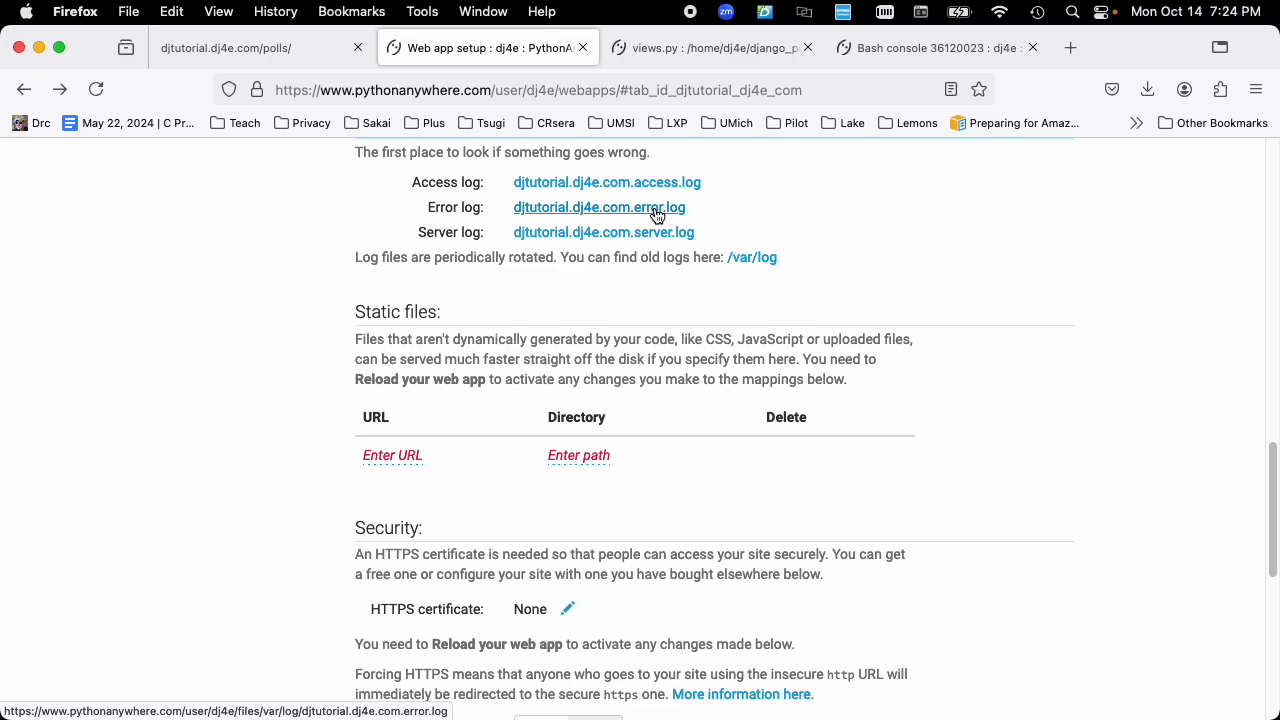
click(599, 207)
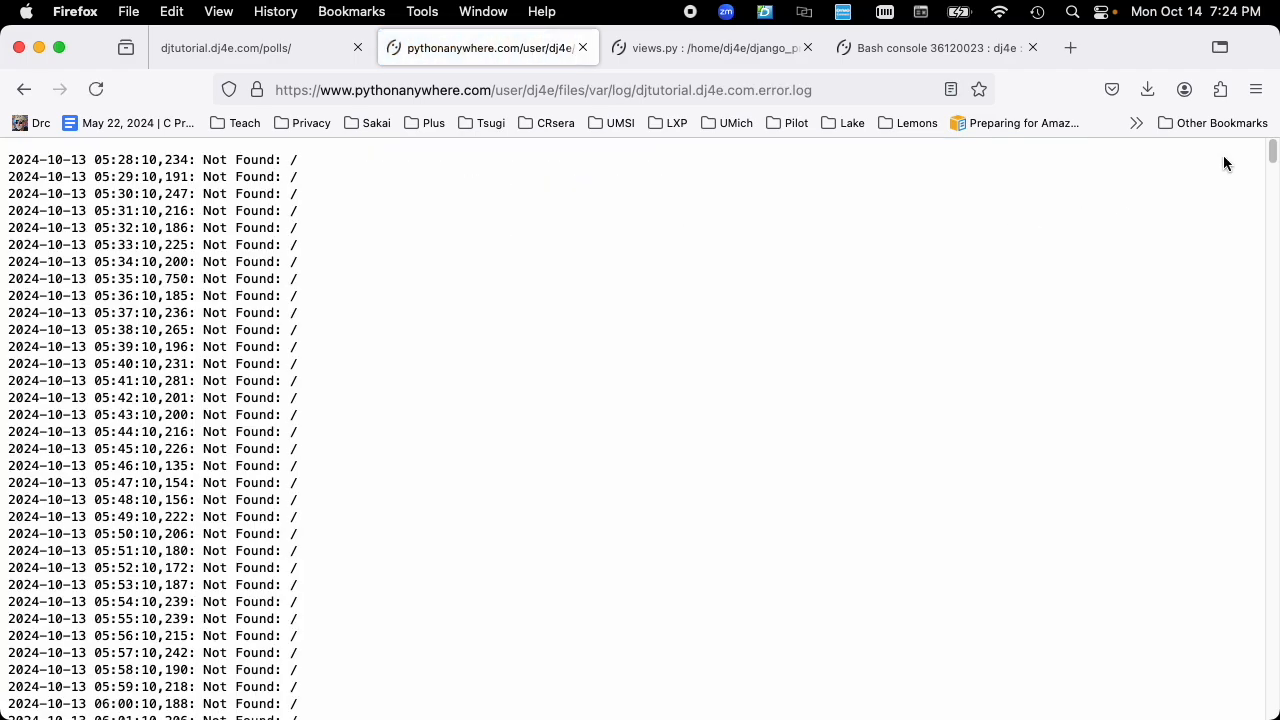
scroll(down, 3)
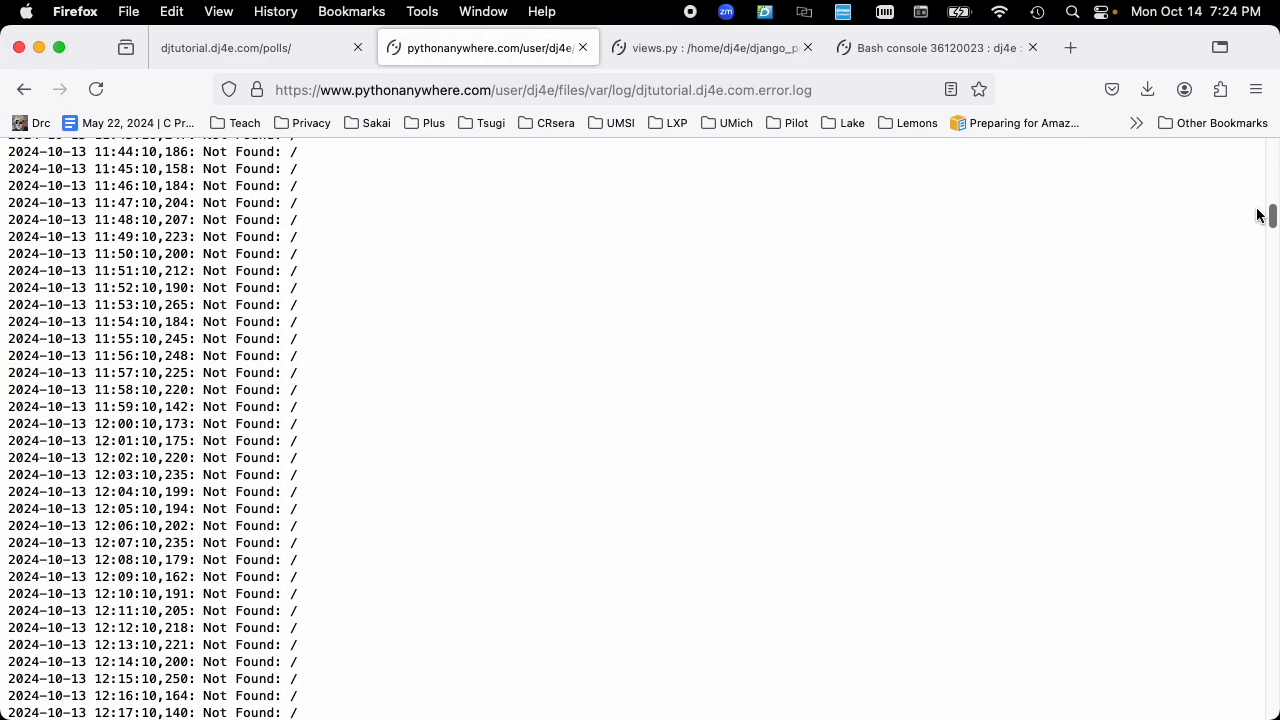
scroll(down, 3)
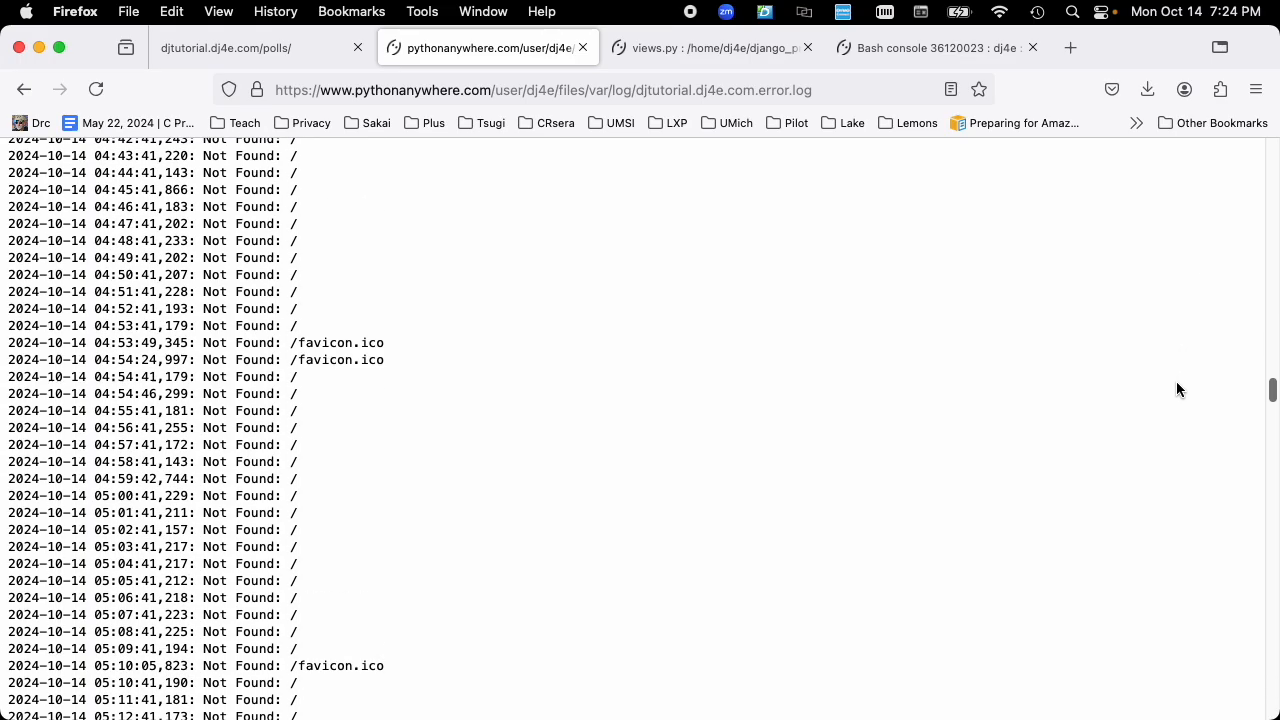
scroll(down, 3)
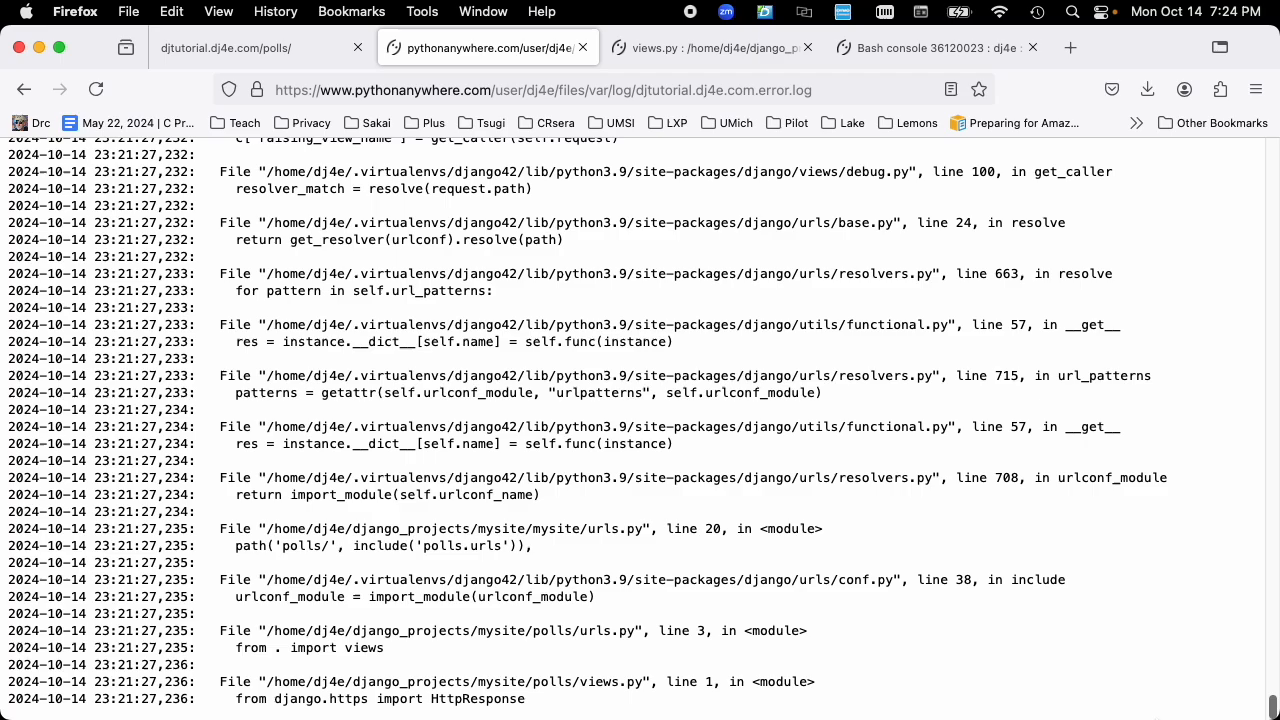
mouse_move(605, 496)
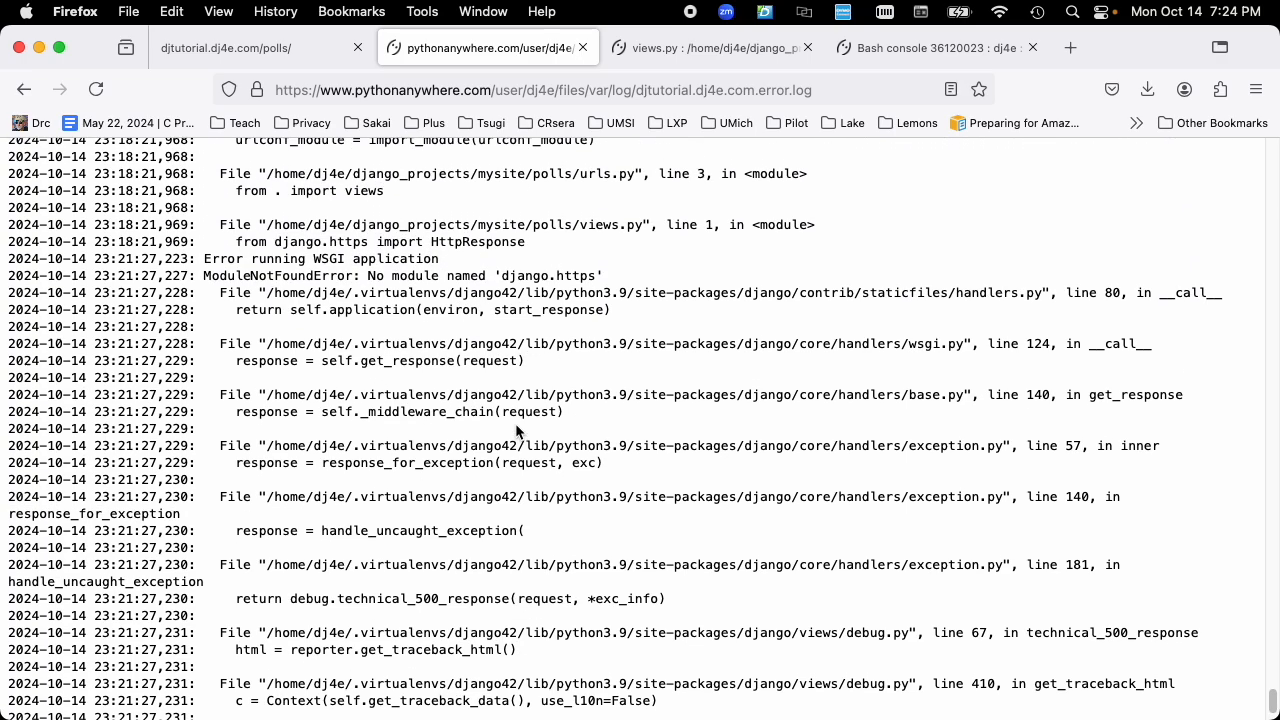
Step: Locate the ModuleNotFoundError for django.https in the log, compare with the console, and return to views.py
scroll(up, 3)
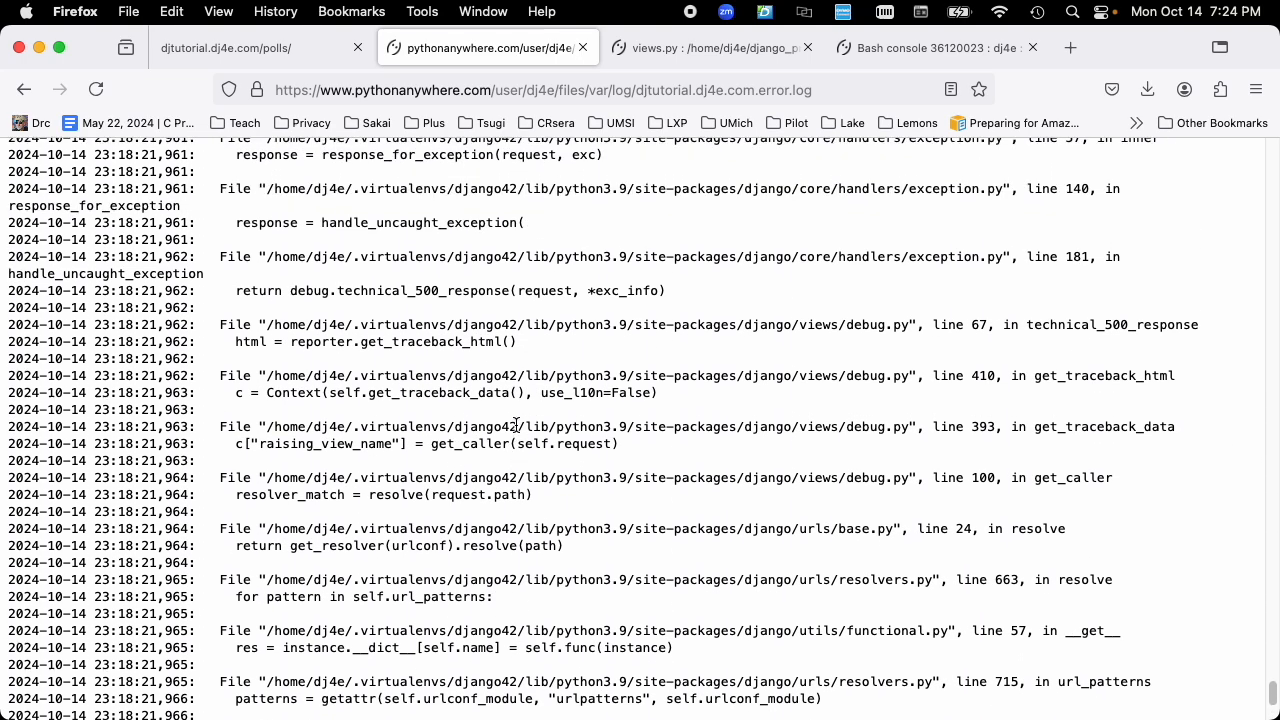
scroll(down, 3)
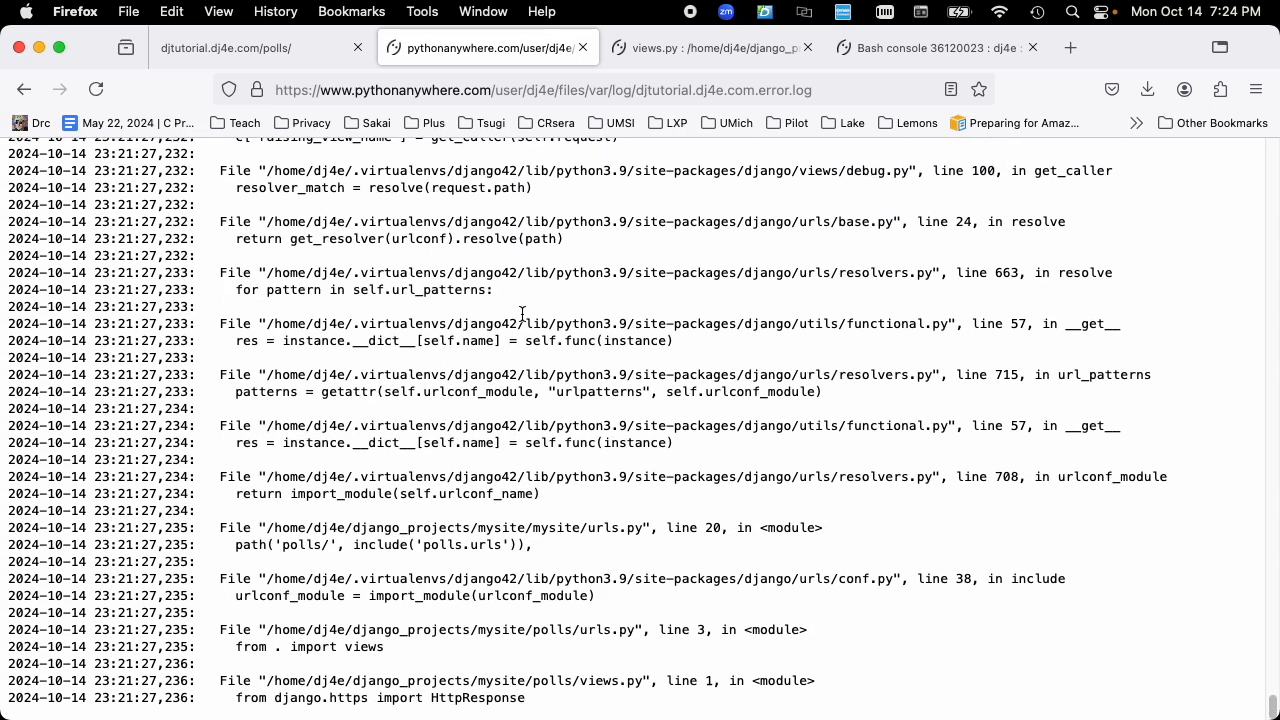
click(933, 47)
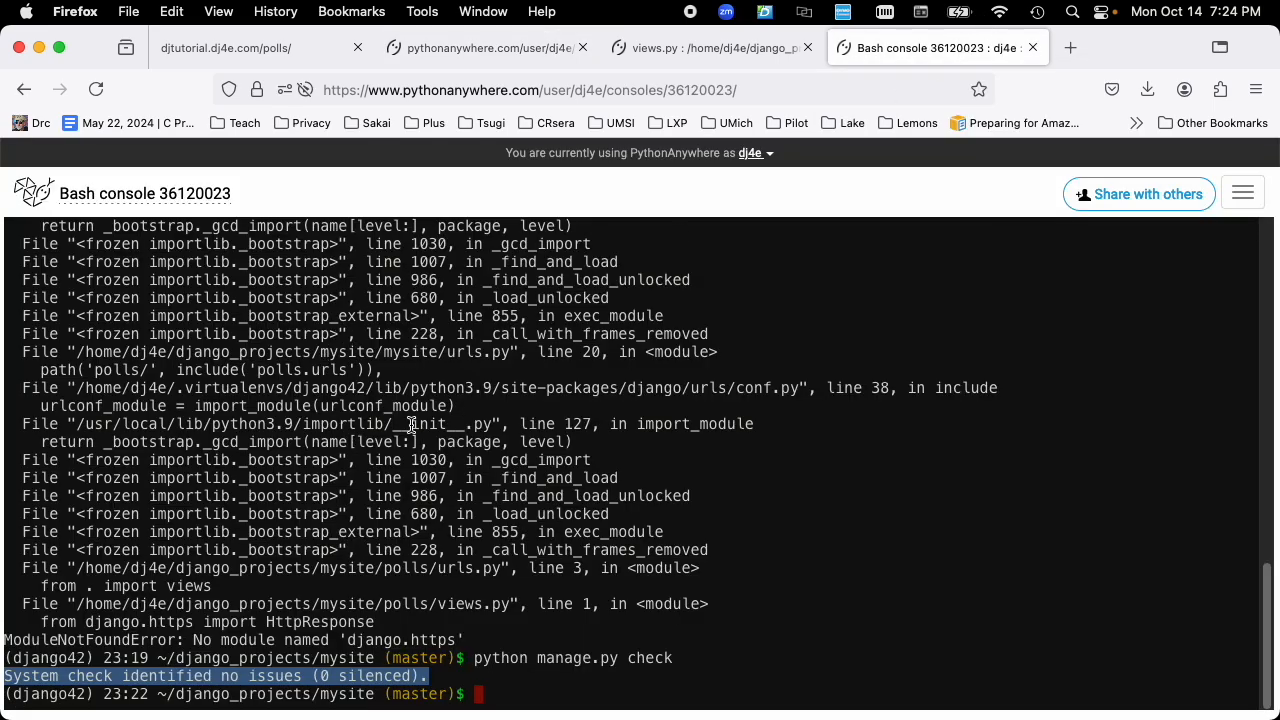
click(485, 47)
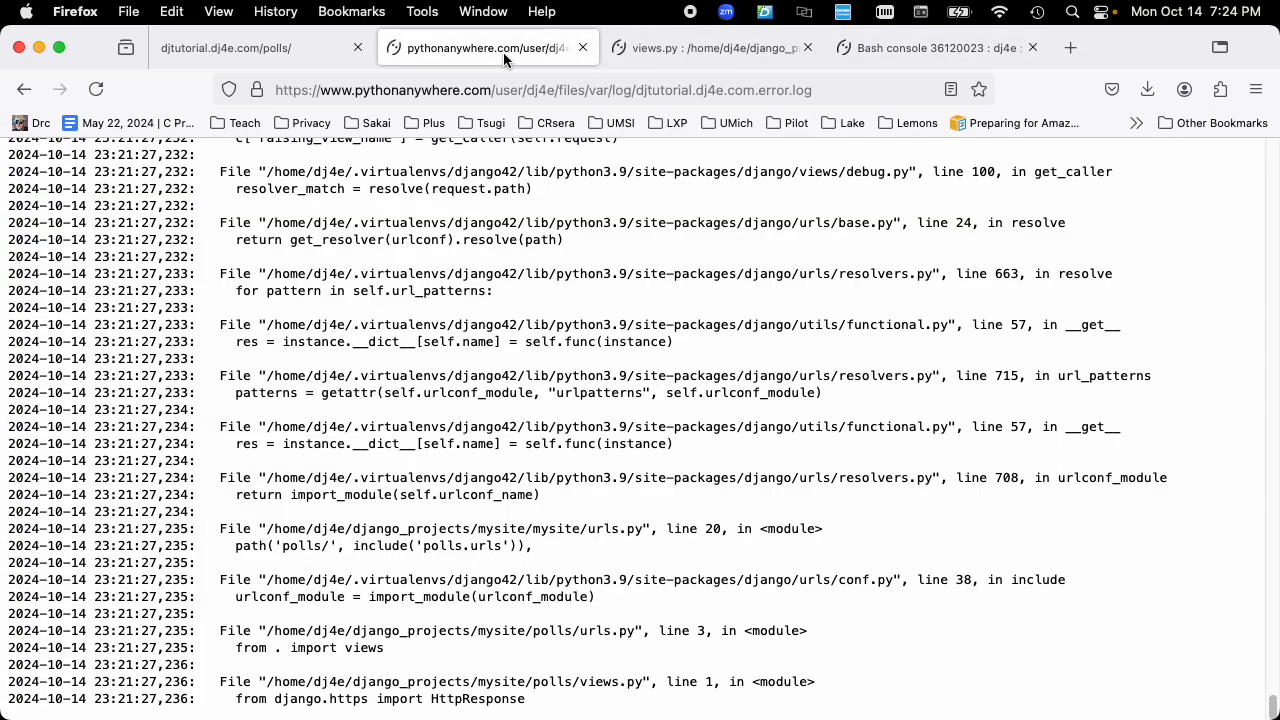
mouse_move(755, 507)
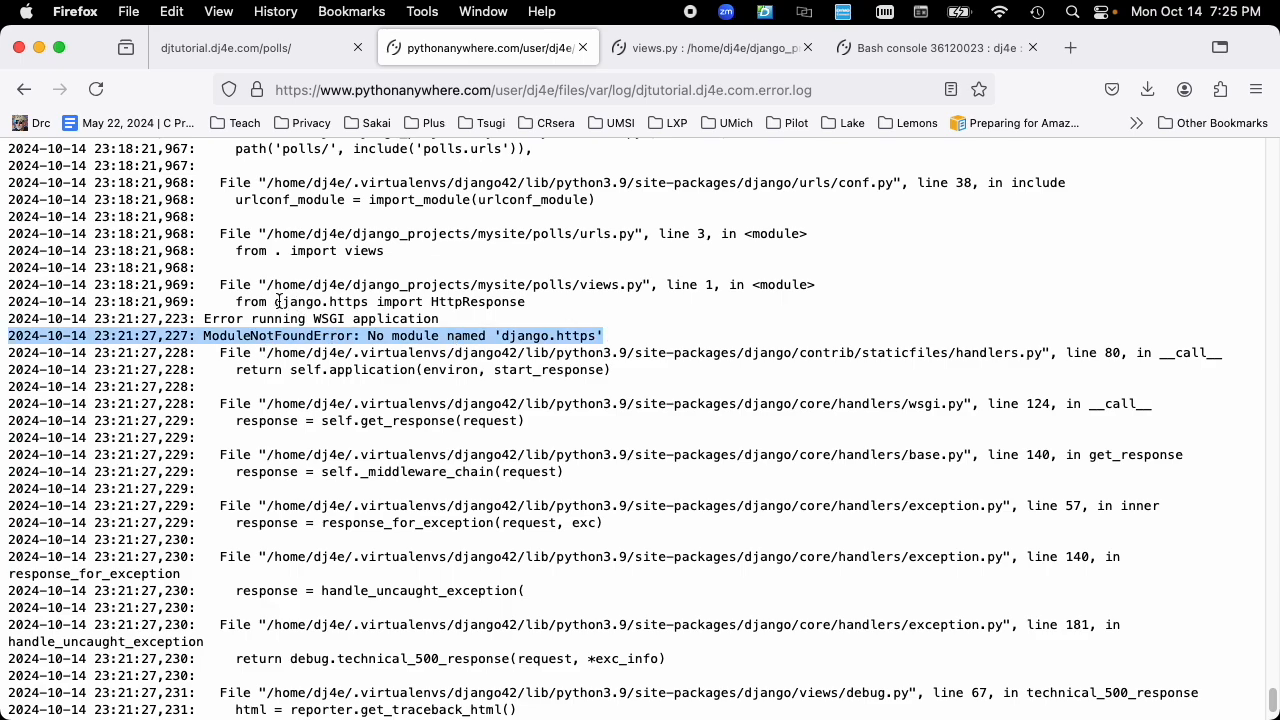
mouse_move(415, 288)
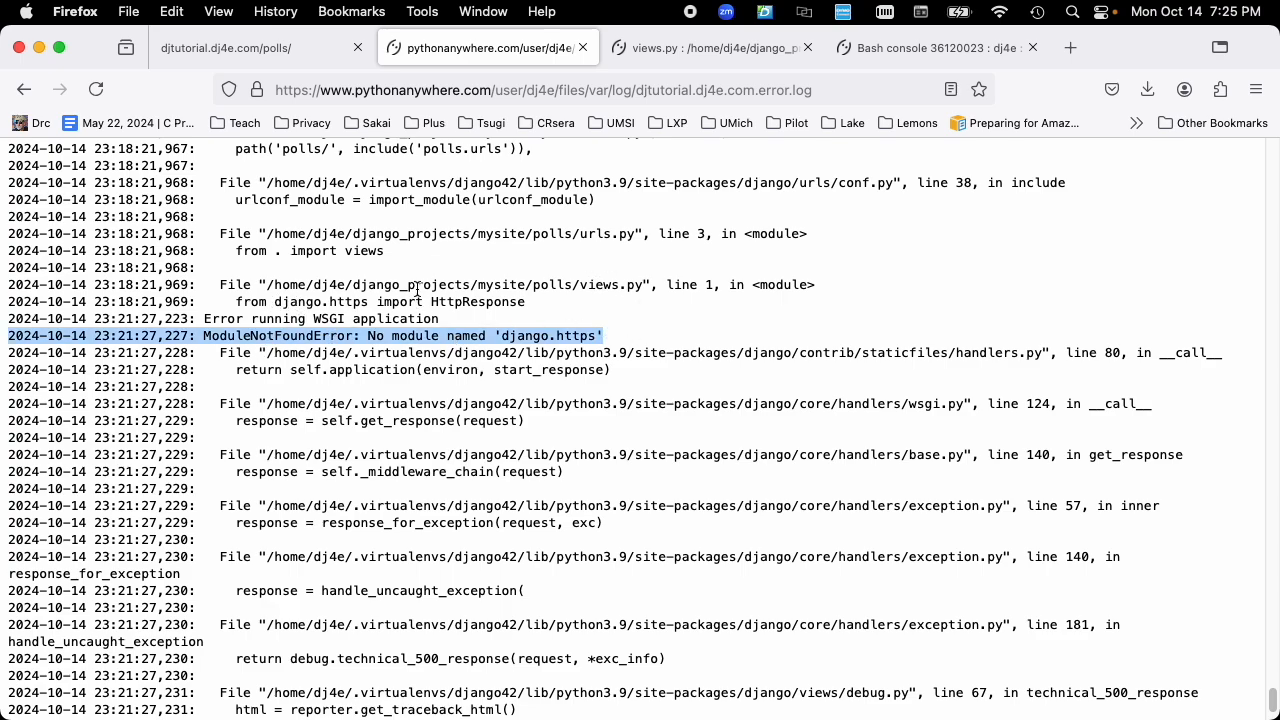
click(700, 47)
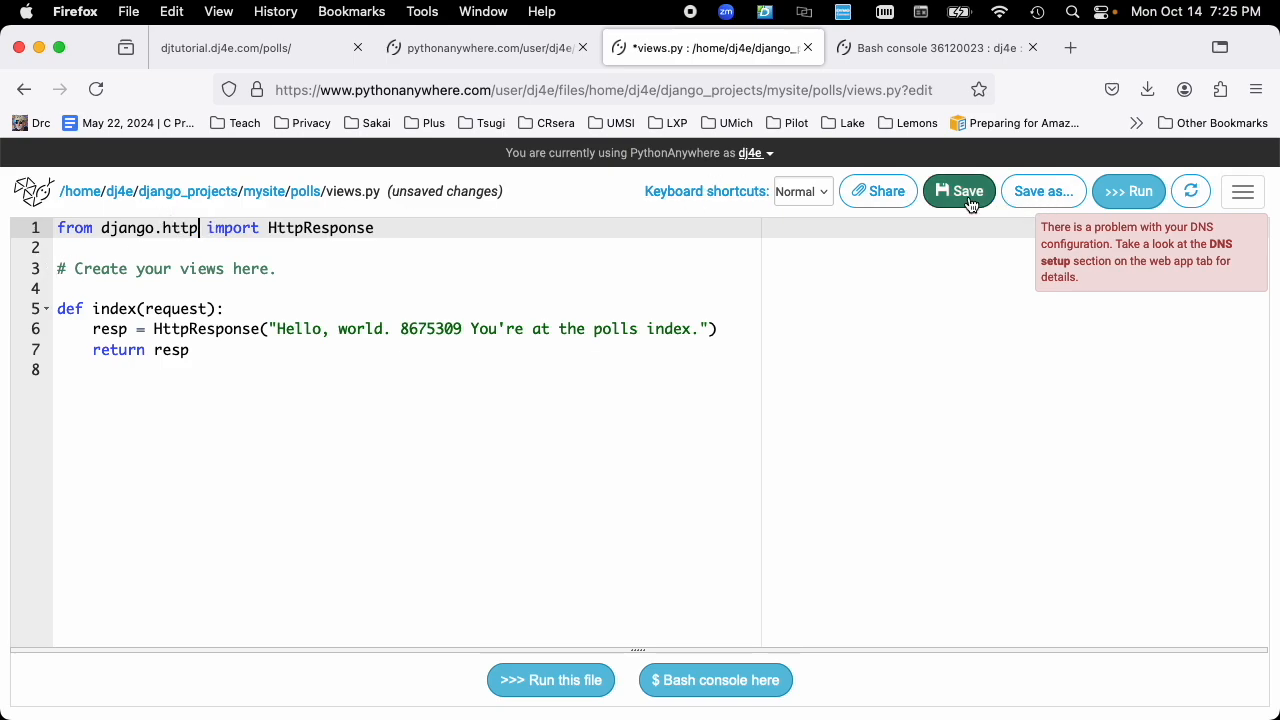
Step: Save views.py with the import corrected to django.http
click(958, 191)
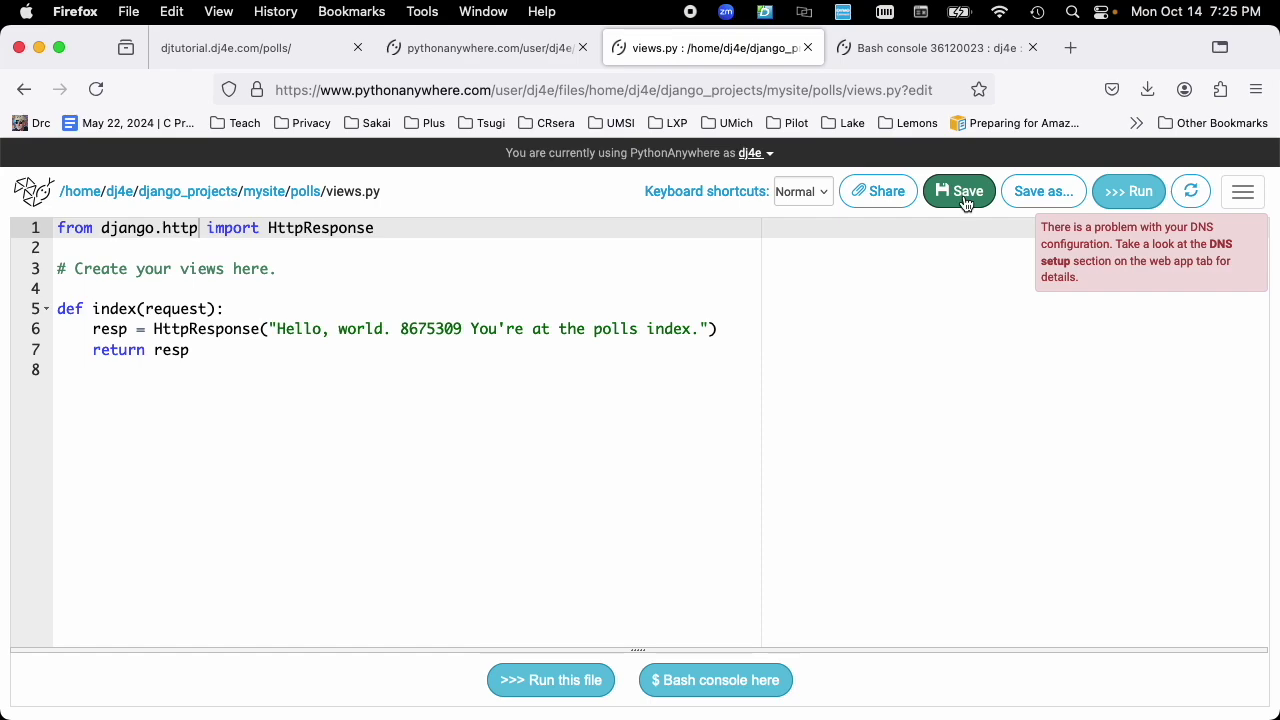
mouse_move(1191, 191)
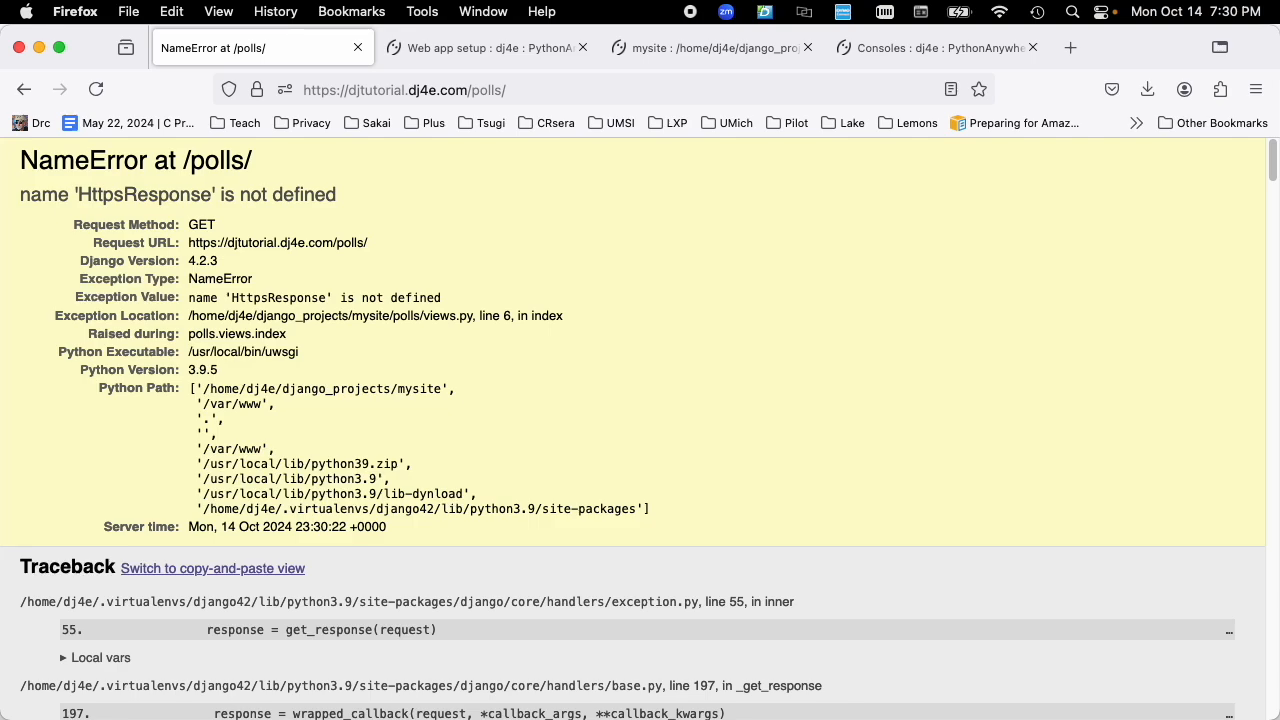
mouse_move(313, 245)
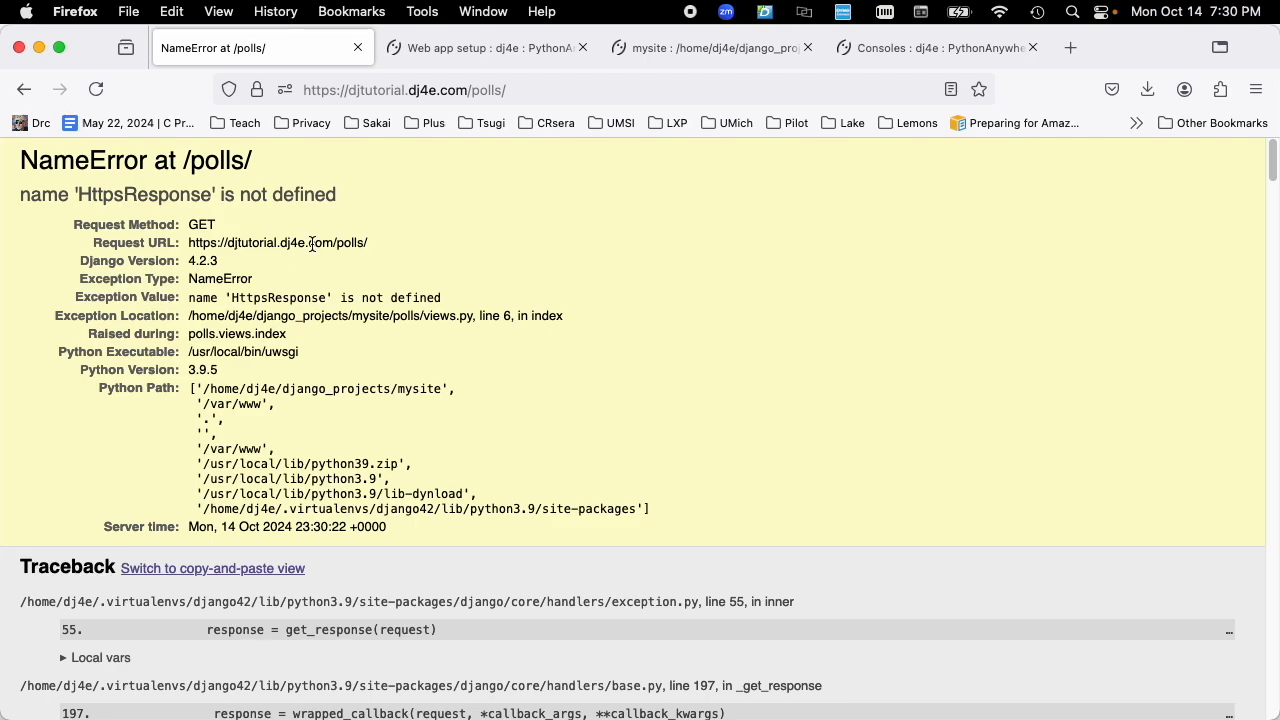
Step: Go to the Web tab's file links and enter the inner mysite folder
click(488, 47)
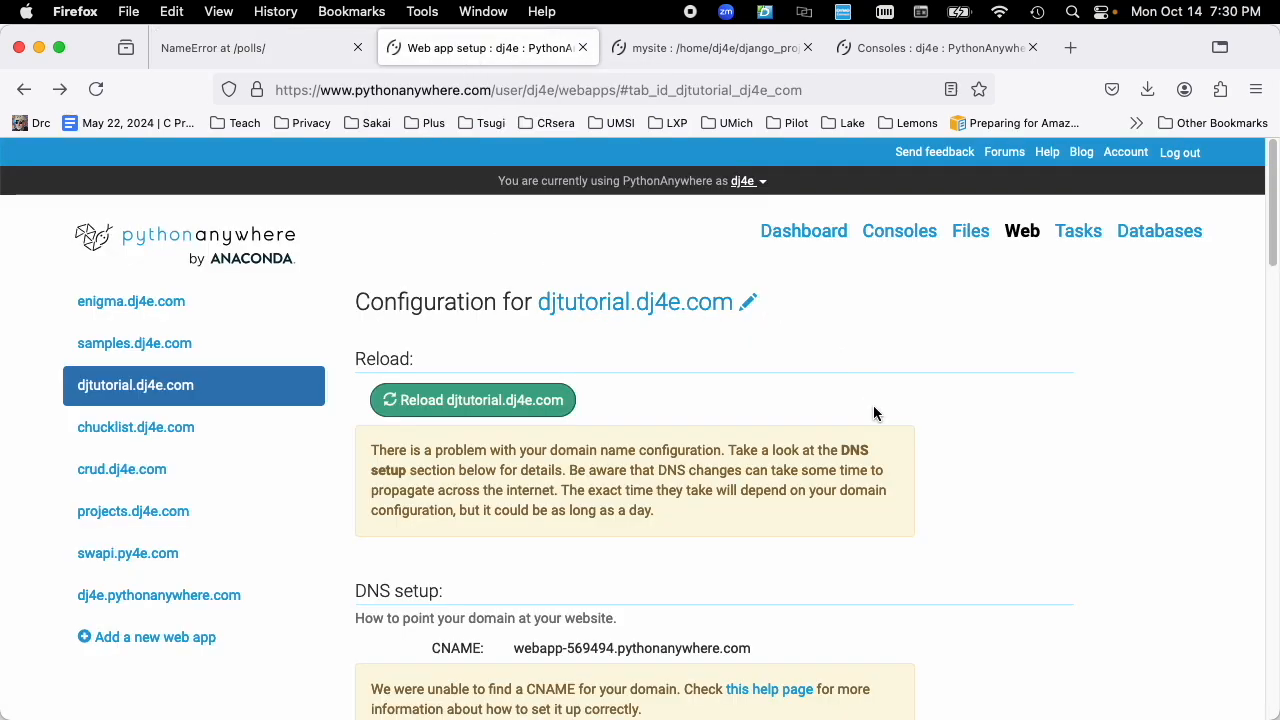
scroll(down, 3)
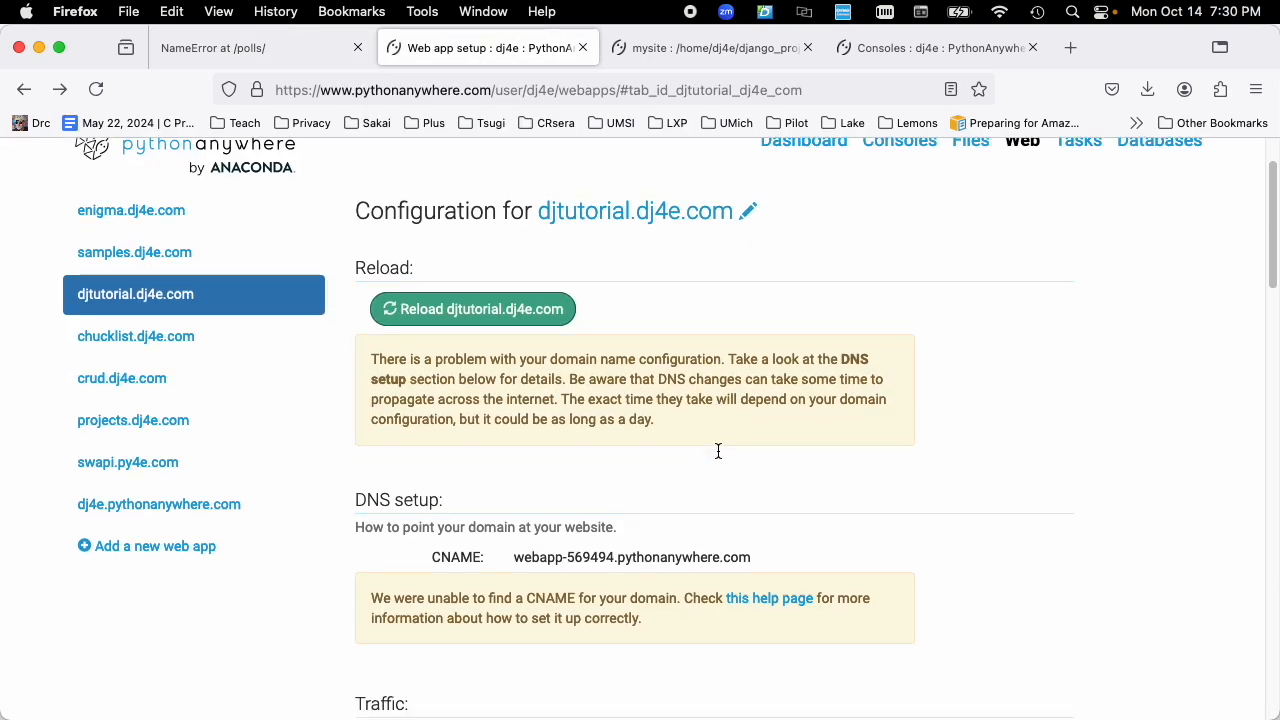
scroll(down, 3)
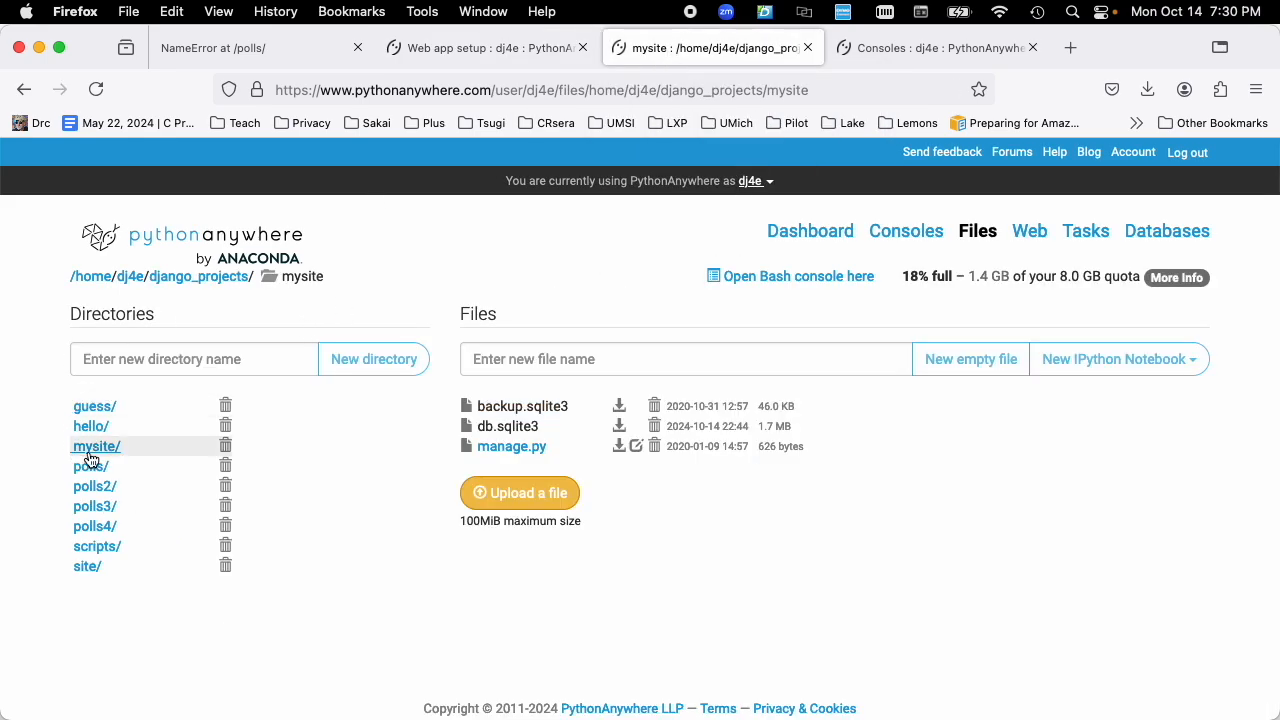
click(96, 446)
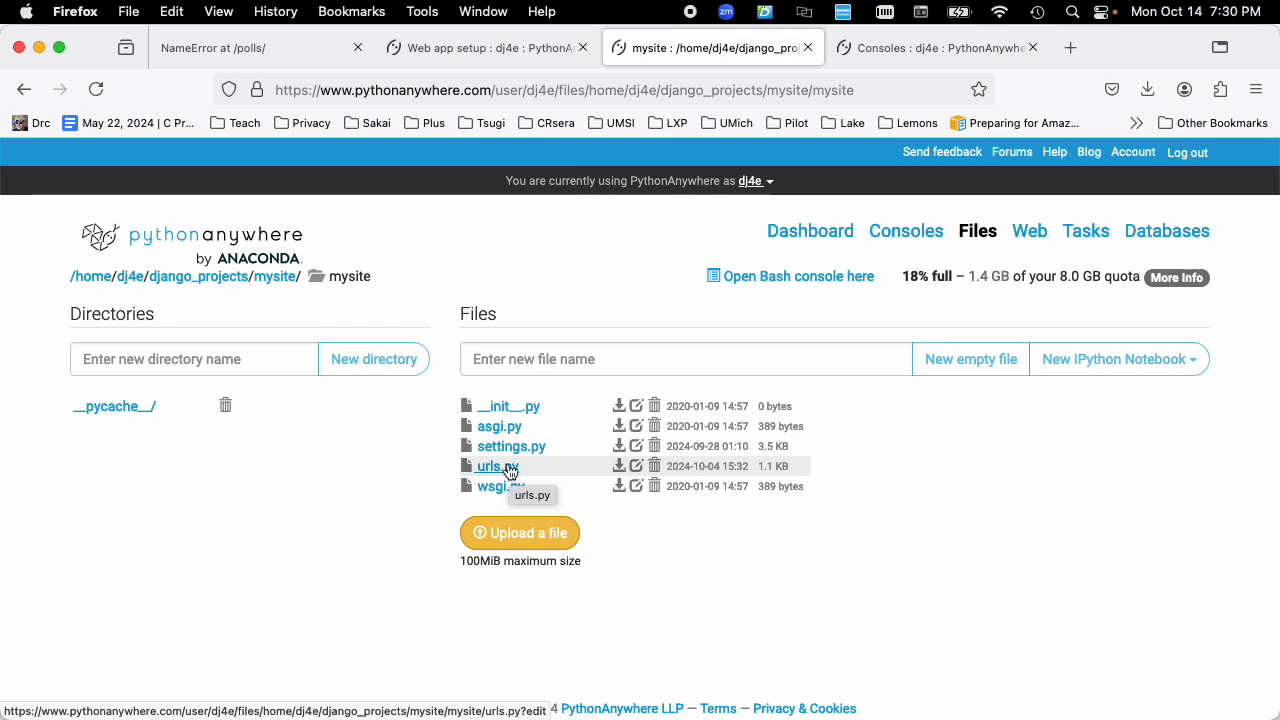
mouse_move(513, 450)
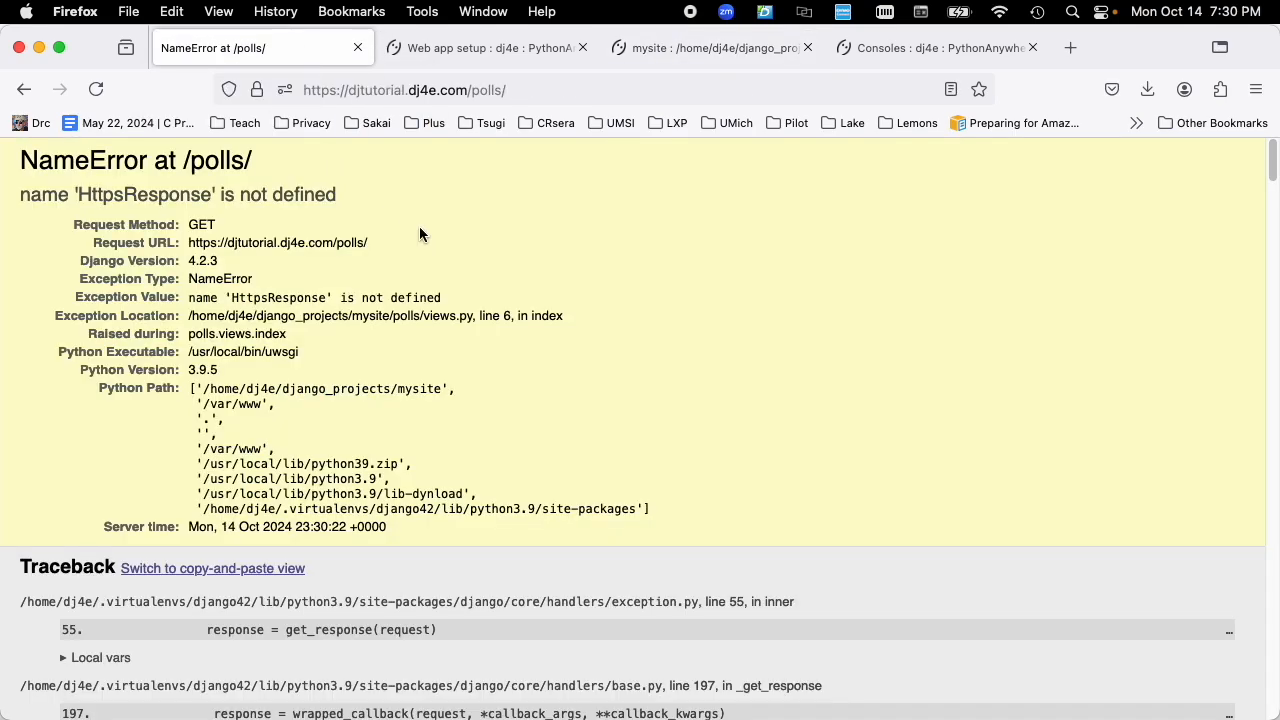
mouse_move(185, 315)
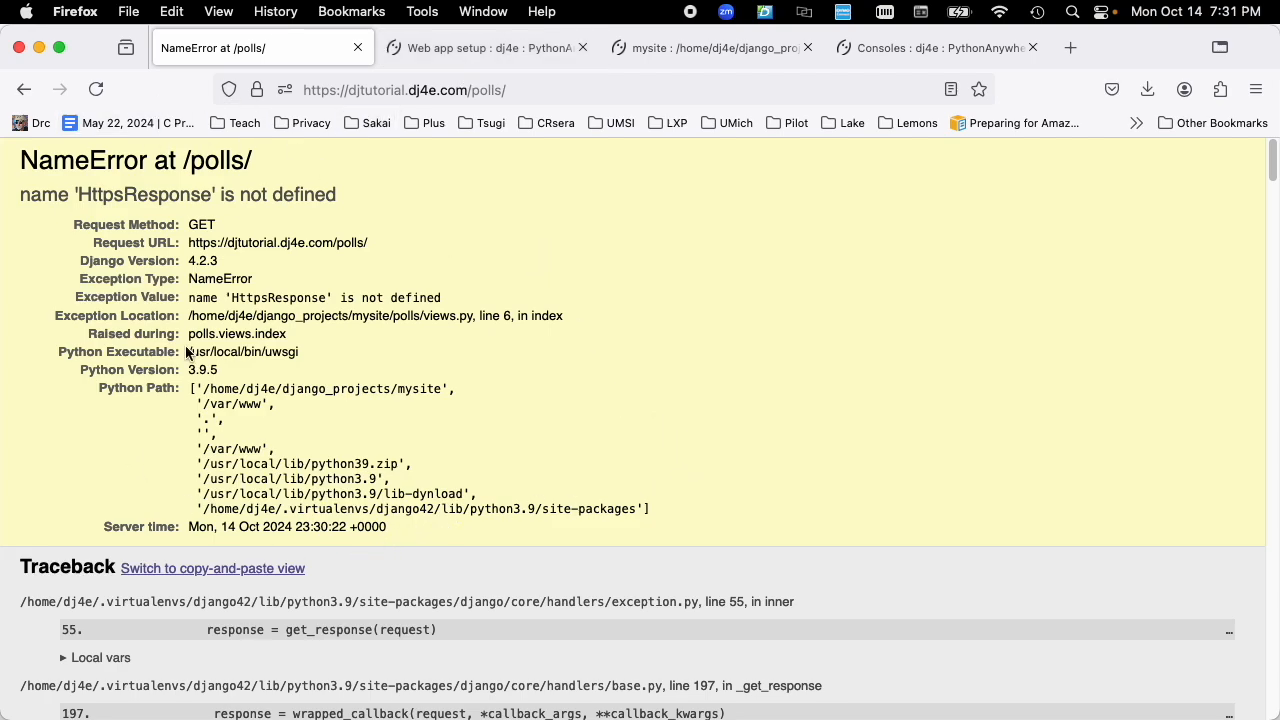
Step: Scroll the NameError traceback to views.py line 6, then switch to the mysite project files
scroll(down, 3)
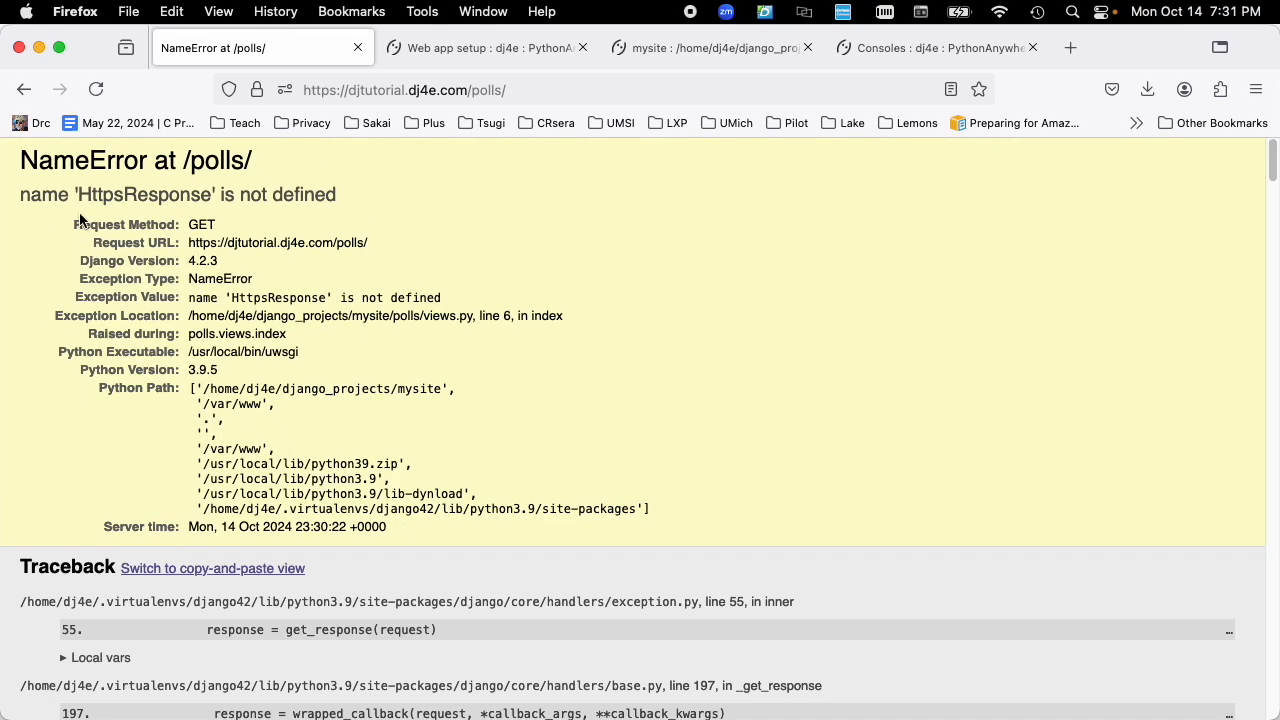
mouse_move(495, 347)
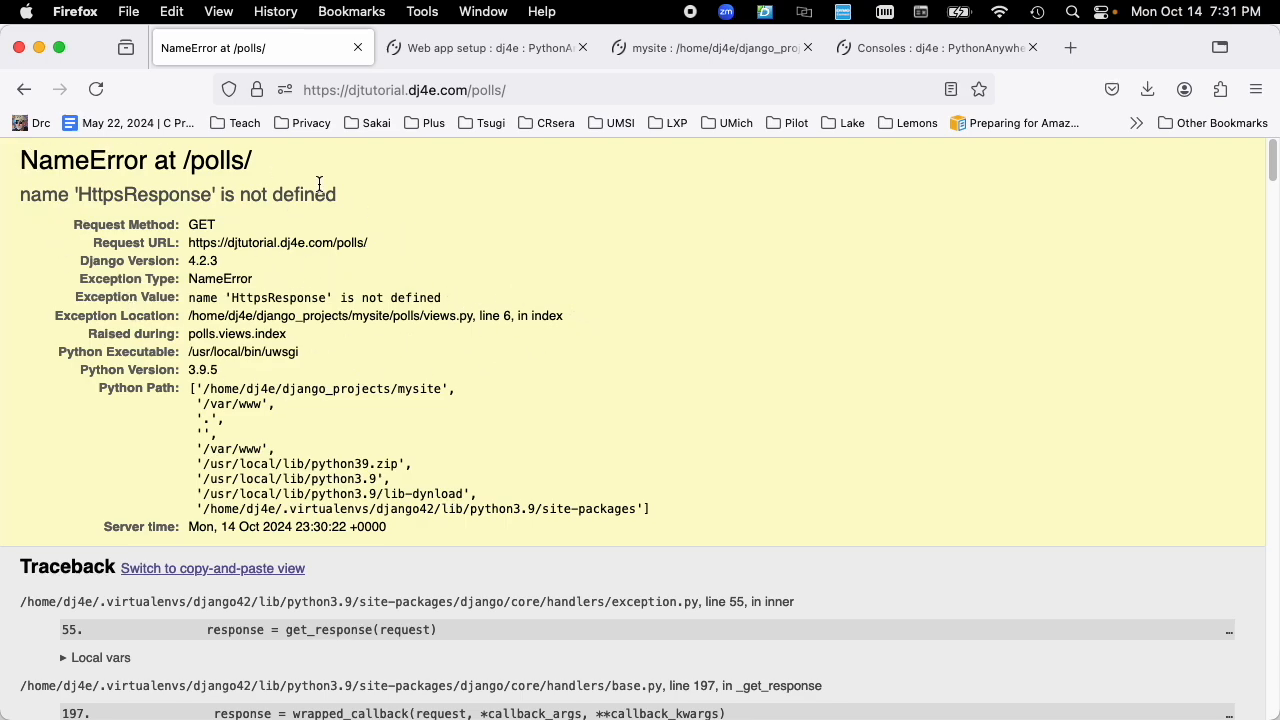
mouse_move(333, 186)
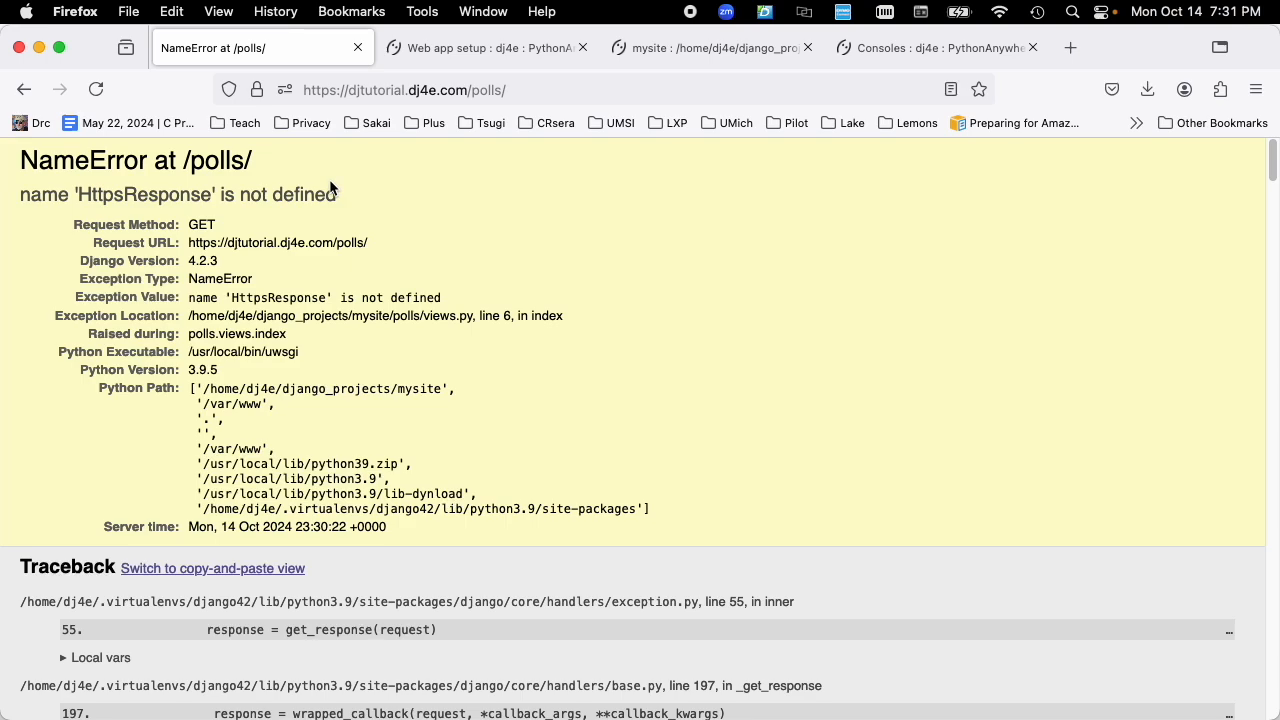
mouse_move(389, 334)
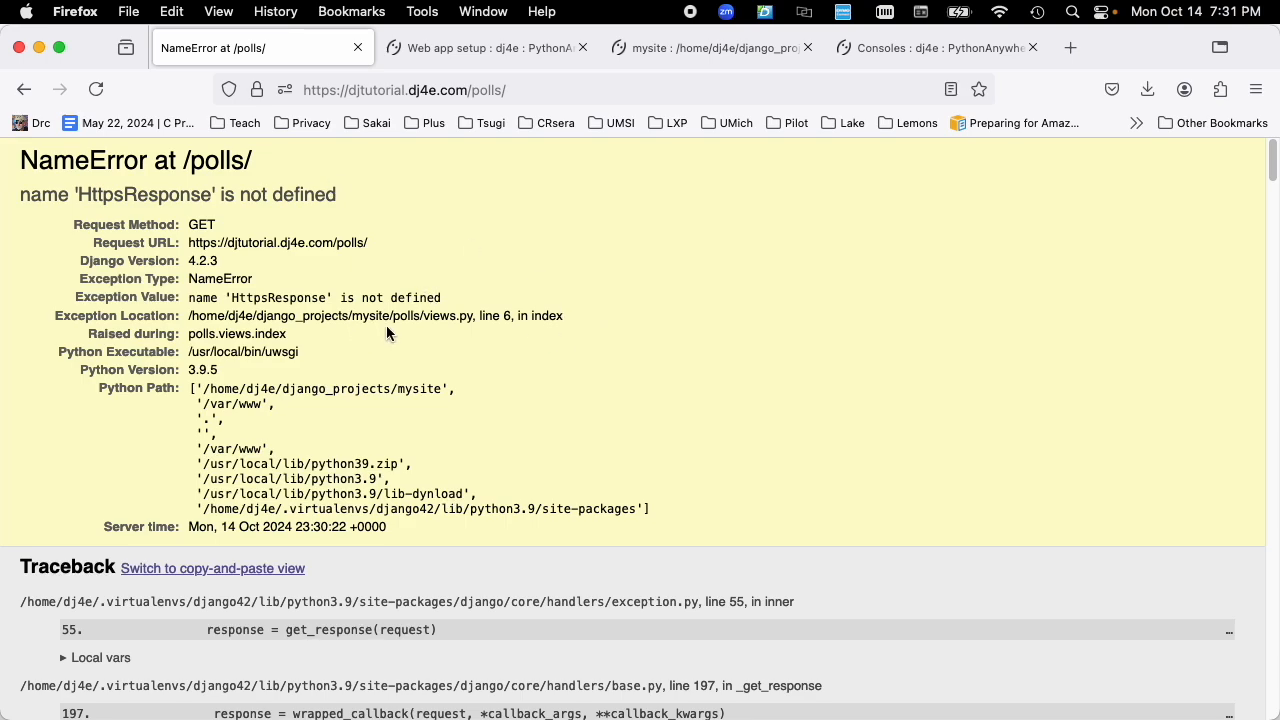
mouse_move(557, 300)
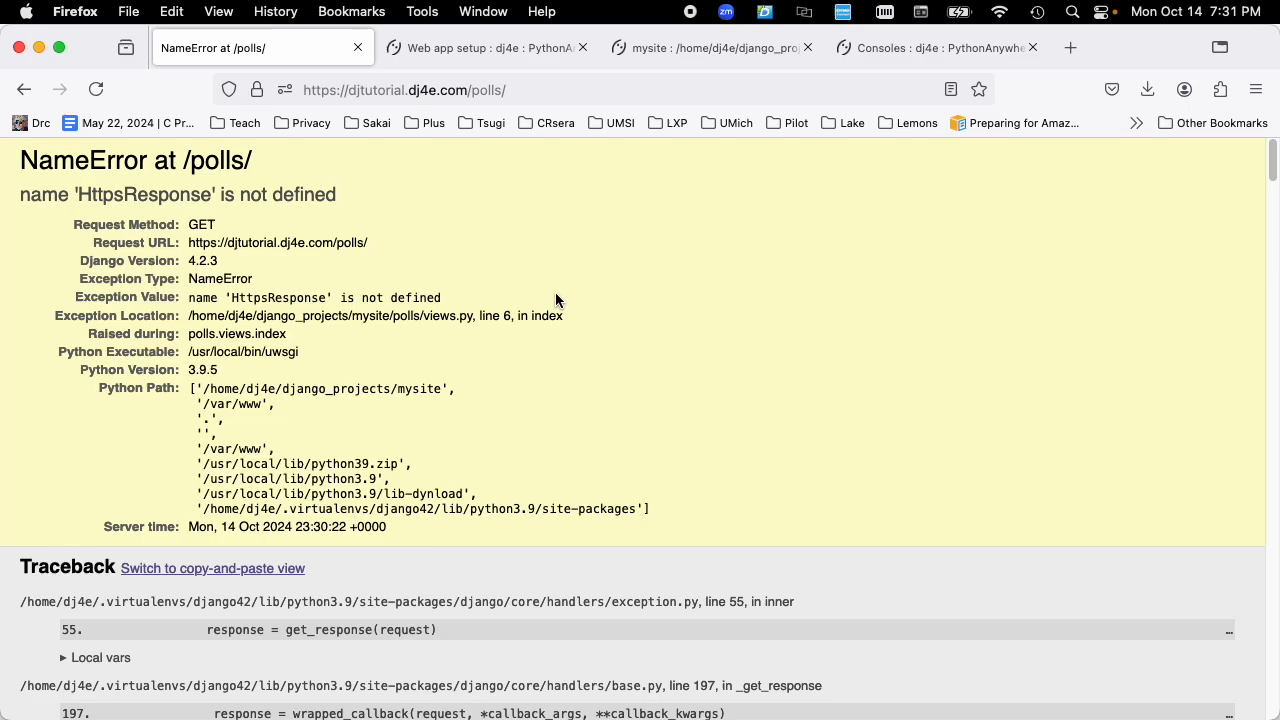
scroll(down, 3)
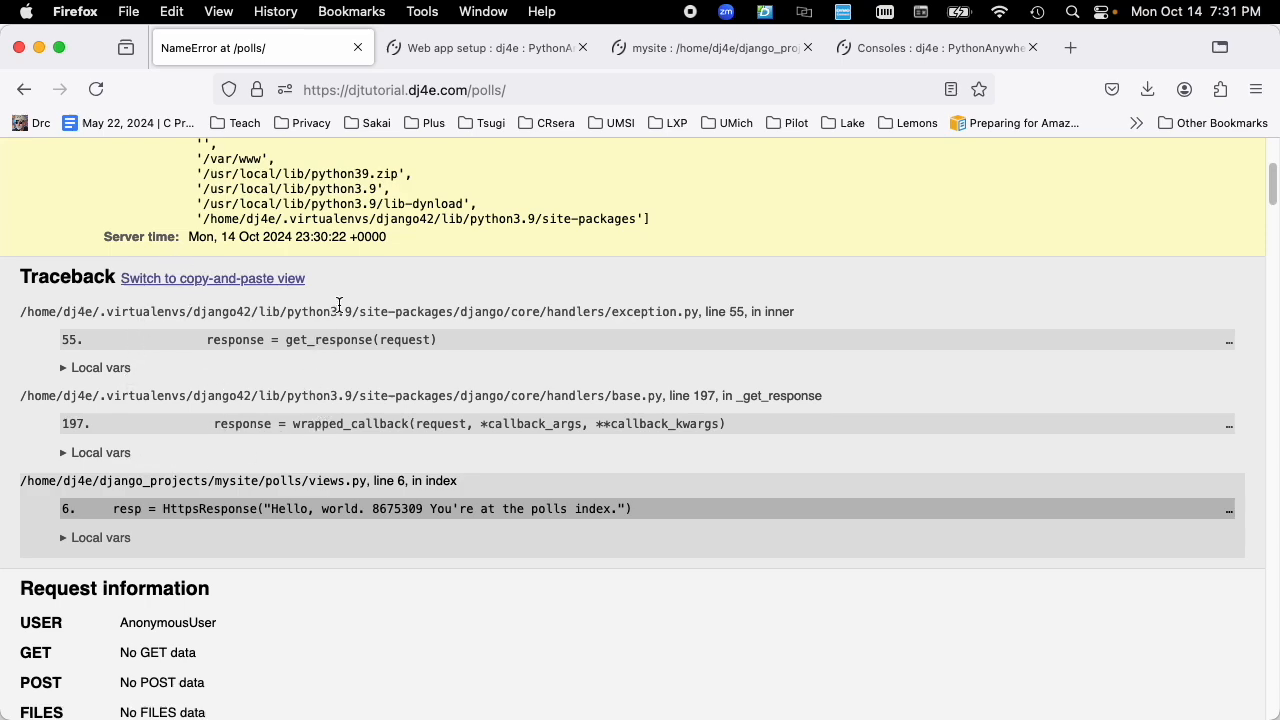
mouse_move(345, 398)
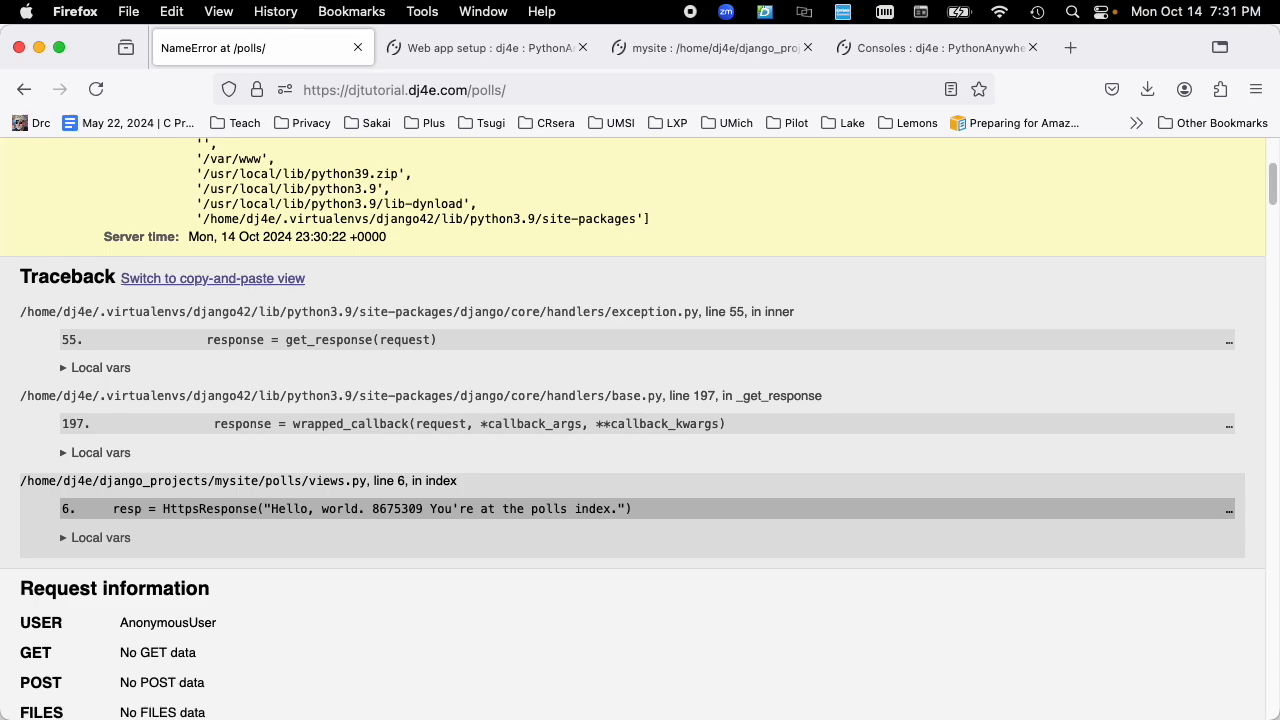
mouse_move(344, 397)
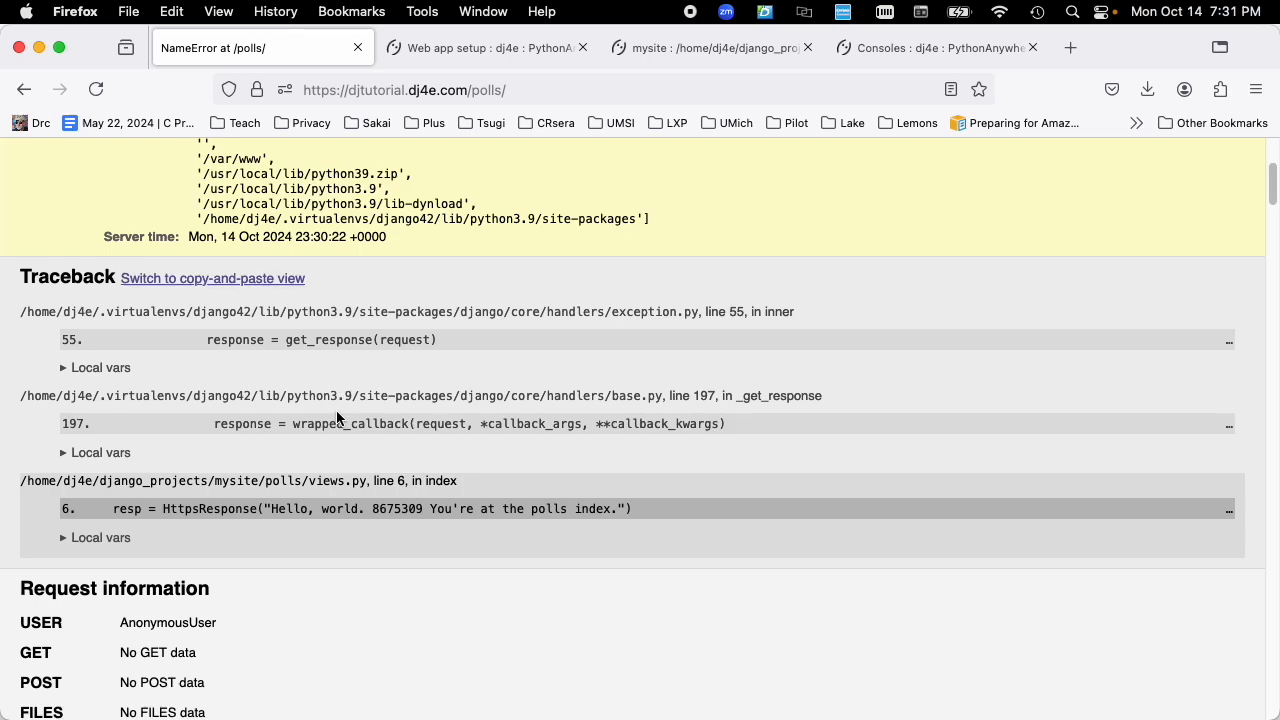
mouse_move(320, 513)
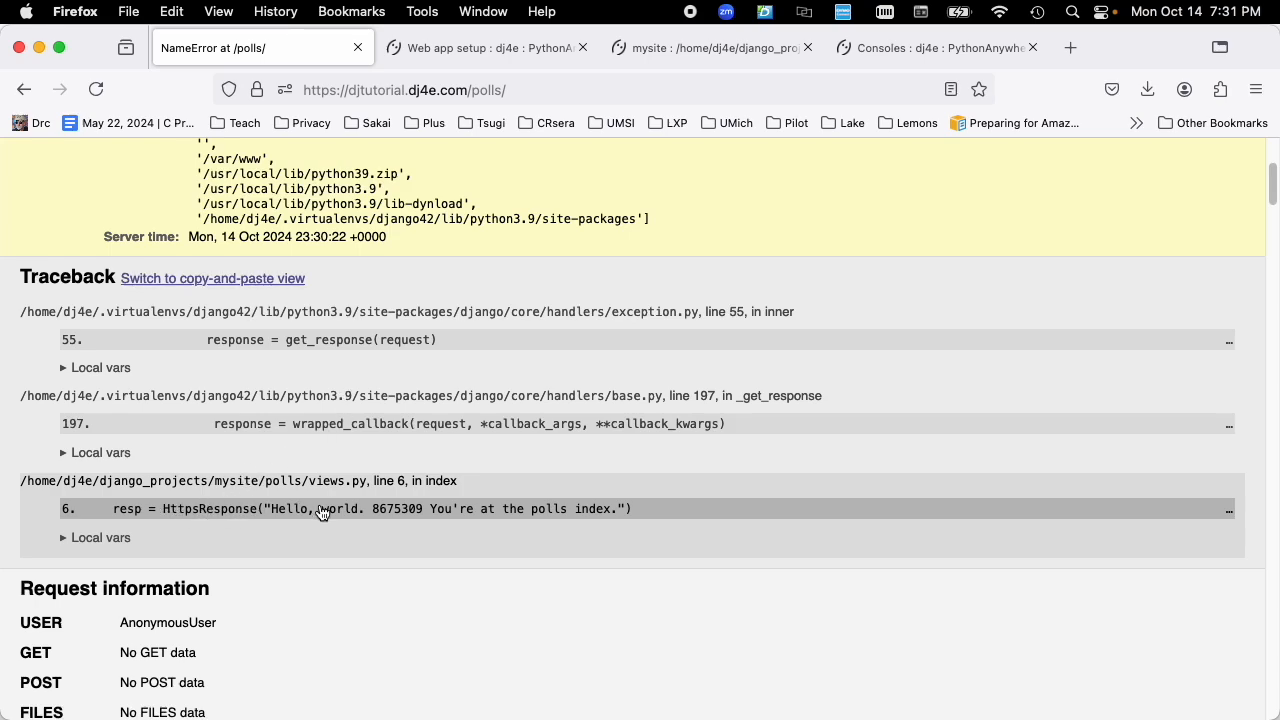
mouse_move(196, 499)
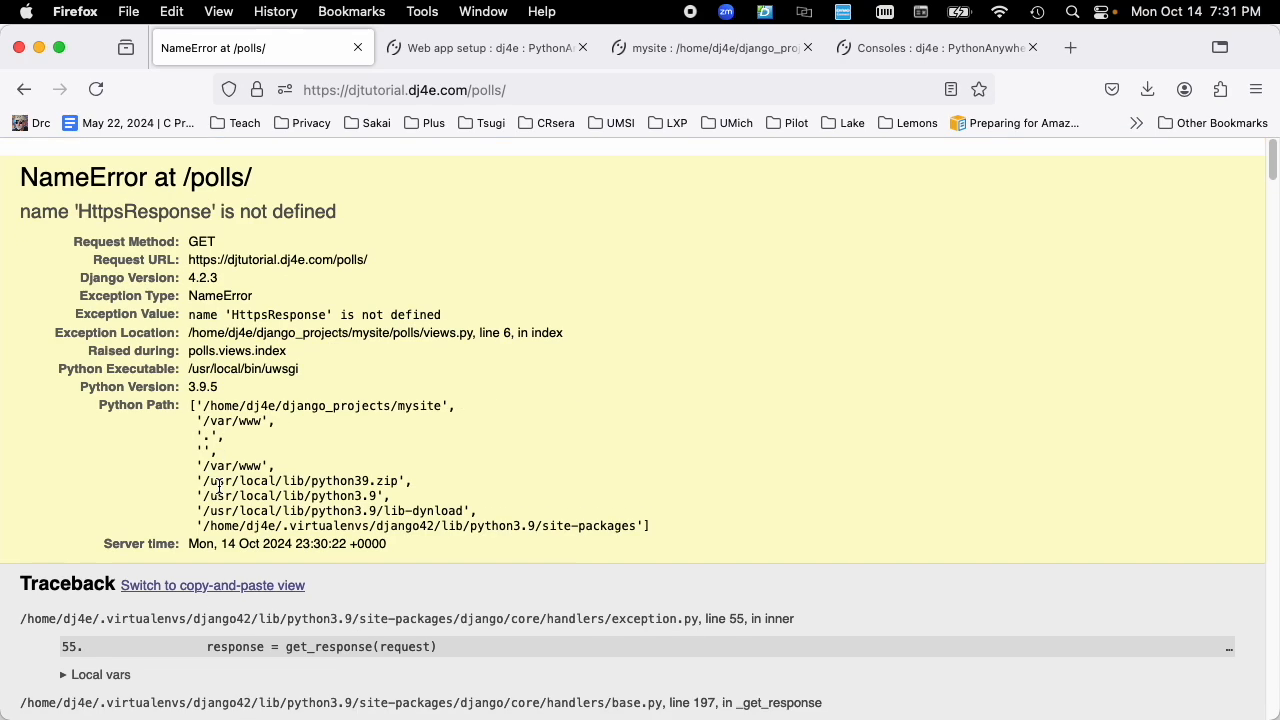
scroll(down, 3)
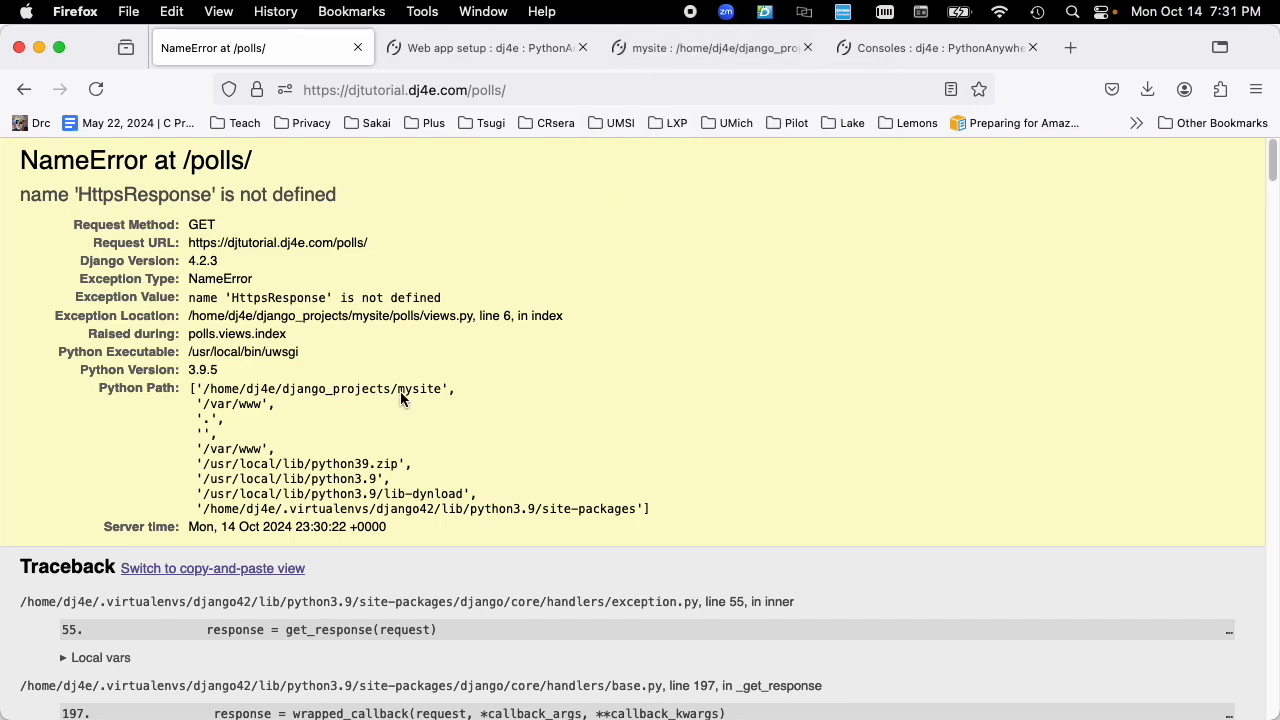
click(709, 47)
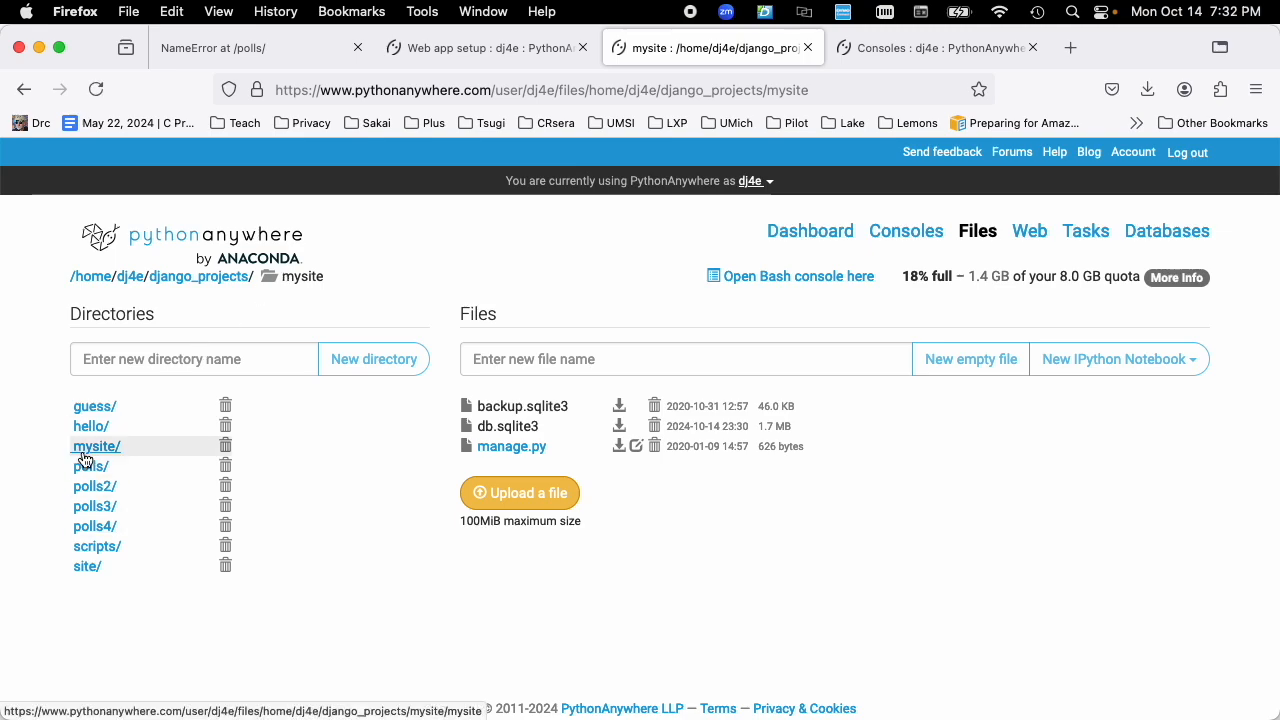
Step: In the polls folder, view views.py, check urls.py, and reopen views.py for editing
click(90, 466)
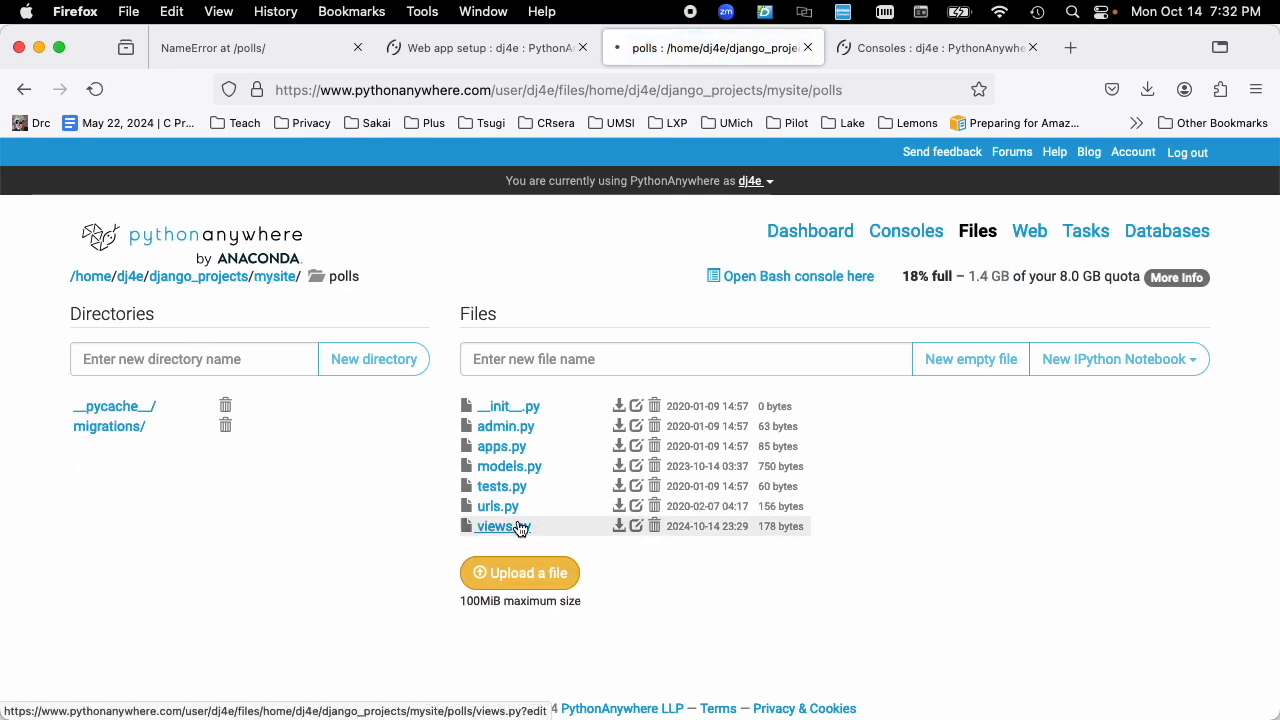
click(496, 526)
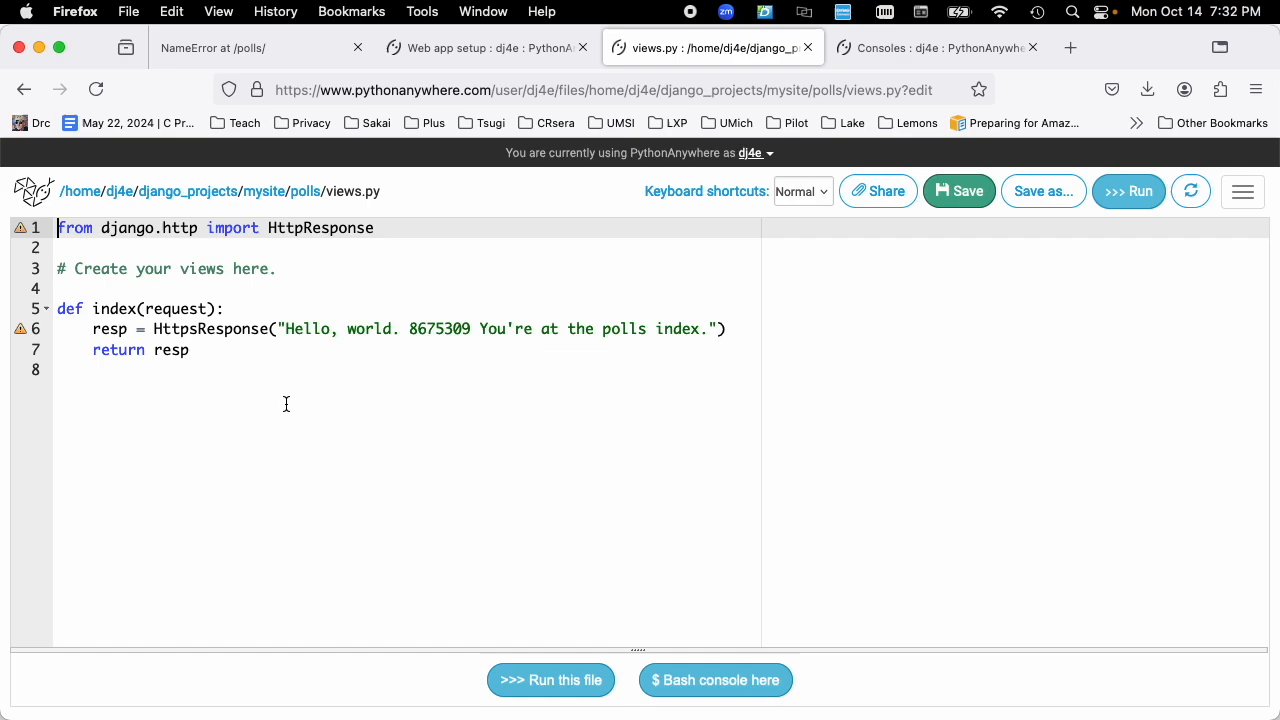
mouse_move(22, 328)
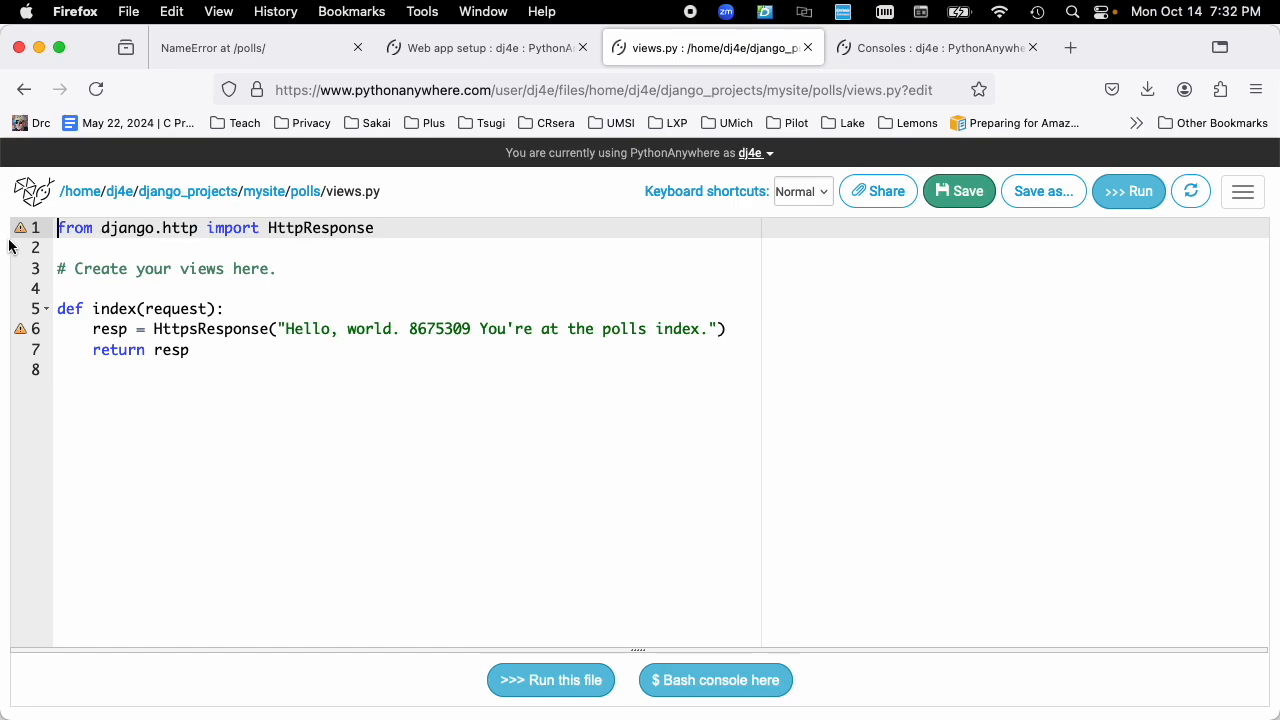
mouse_move(20, 227)
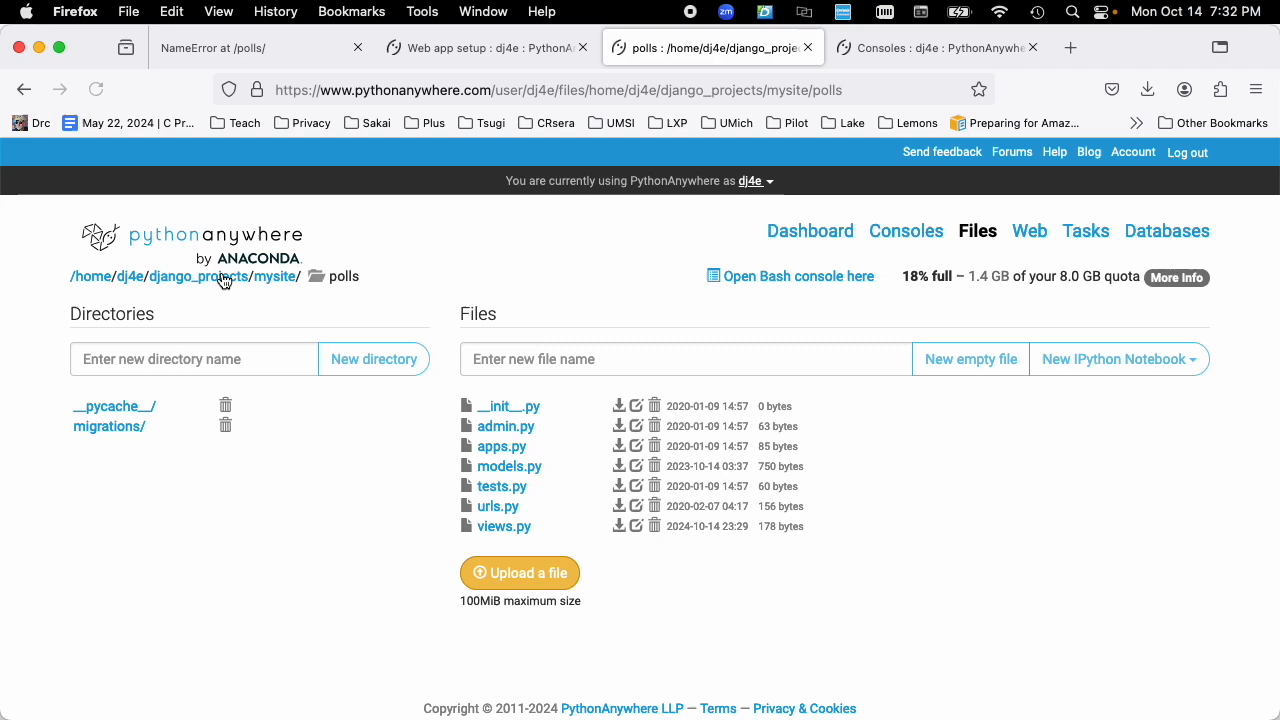
click(497, 505)
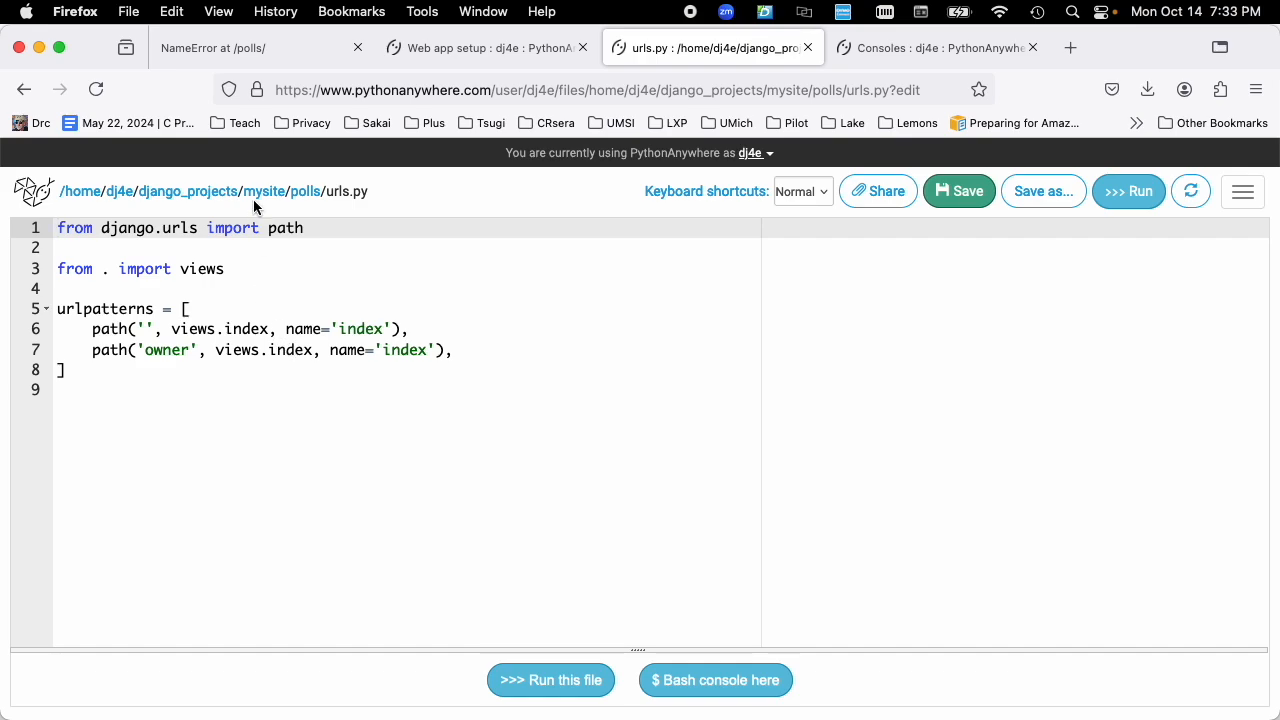
mouse_move(305, 191)
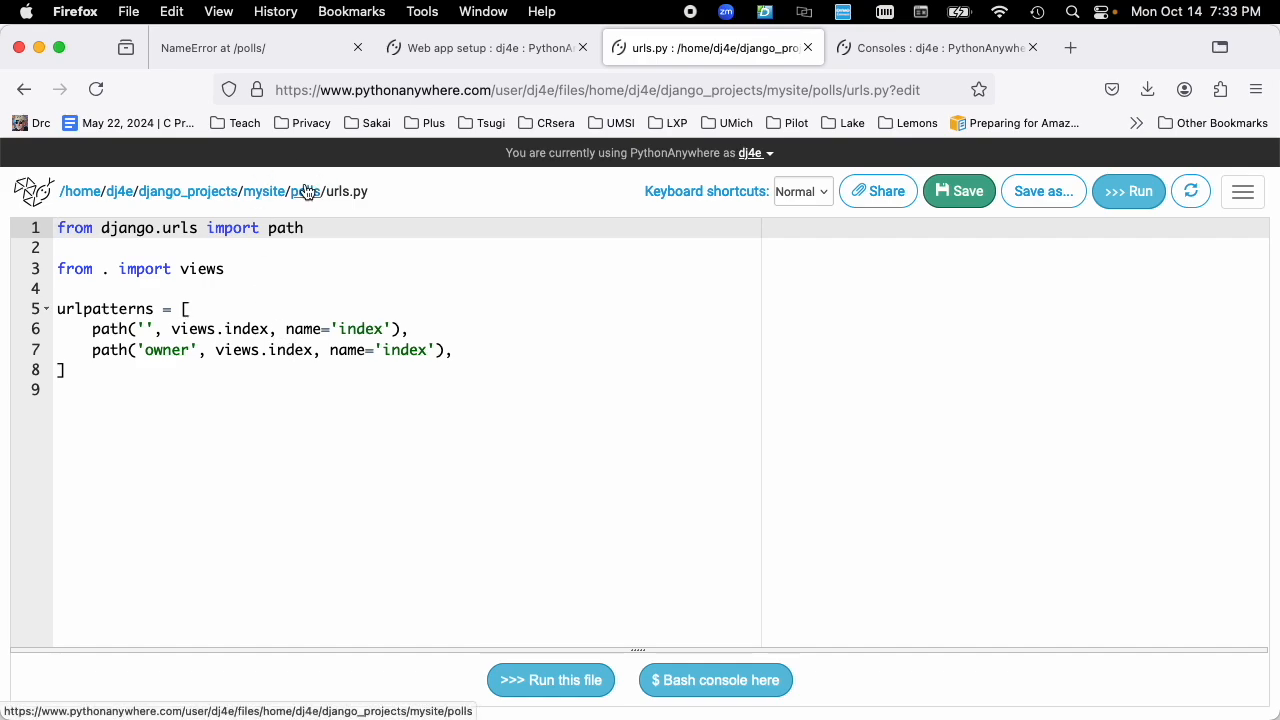
mouse_move(303, 197)
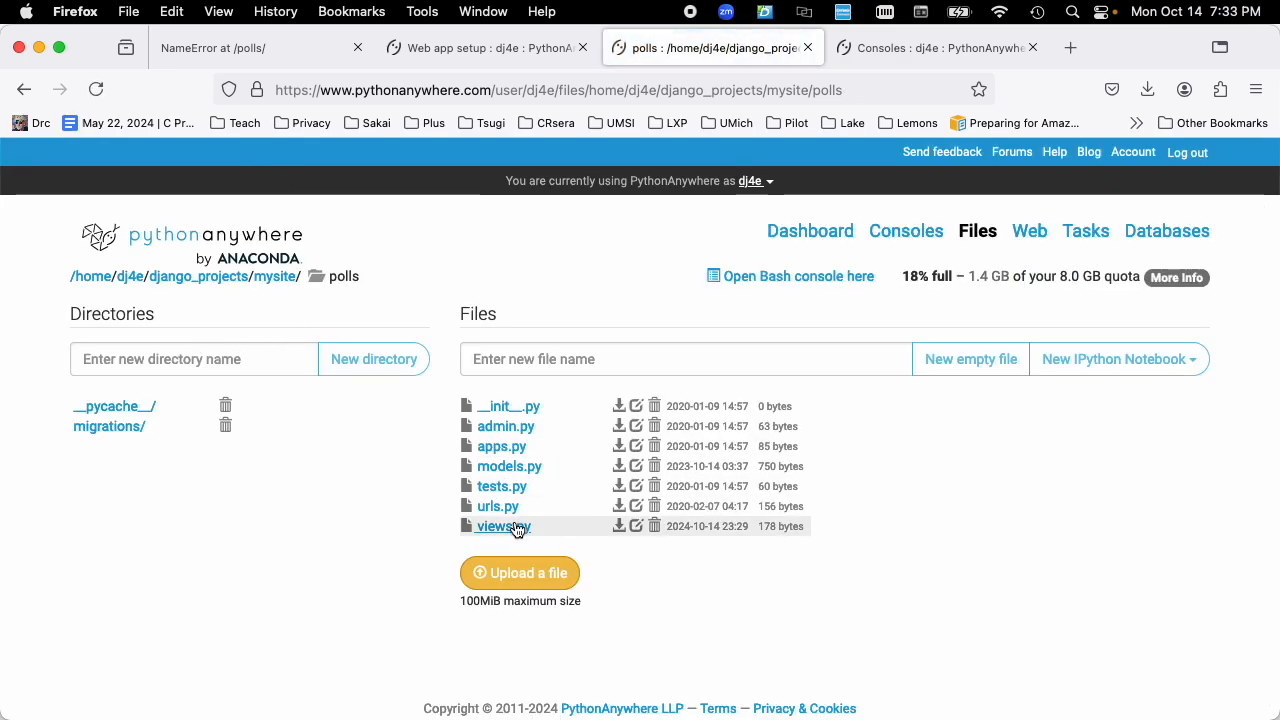
click(495, 526)
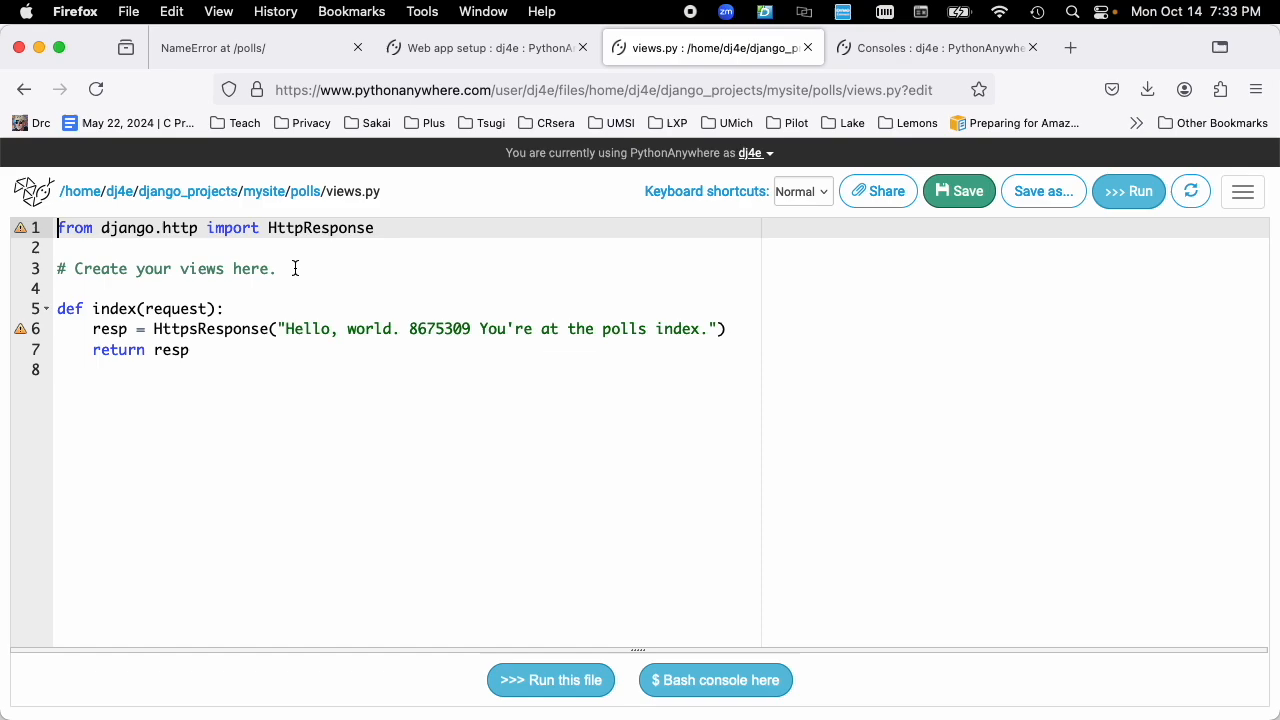
mouse_move(243, 345)
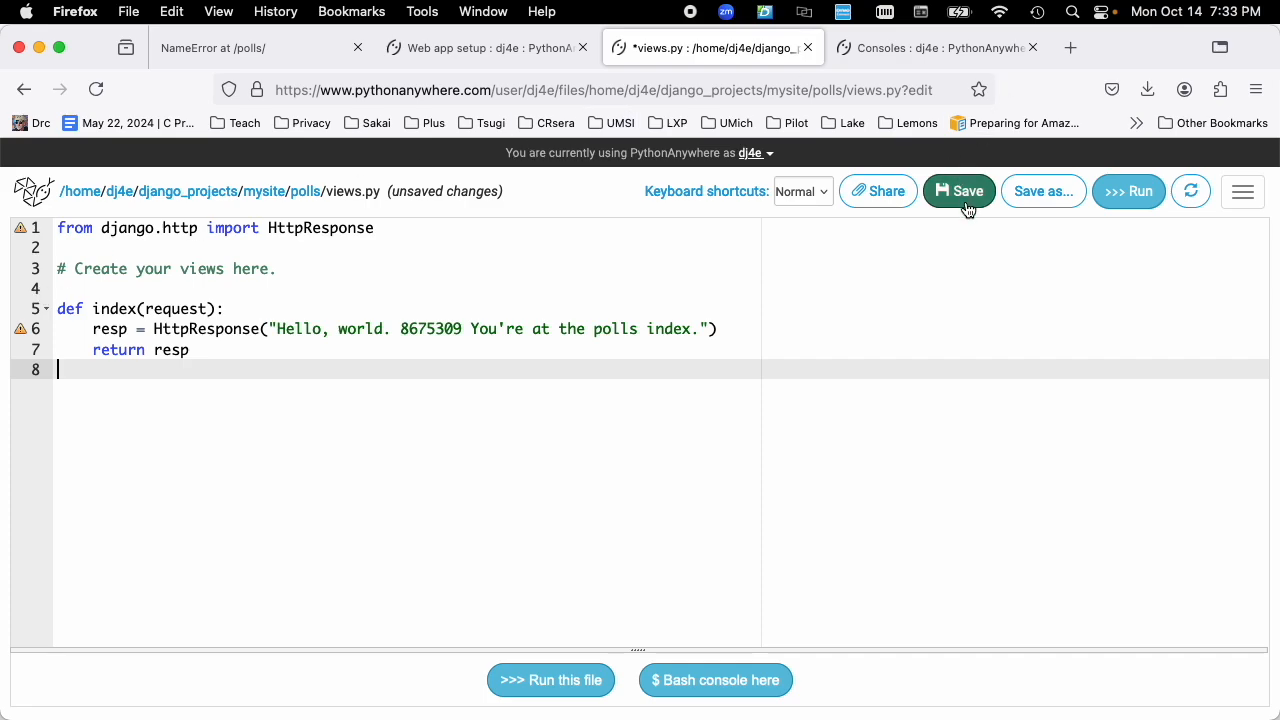
Step: Save views.py with line 6 calling HttpResponse instead of HttpsResponse
click(959, 191)
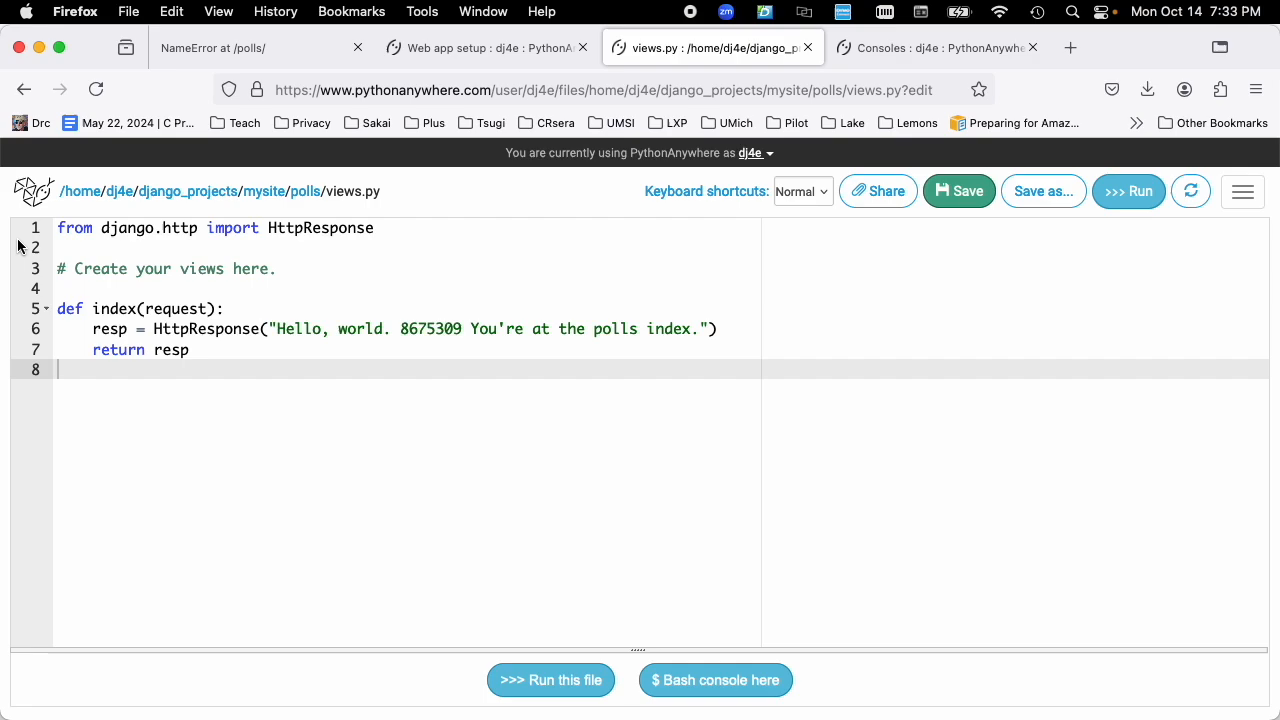
mouse_move(22, 384)
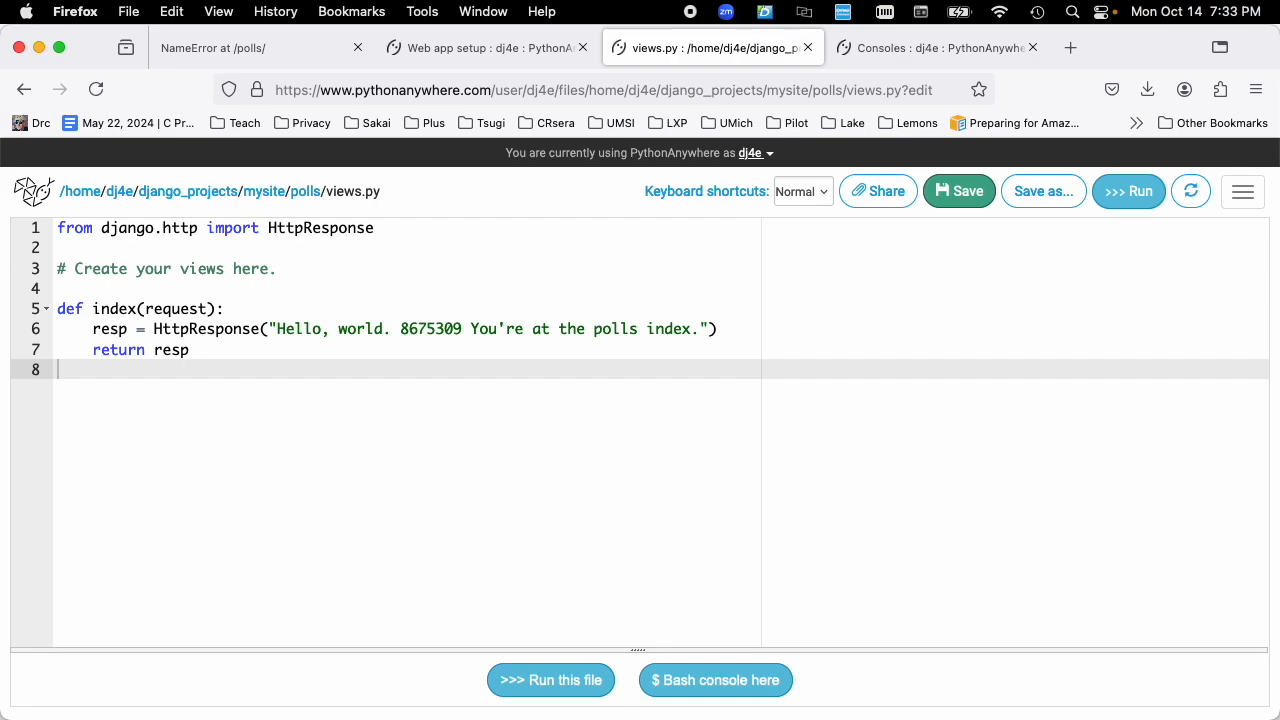
mouse_move(247, 370)
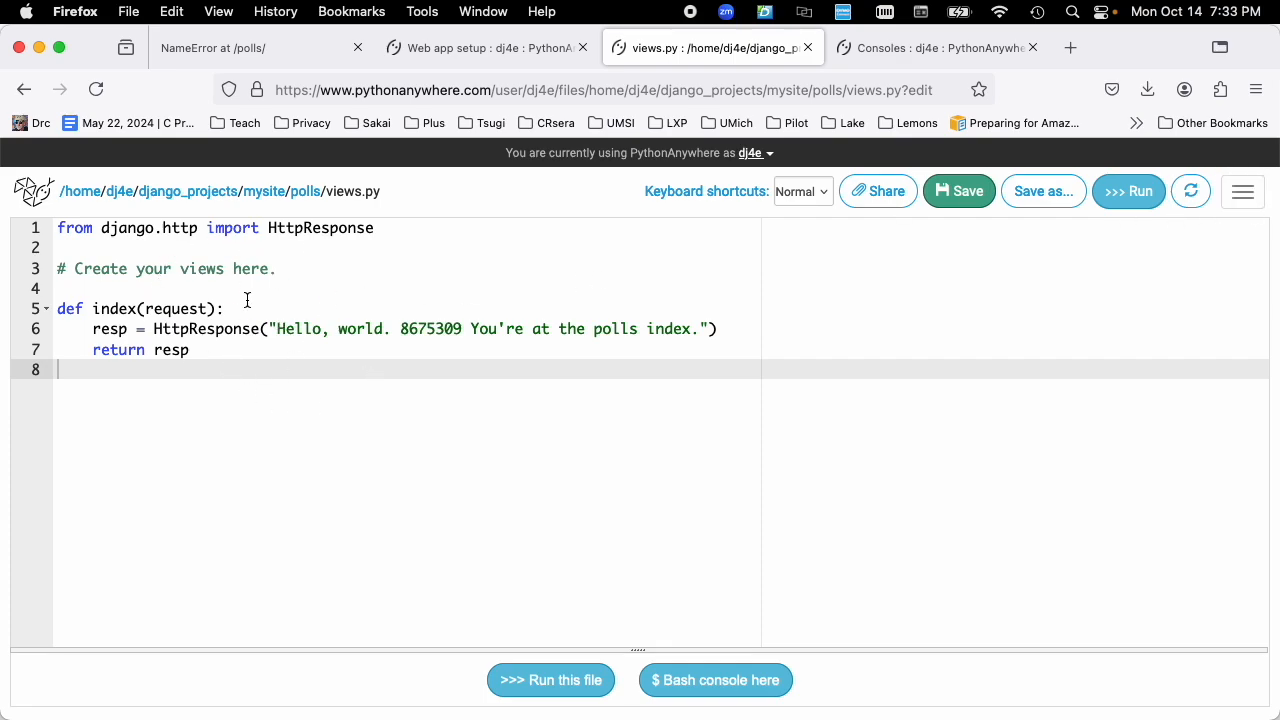
mouse_move(308, 214)
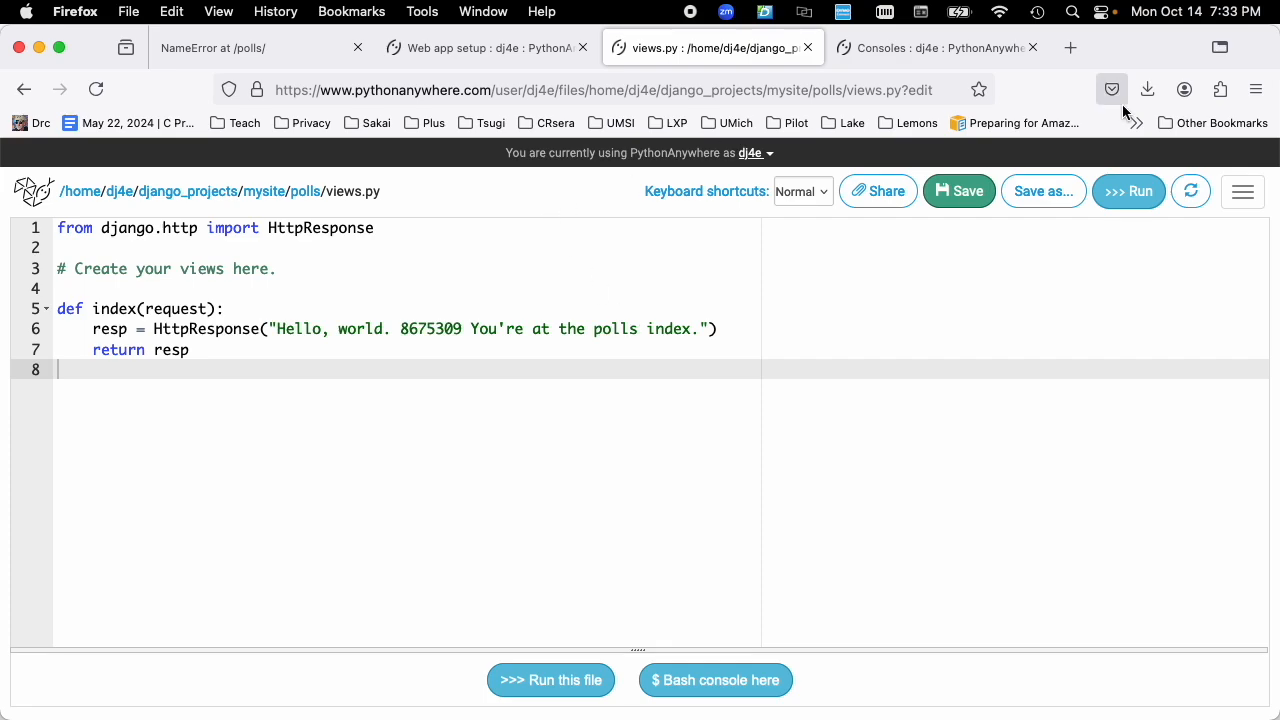
mouse_move(1212, 221)
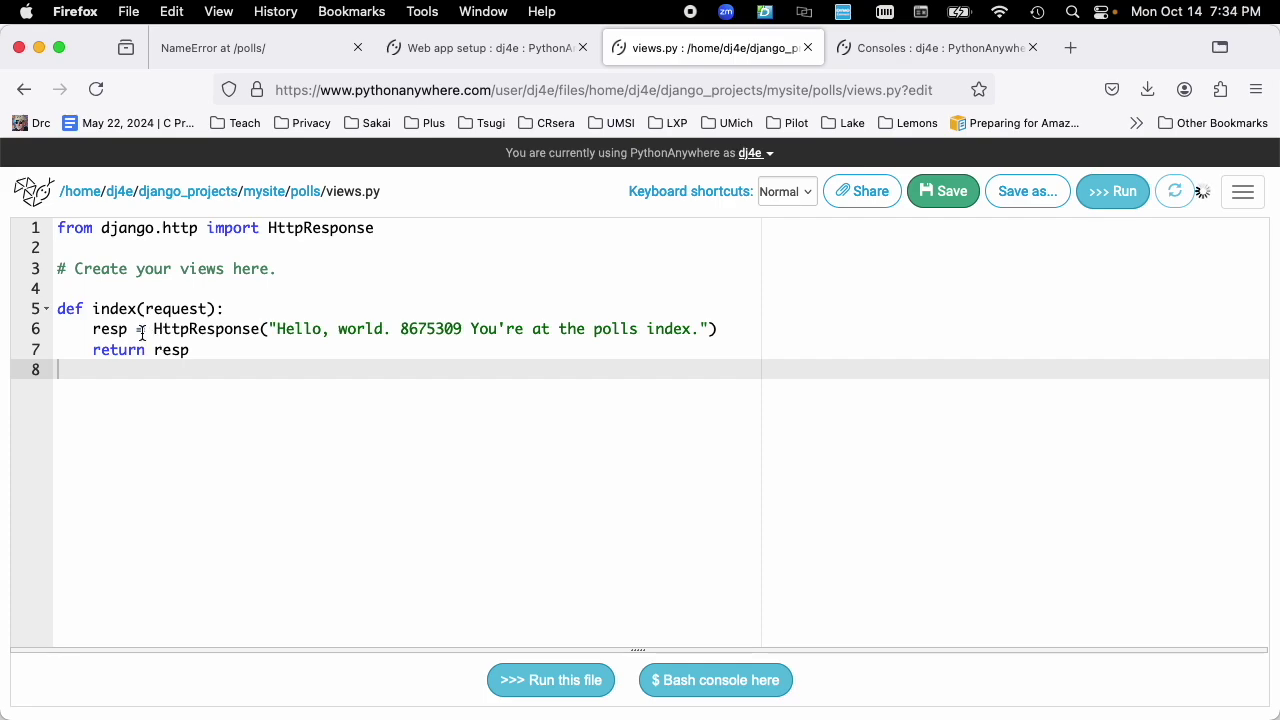
Step: Reload the polls page so it shows 'Hello, world. 8675309 You're at the polls index.'
click(97, 89)
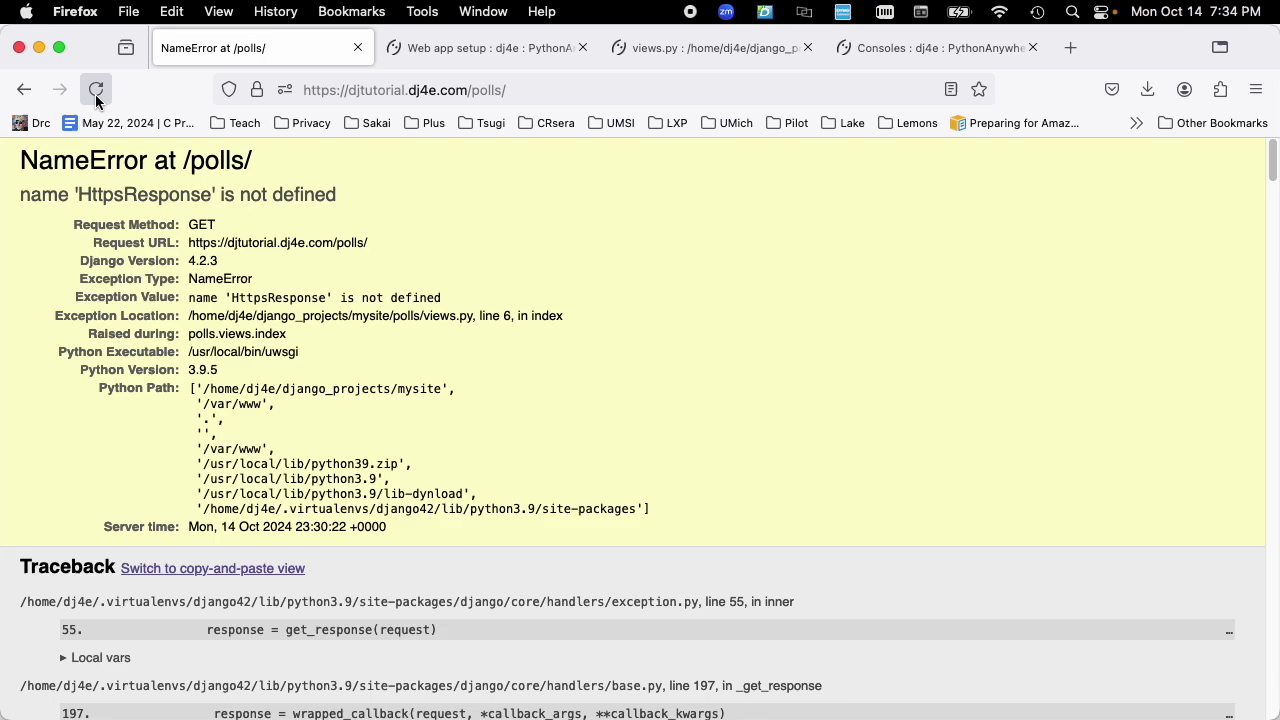
click(95, 88)
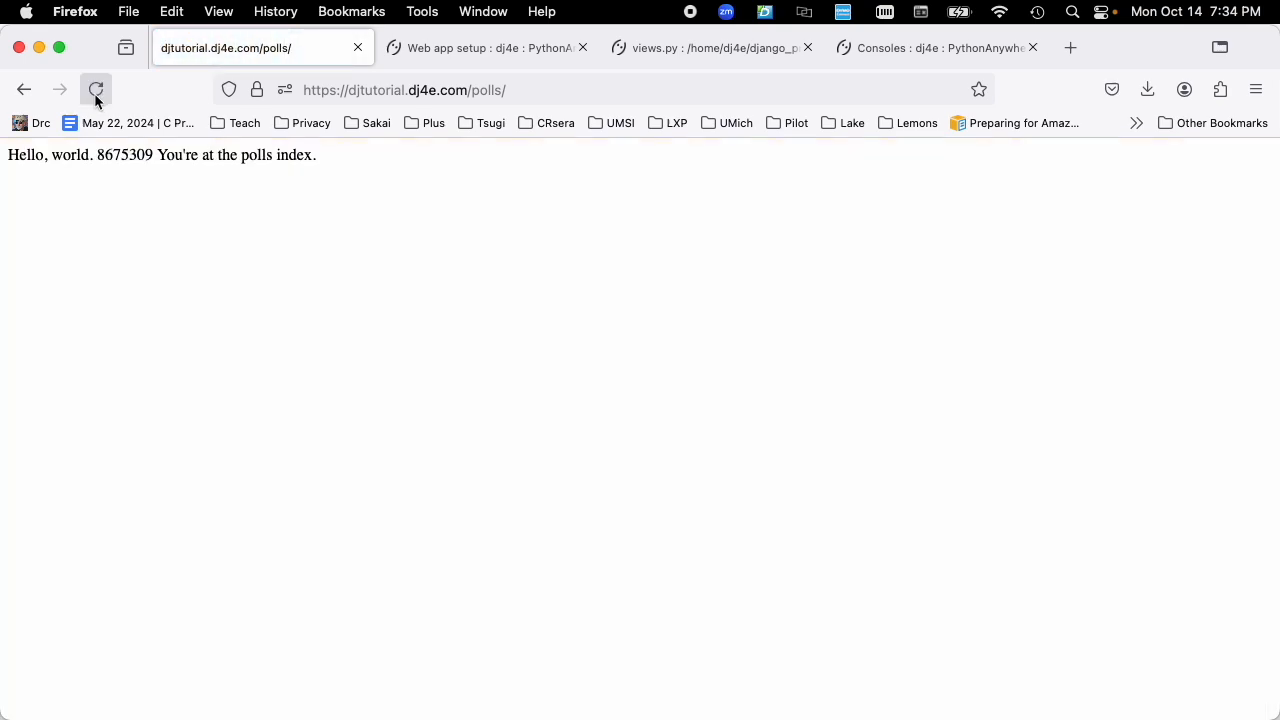